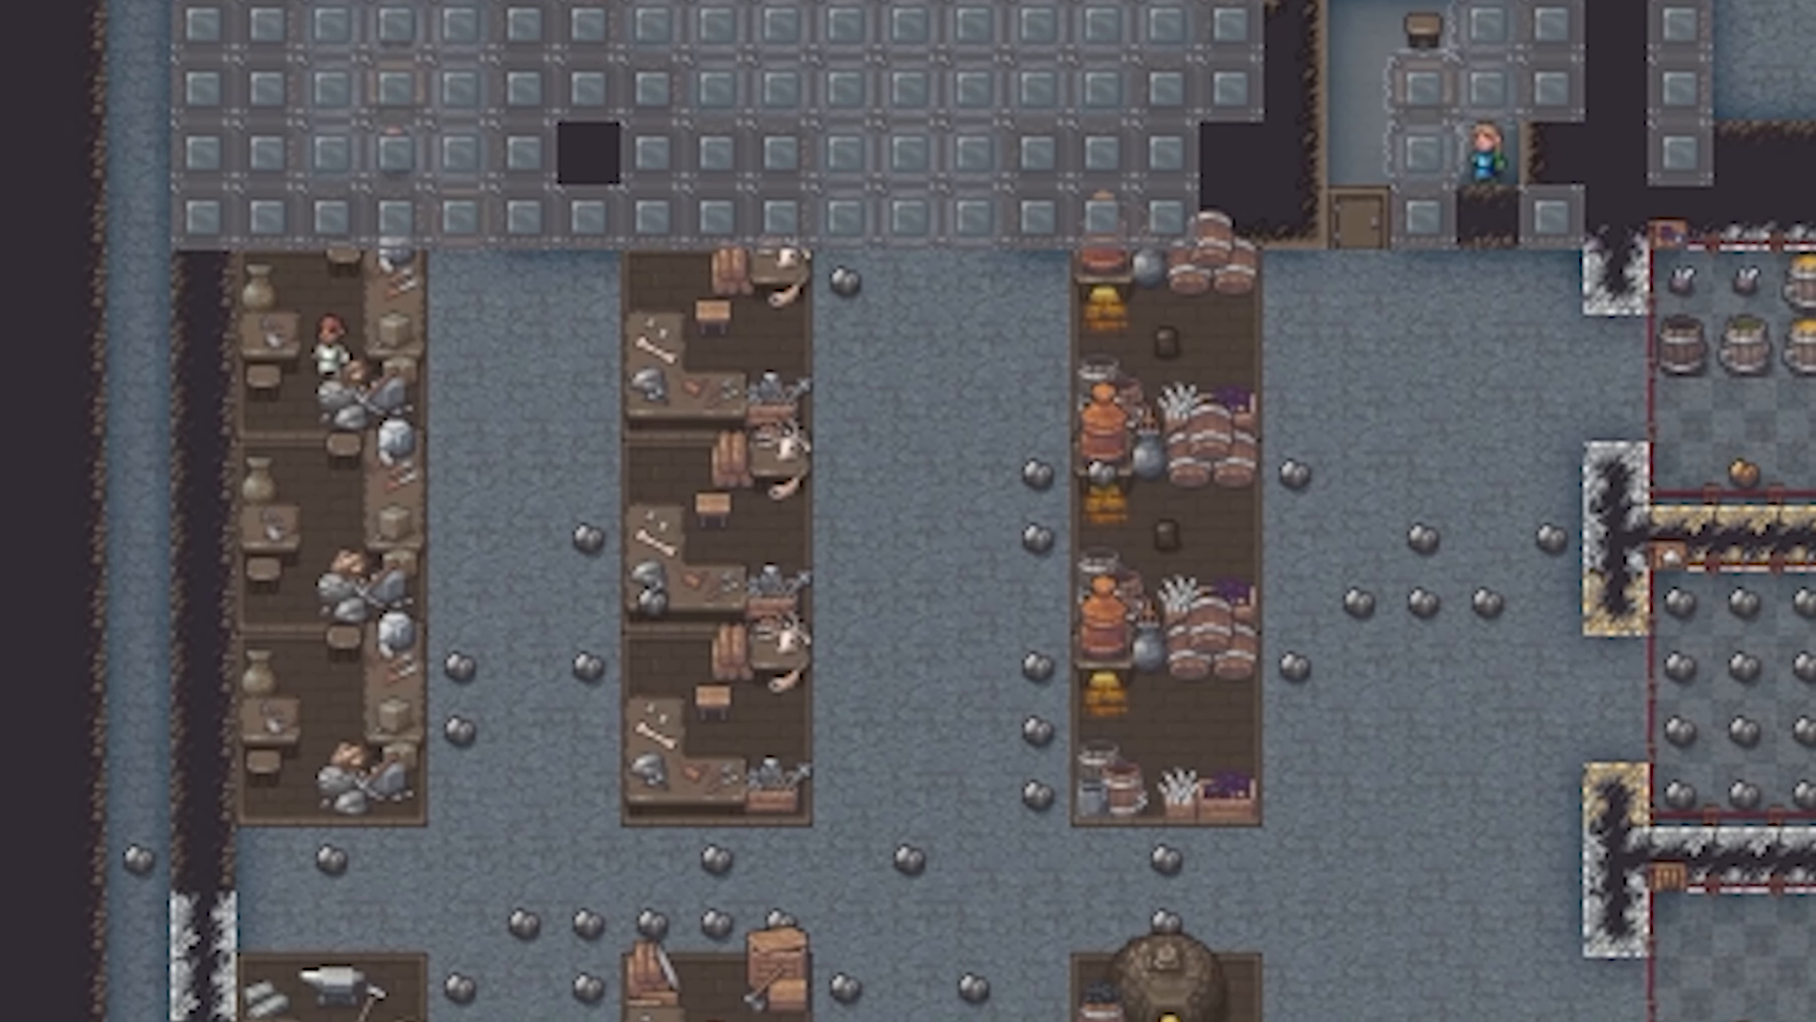
# Generate a new world and play it, arriving at a grassy embark site with the wagon.
pyautogui.scroll(-3)
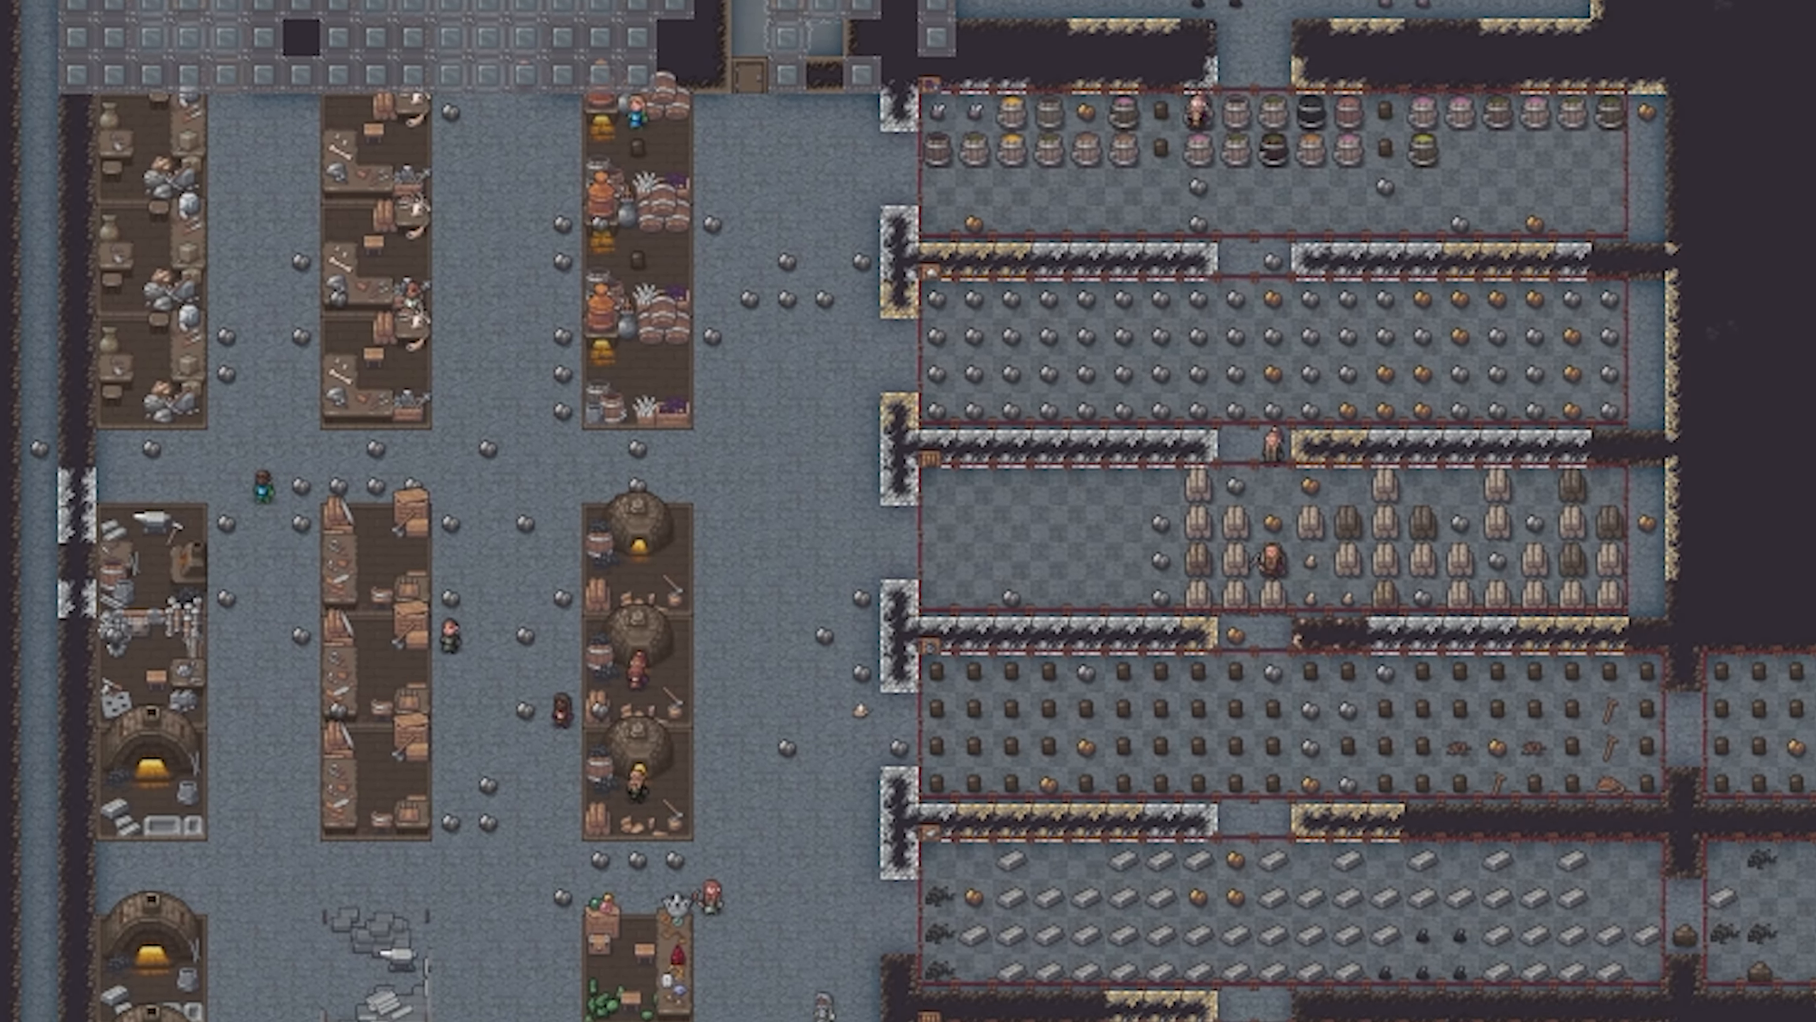
pyautogui.press('alt+tab')
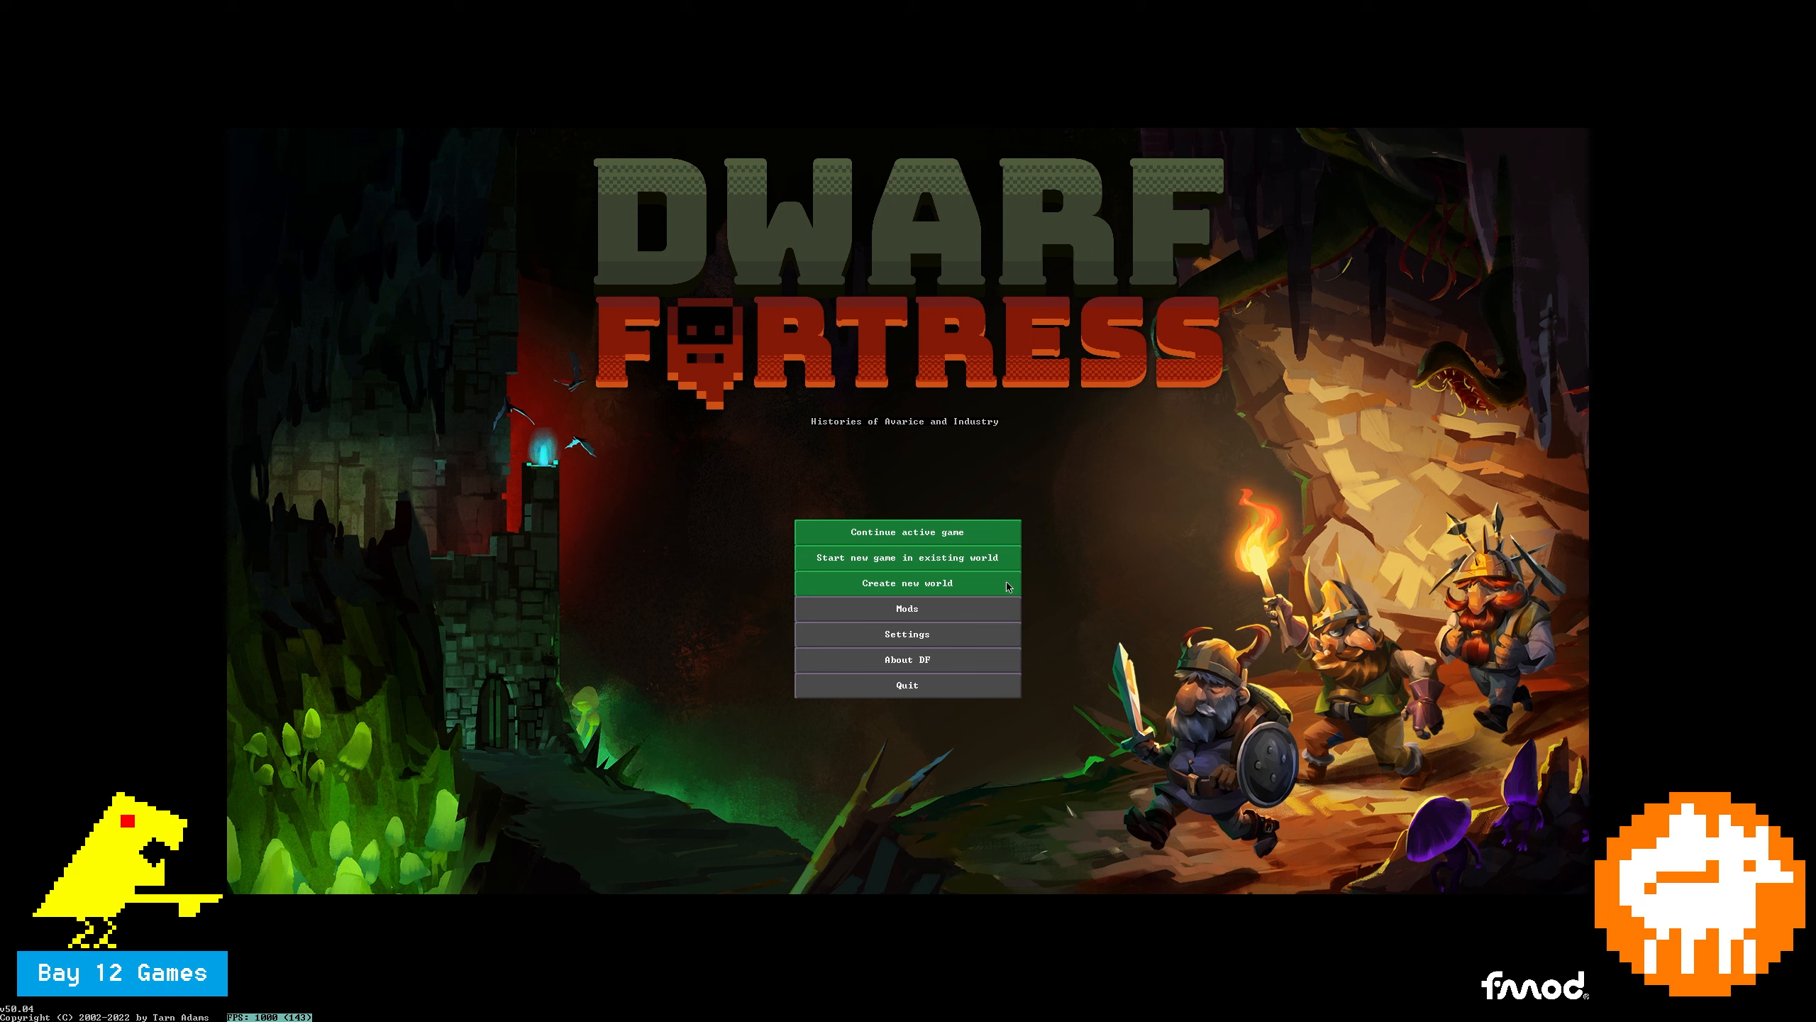
pyautogui.click(907, 584)
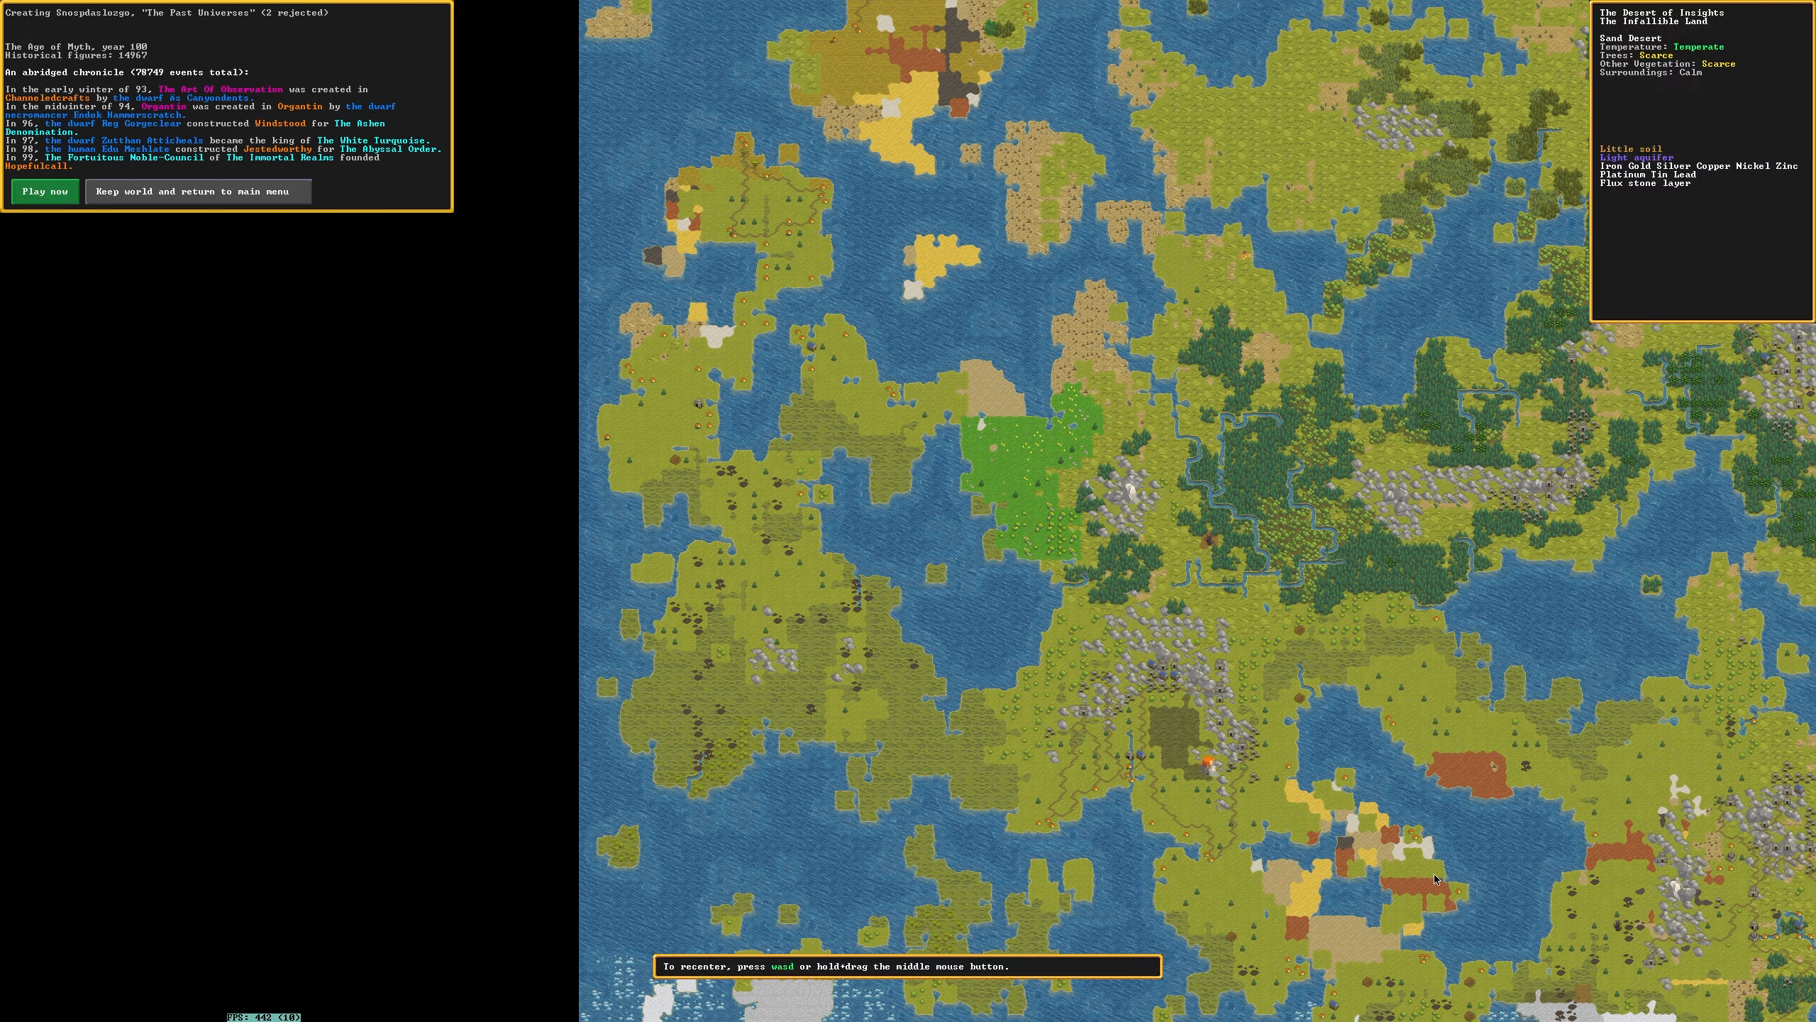
pyautogui.click(44, 191)
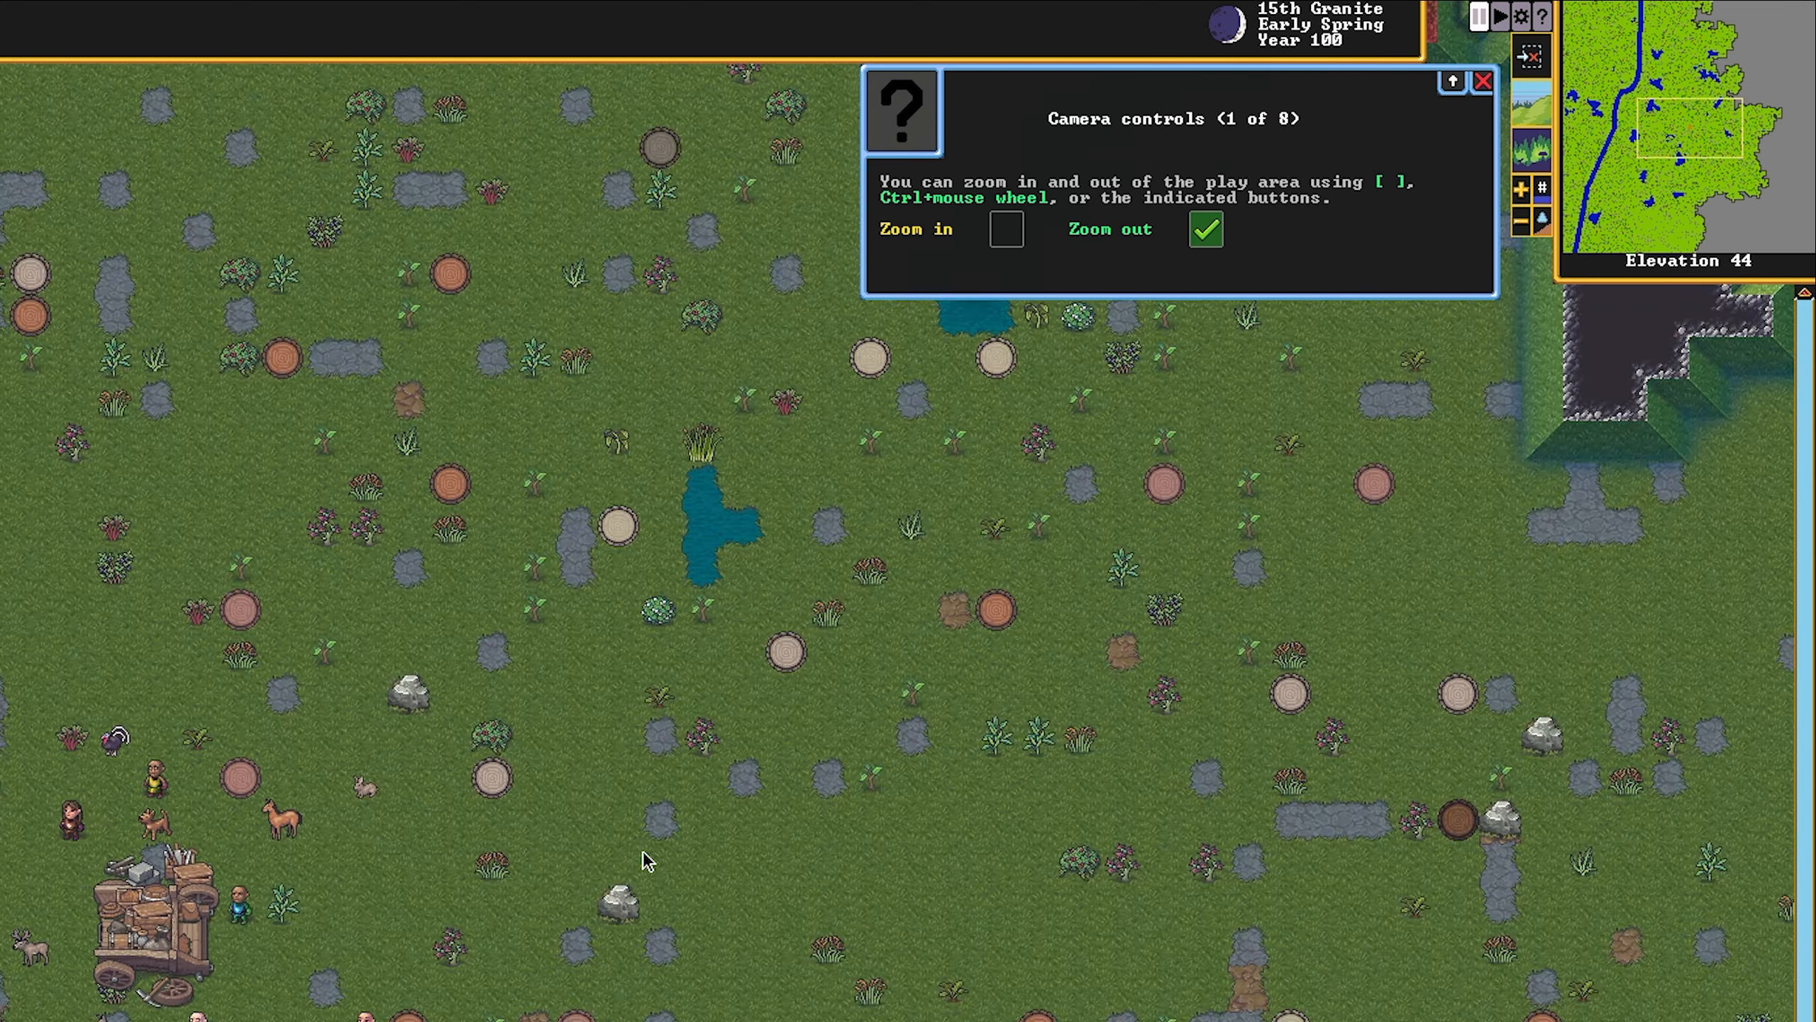
# Skip through the tutorial hints and close them to clear the embark view.
pyautogui.click(1452, 81)
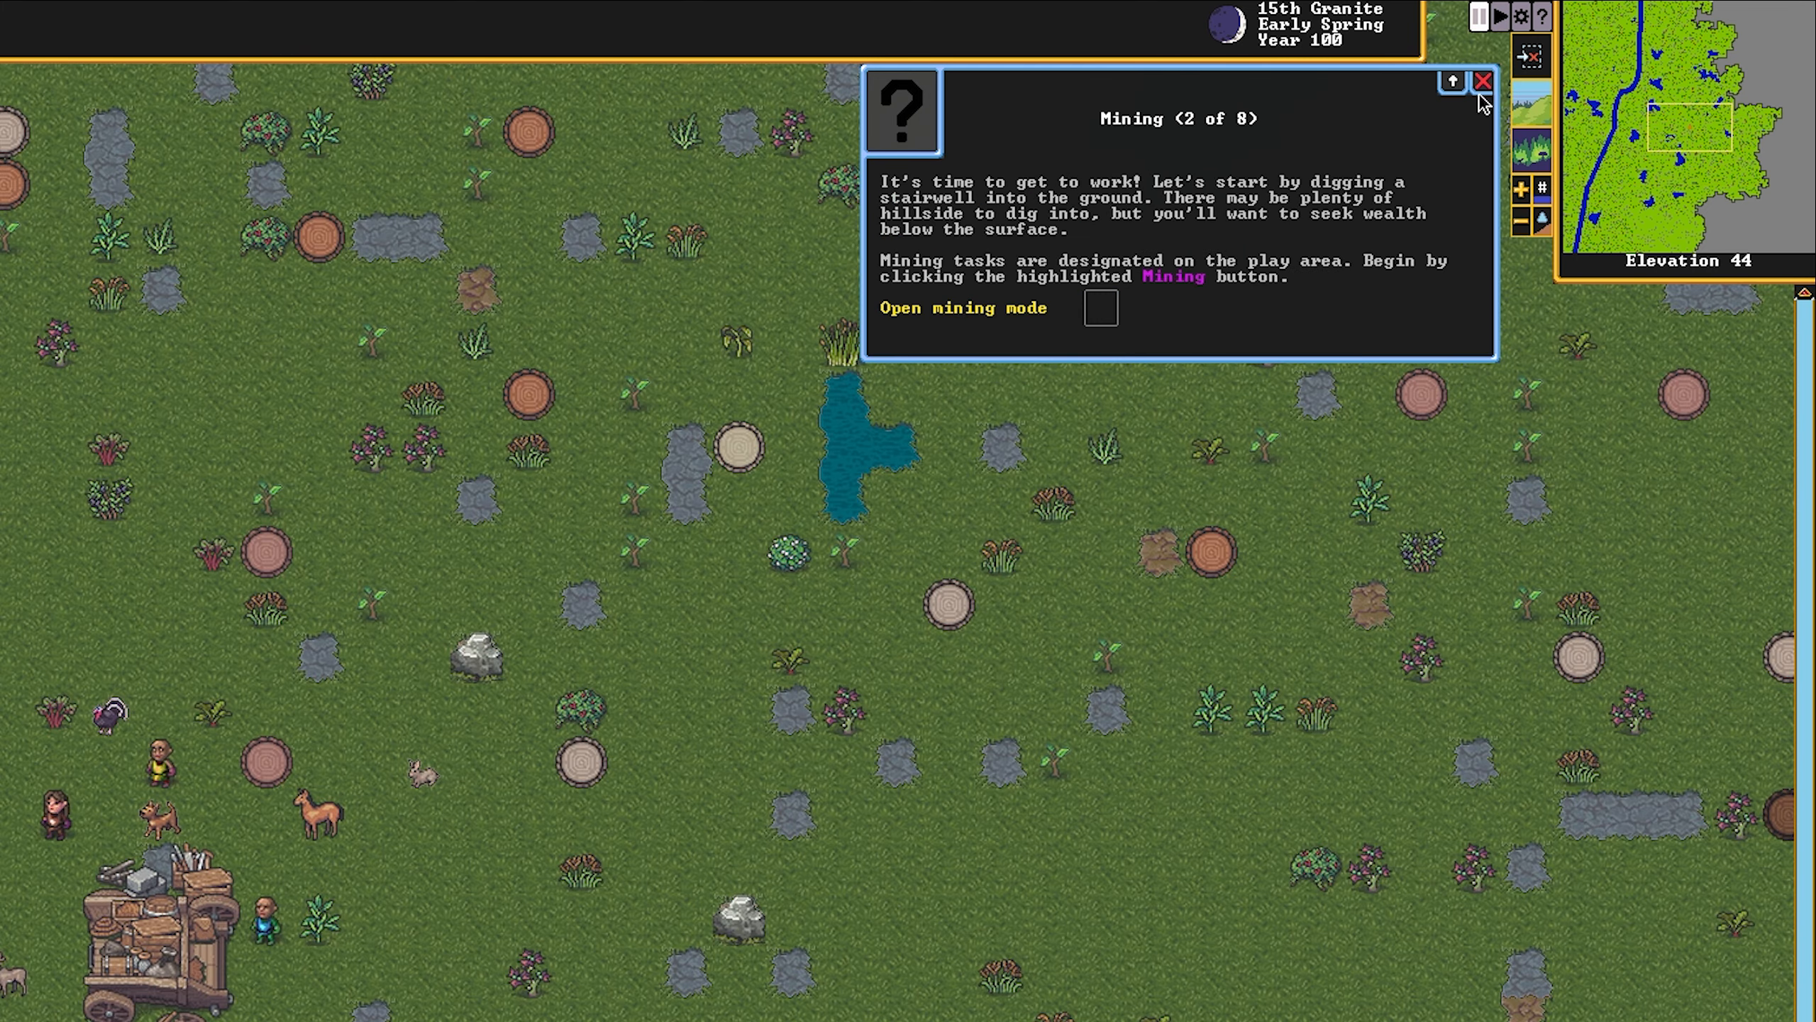
pyautogui.click(1452, 81)
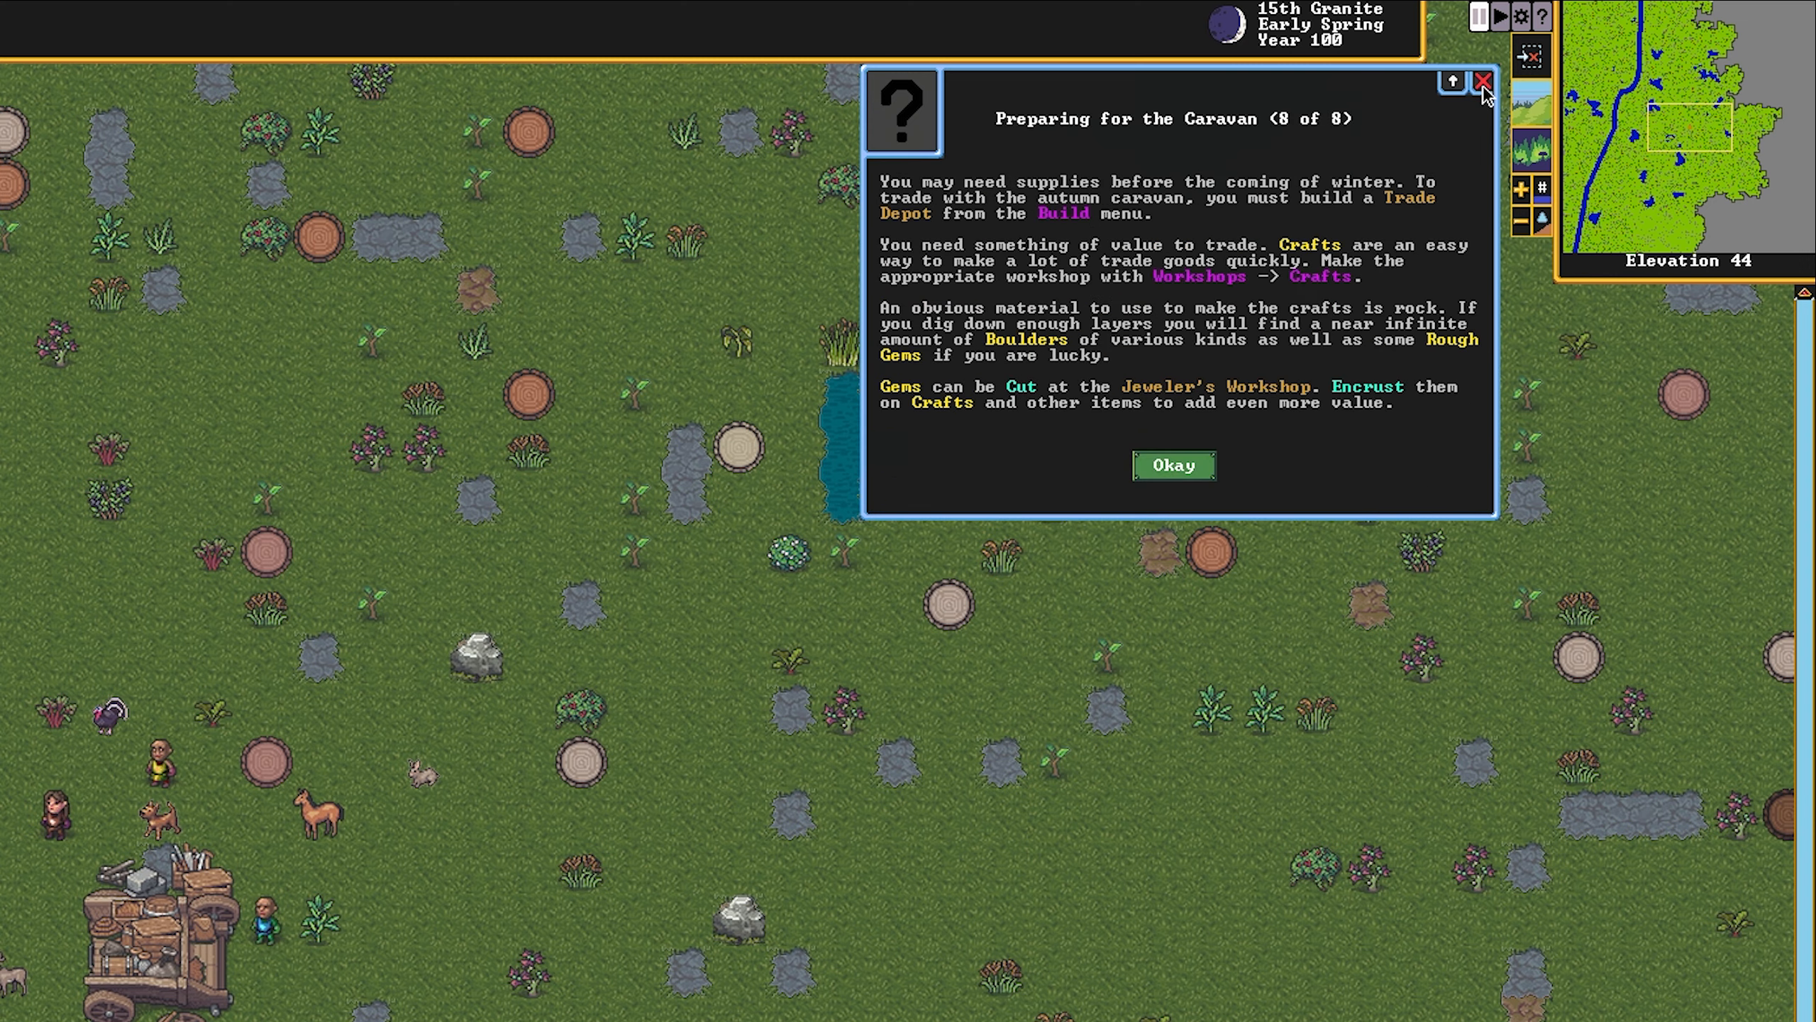
pyautogui.click(1172, 465)
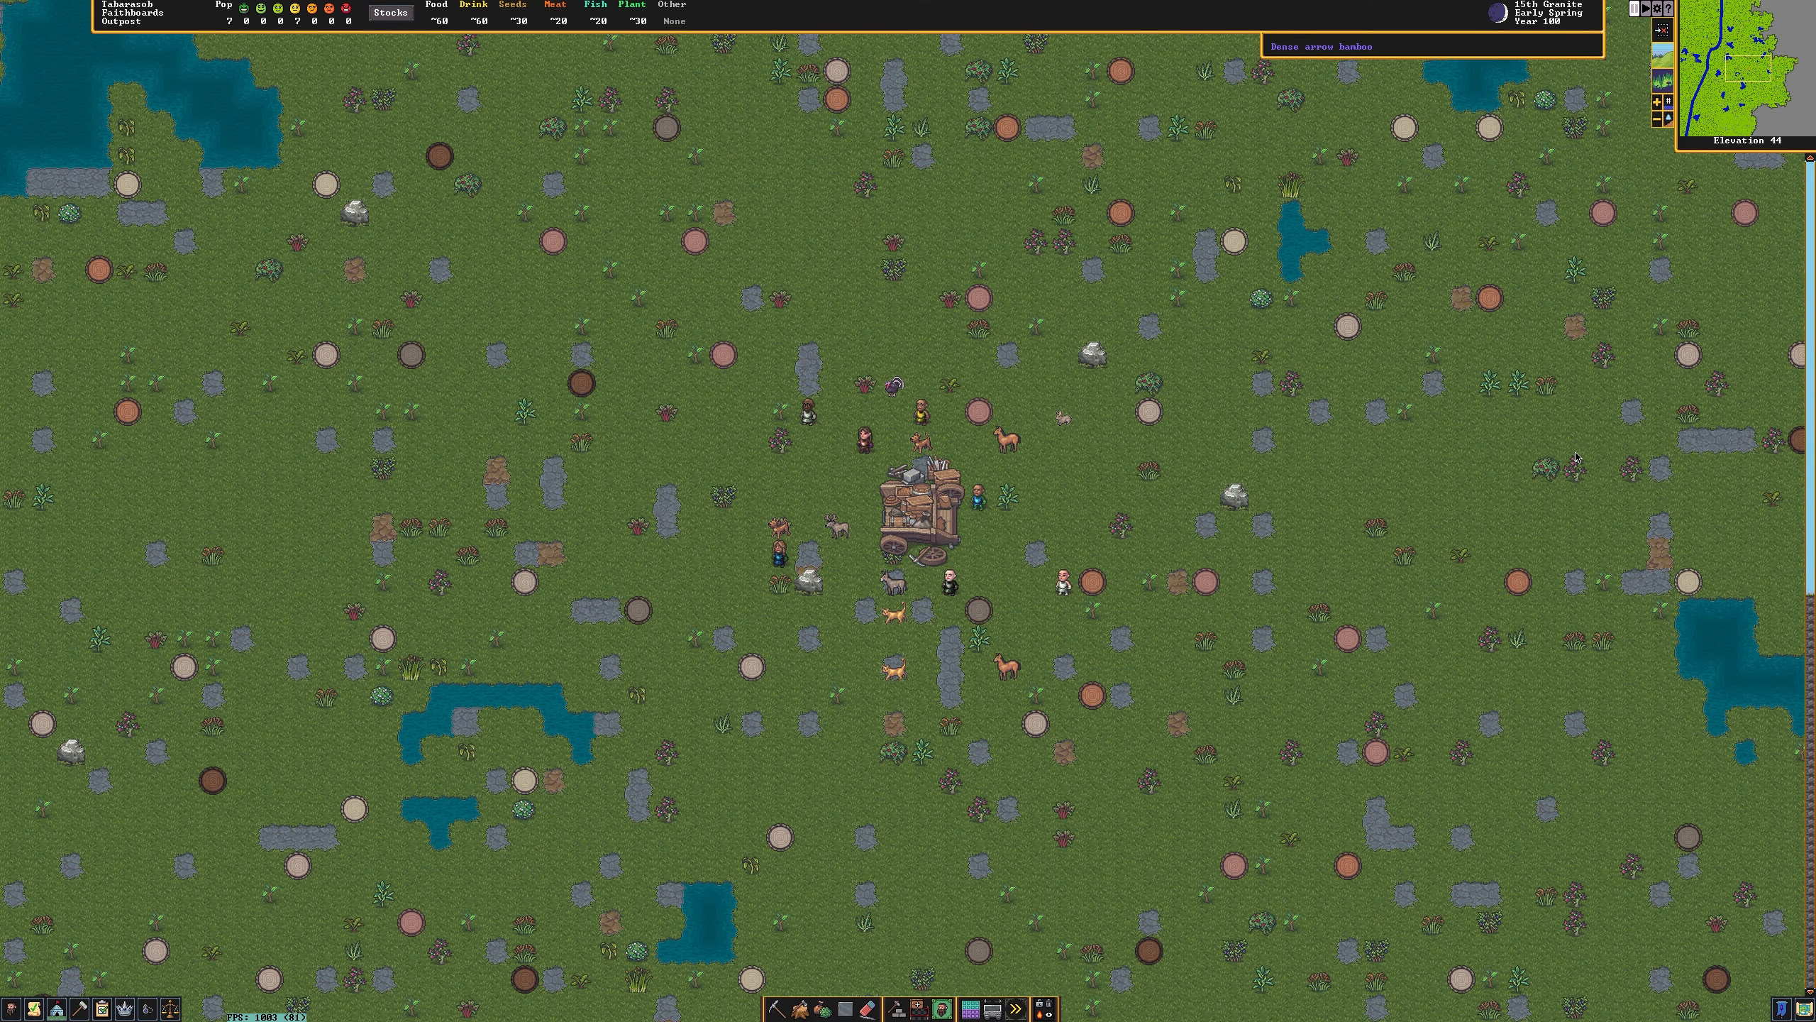
pyautogui.moveTo(1558, 473)
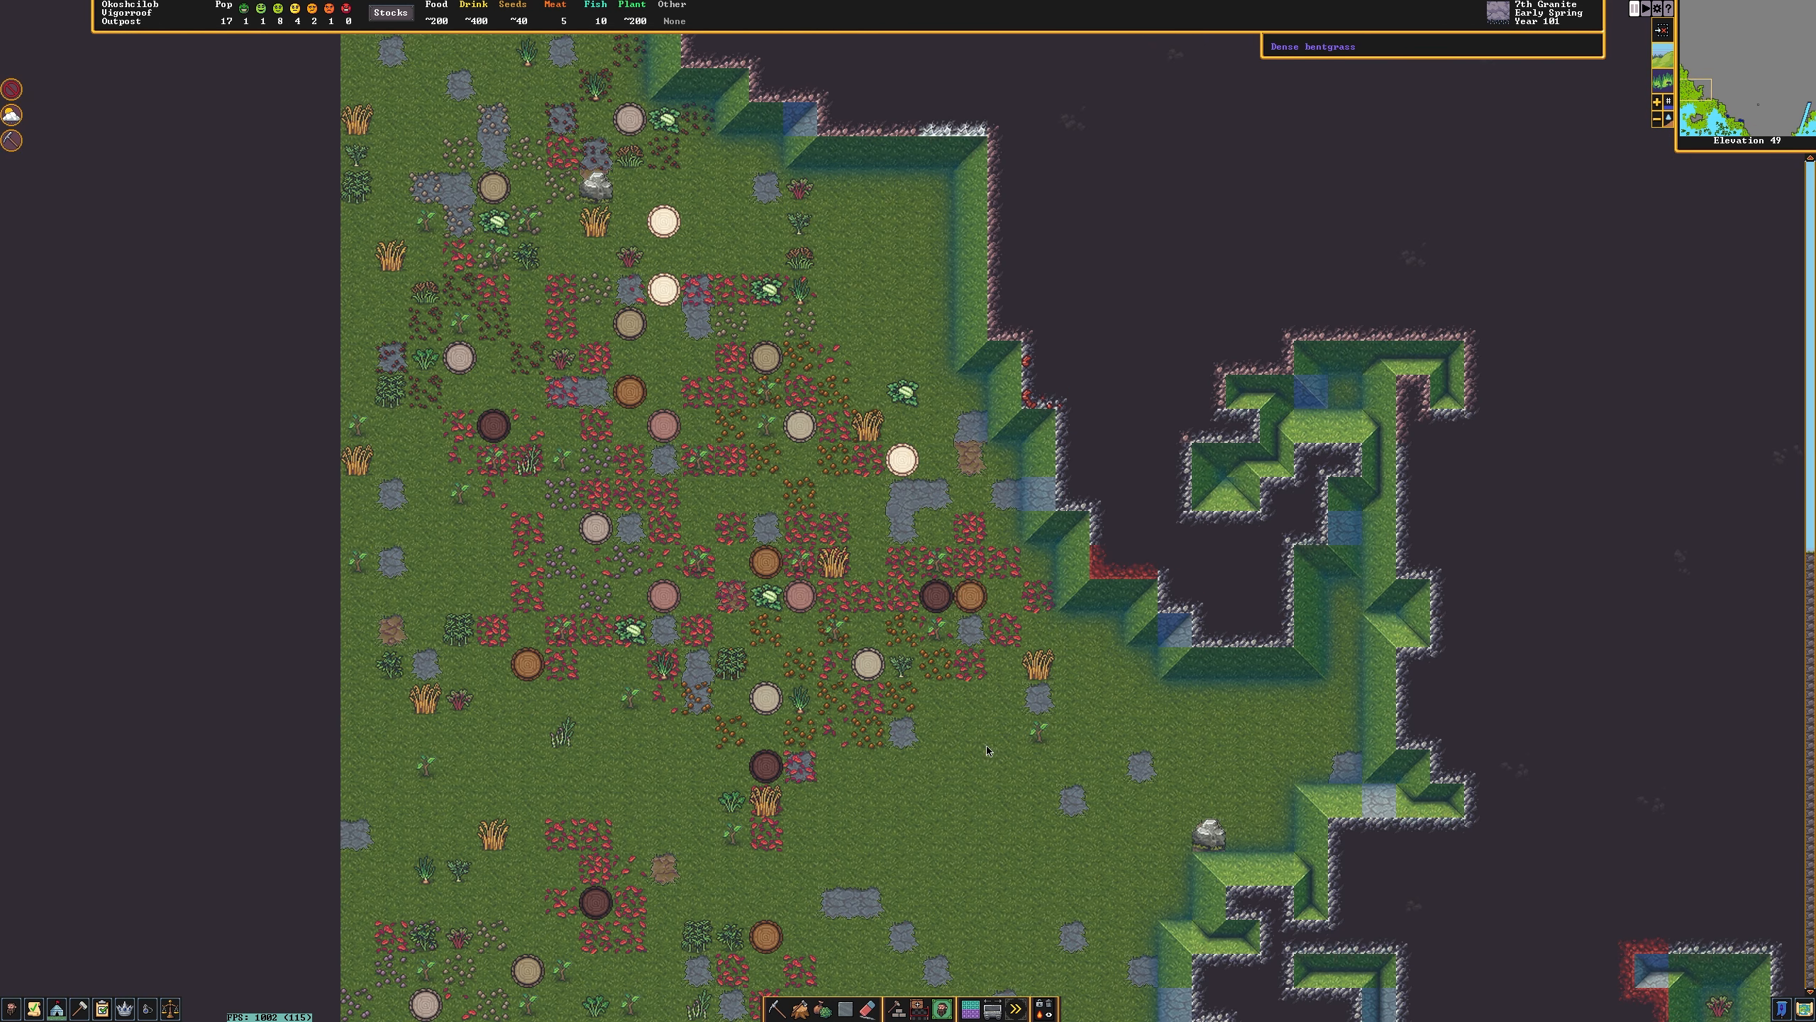
pyautogui.moveTo(1108, 633)
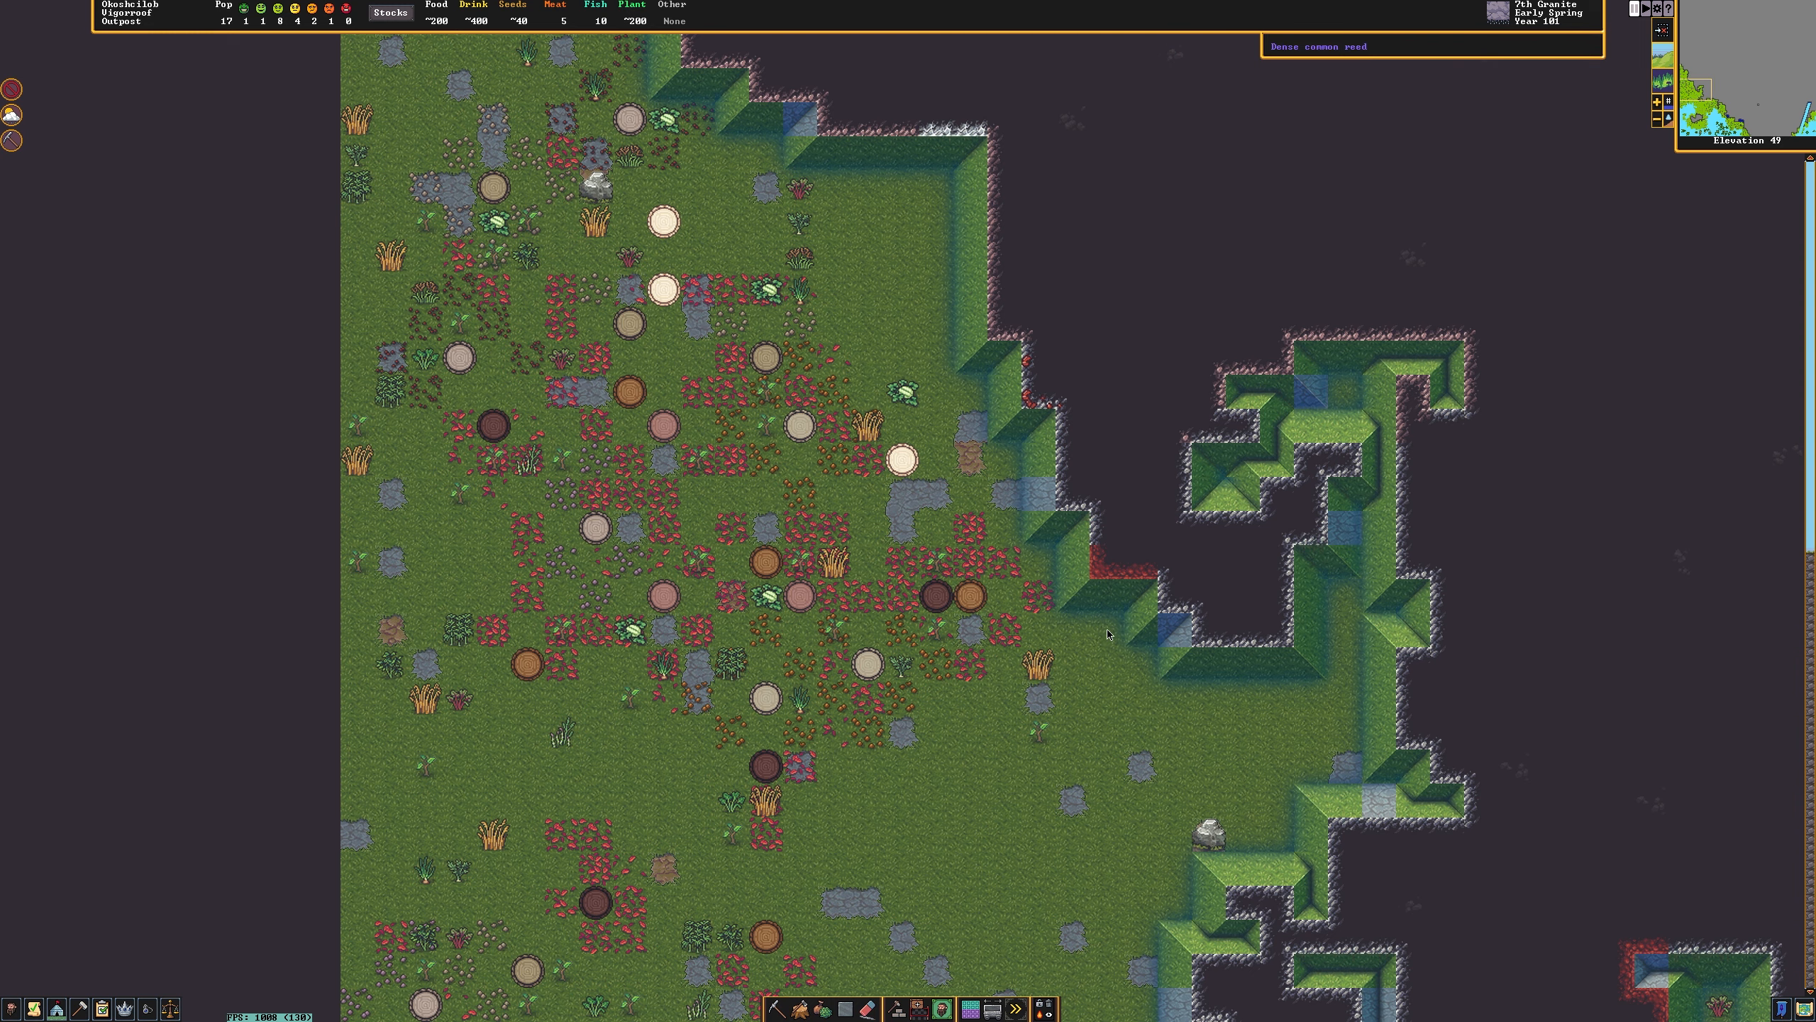
pyautogui.moveTo(1095, 506)
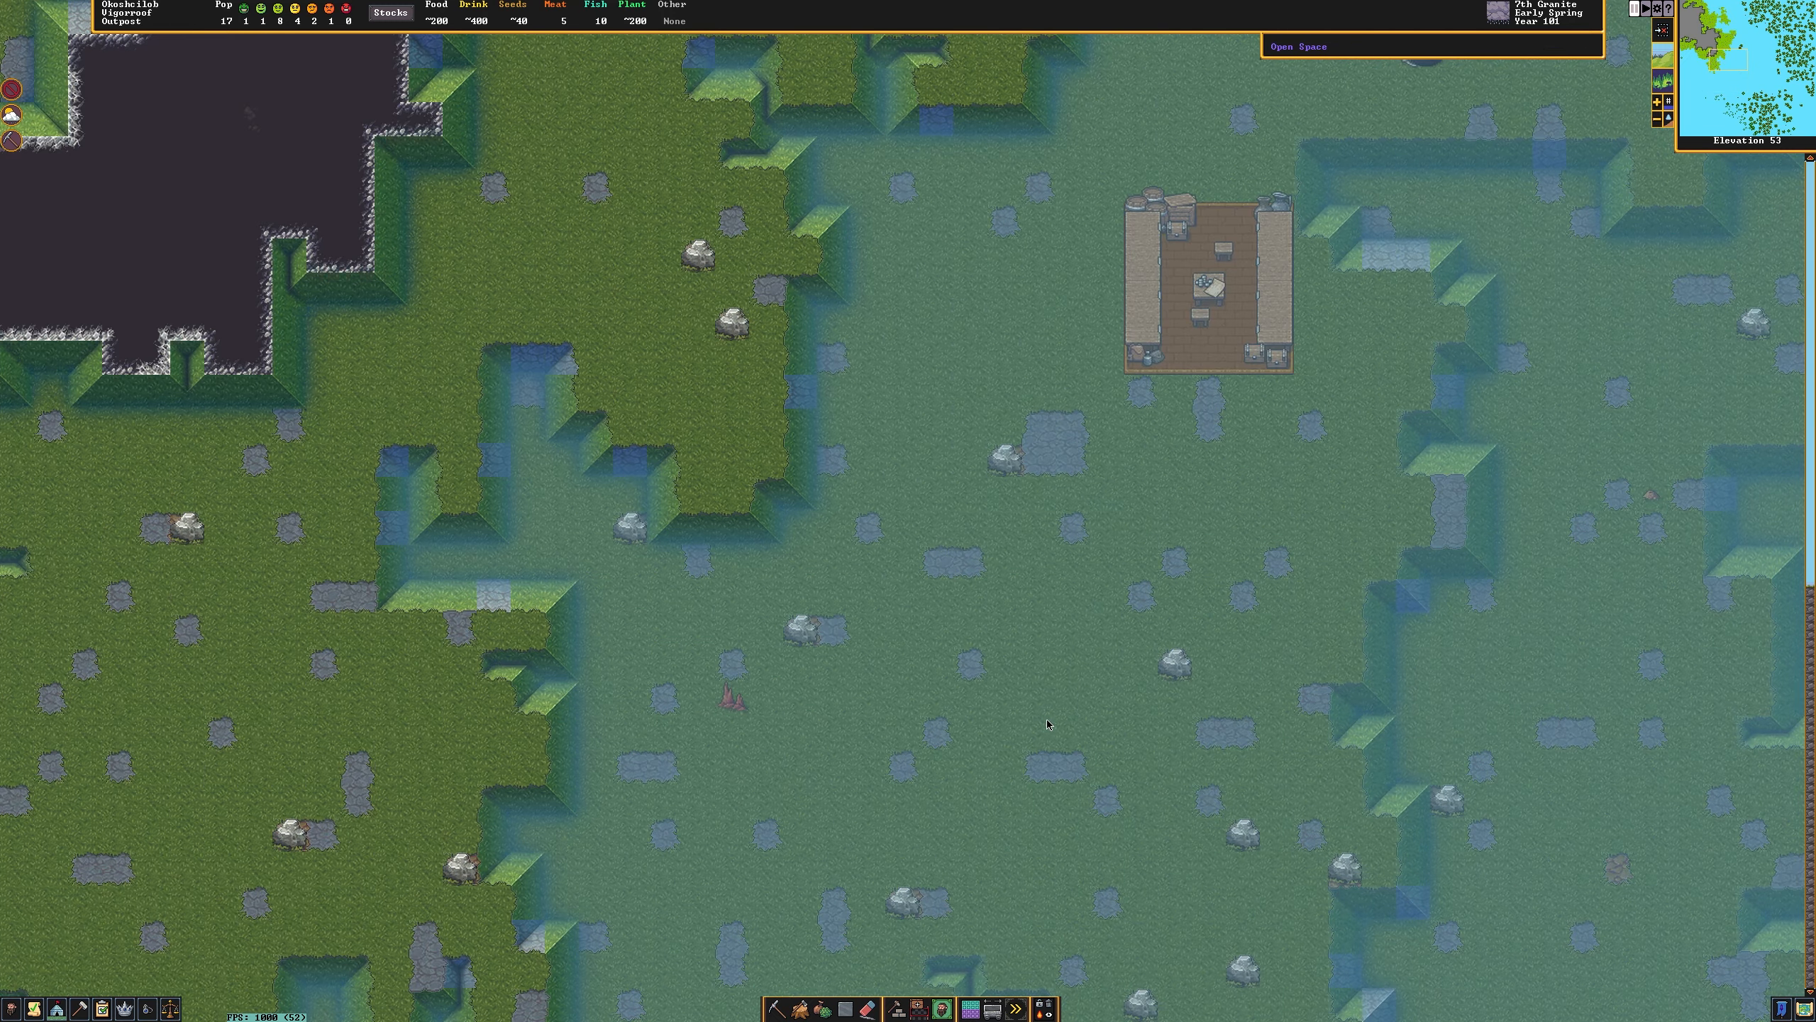
# Descend to the underground bedrooms level and bring up the digging designation toolbar.
pyautogui.scroll(-3)
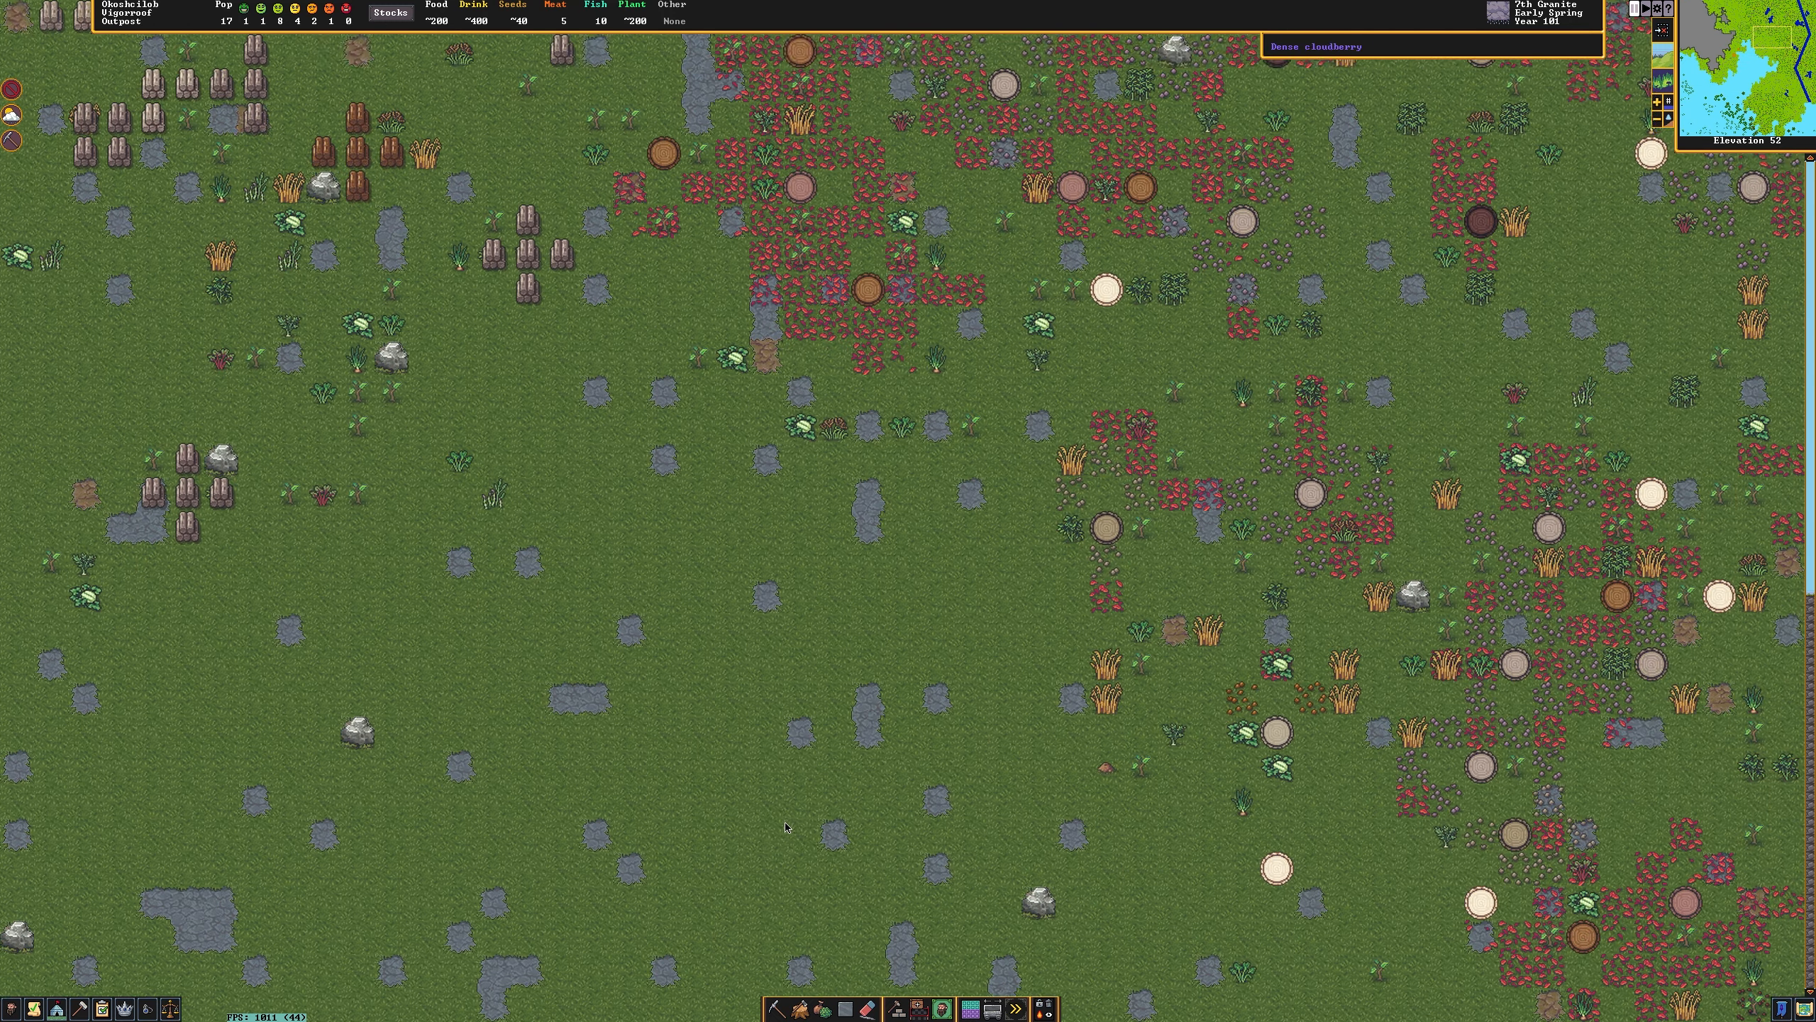
pyautogui.scroll(-3)
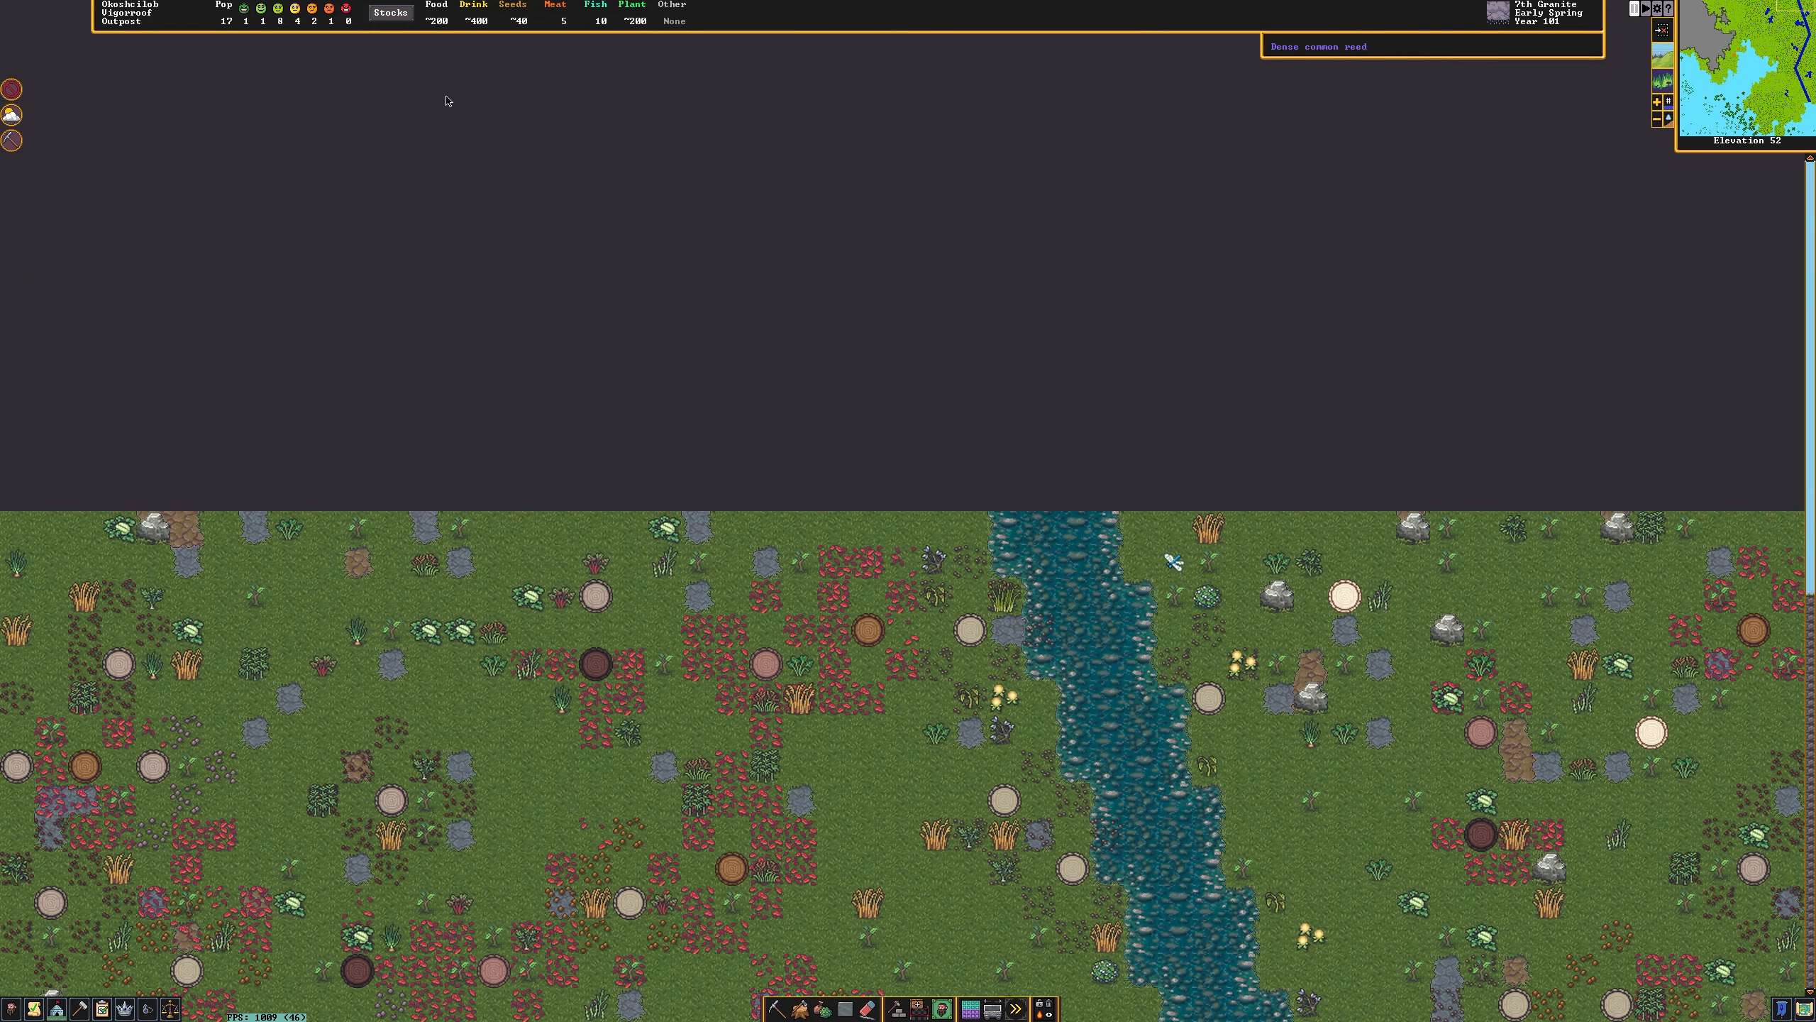
pyautogui.scroll(3)
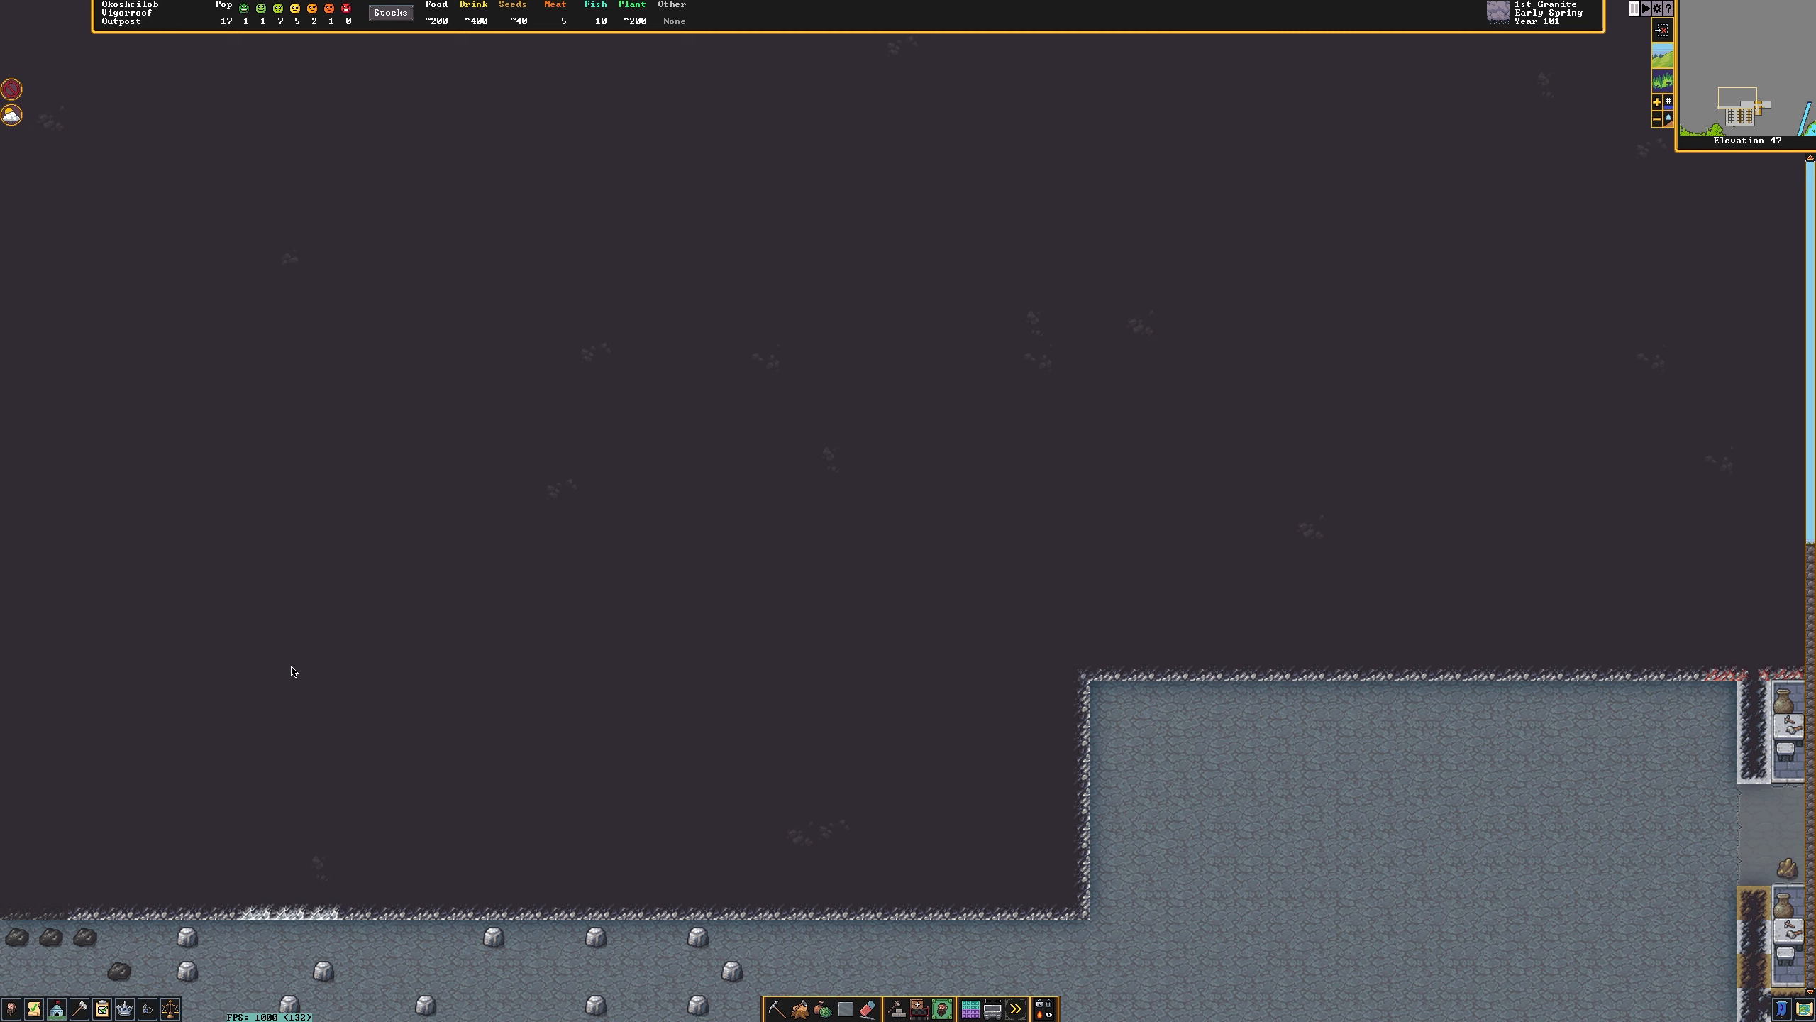
pyautogui.moveTo(743, 994)
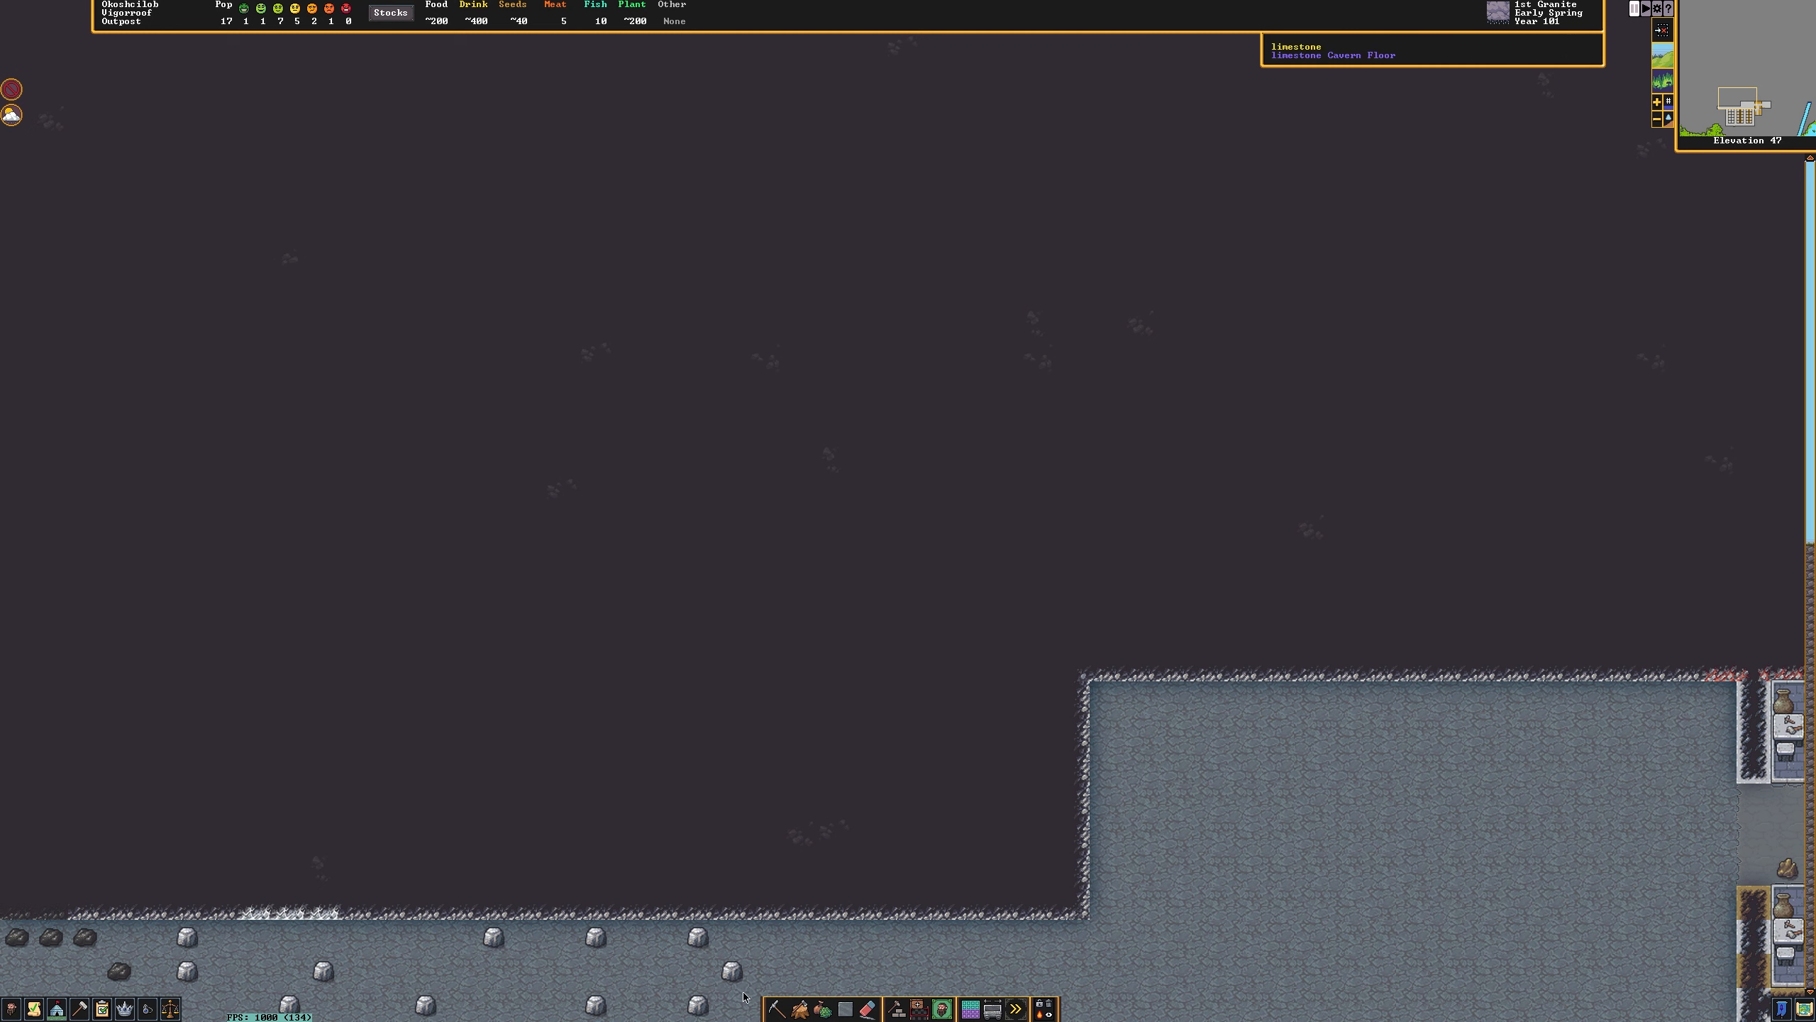
pyautogui.click(774, 1006)
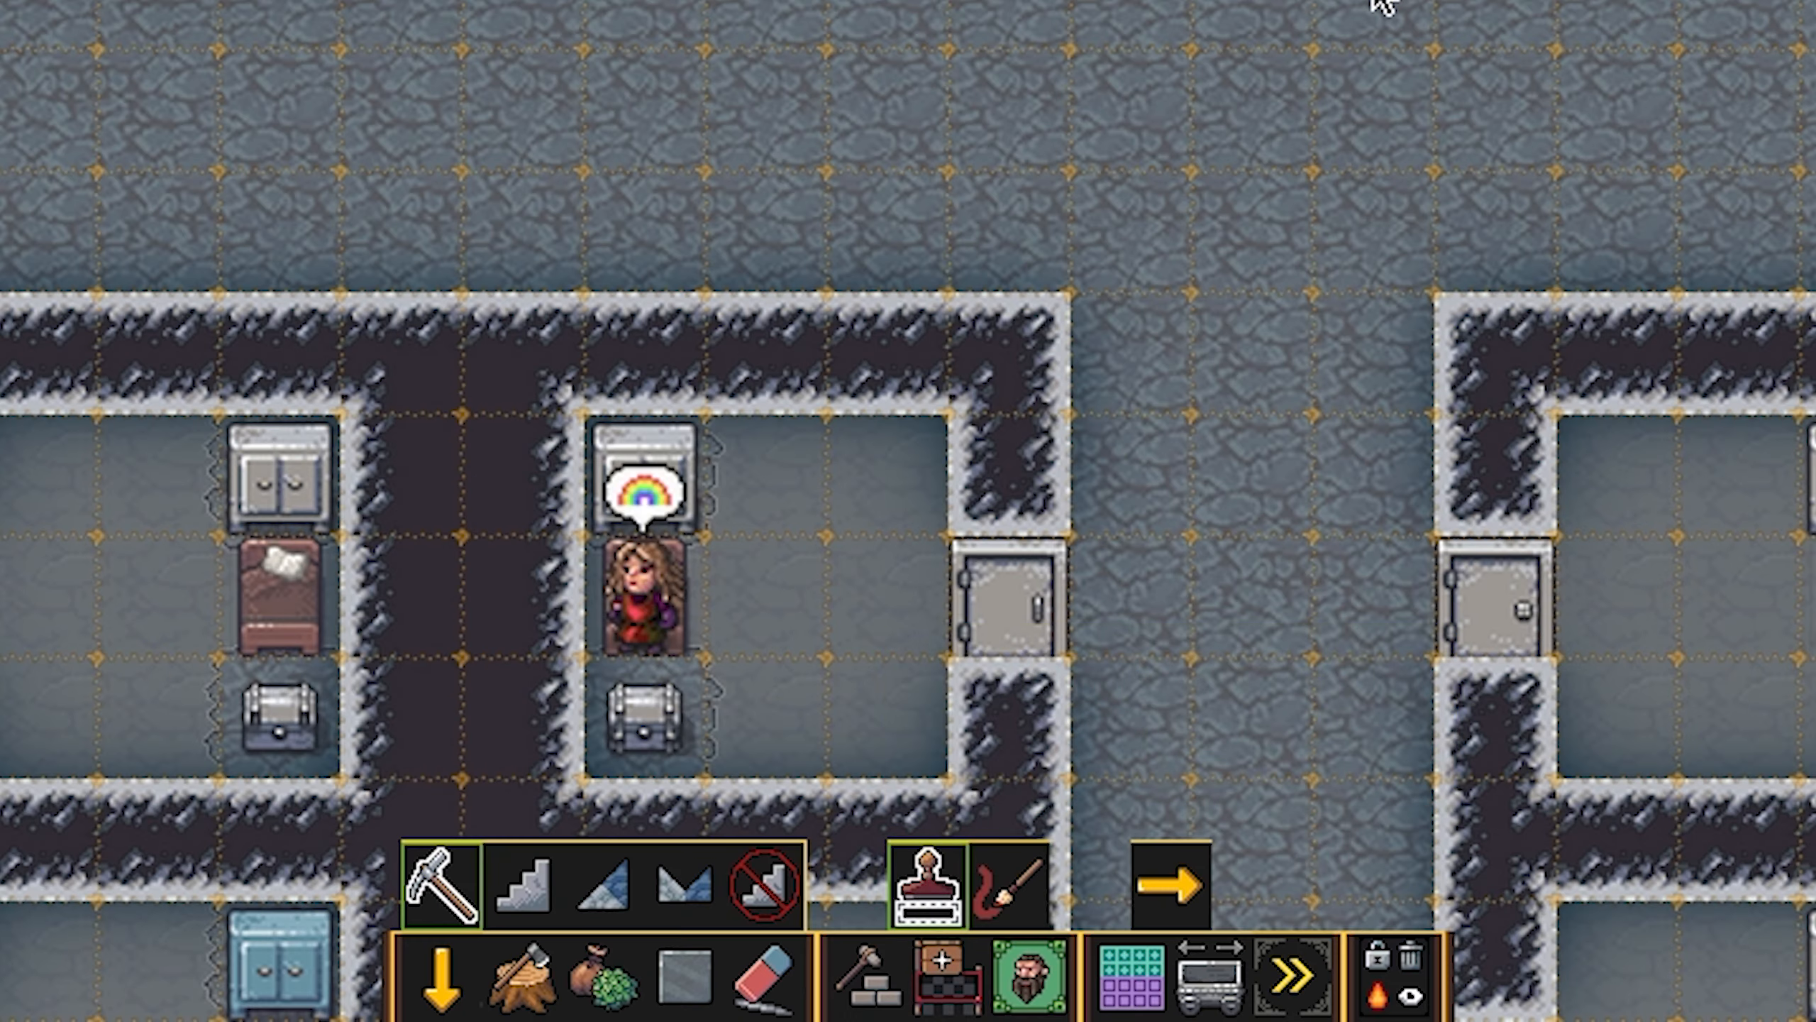
# Switch the dig toolbar to removing stairs, ramps and constructions.
pyautogui.click(1172, 887)
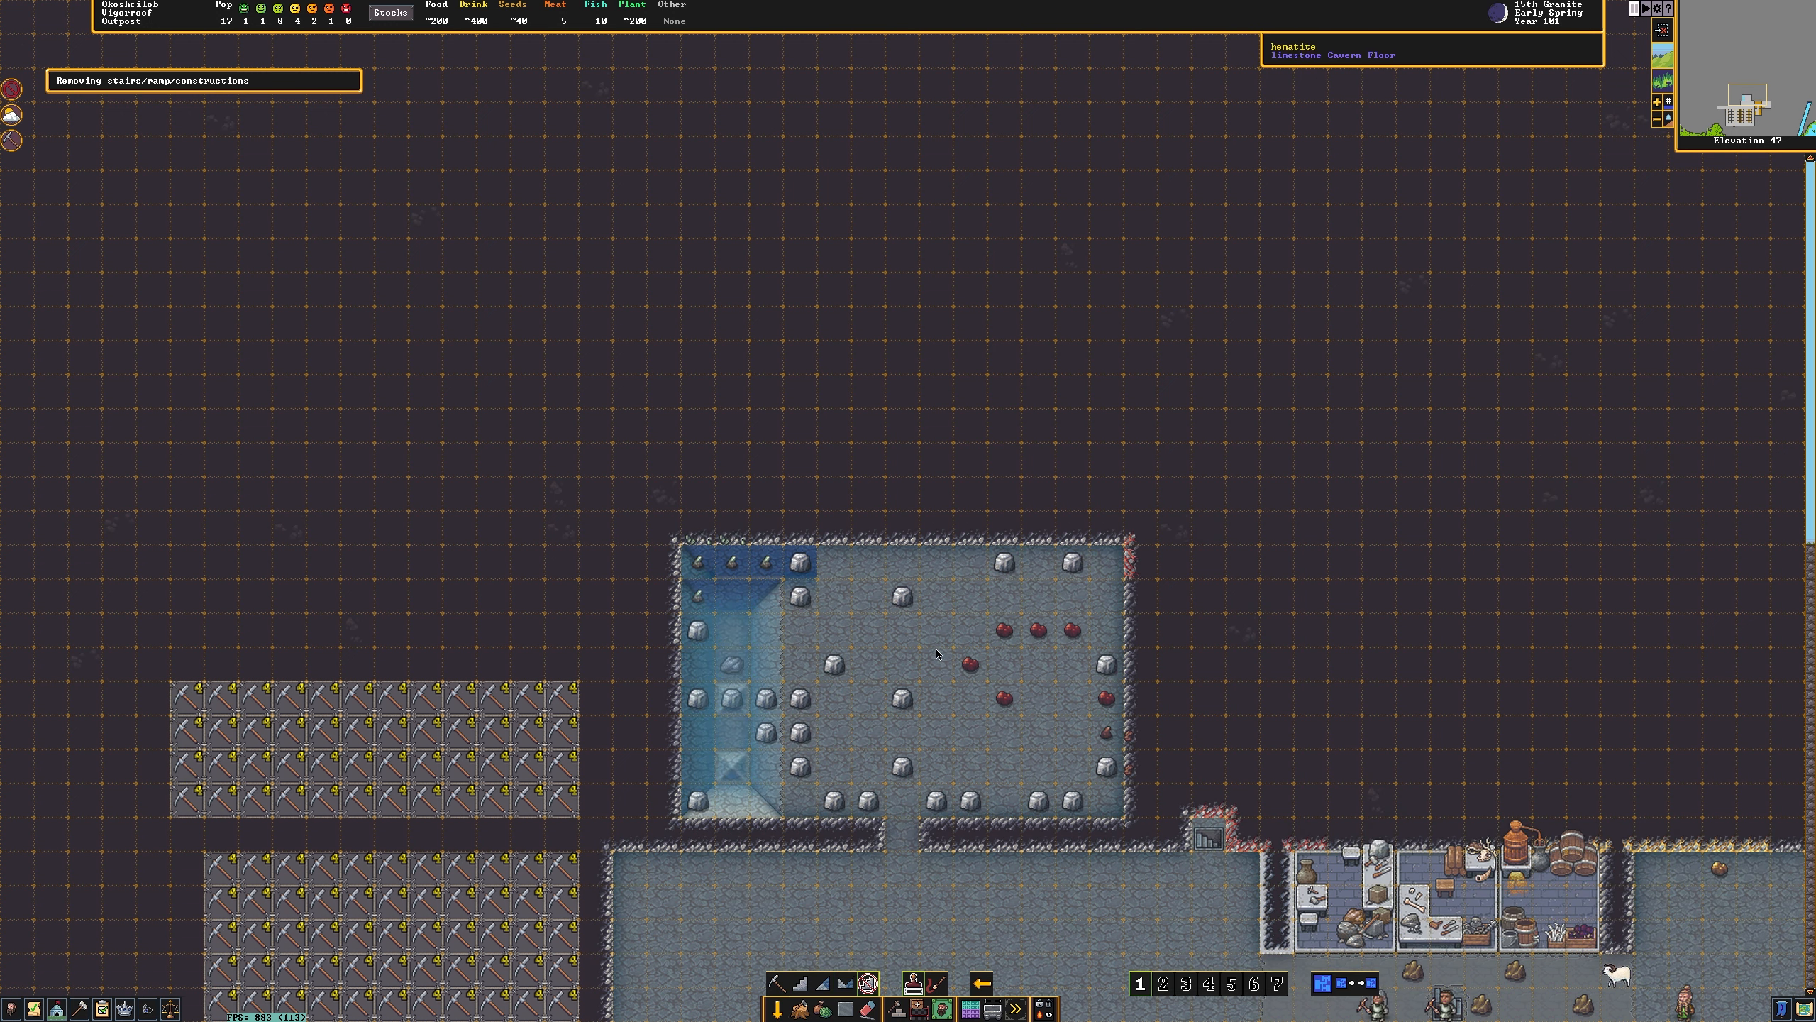
pyautogui.moveTo(950, 608)
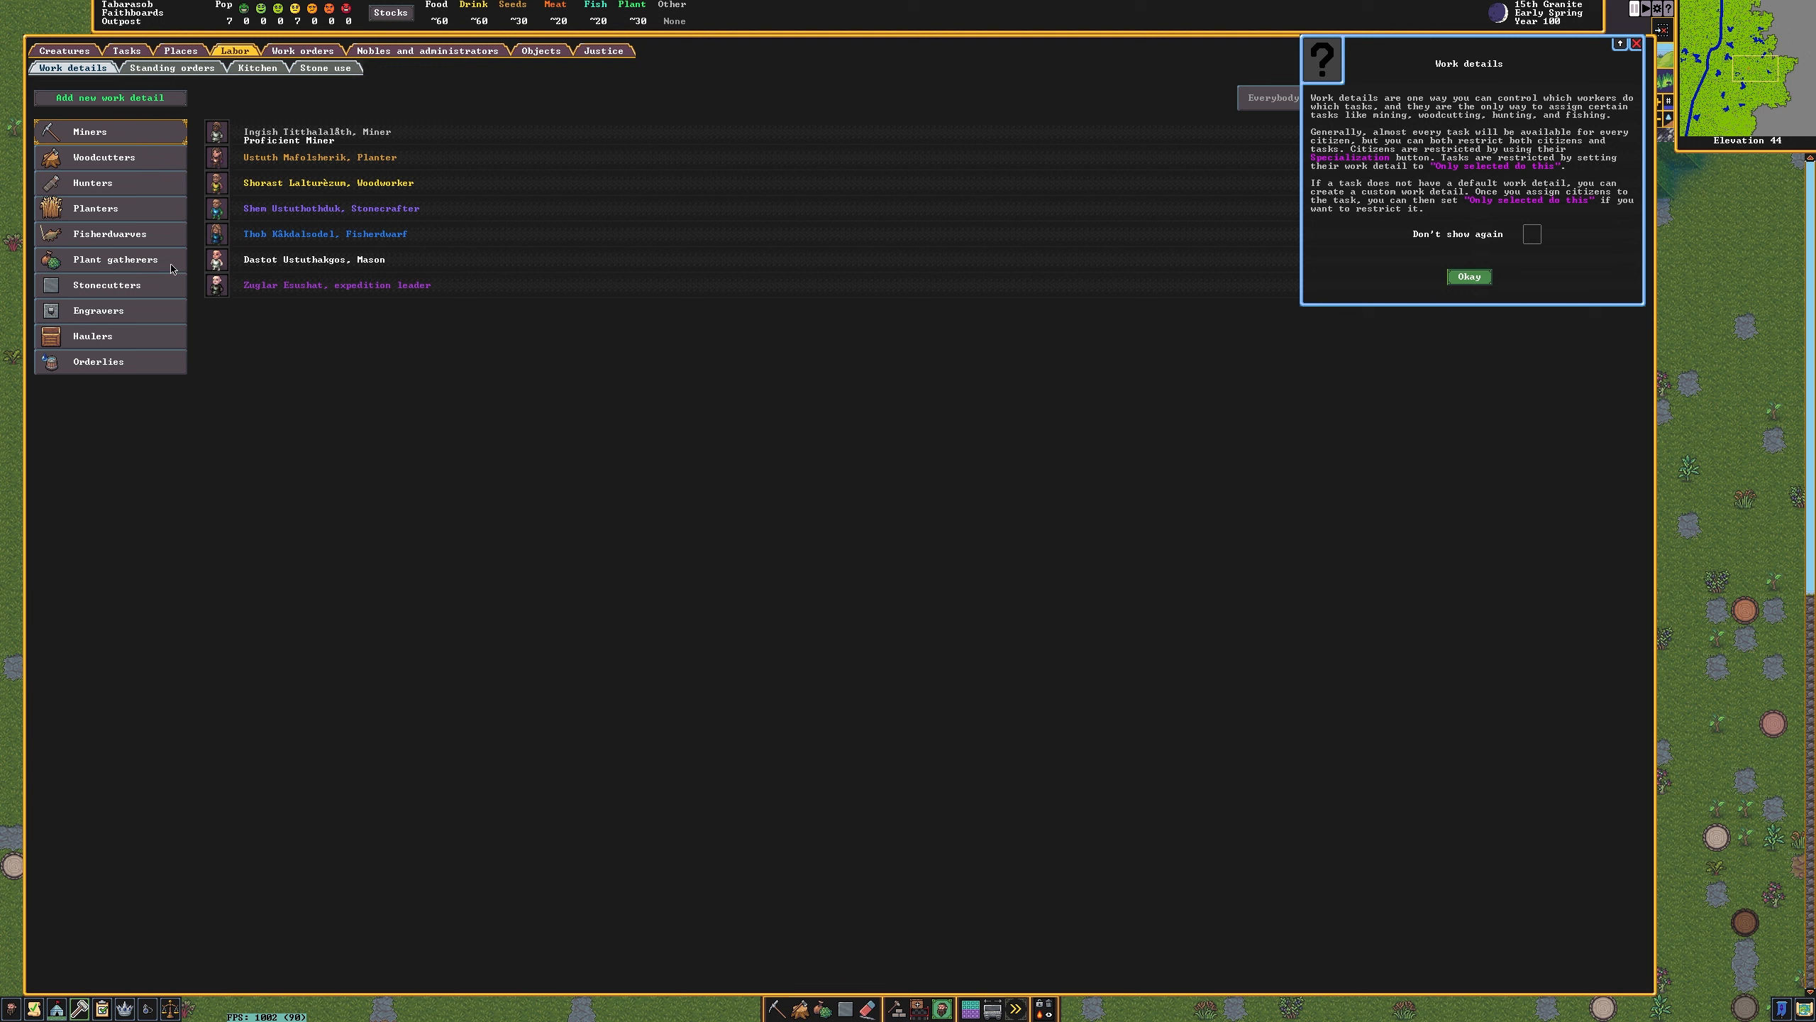
# Set the Miners work detail to 'Only selected do this' for the miner and fisherdwarf.
pyautogui.click(1467, 276)
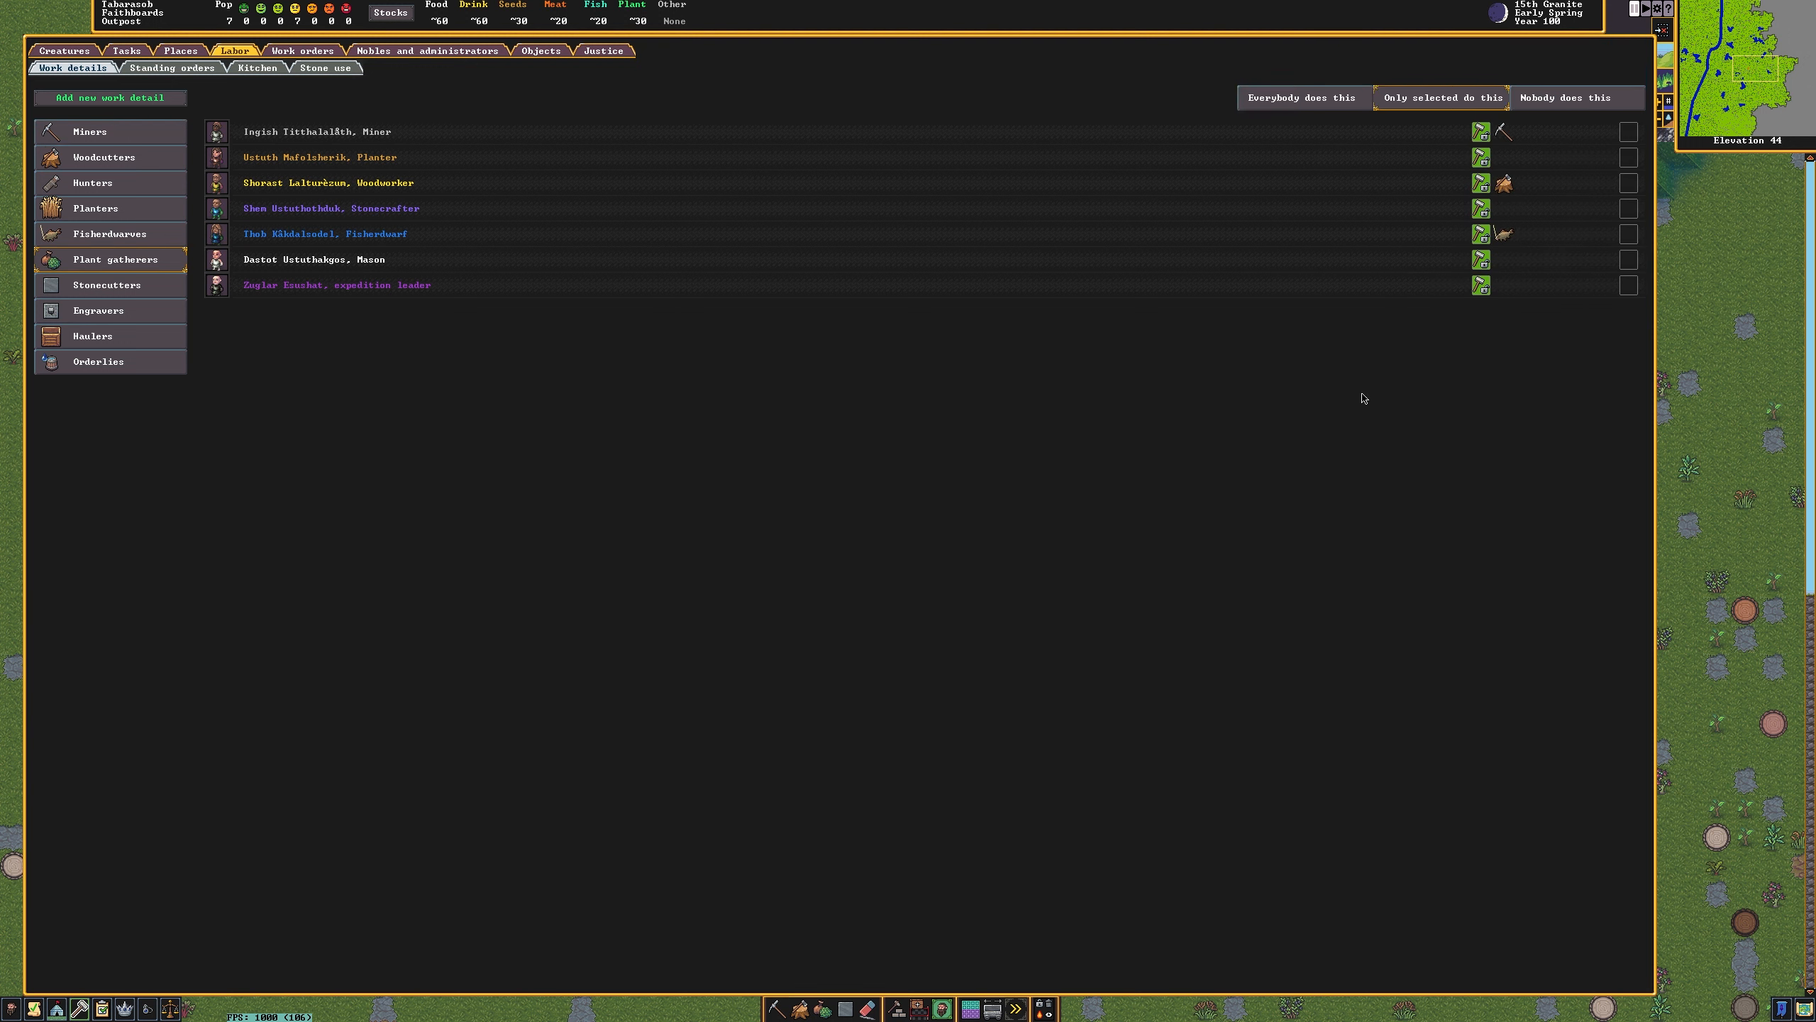
pyautogui.click(1628, 156)
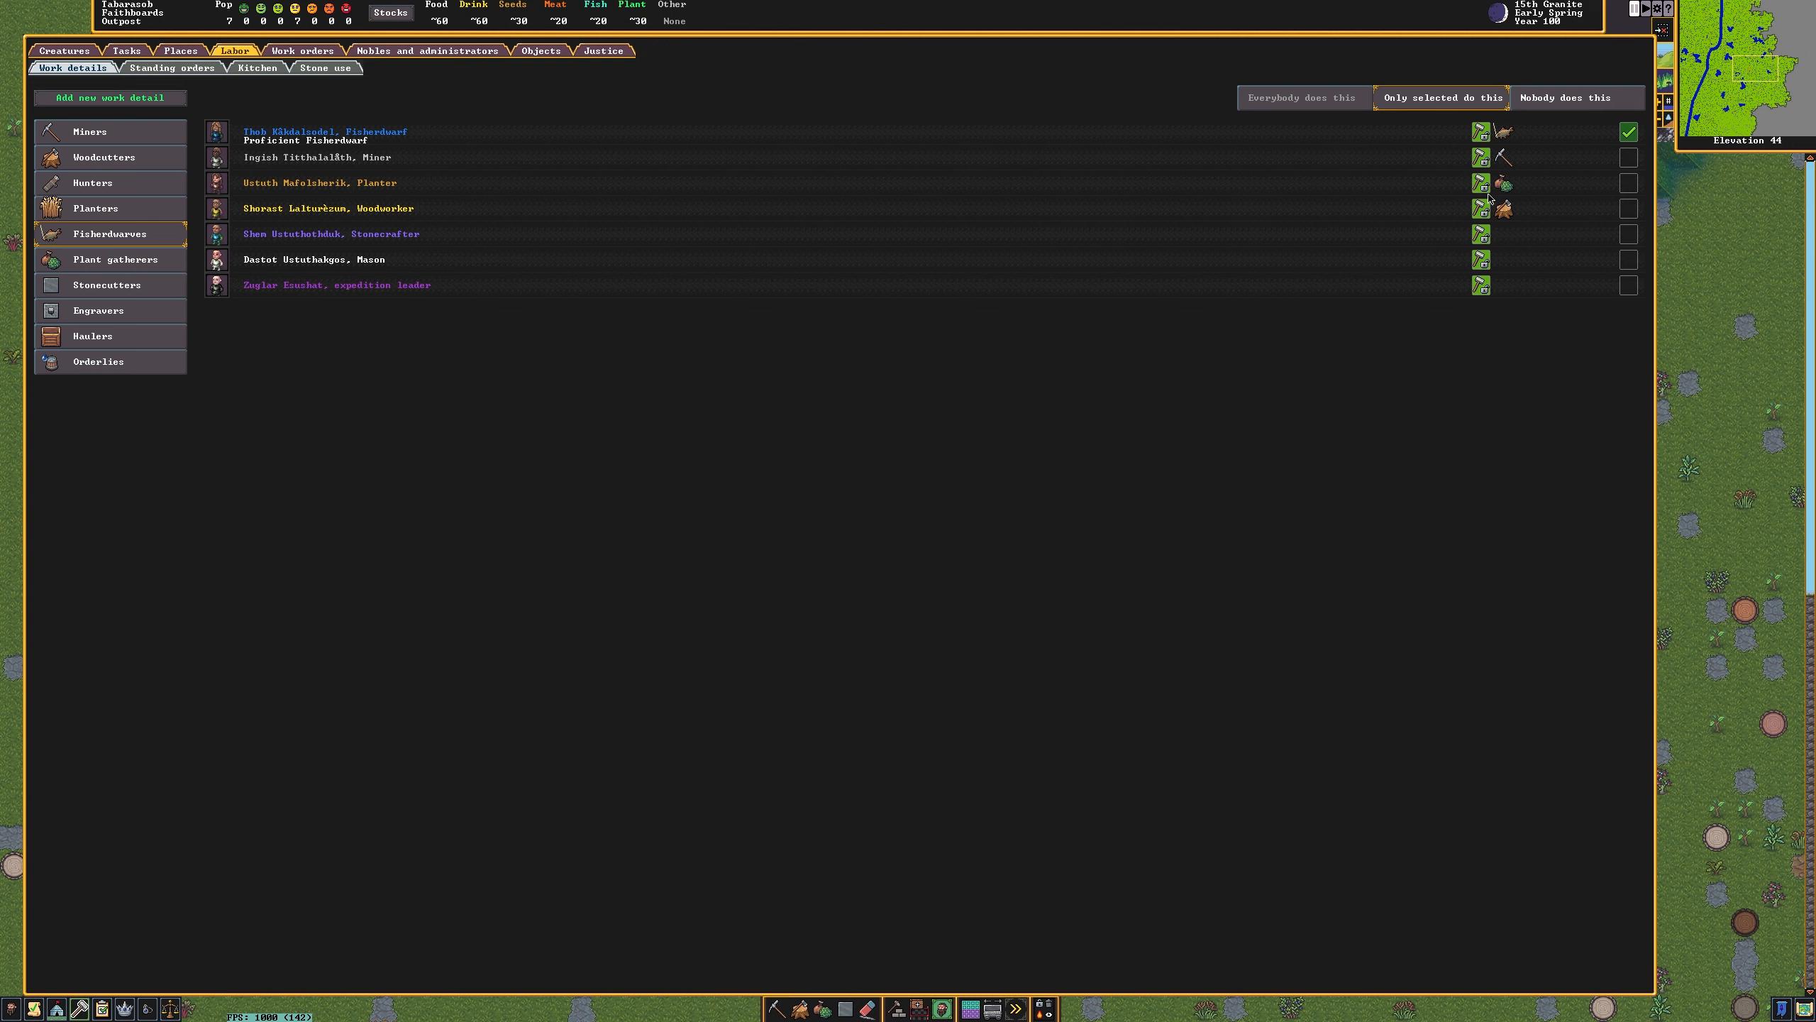
pyautogui.moveTo(1388, 141)
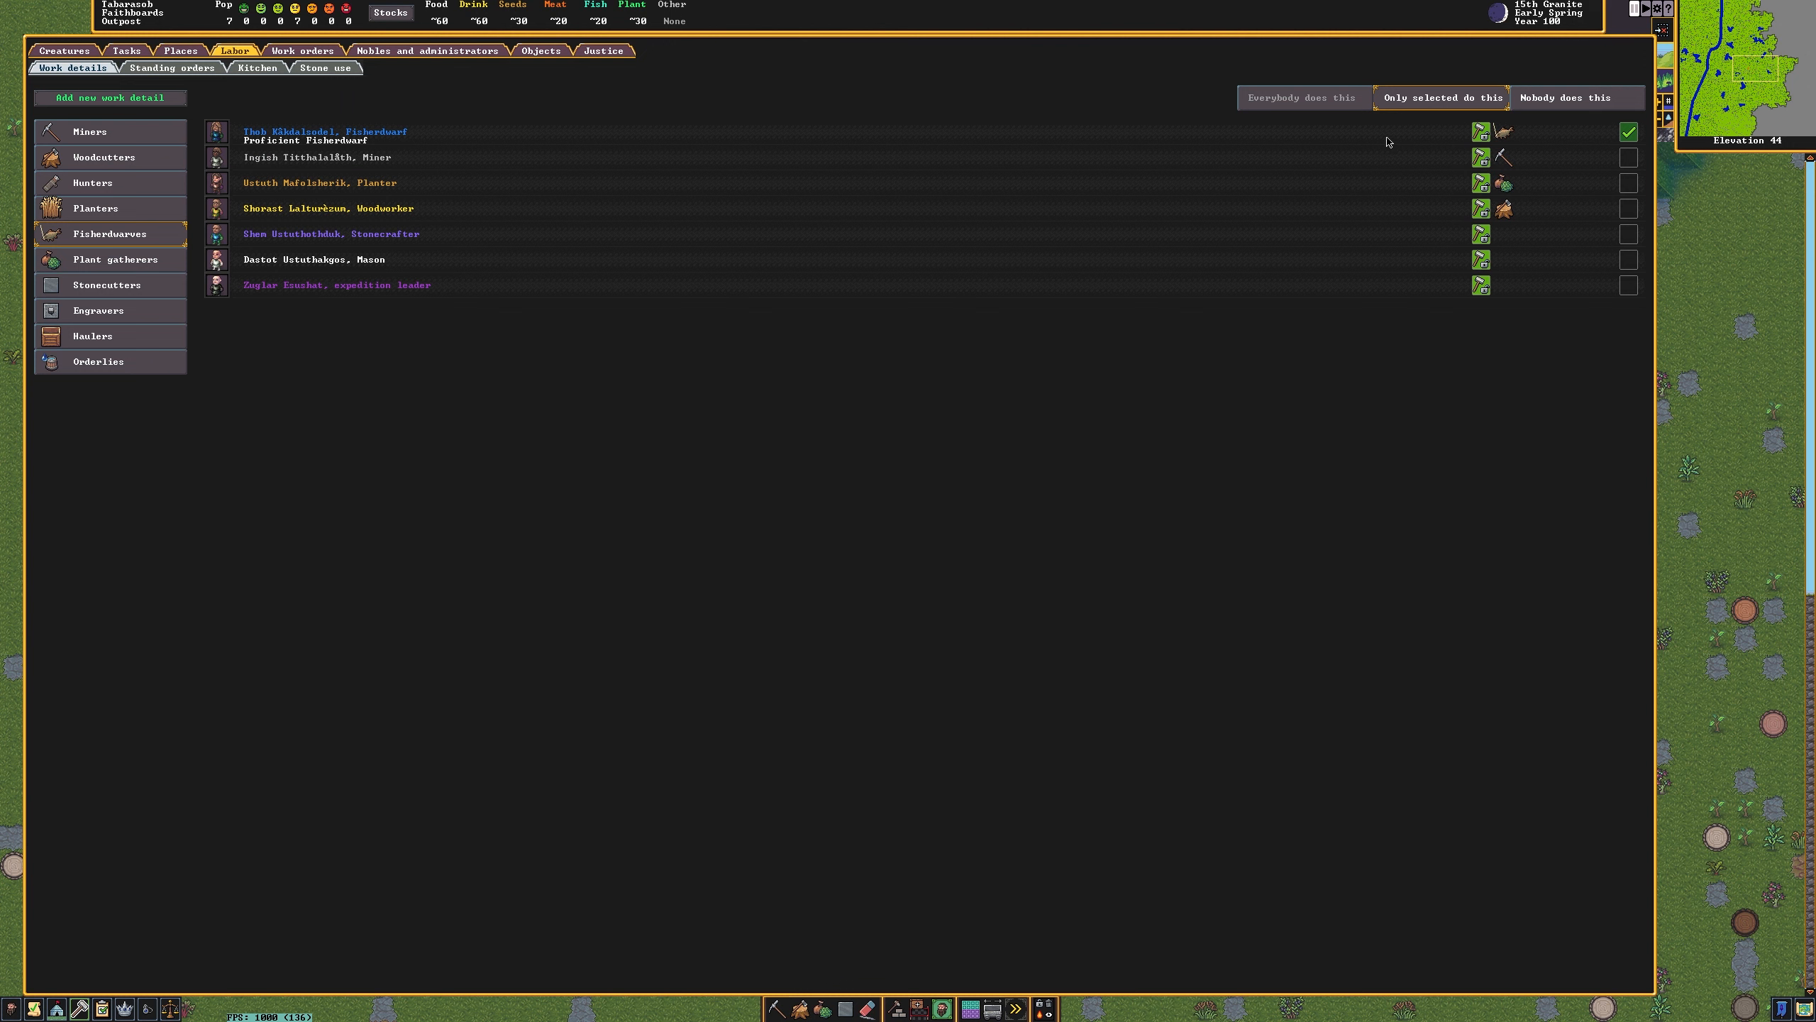
pyautogui.click(1627, 130)
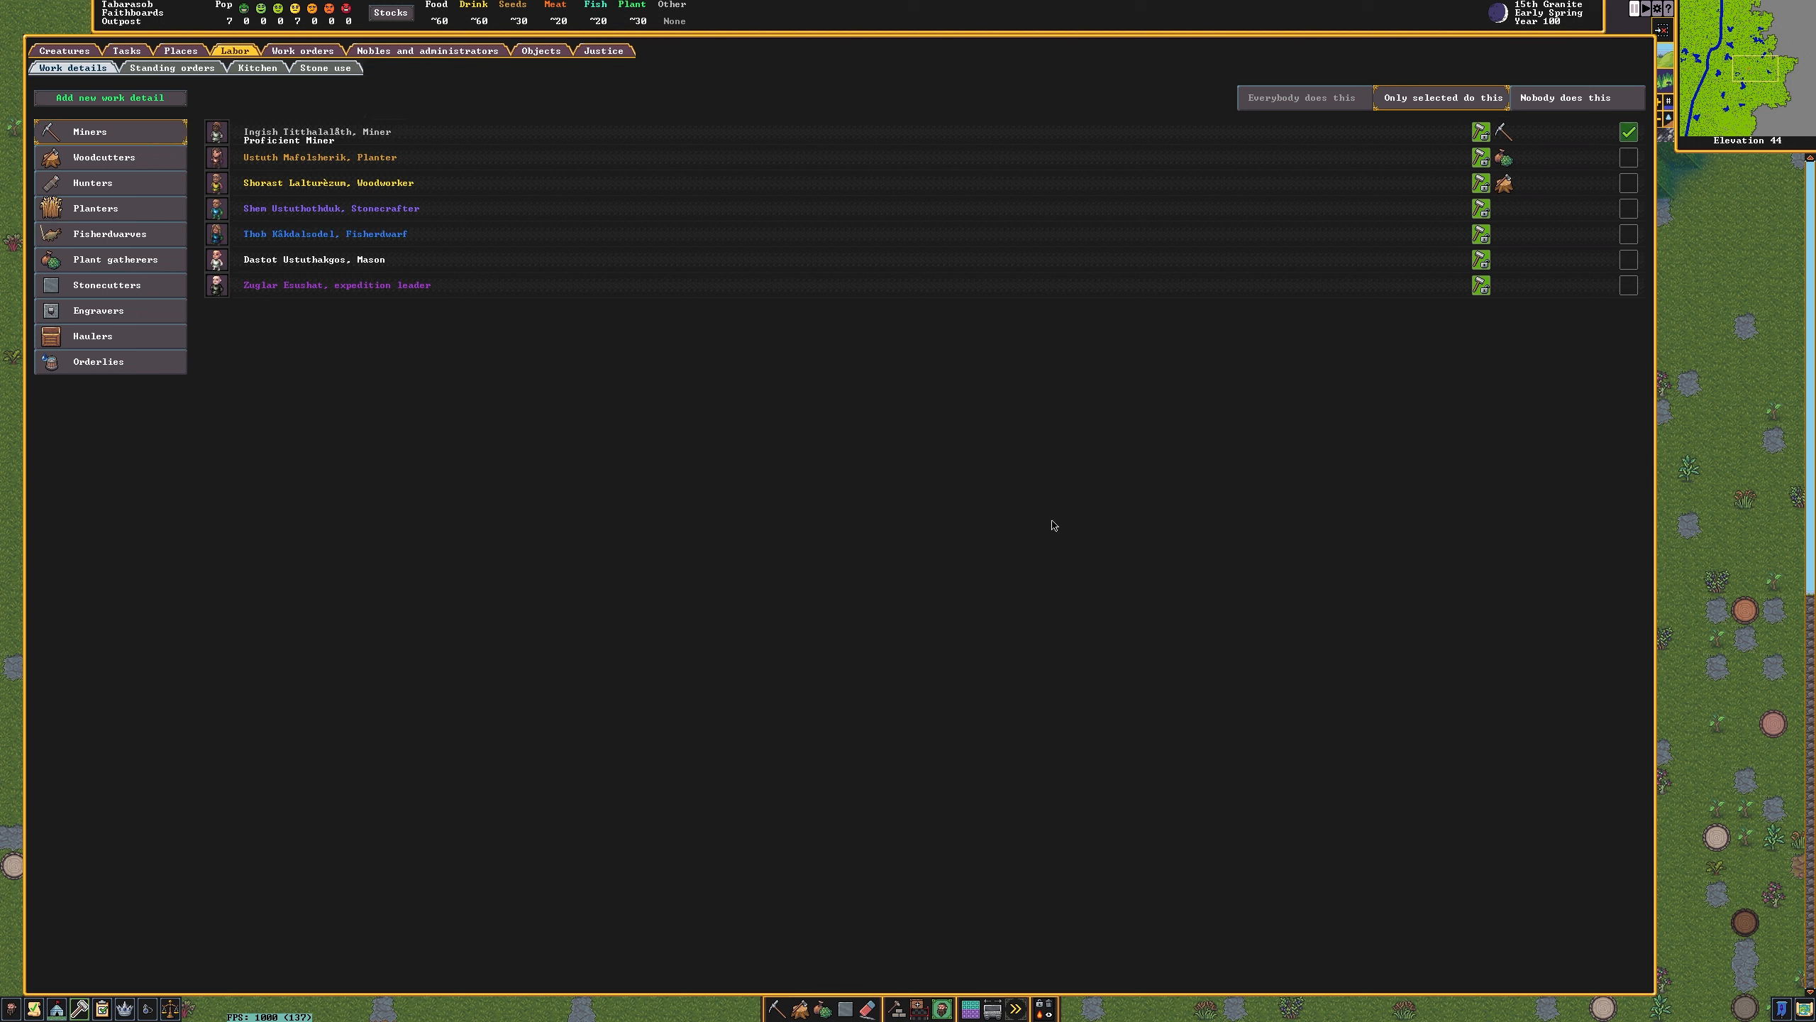
pyautogui.moveTo(463, 230)
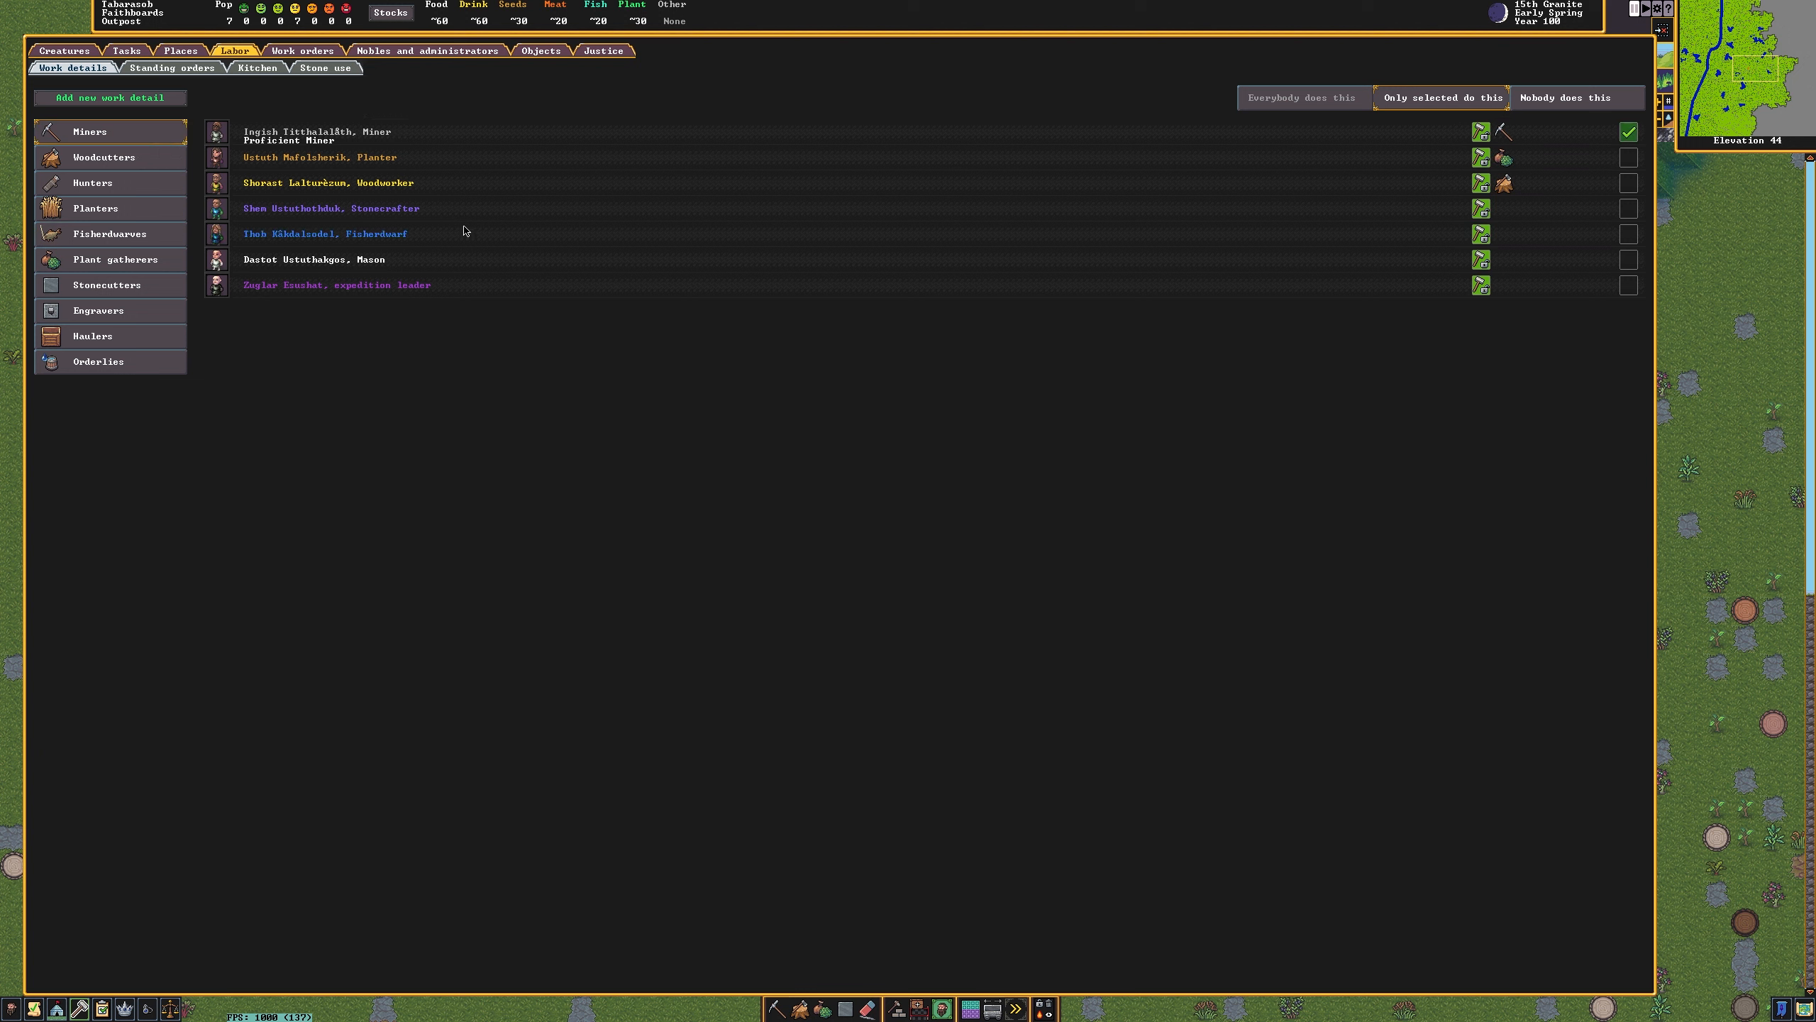
pyautogui.click(1627, 233)
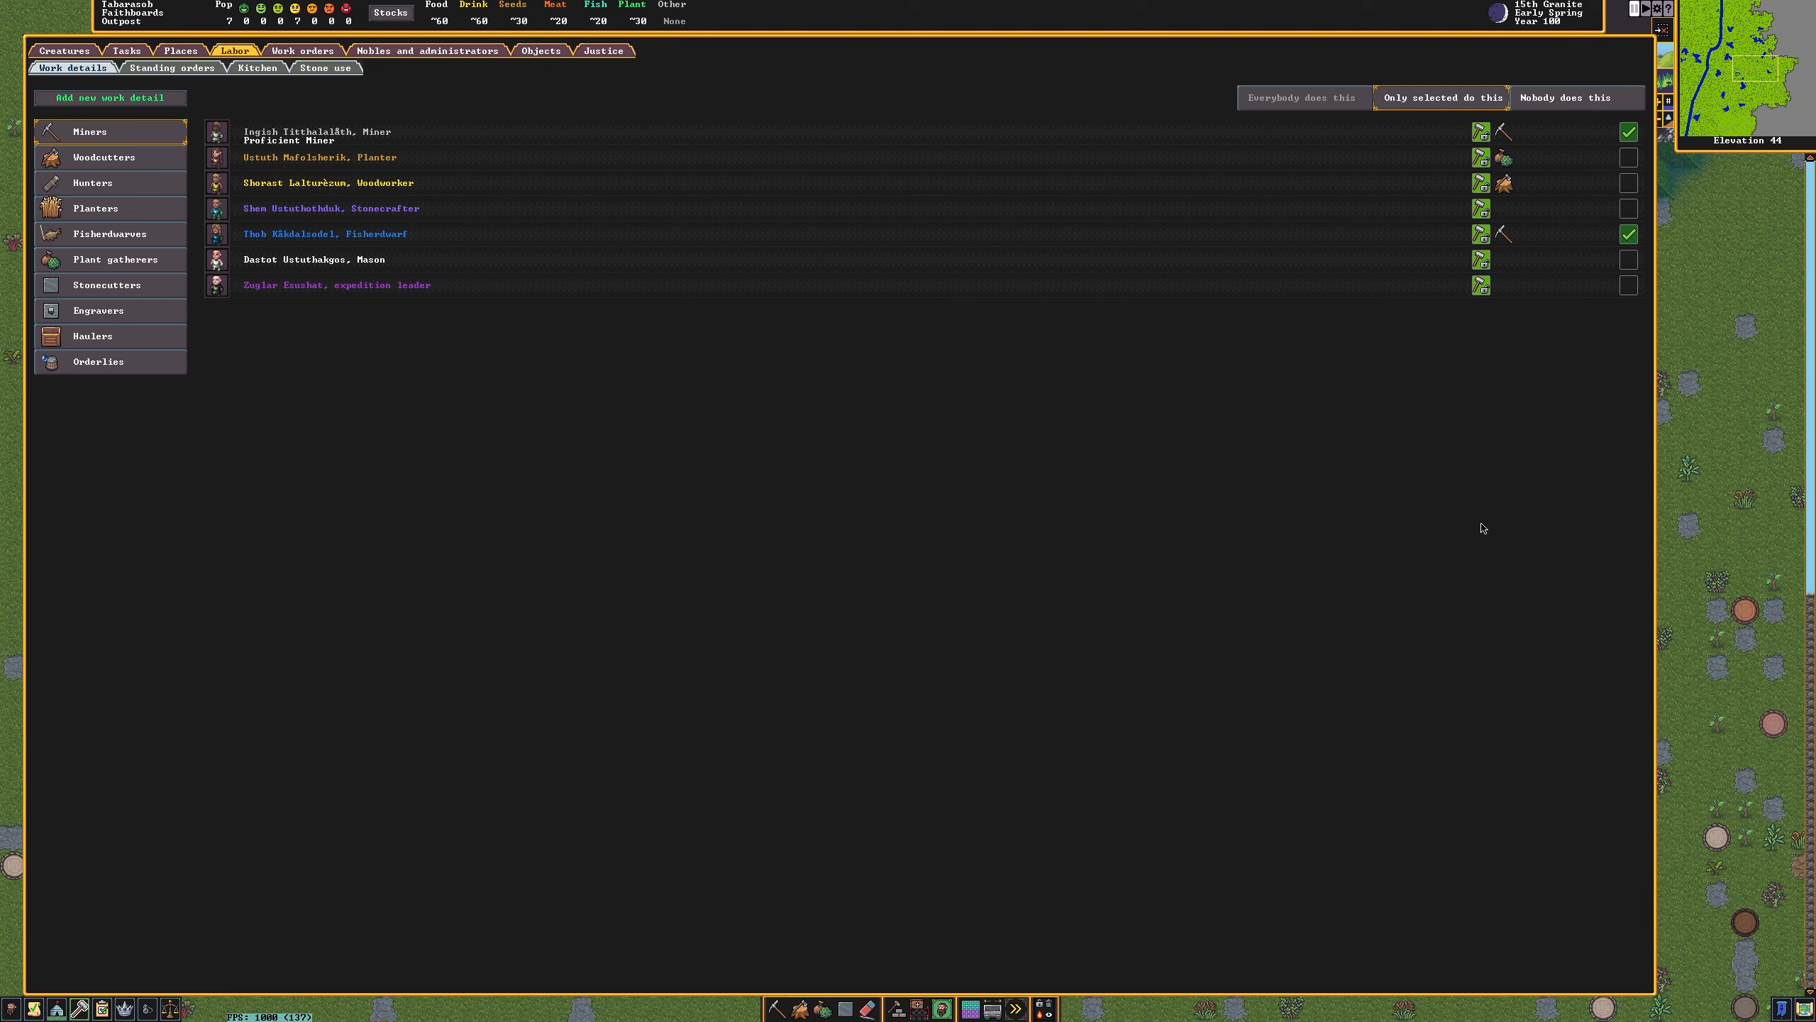
pyautogui.moveTo(1463, 337)
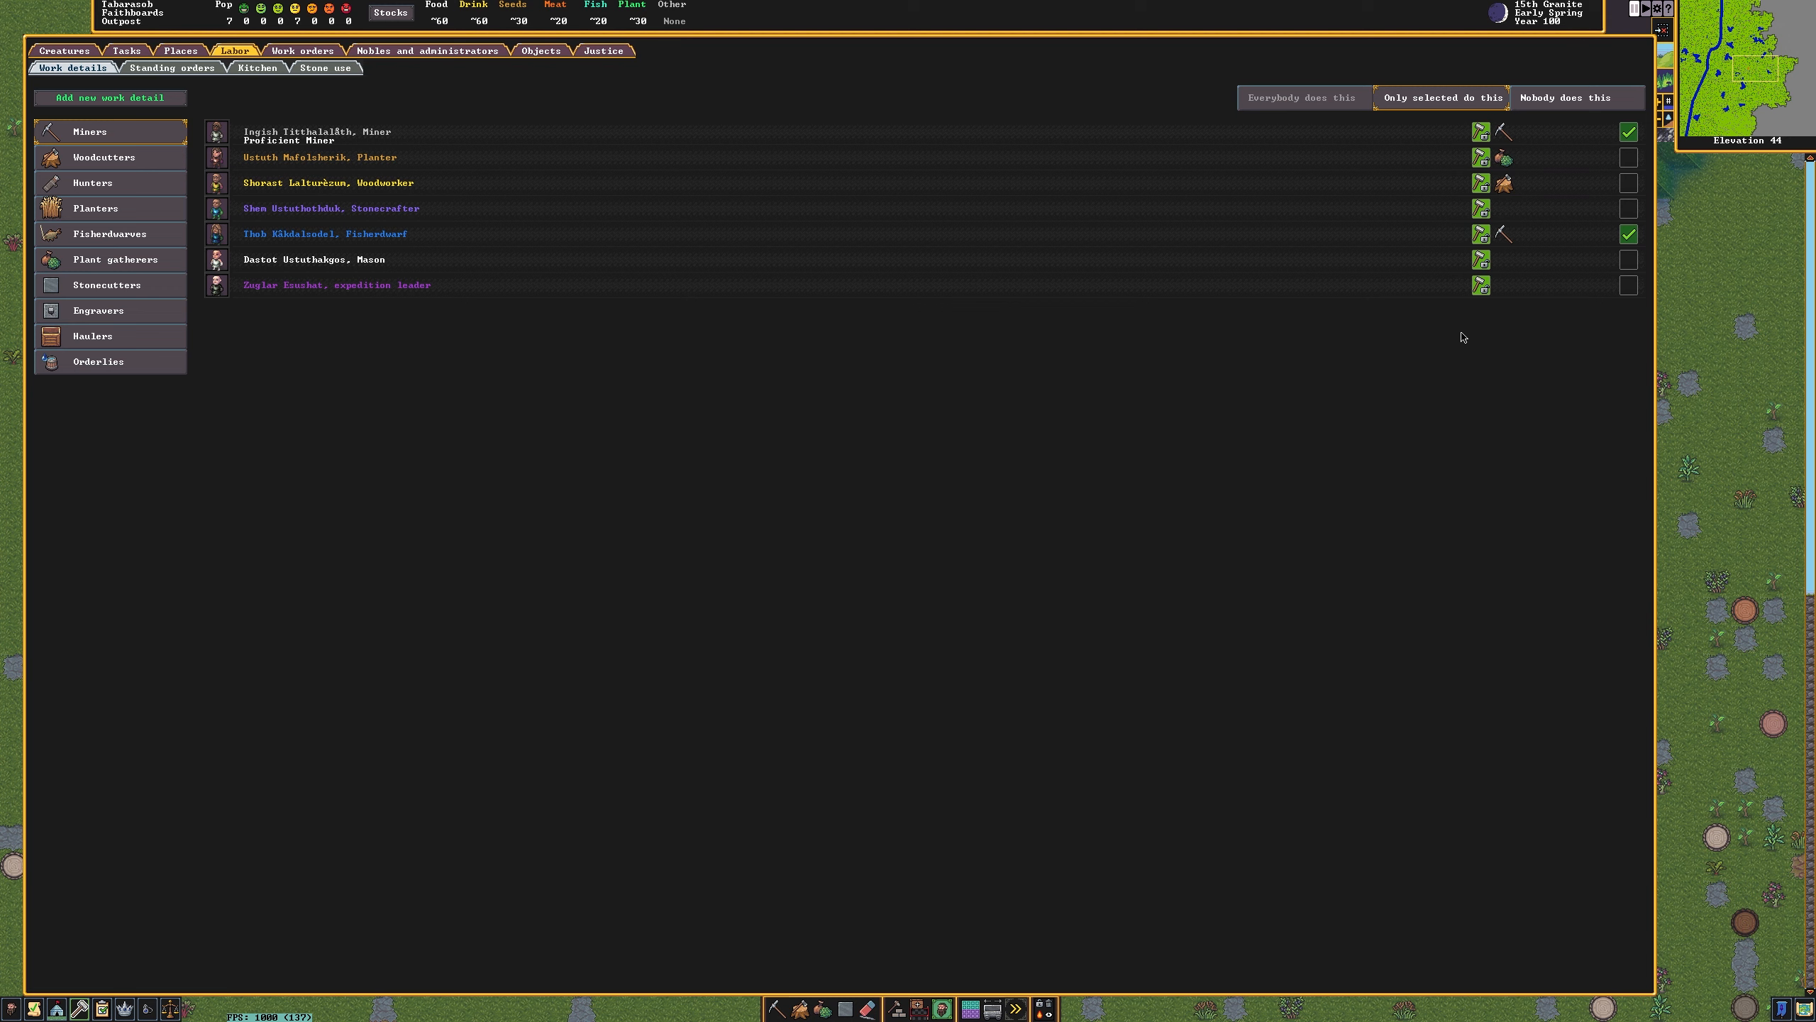
pyautogui.moveTo(1483, 234)
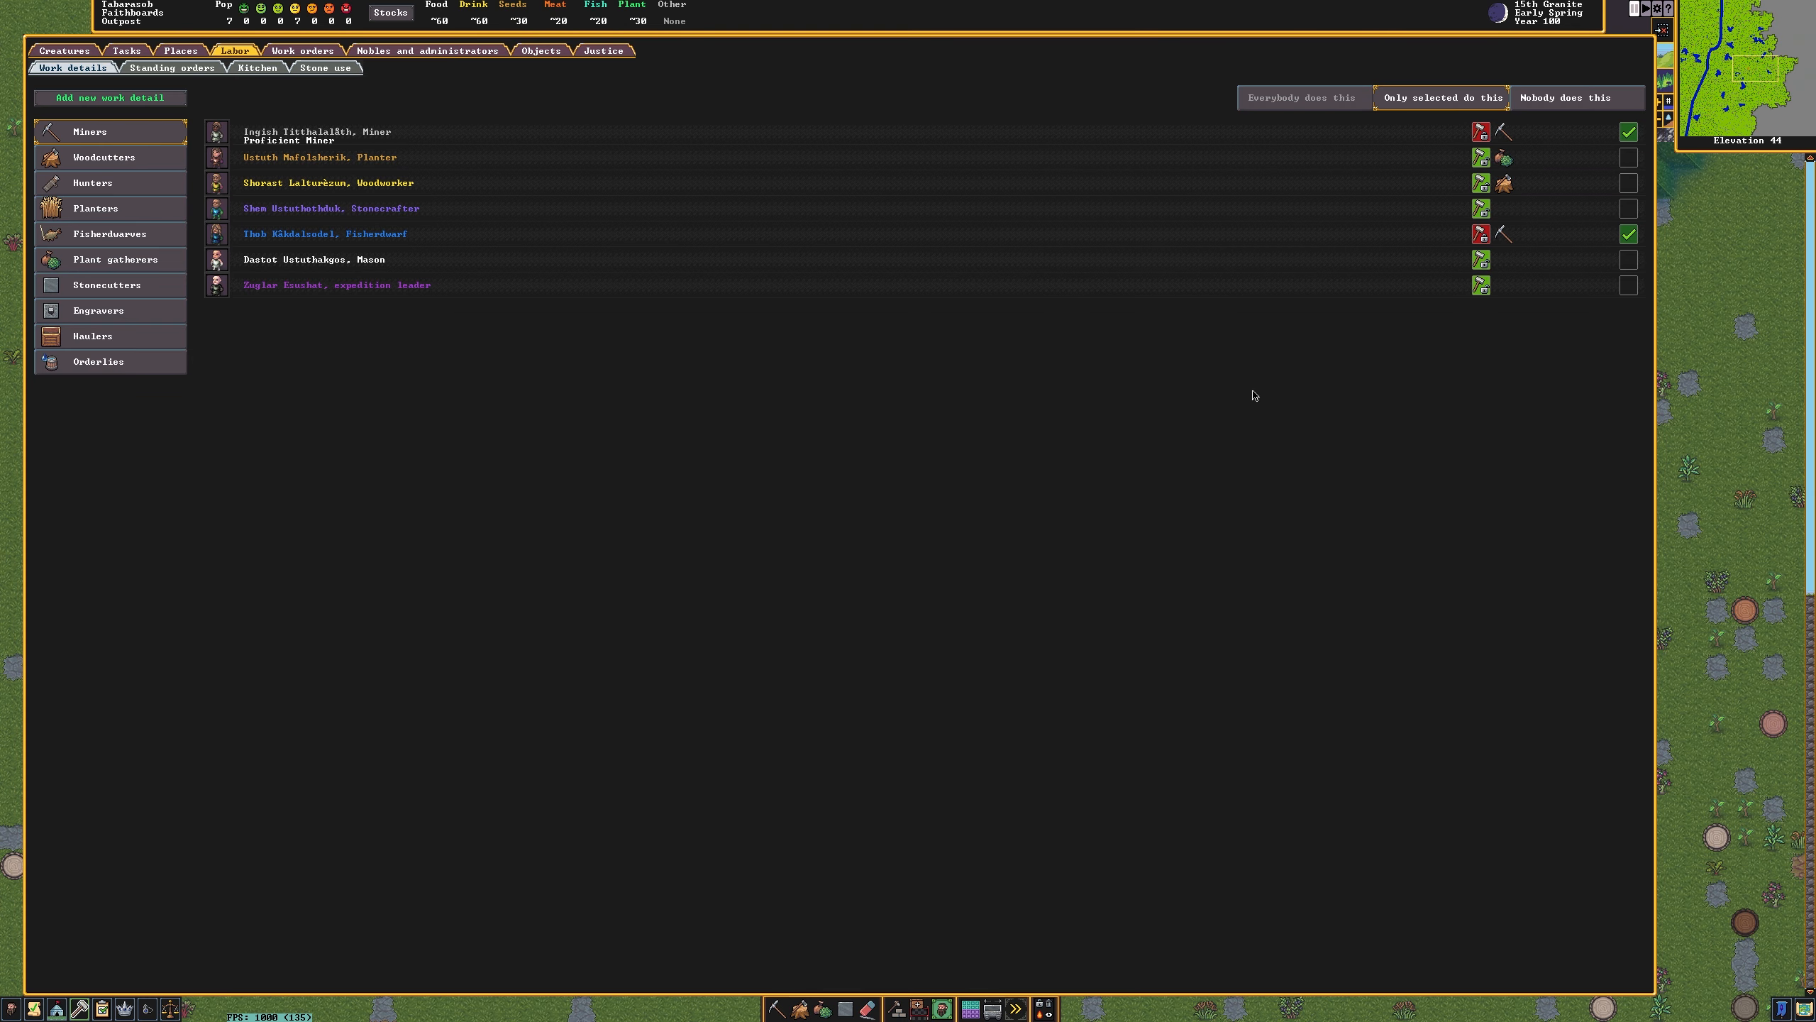
pyautogui.moveTo(1239, 407)
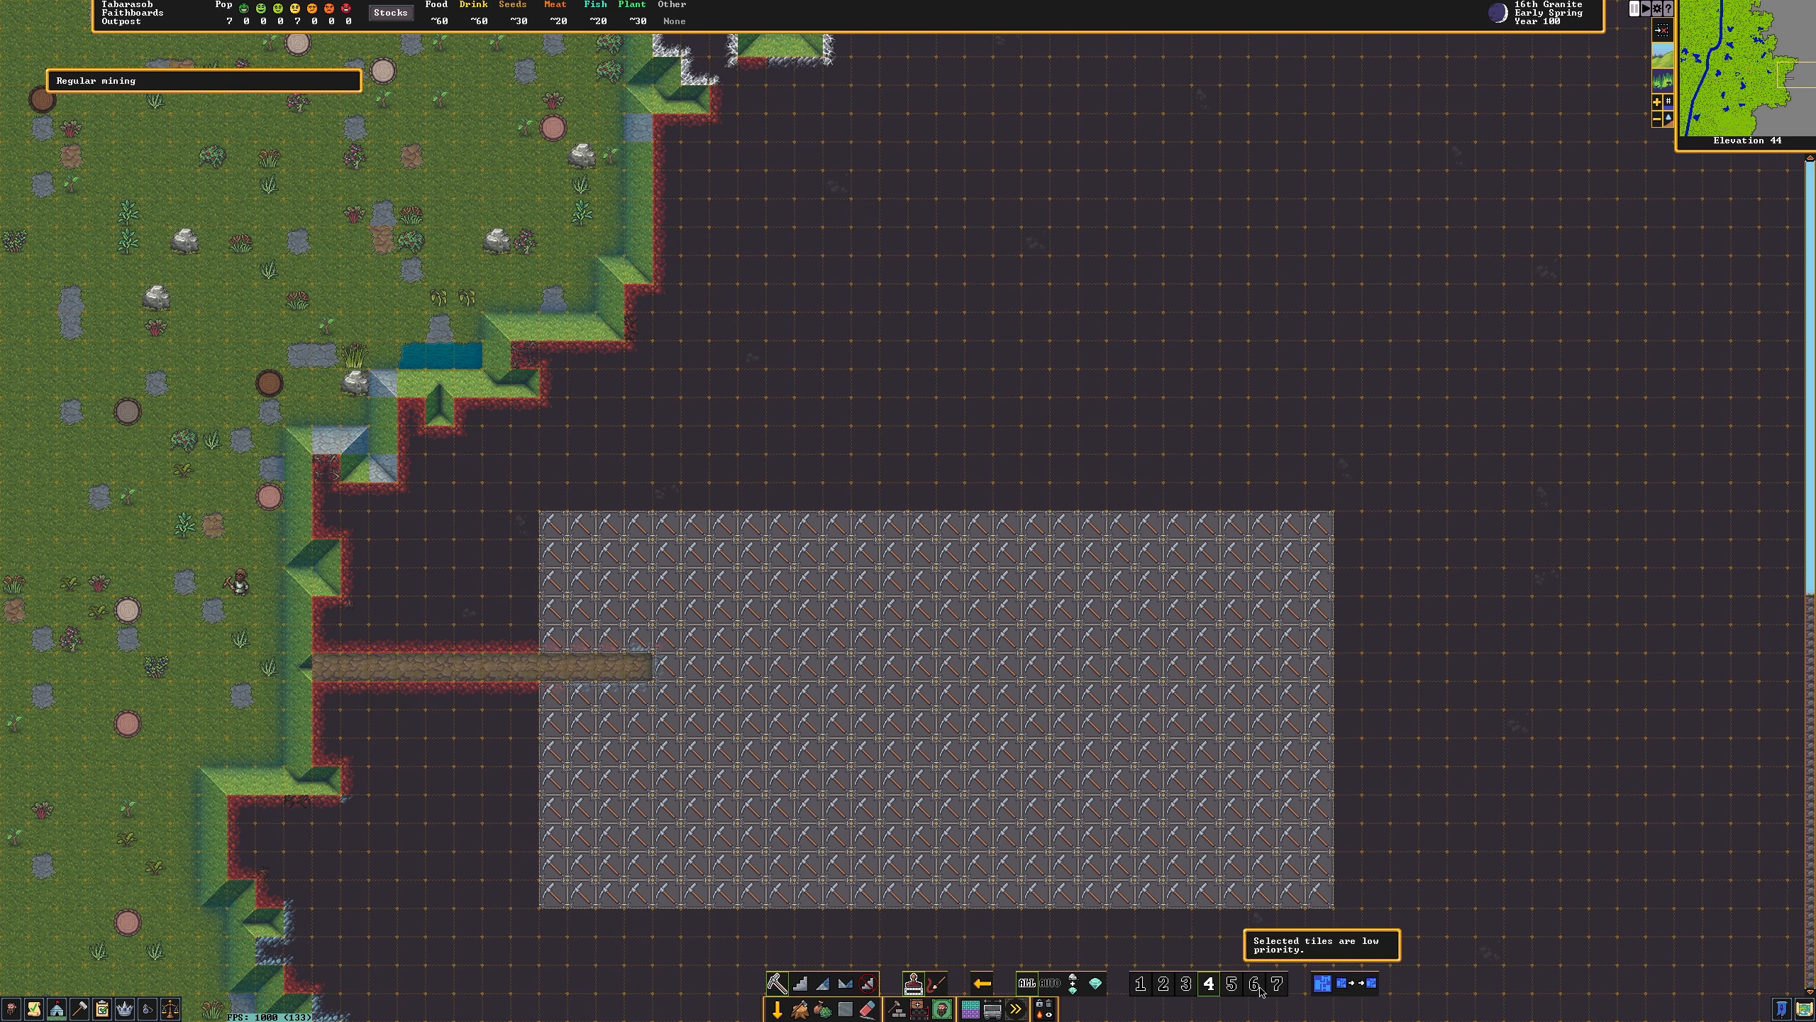
# Apply a new digging priority to the large marked rectangle by the entrance tunnel.
pyautogui.click(1232, 983)
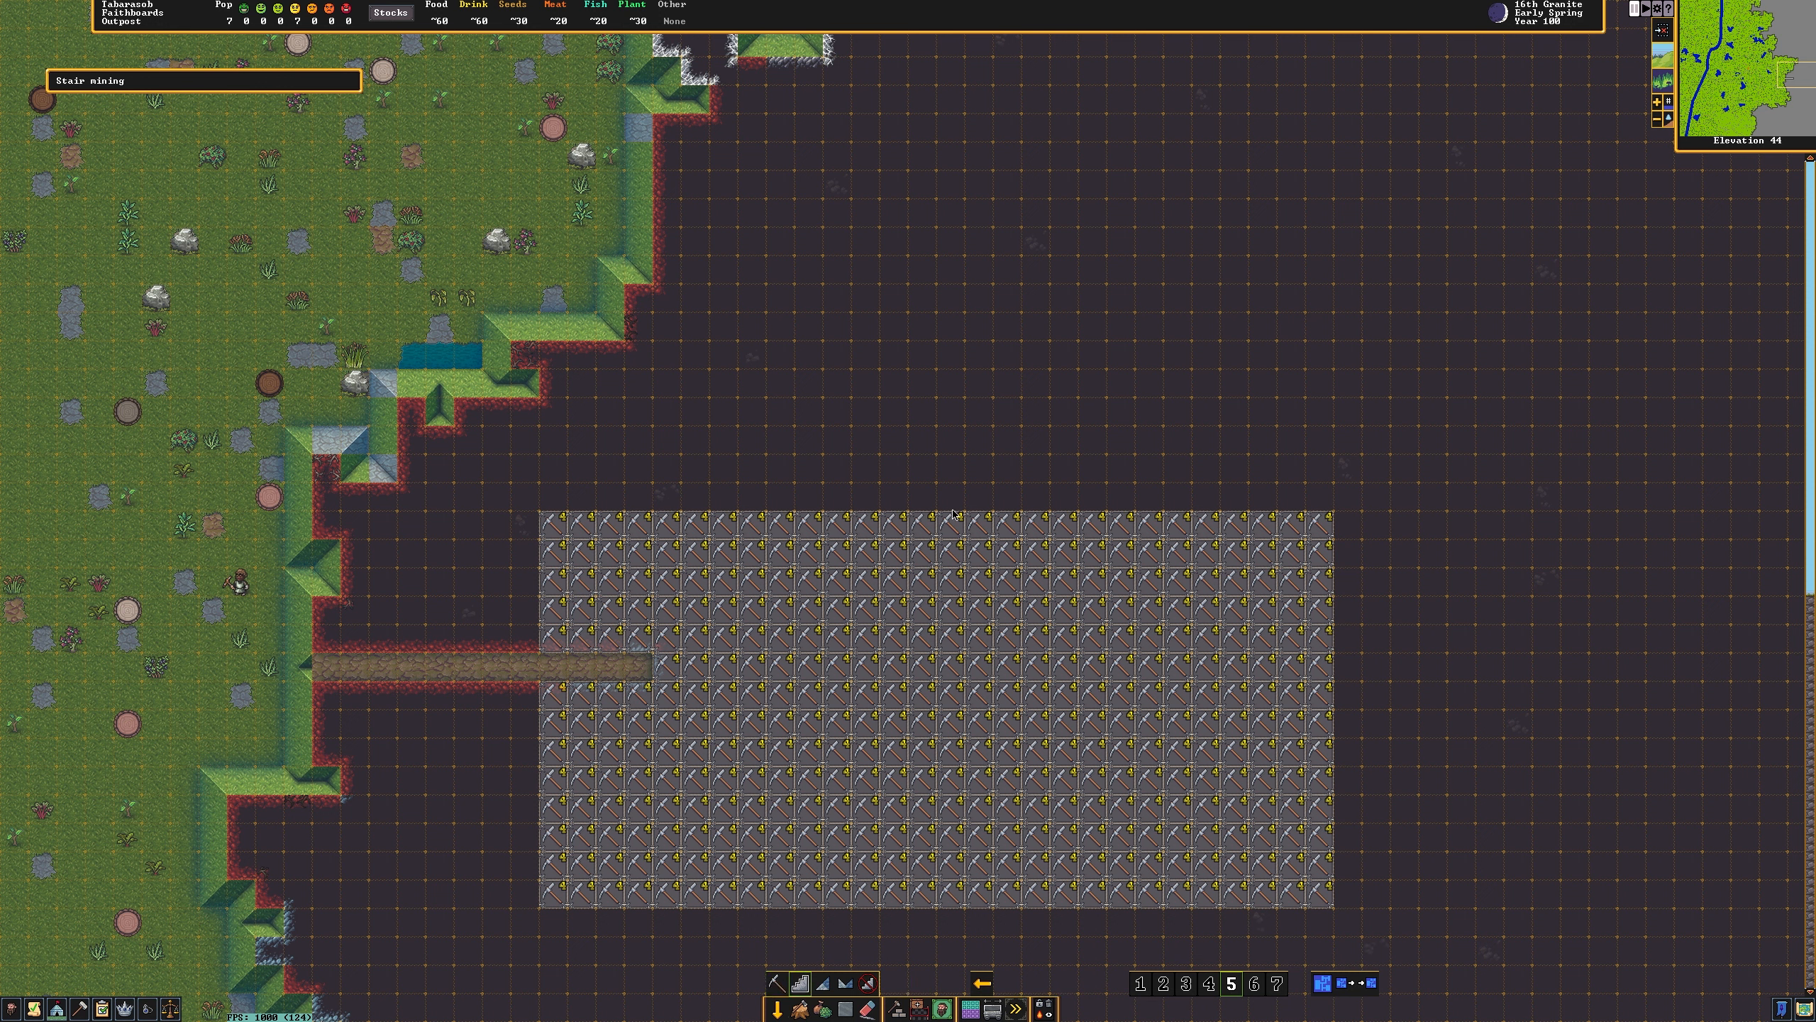
pyautogui.click(950, 496)
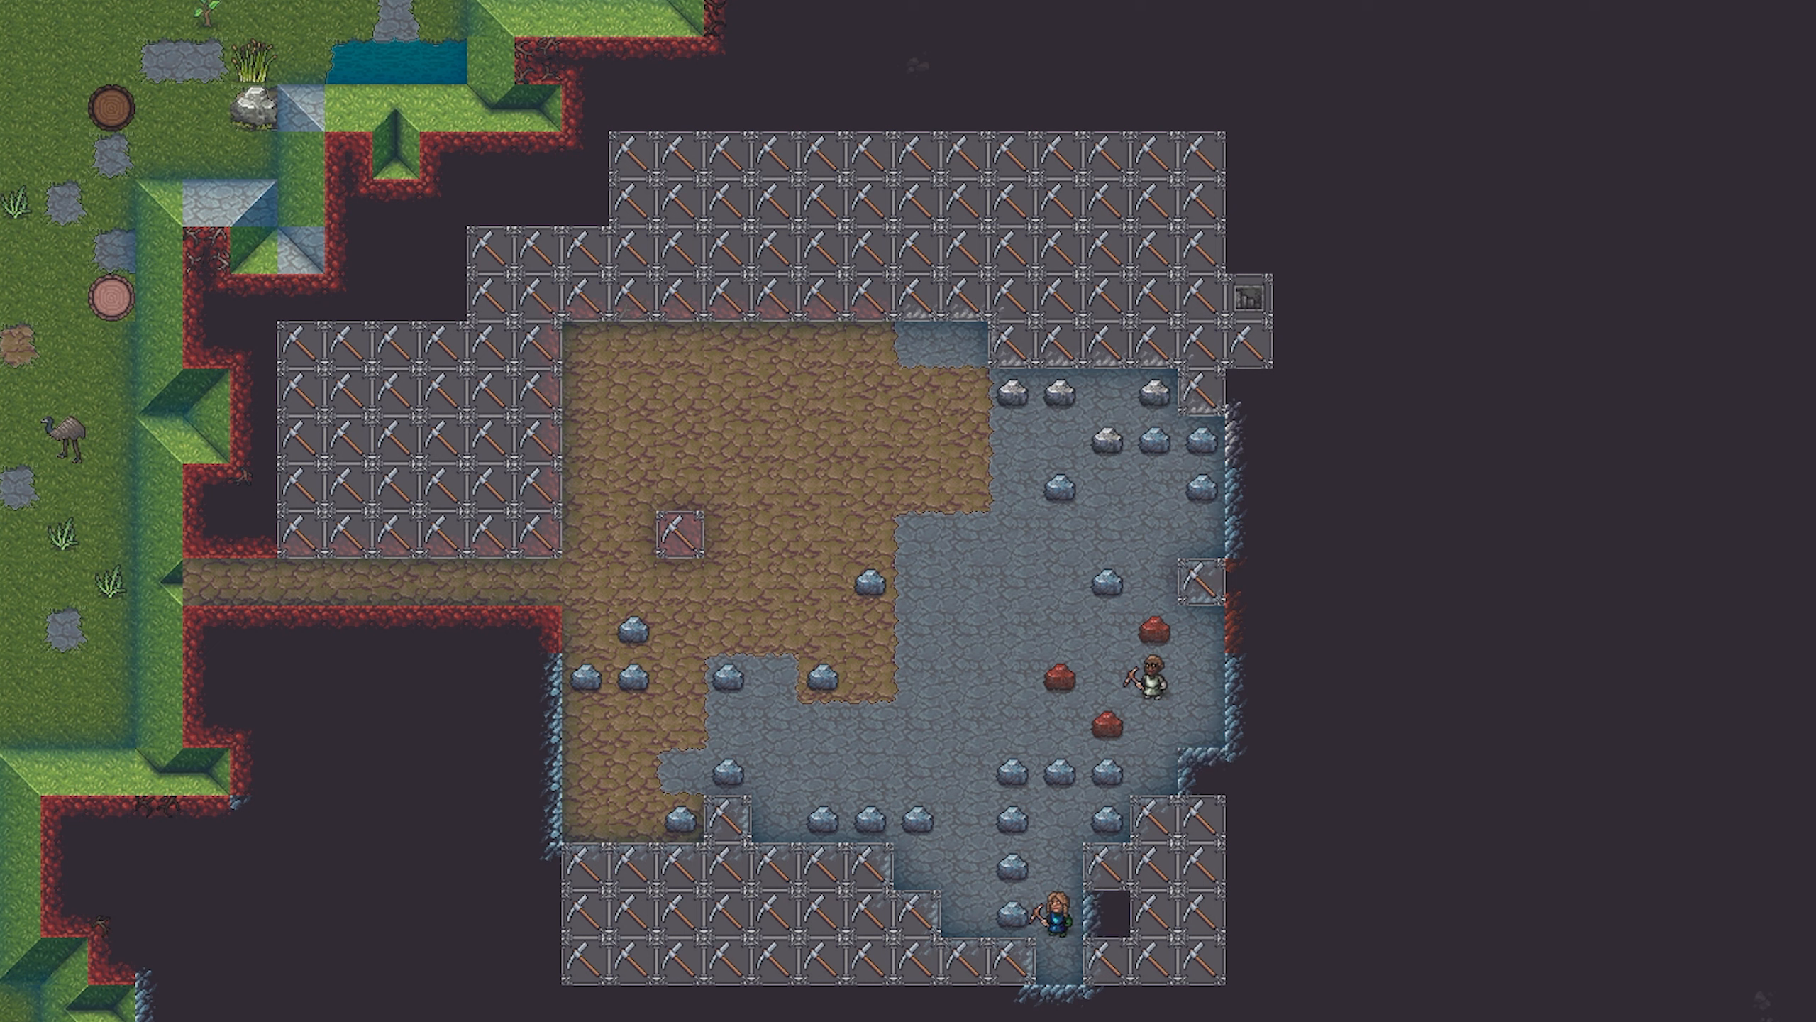
pyautogui.moveTo(1643, 311)
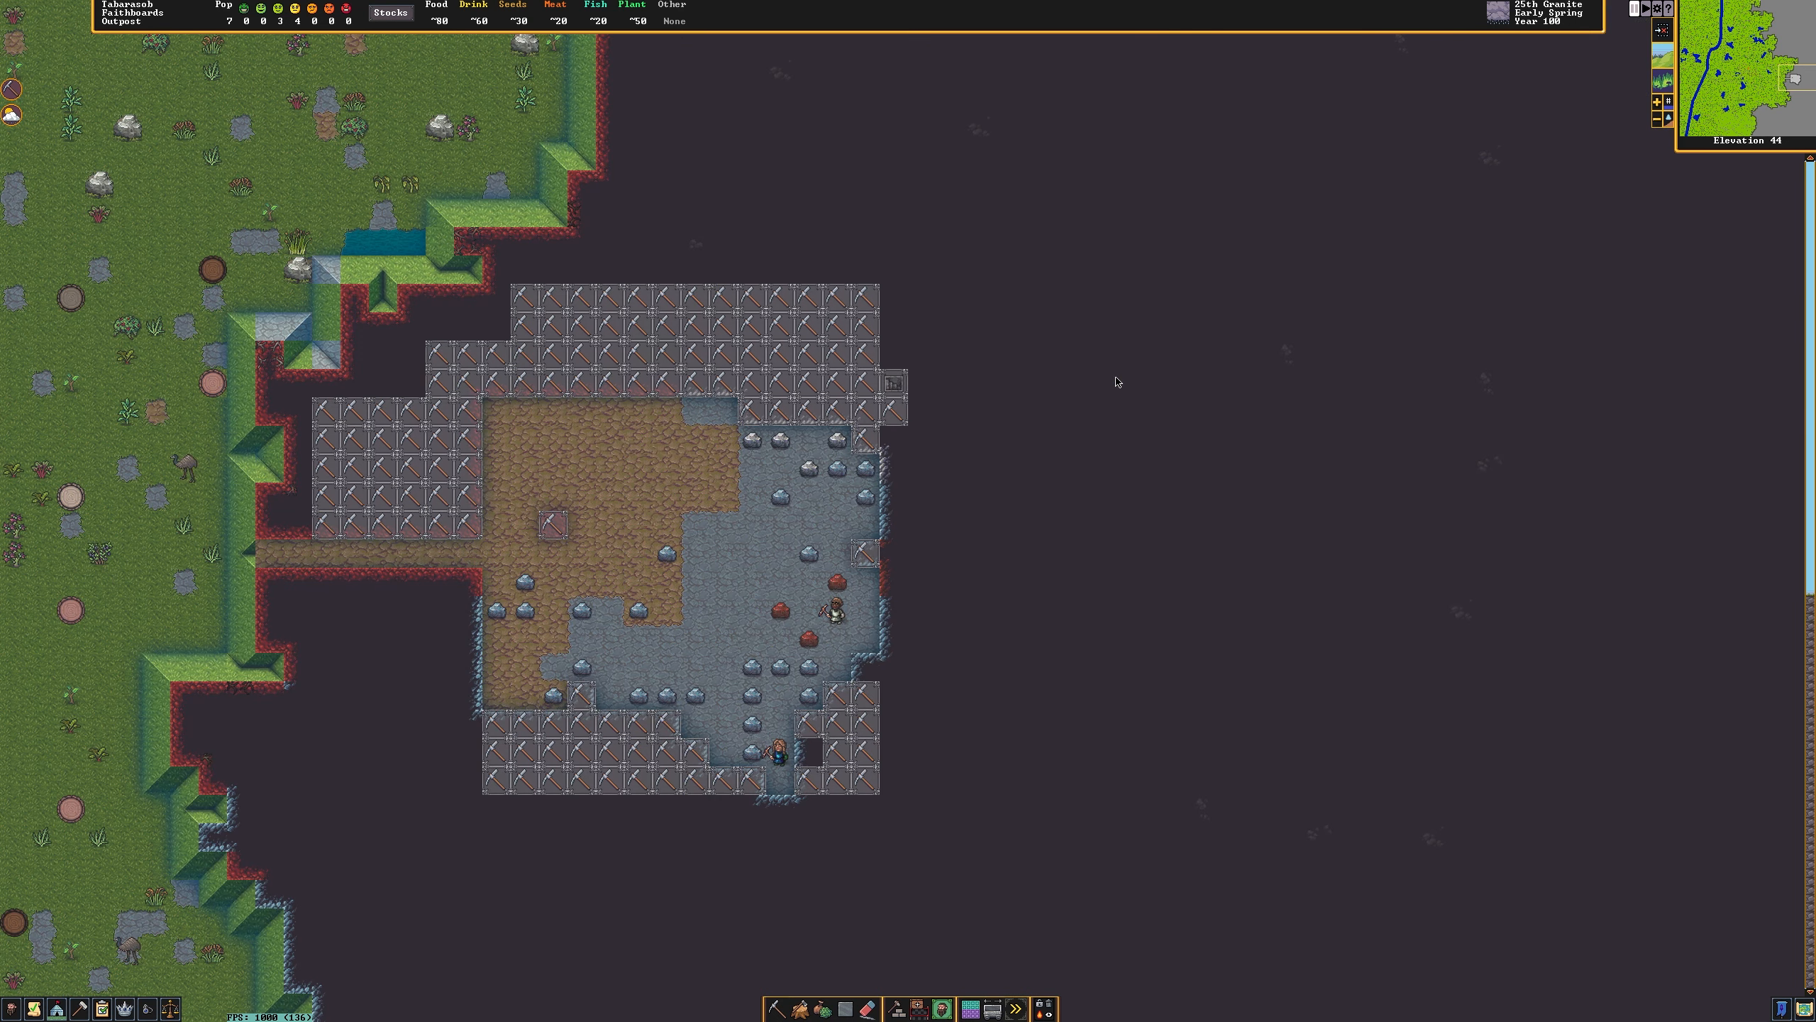
# Move back up to the surface z-level with the wagon and pack animals.
pyautogui.scroll(-3)
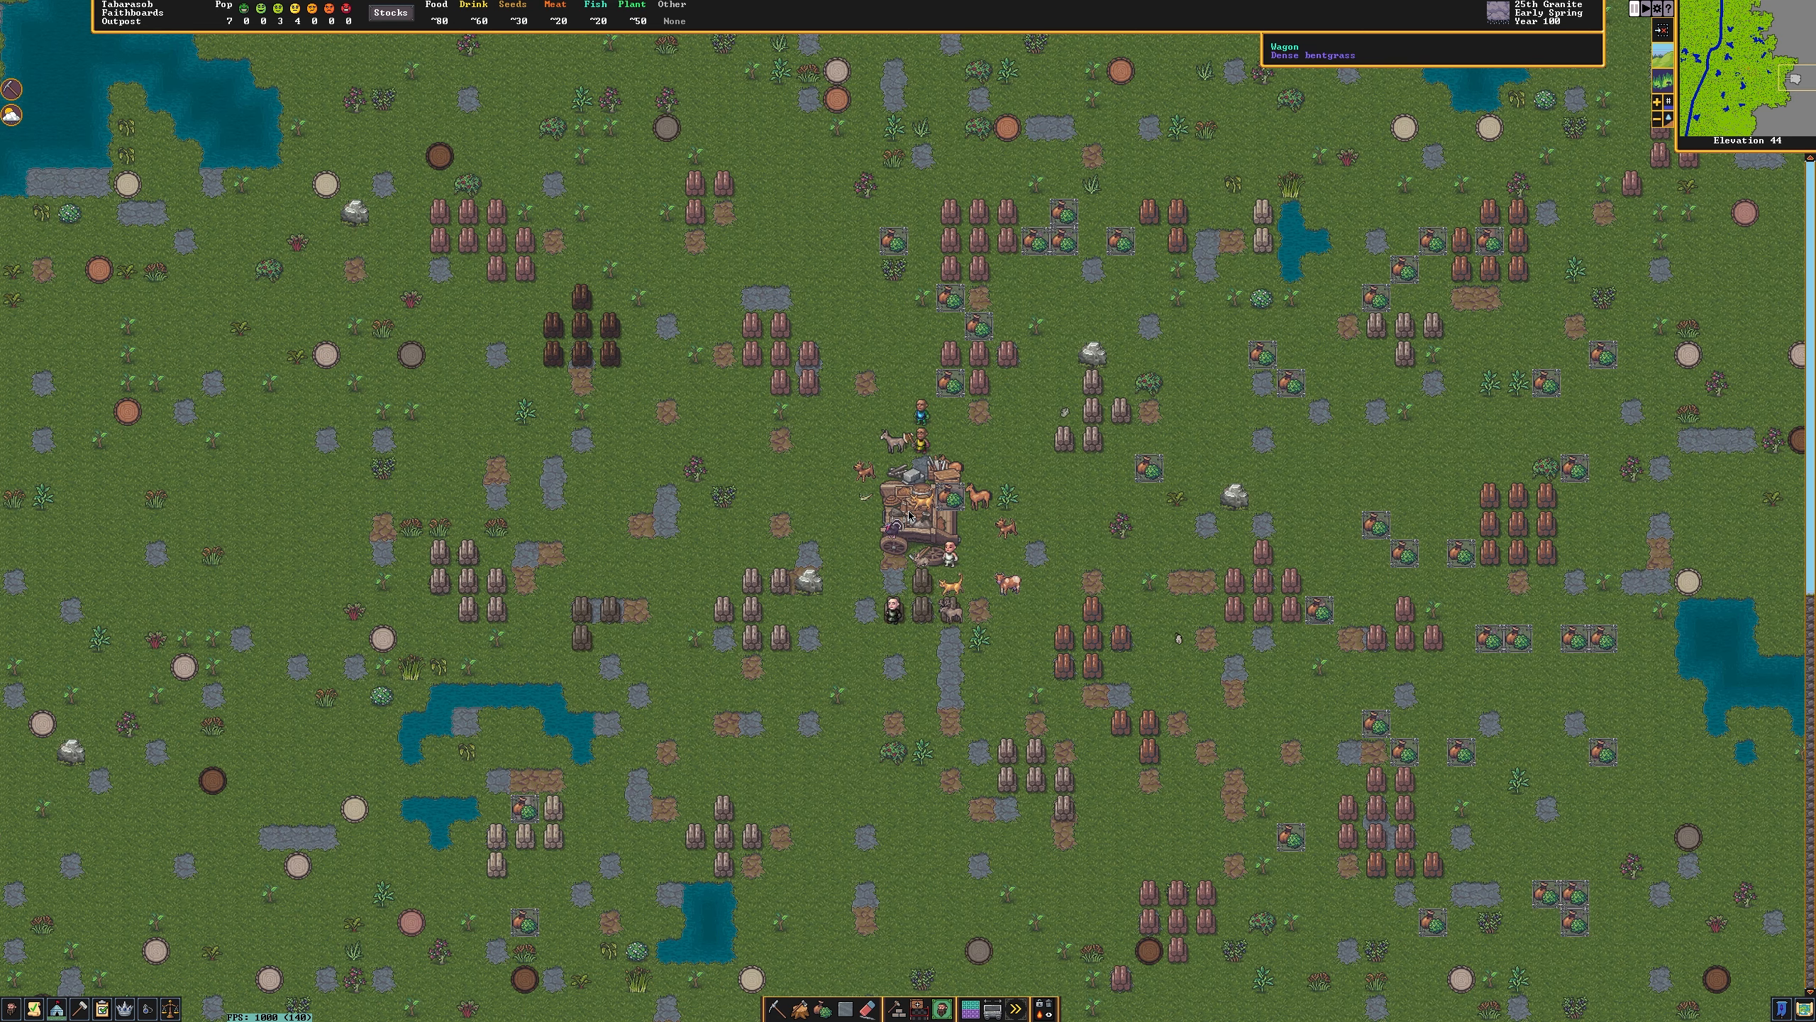
pyautogui.moveTo(1049, 567)
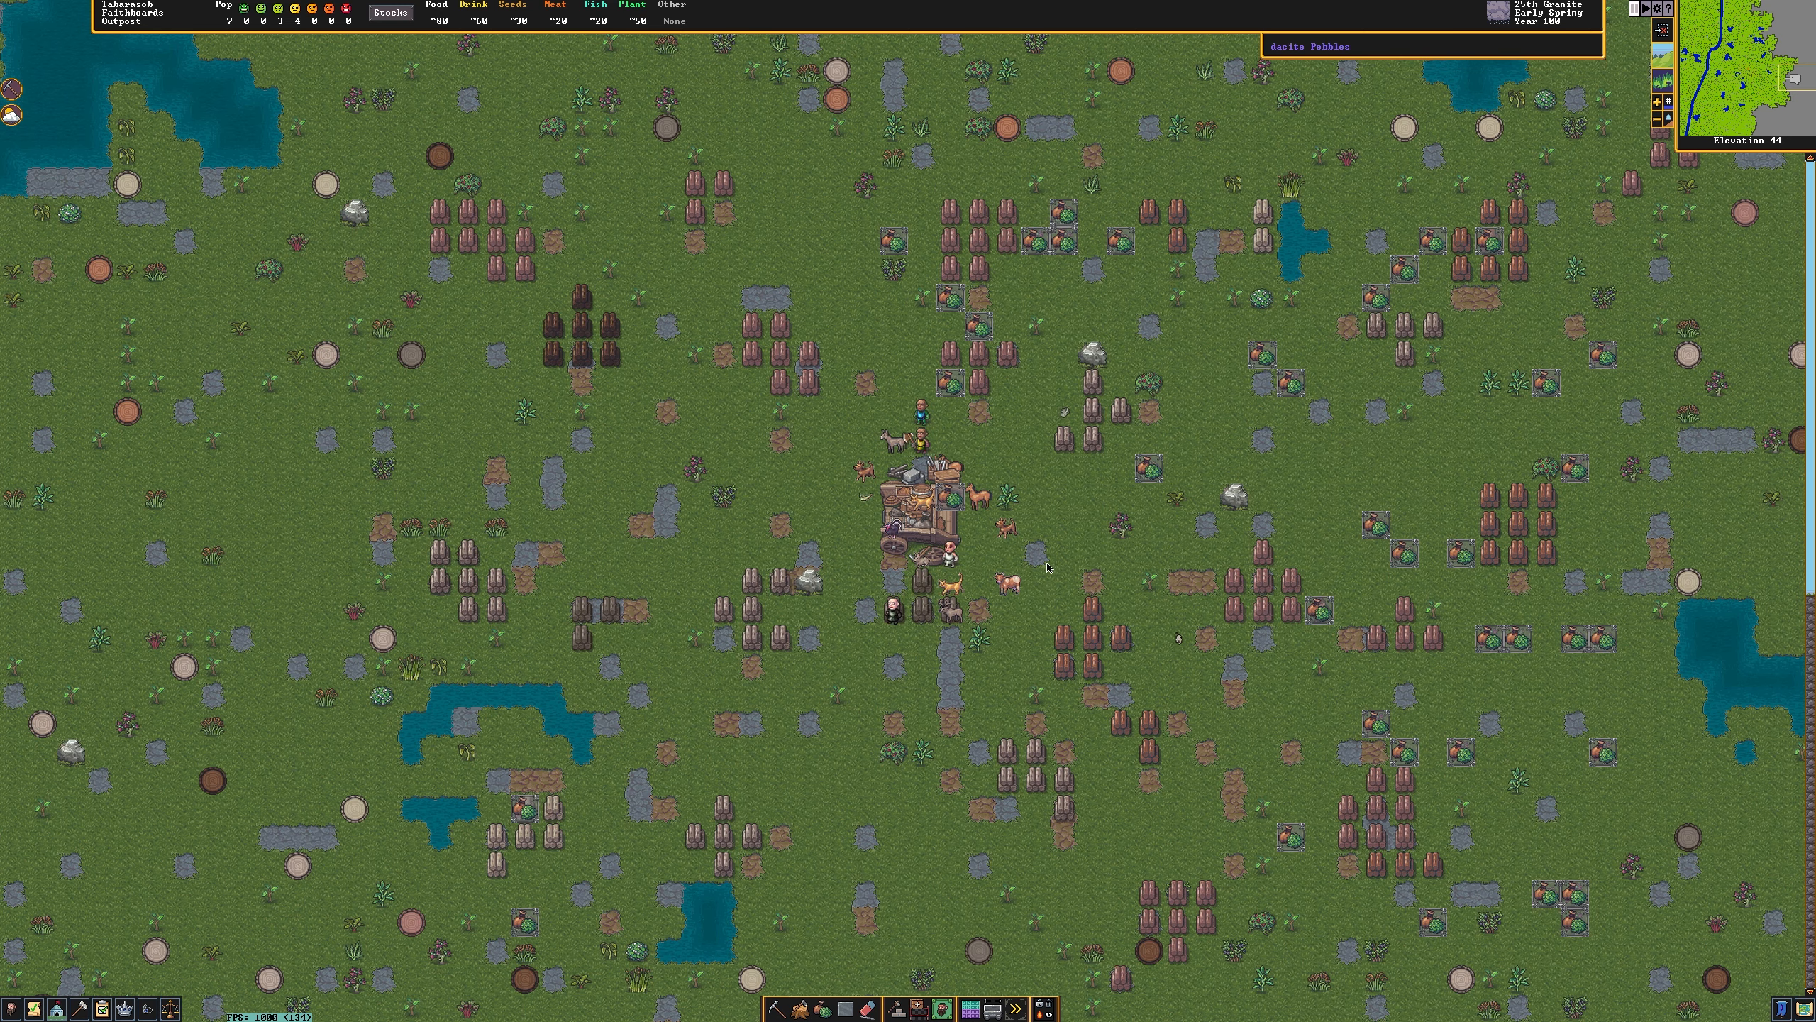
pyautogui.moveTo(903, 1009)
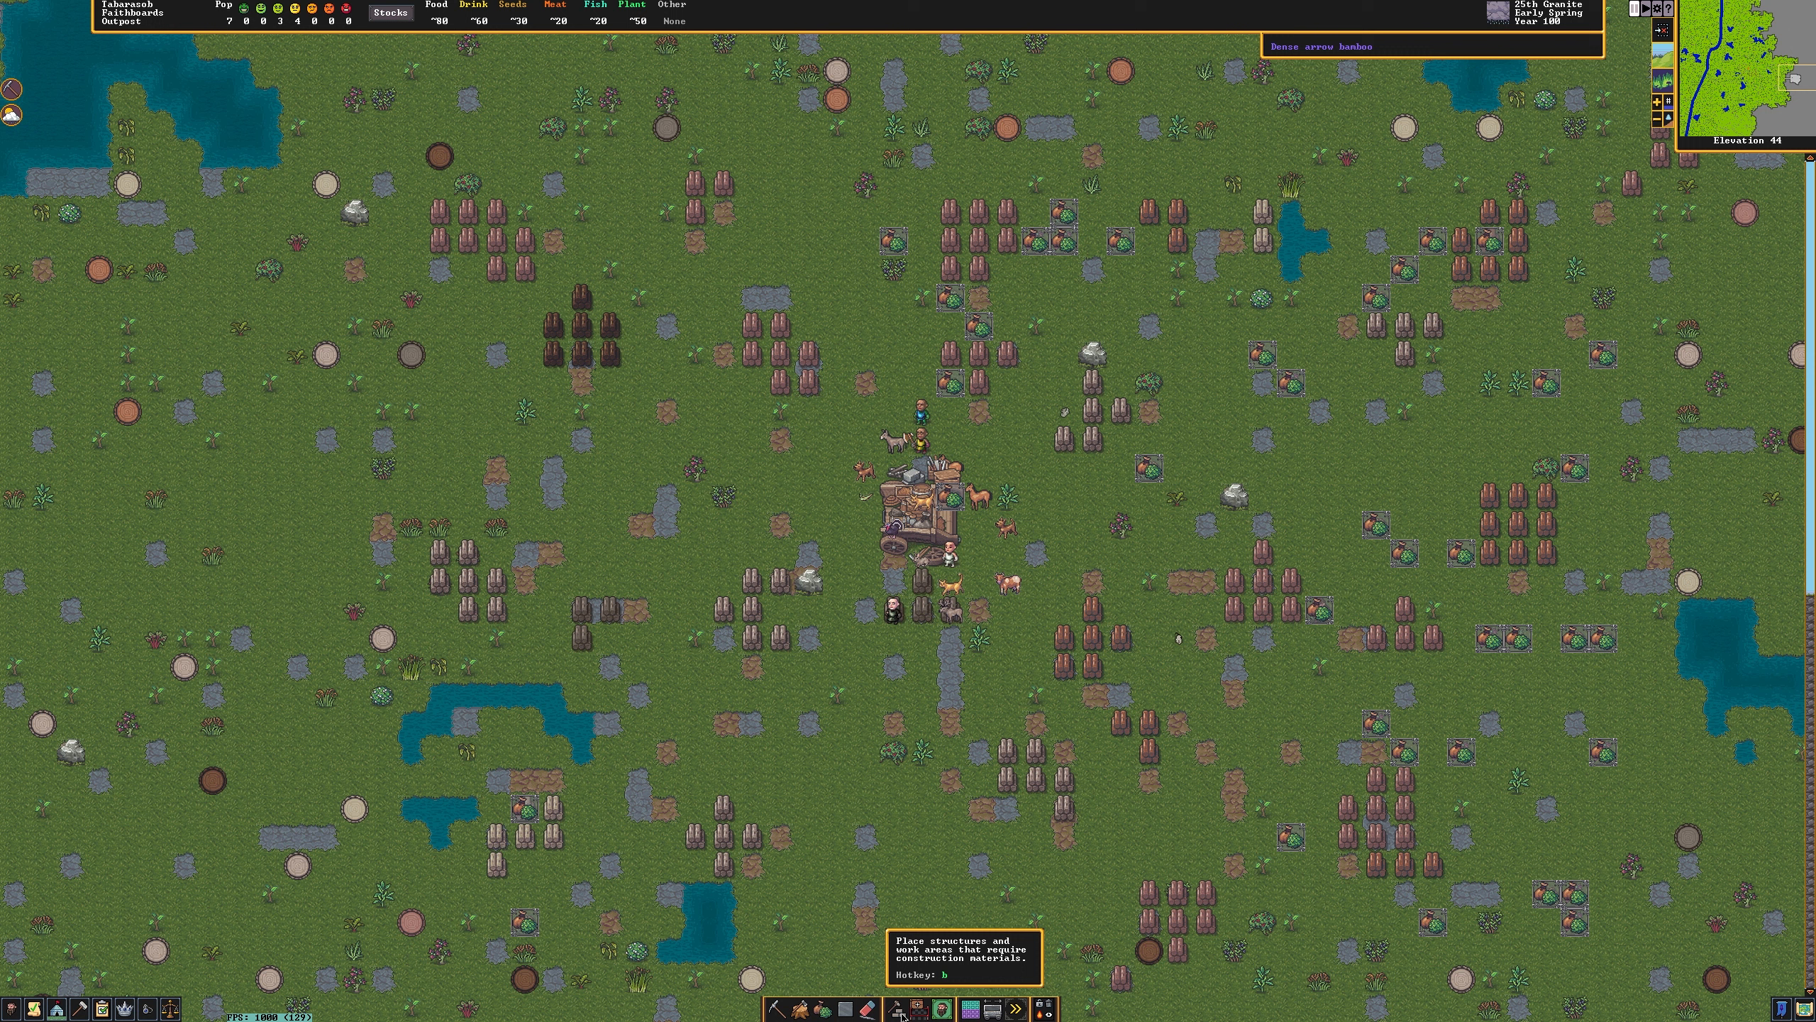
# Bring up the Build menu from the bottom toolbar.
pyautogui.click(903, 1009)
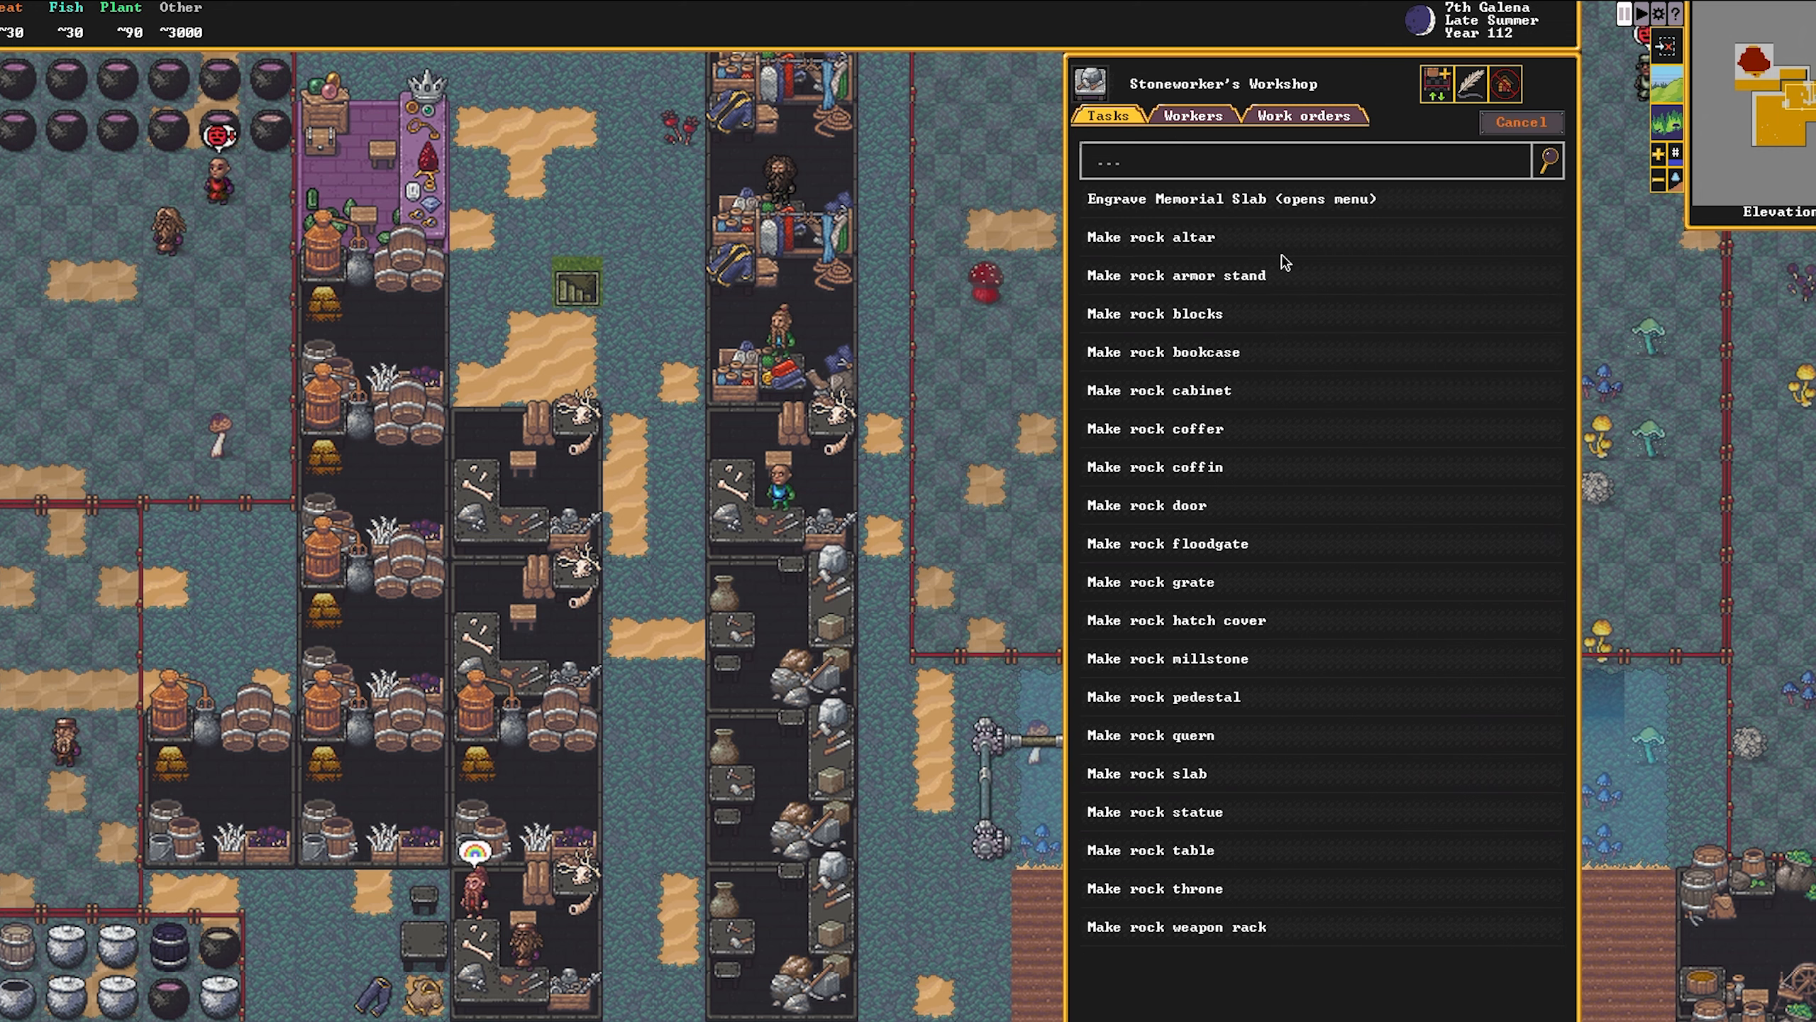
# Check the Stoneworker's Workshop orders, then scroll the fortress-wide work orders list.
pyautogui.click(1298, 115)
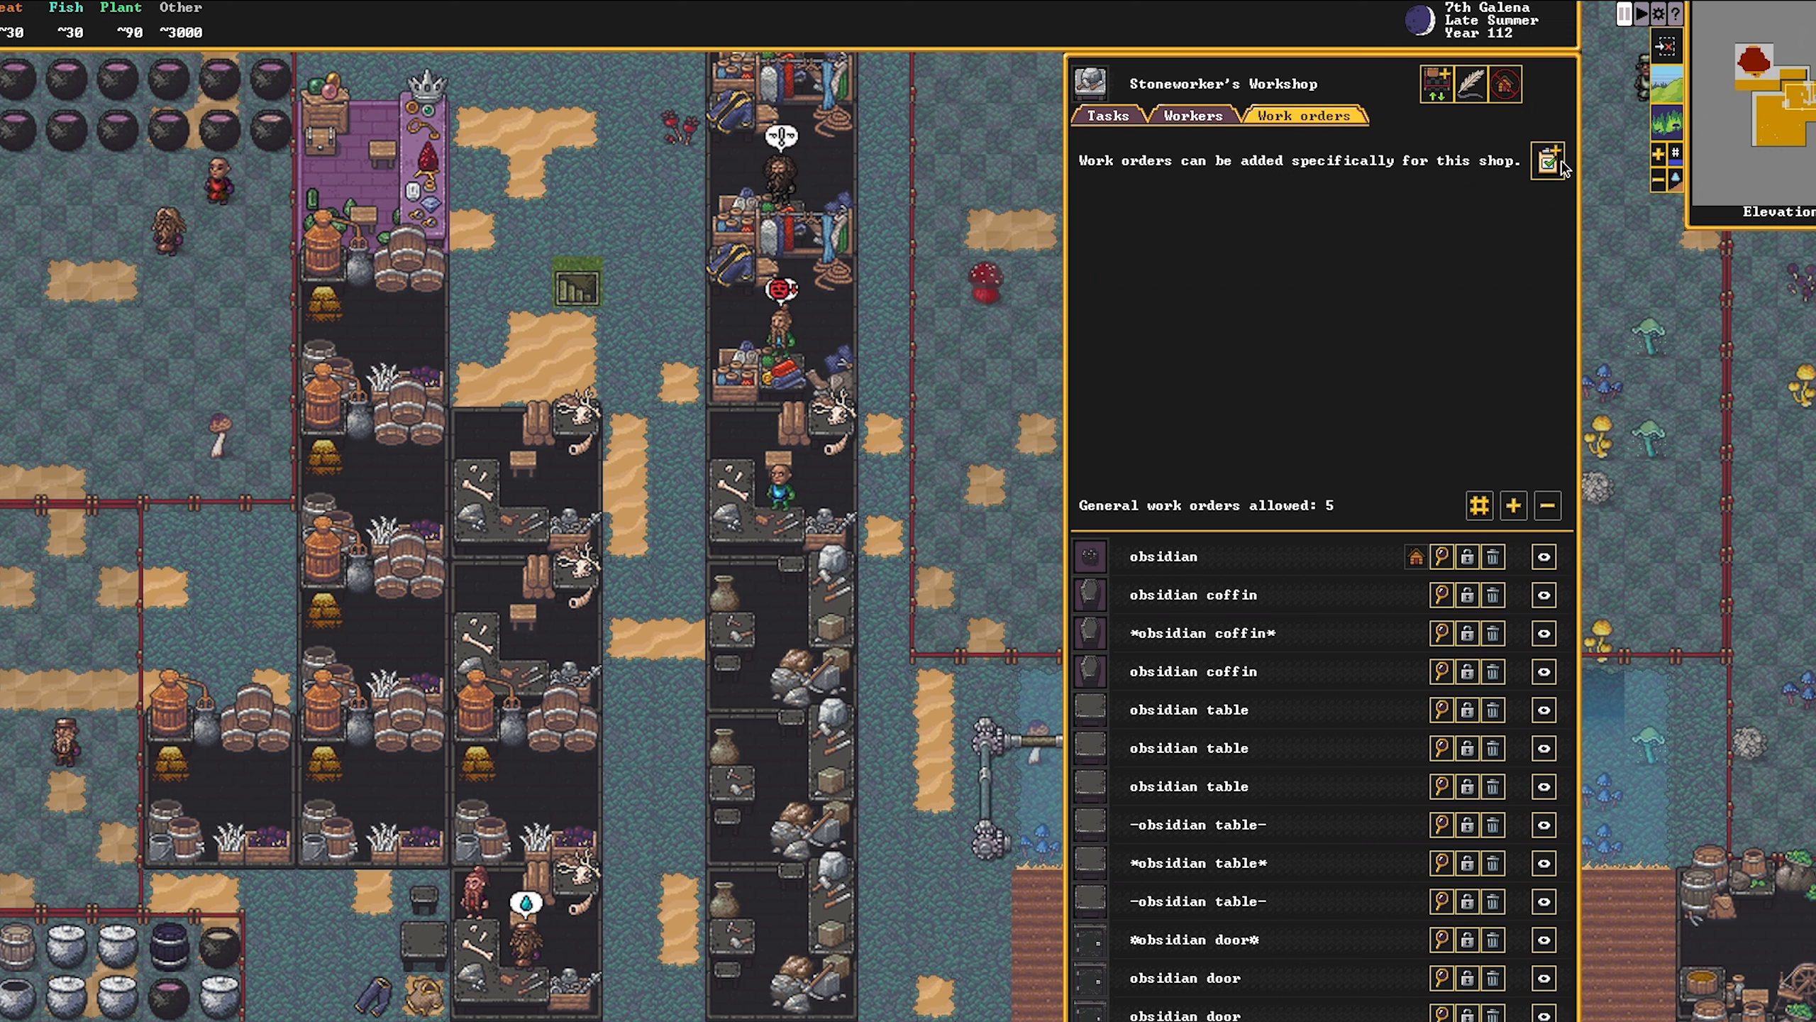
pyautogui.moveTo(1549, 162)
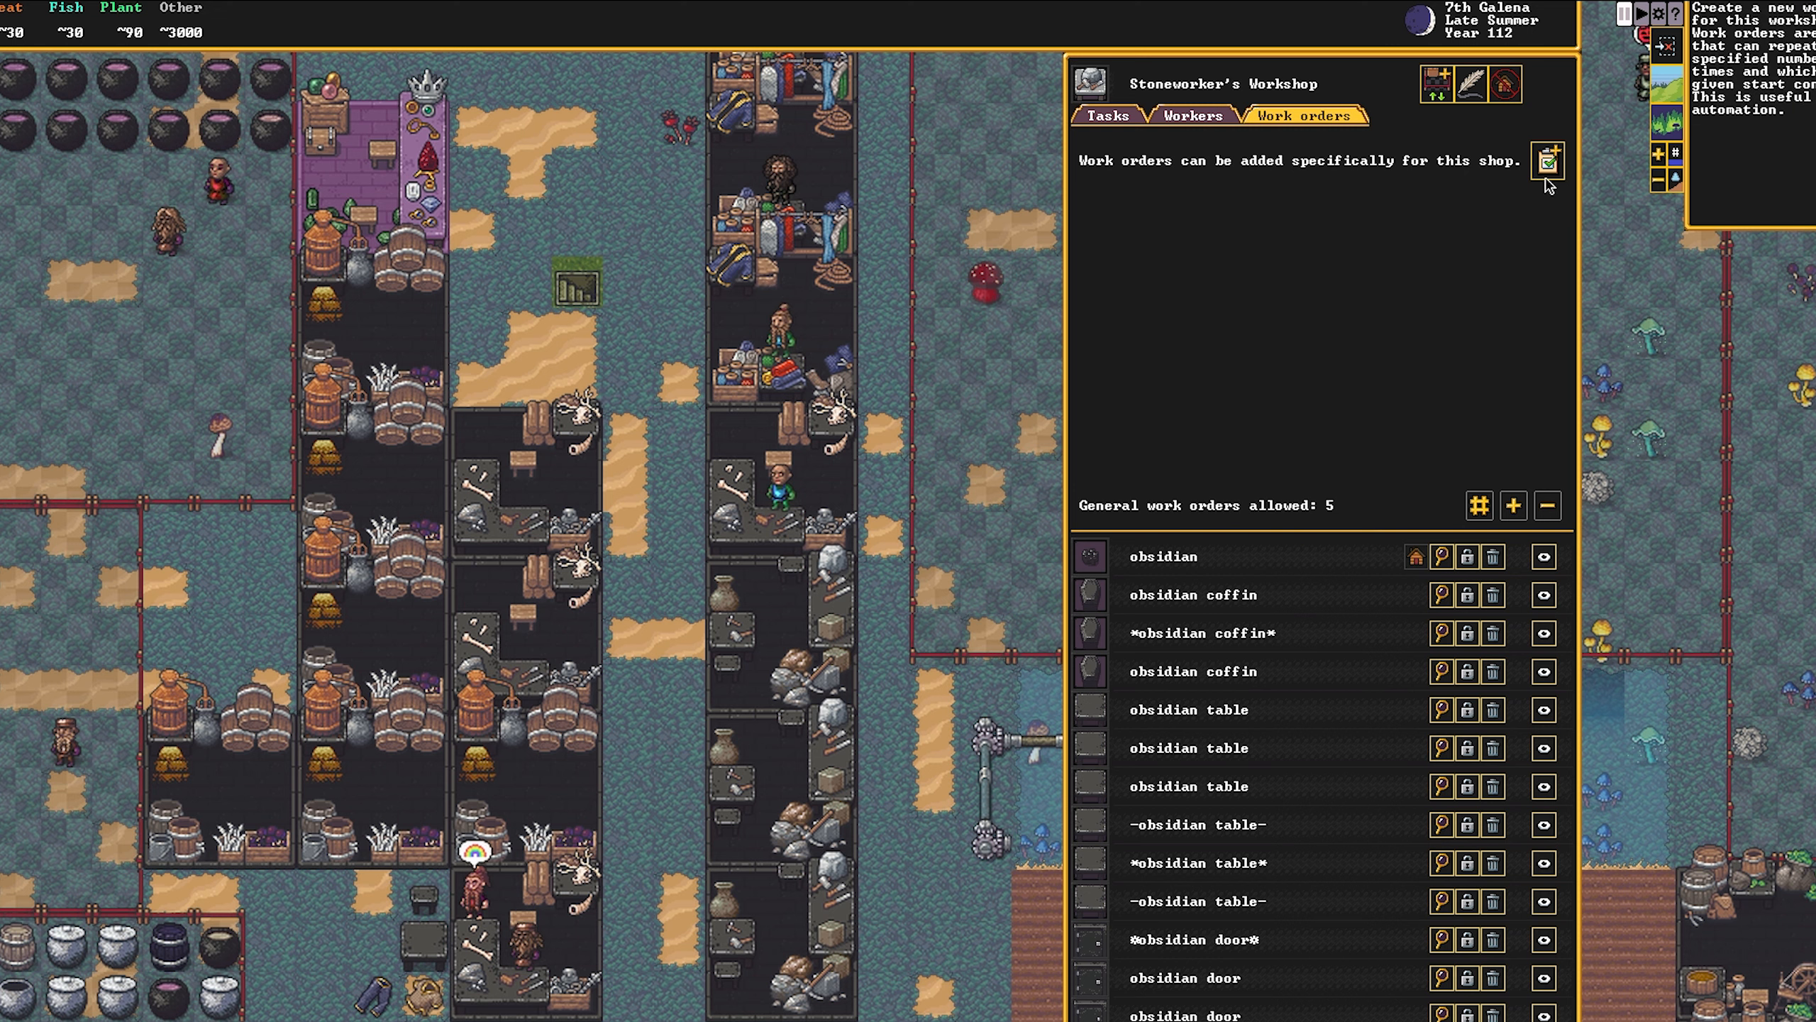
pyautogui.click(1546, 159)
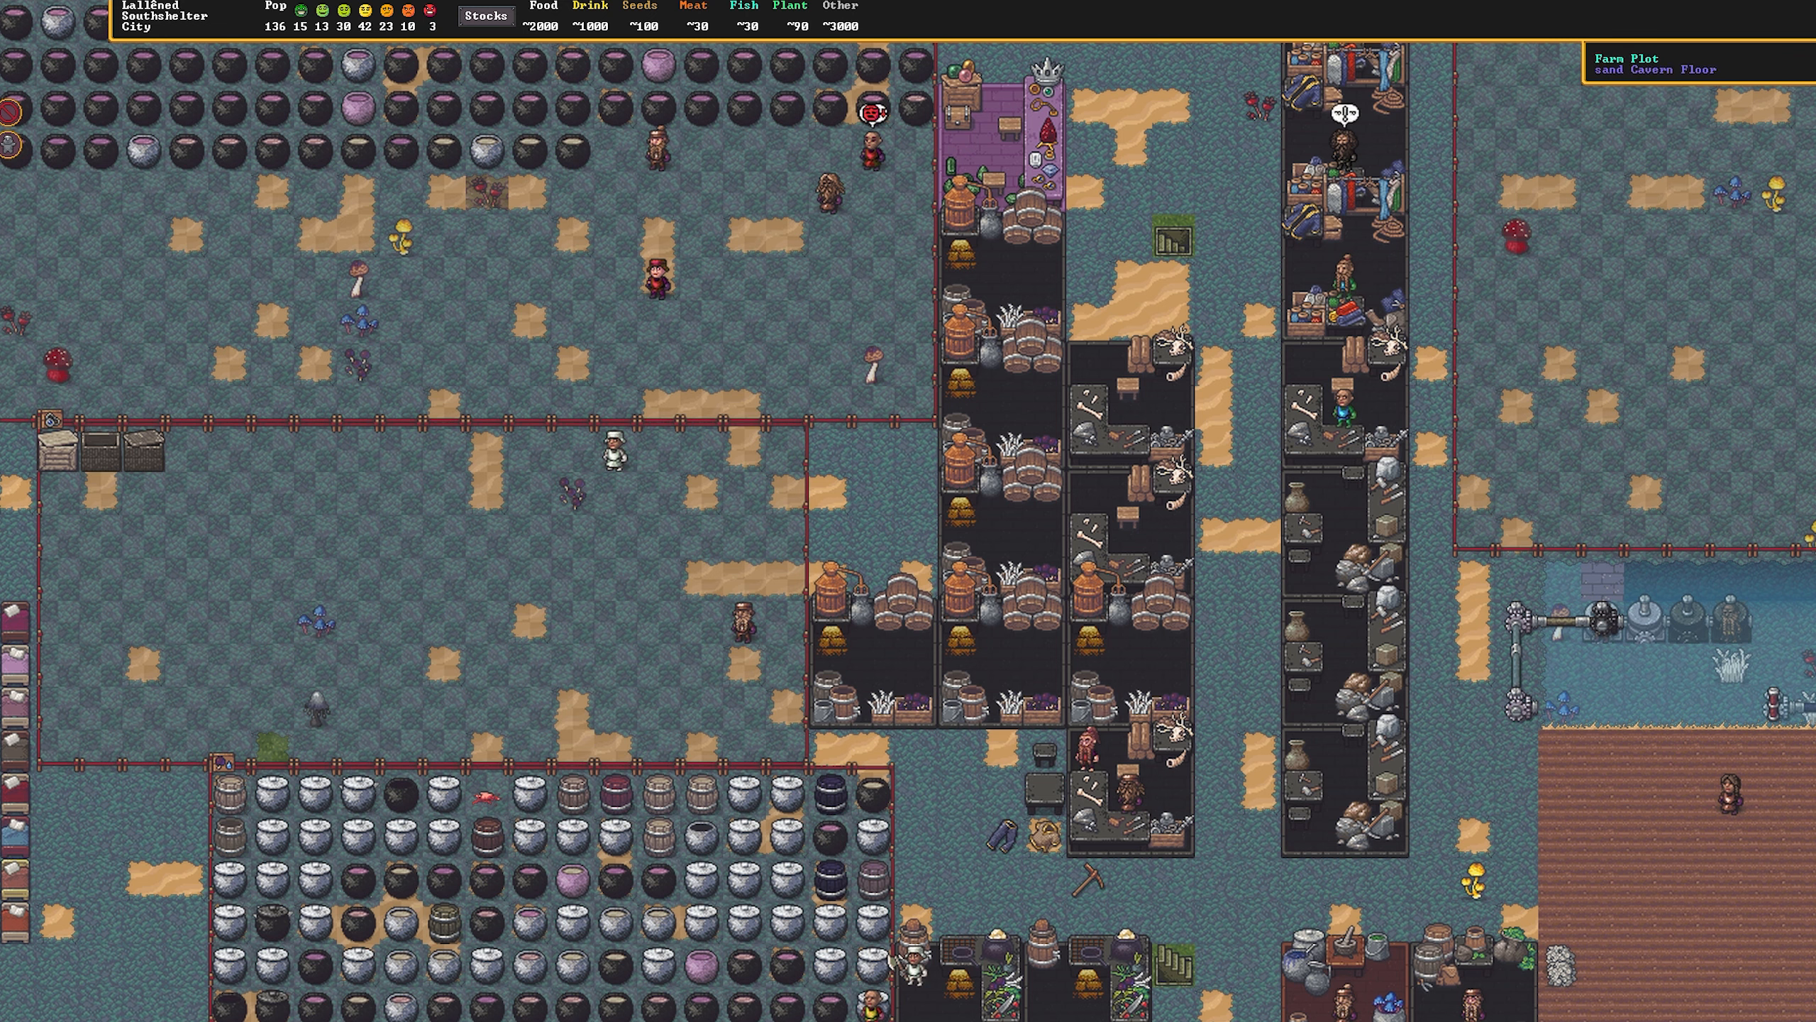
pyautogui.click(373, 63)
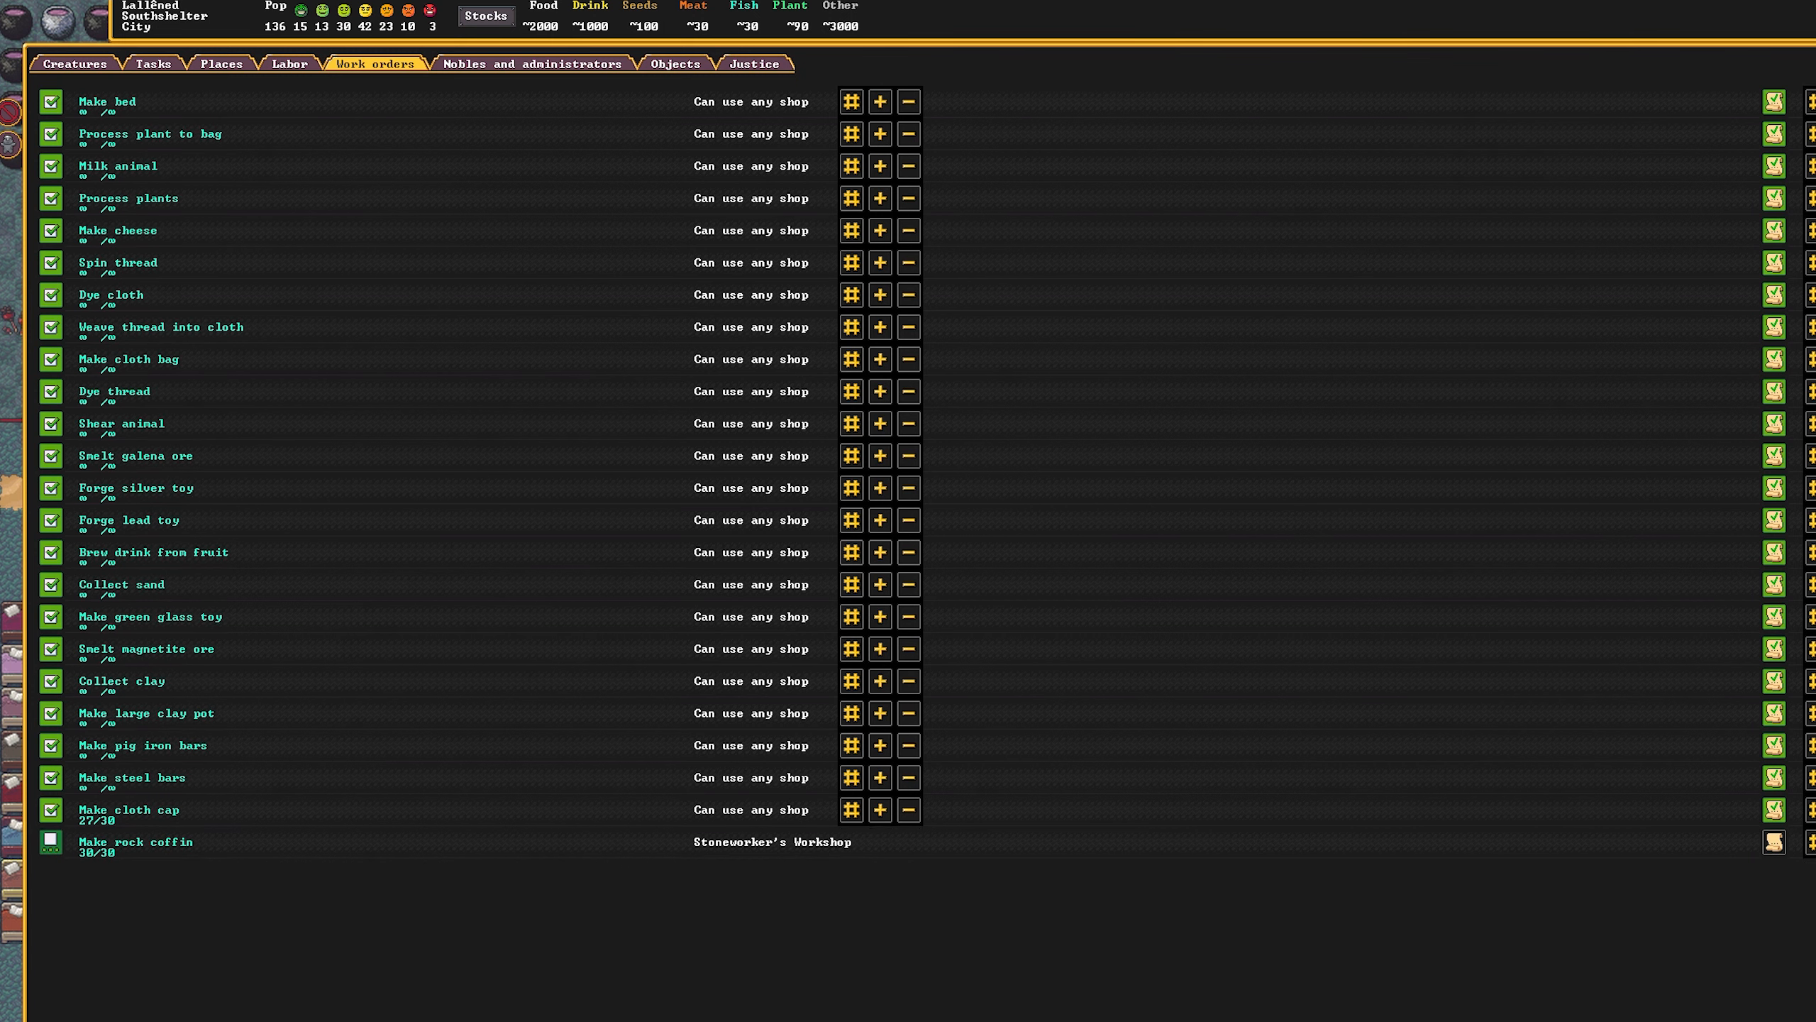
pyautogui.scroll(-3)
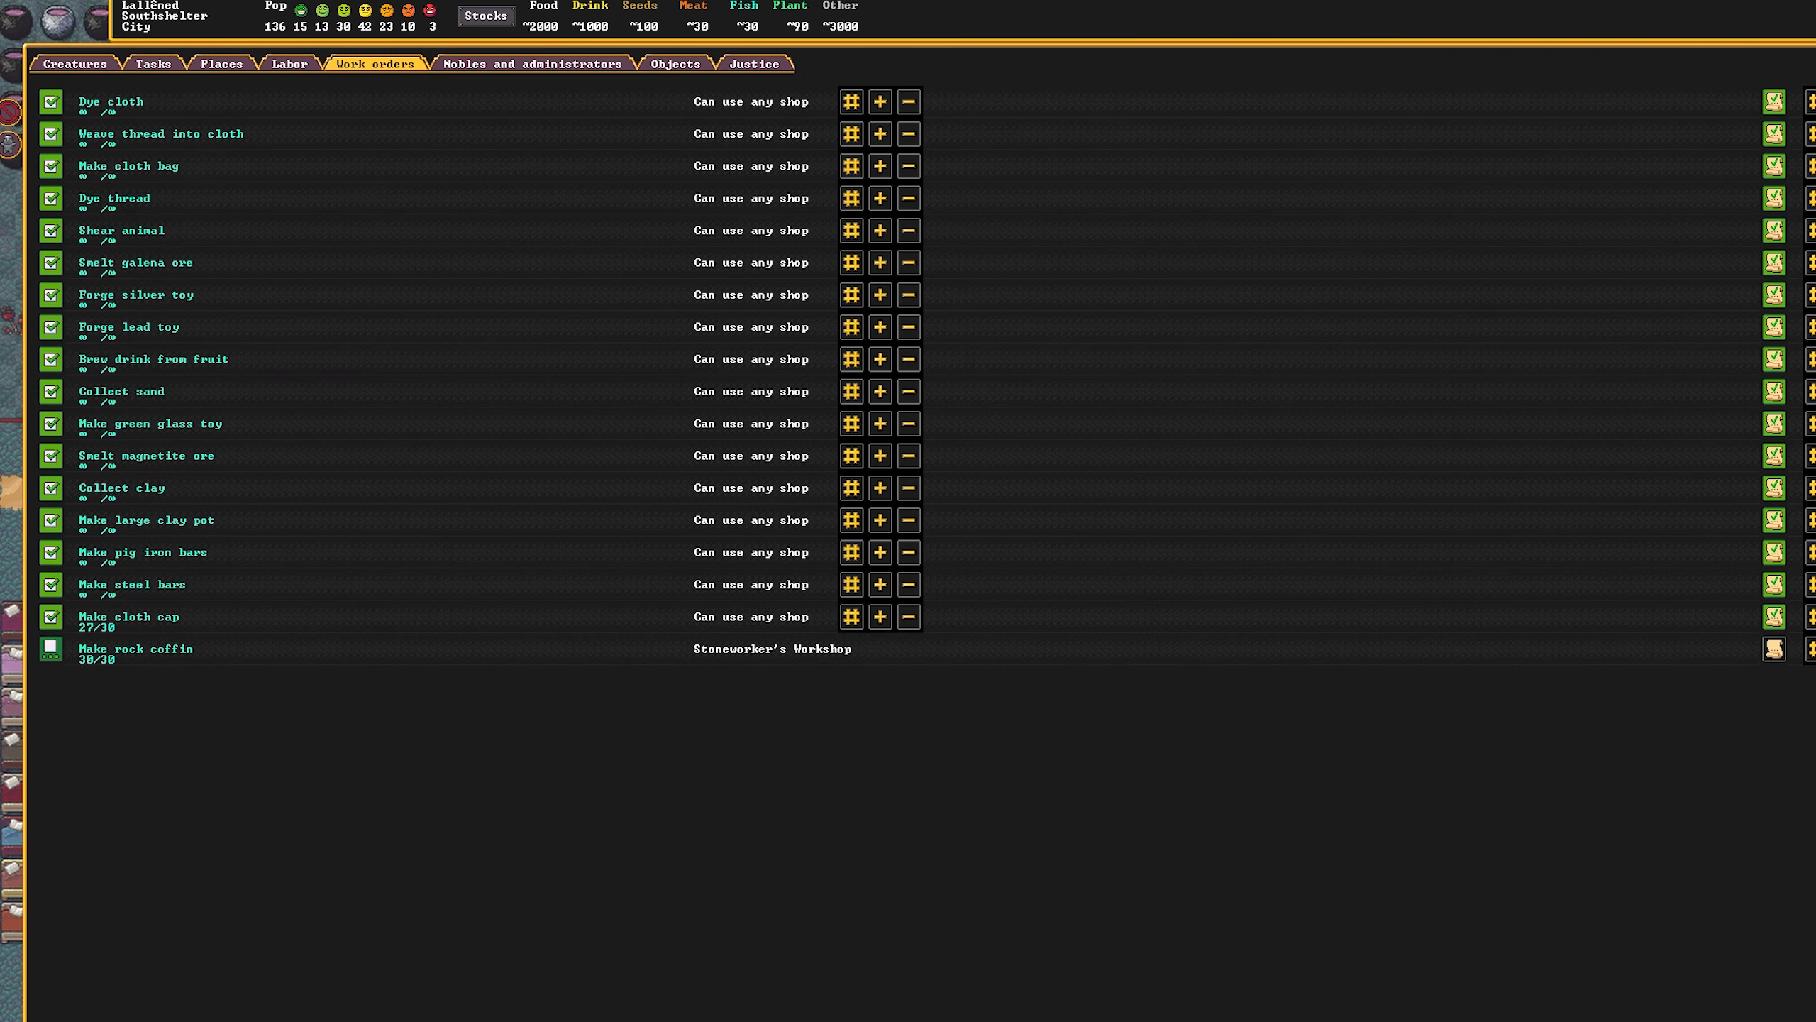
pyautogui.scroll(-3)
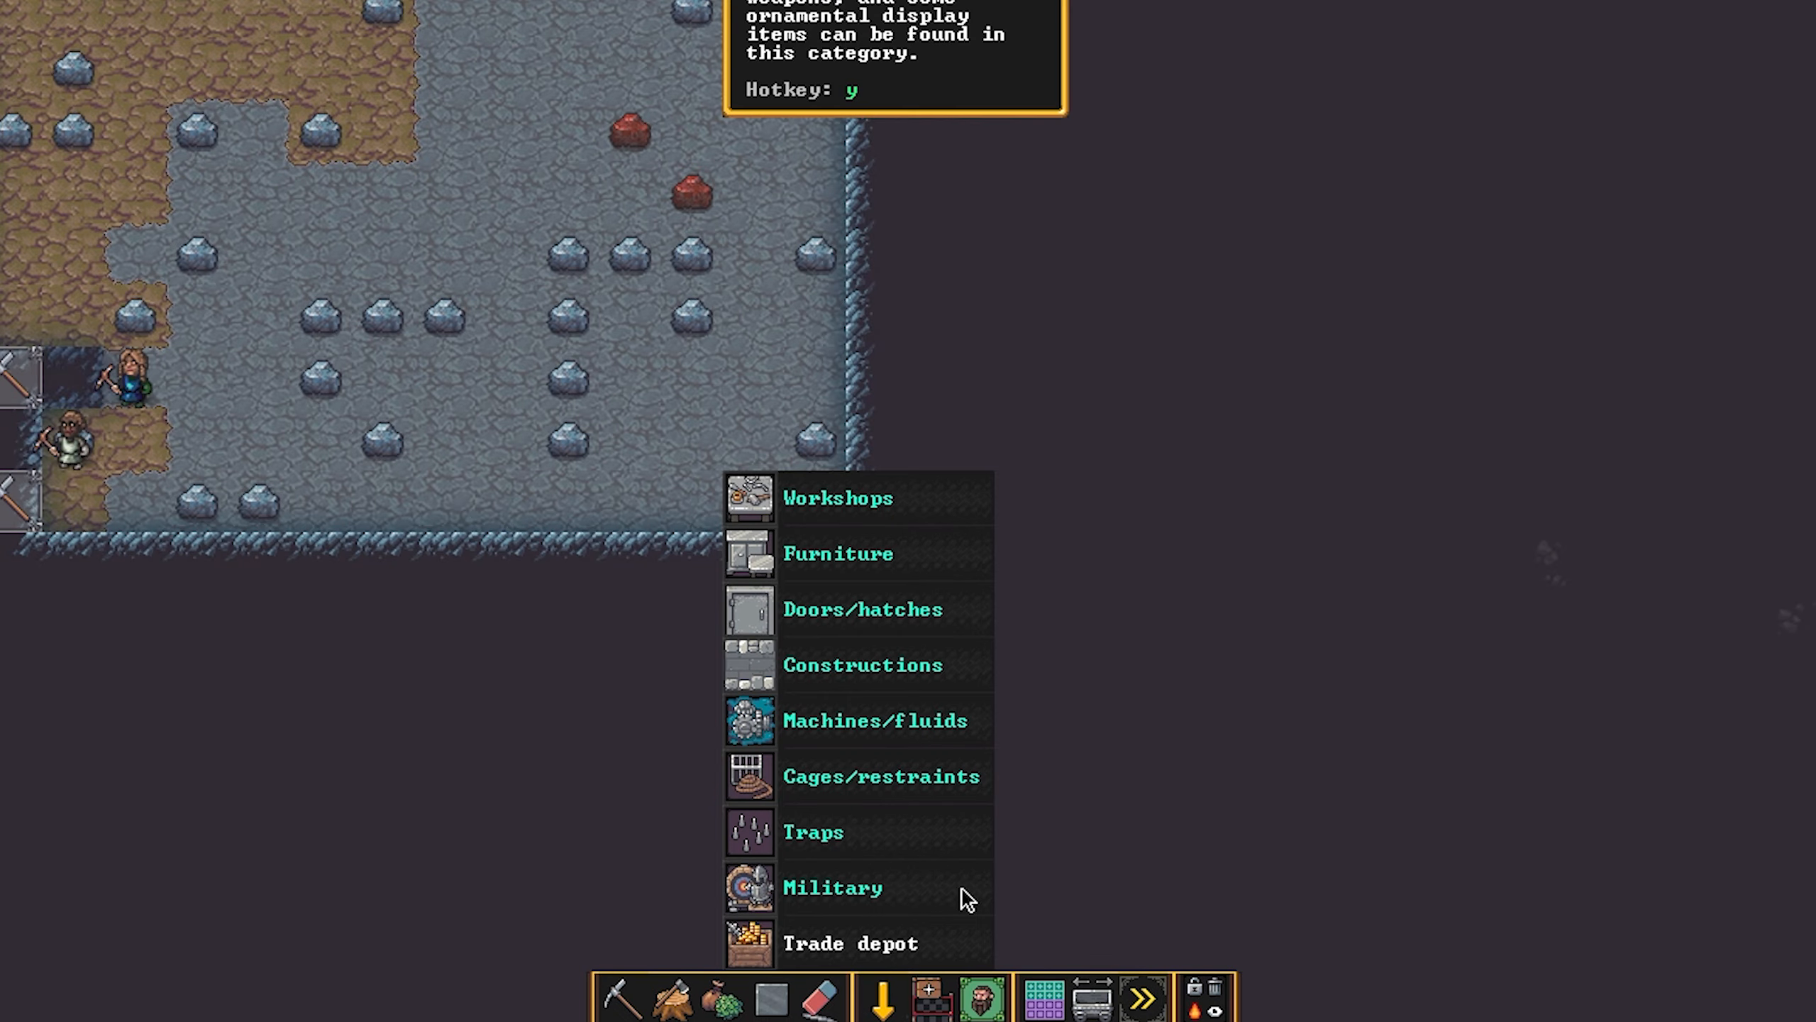
pyautogui.moveTo(926, 596)
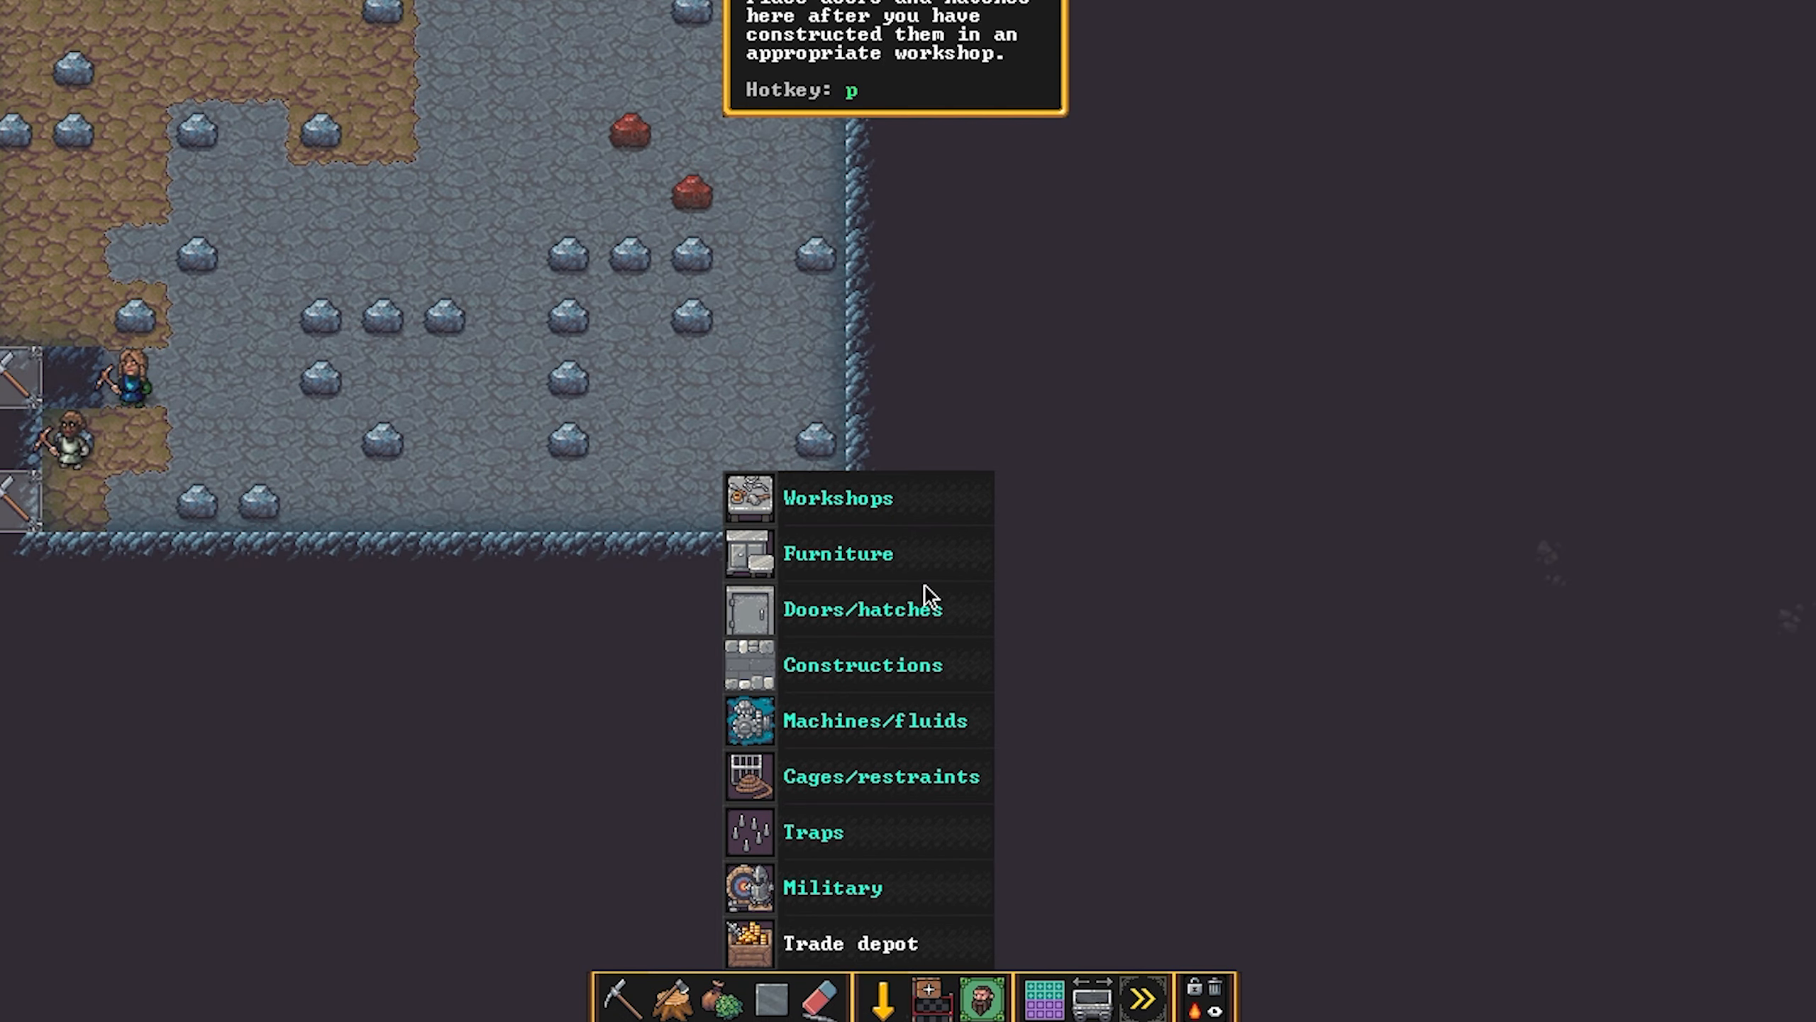
# Place a Stoneworker's Workshop in the lower chamber and return to the workshops list.
pyautogui.click(837, 496)
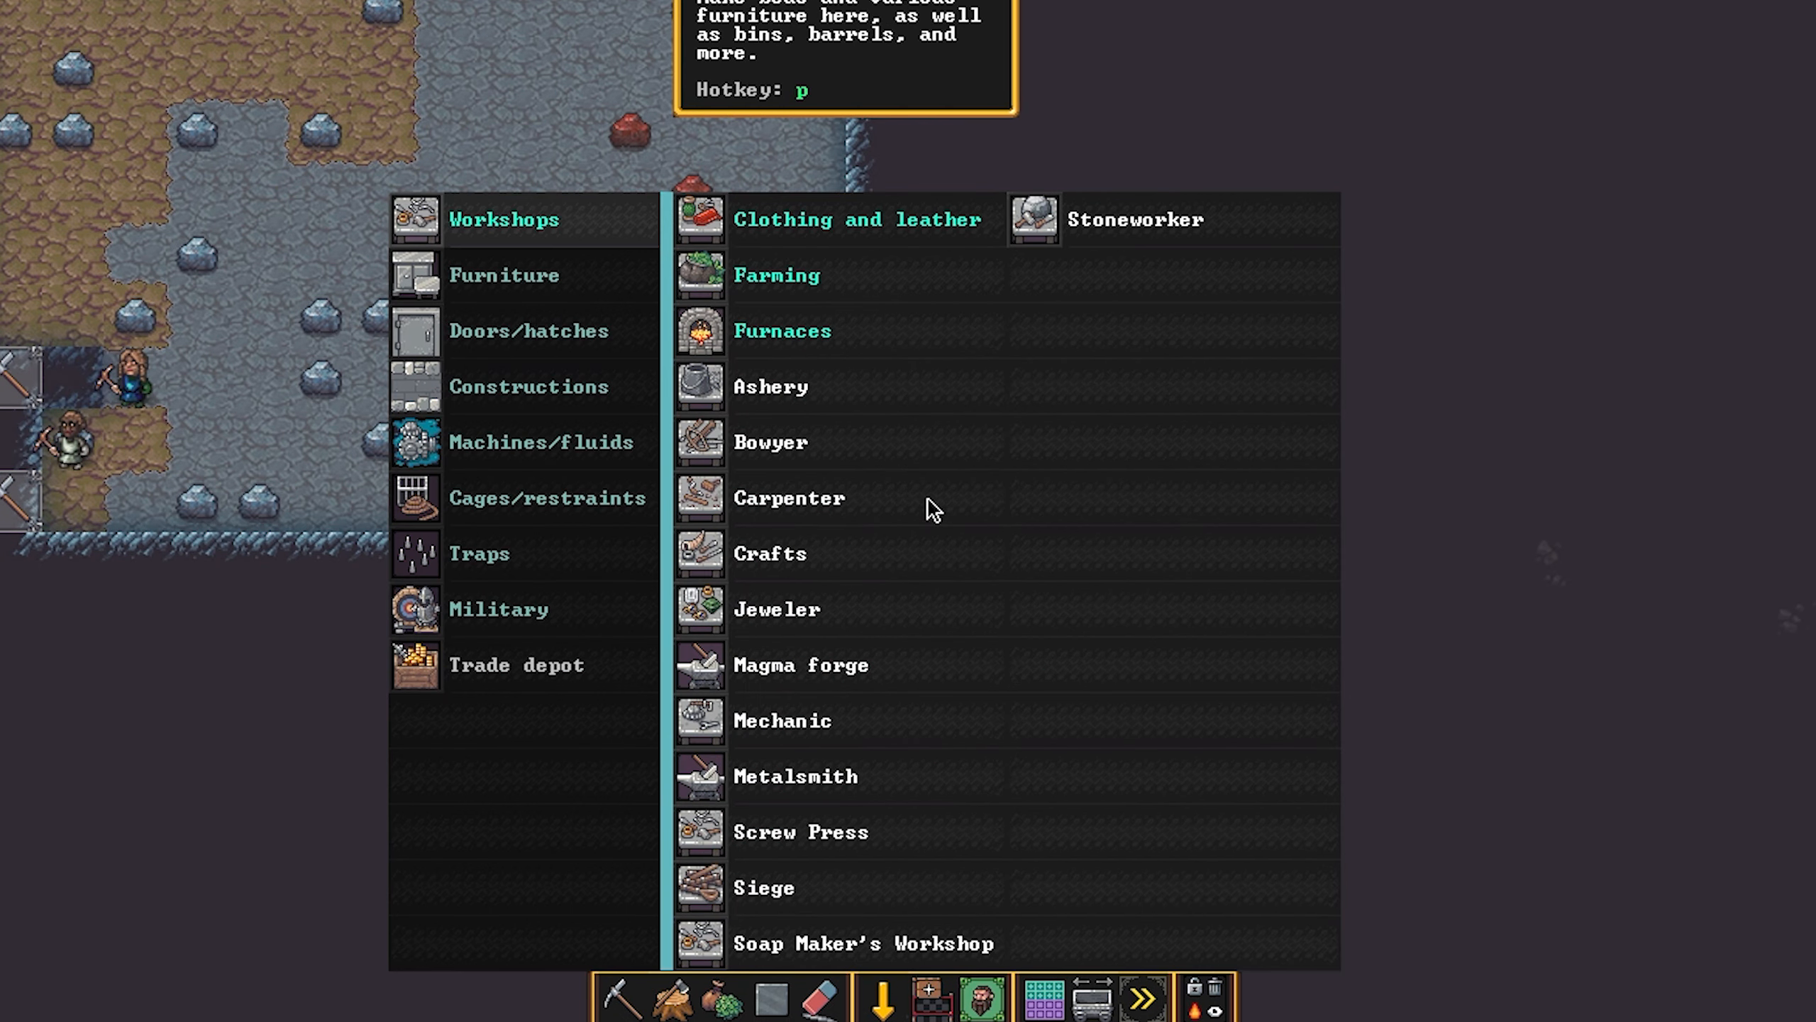
pyautogui.click(789, 497)
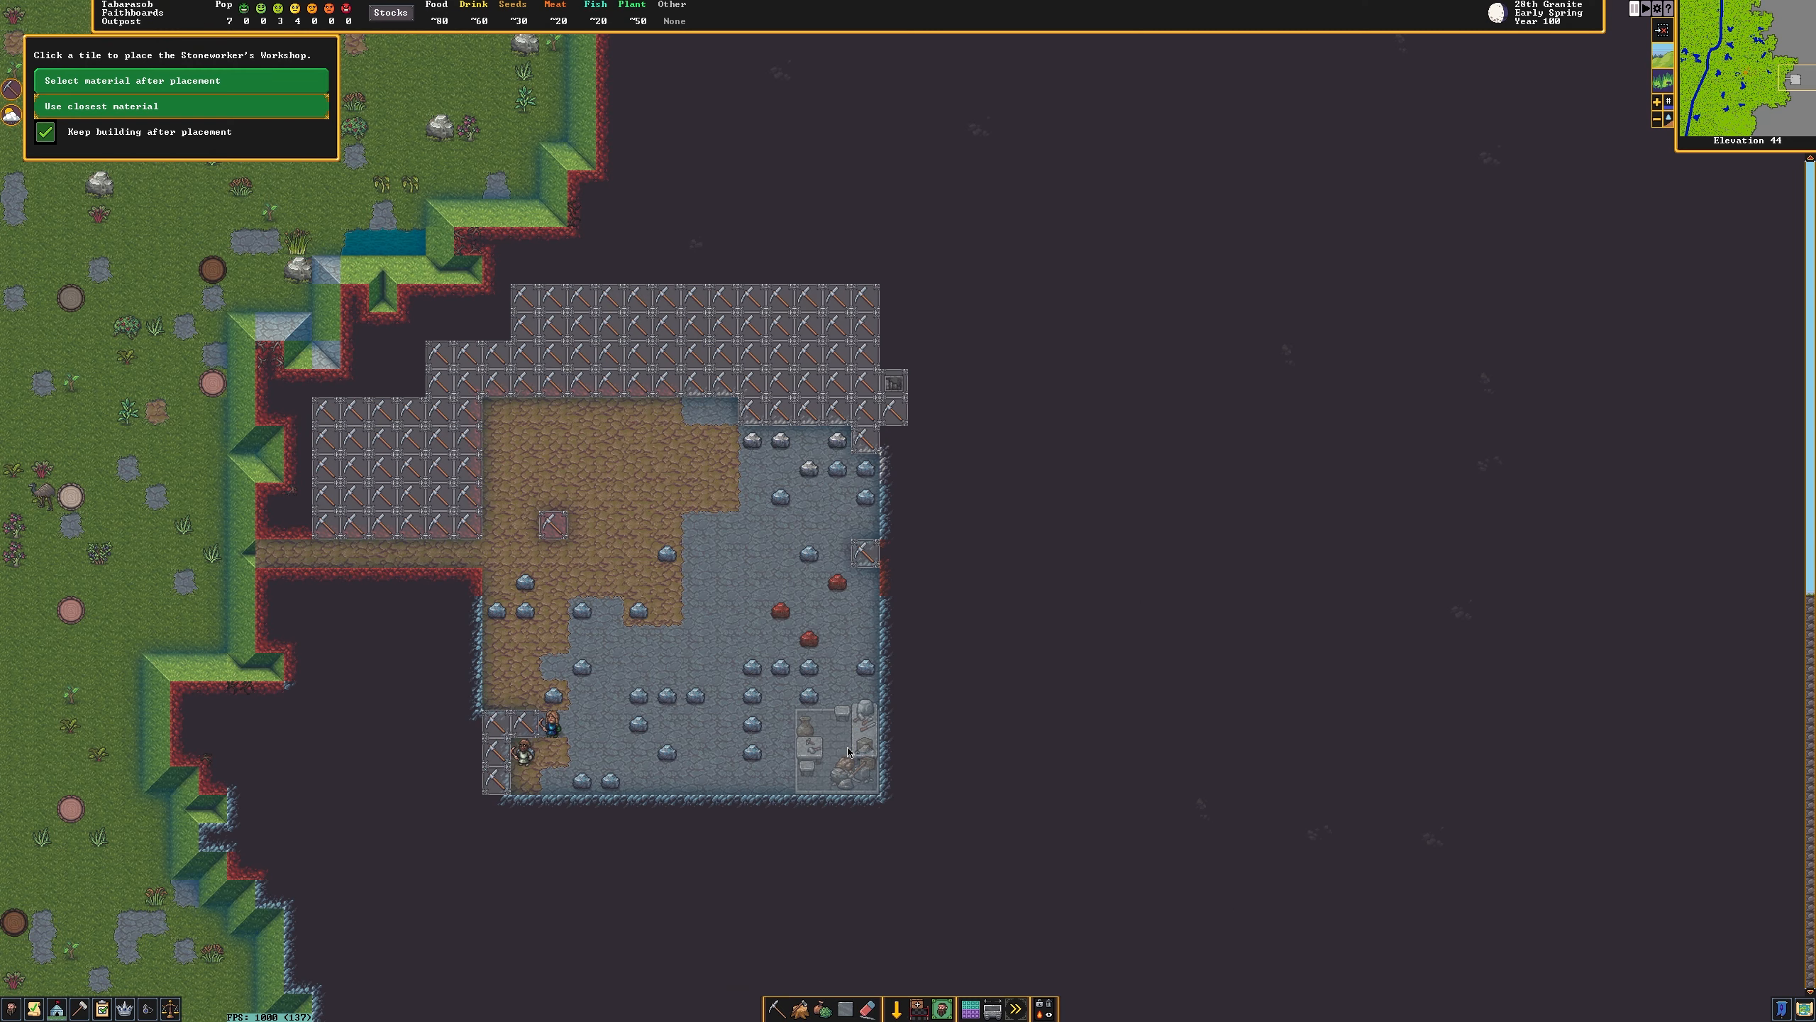
pyautogui.moveTo(1205, 774)
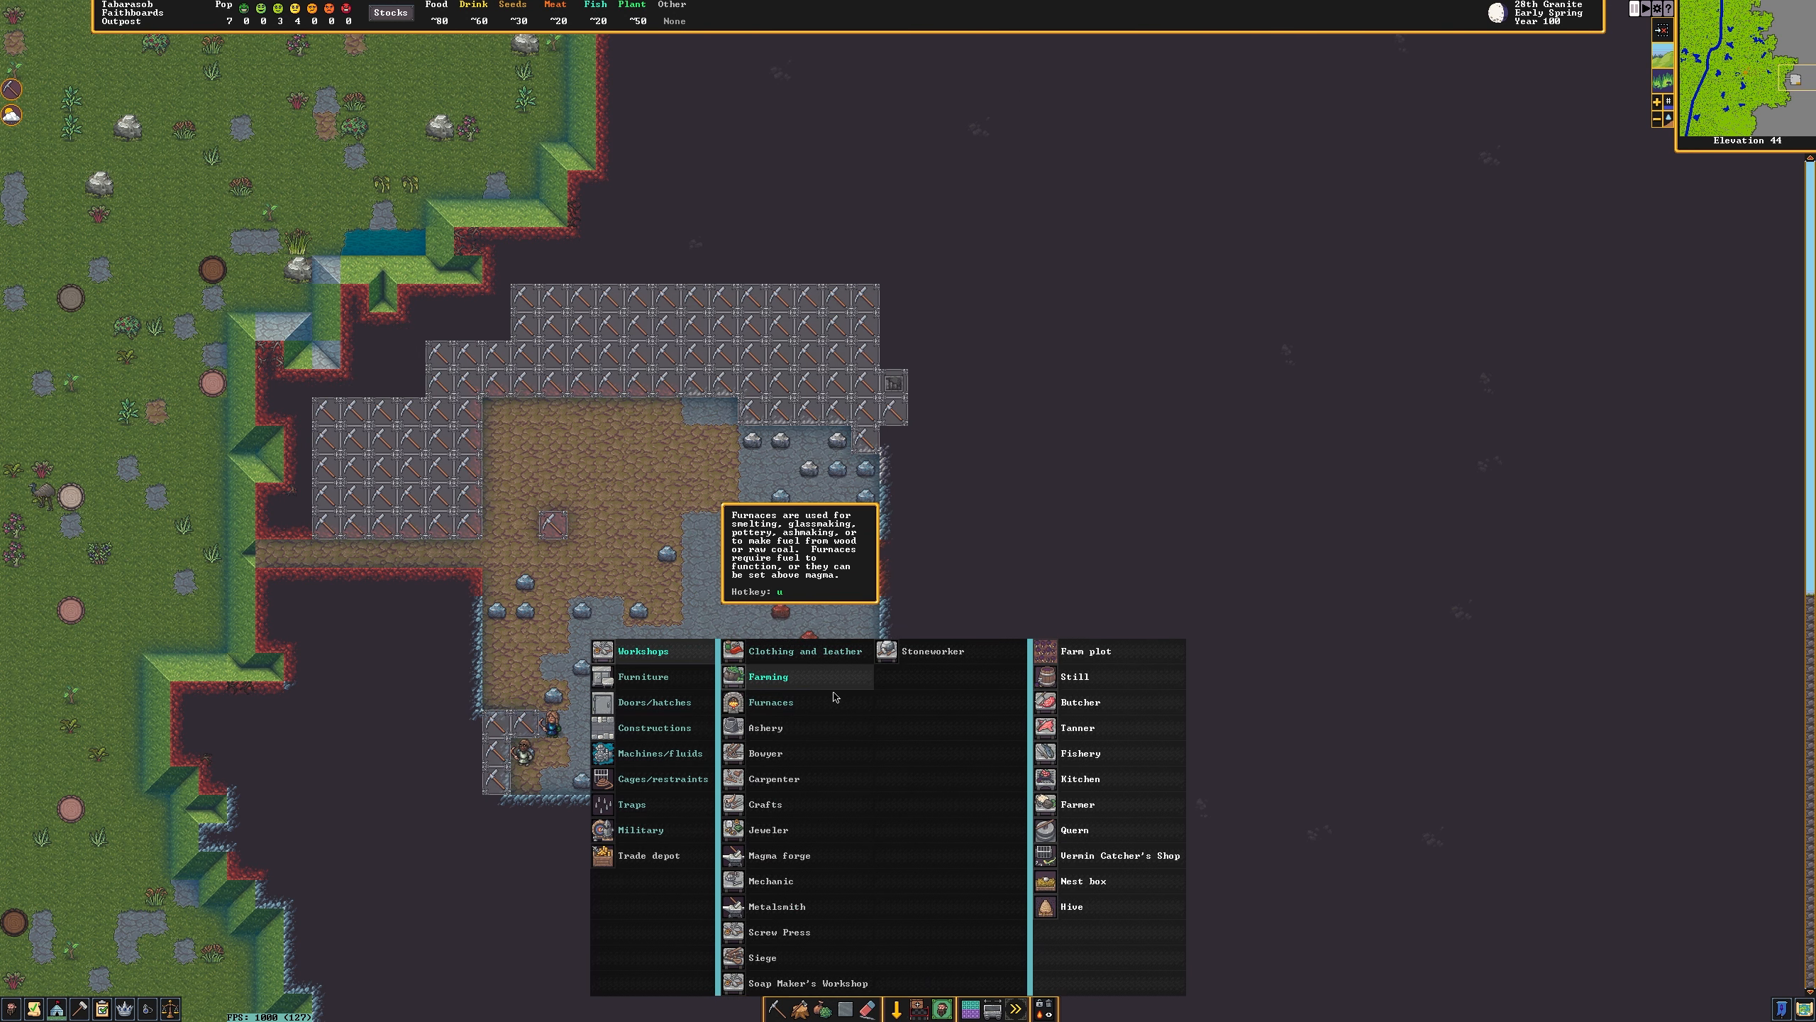
pyautogui.click(1072, 676)
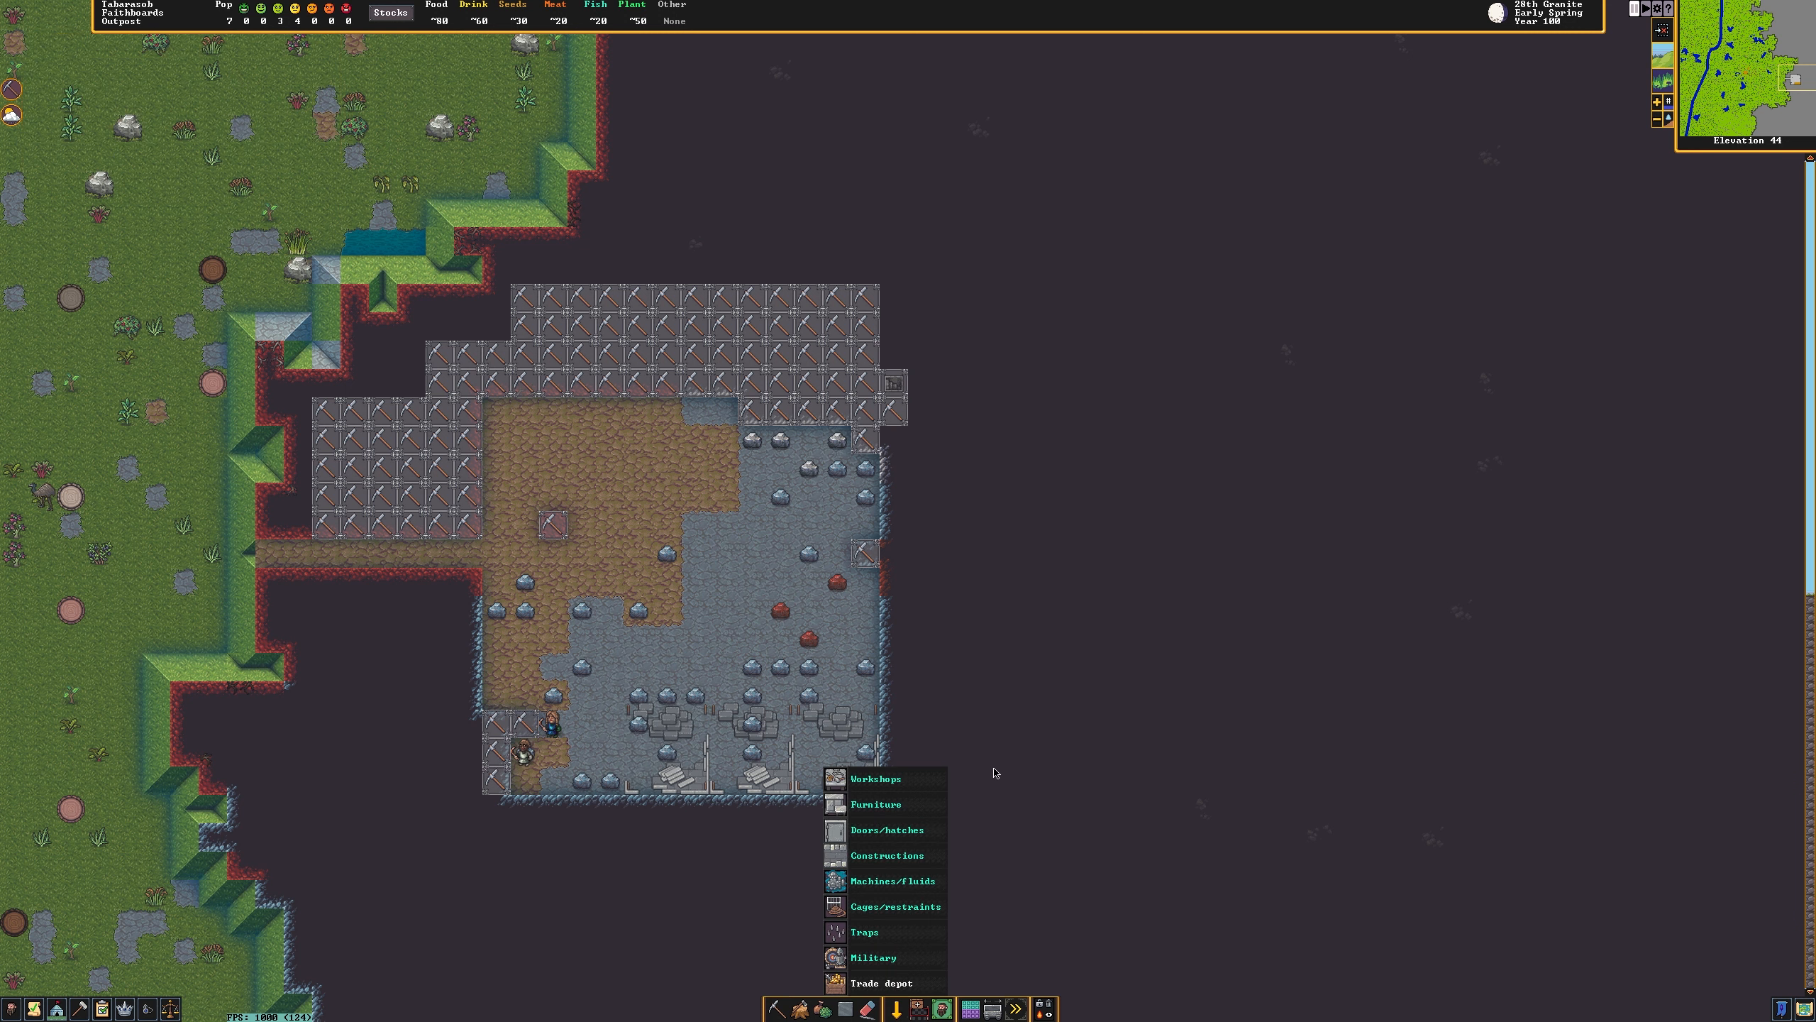
pyautogui.click(875, 778)
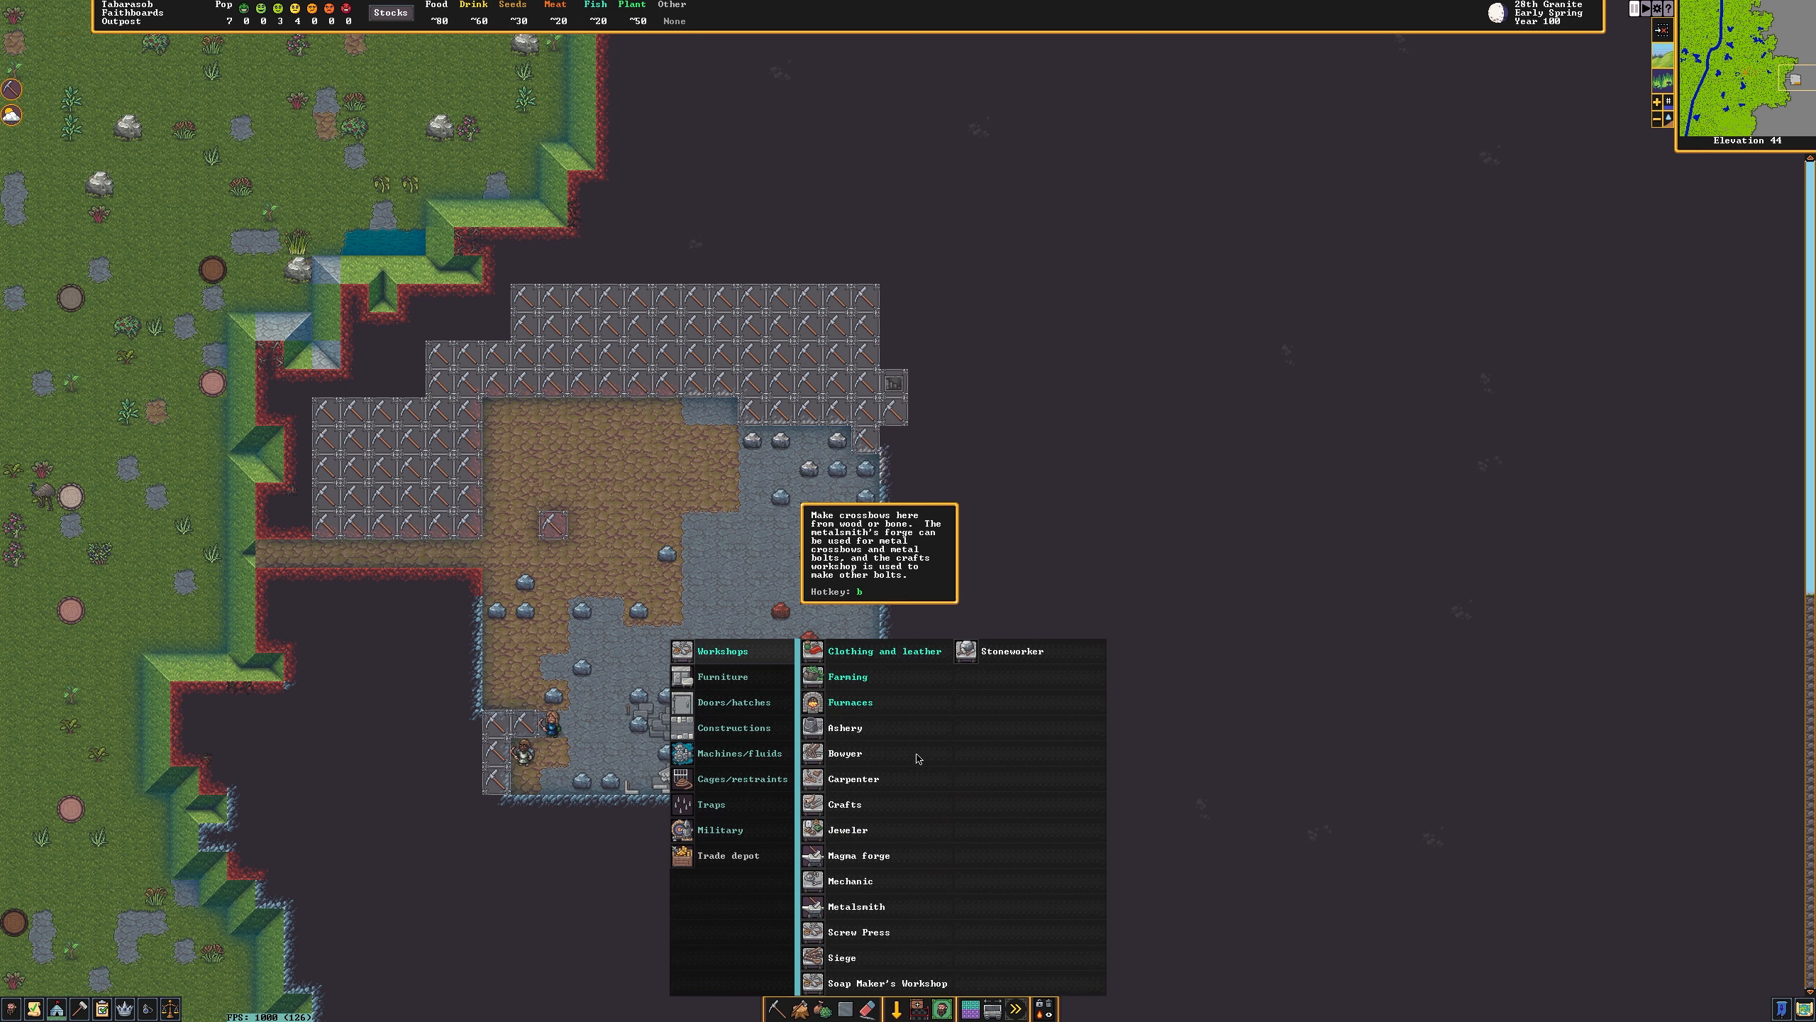
pyautogui.moveTo(974, 792)
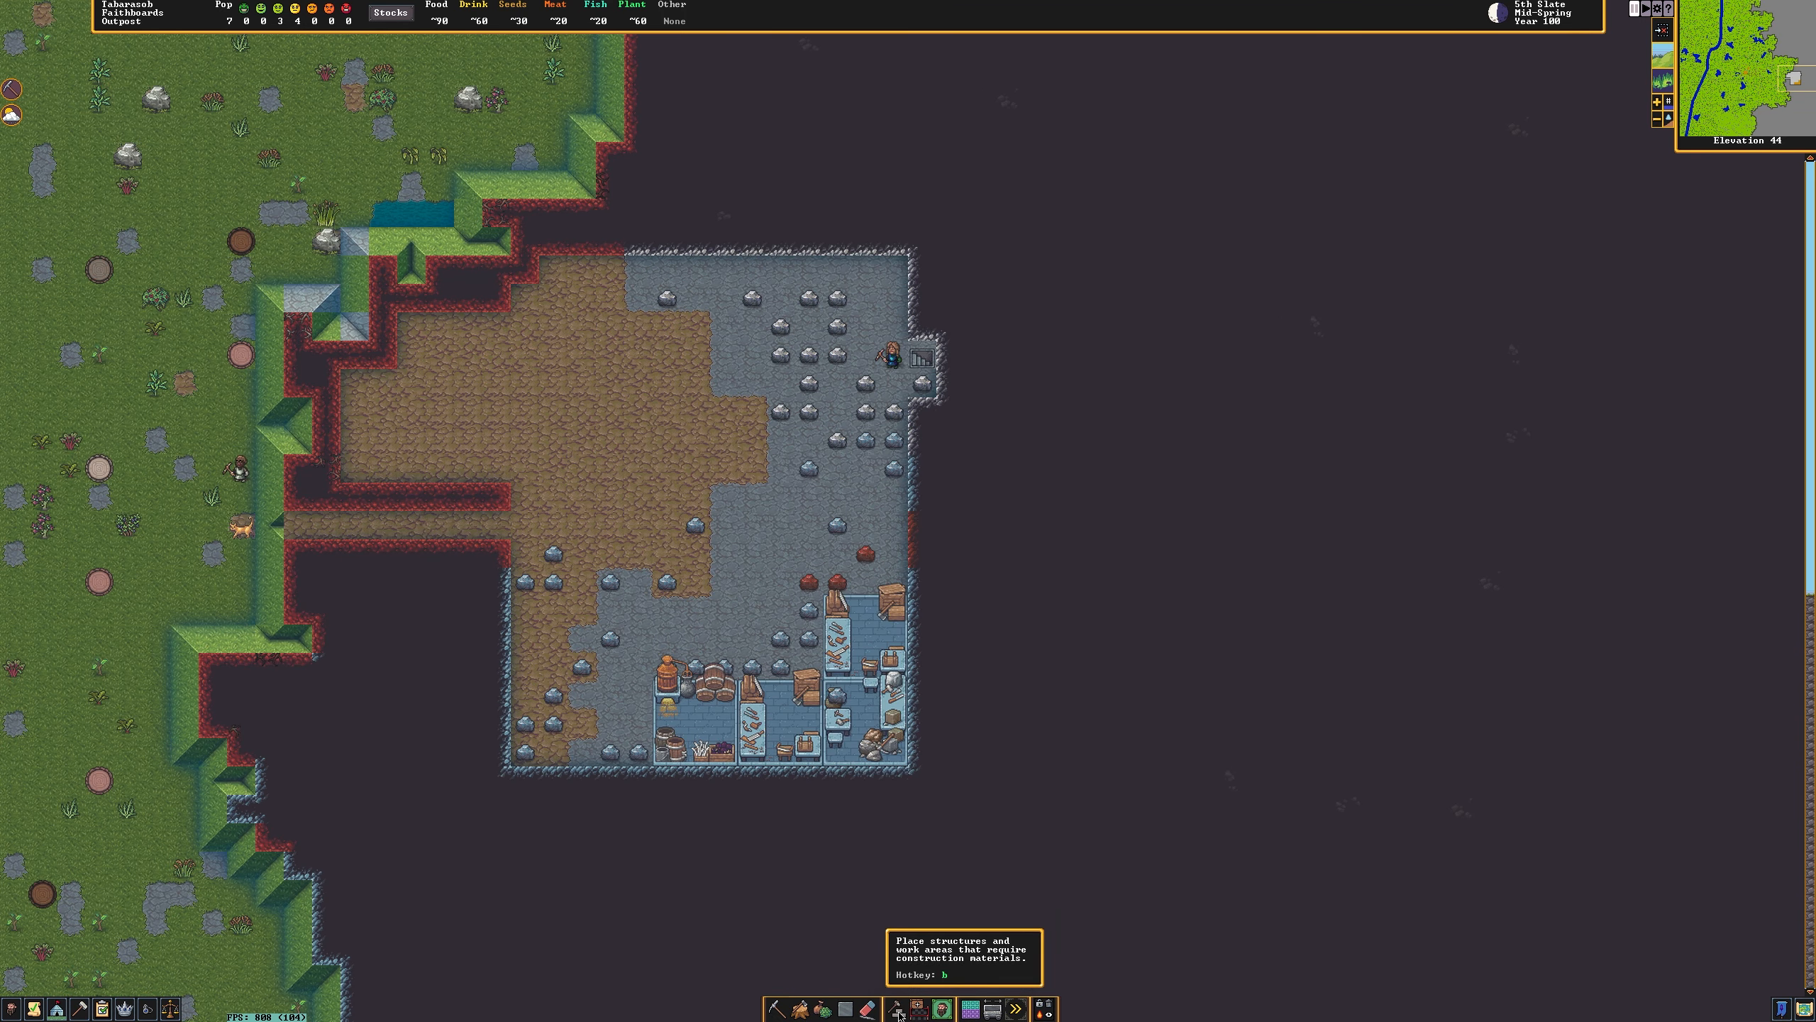
# Choose Farm Plot from the Farming build options and mark its first corner over the soil.
pyautogui.click(897, 1007)
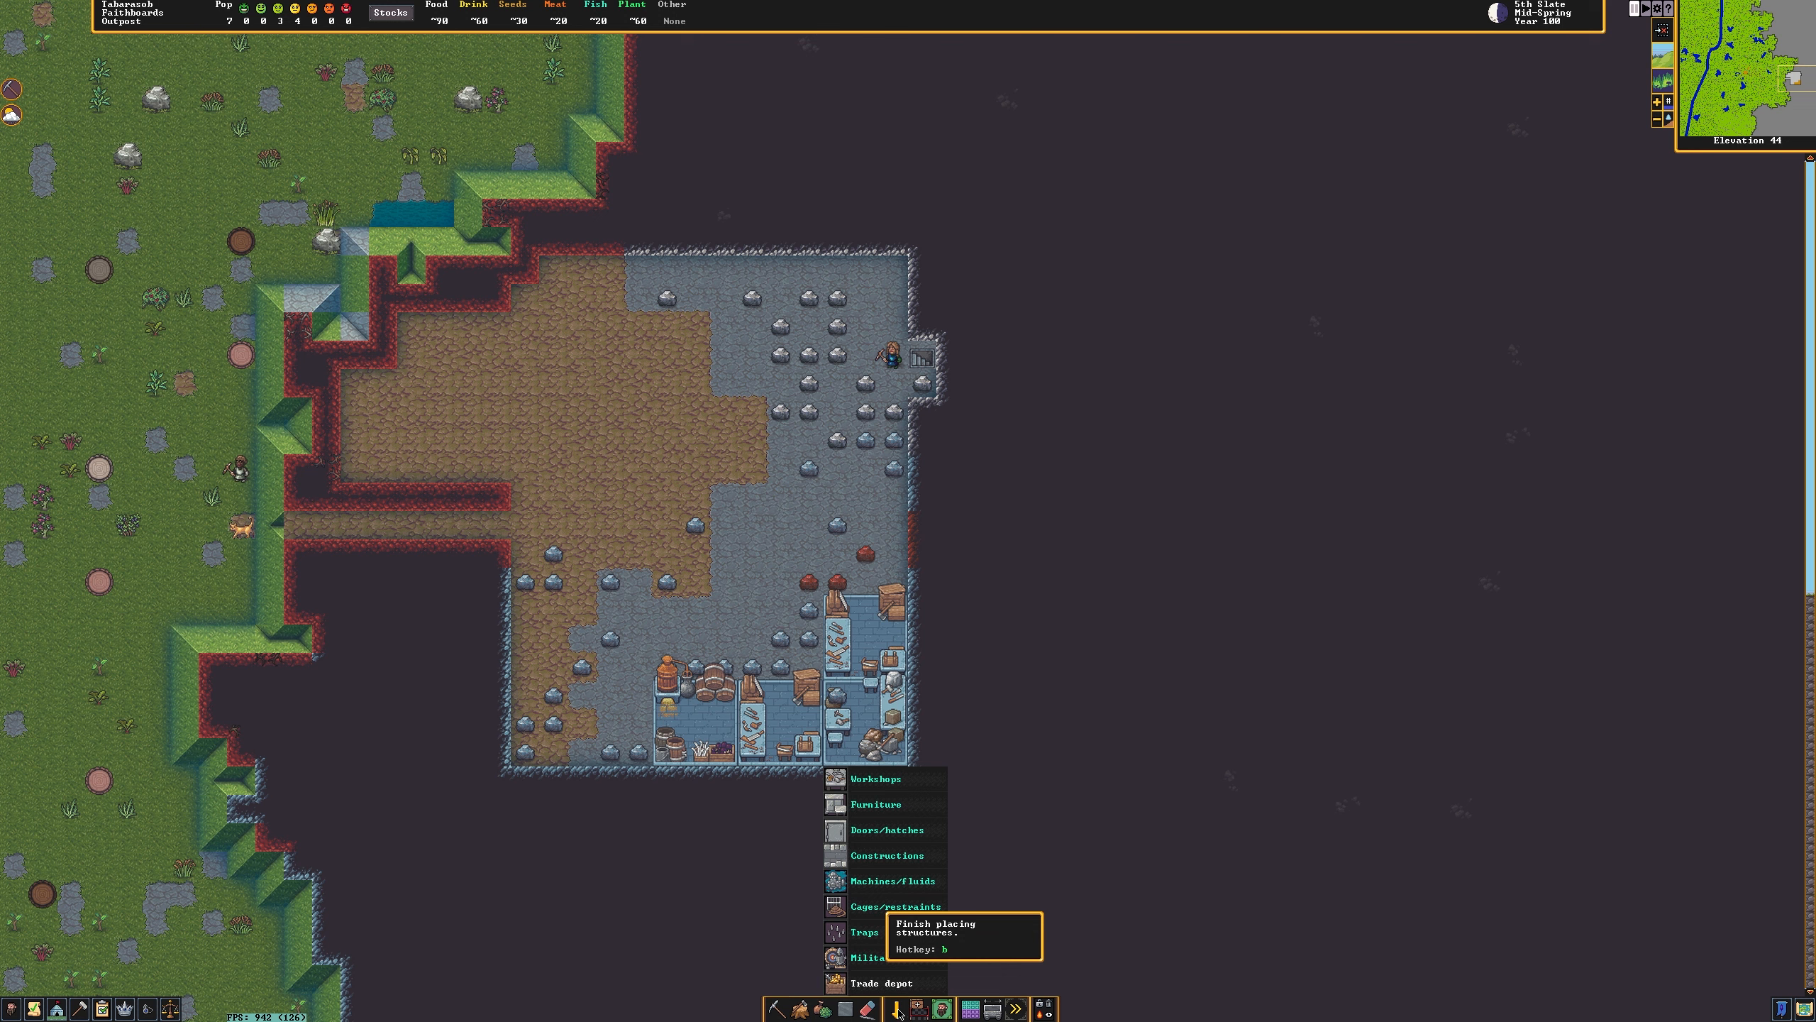
pyautogui.click(875, 777)
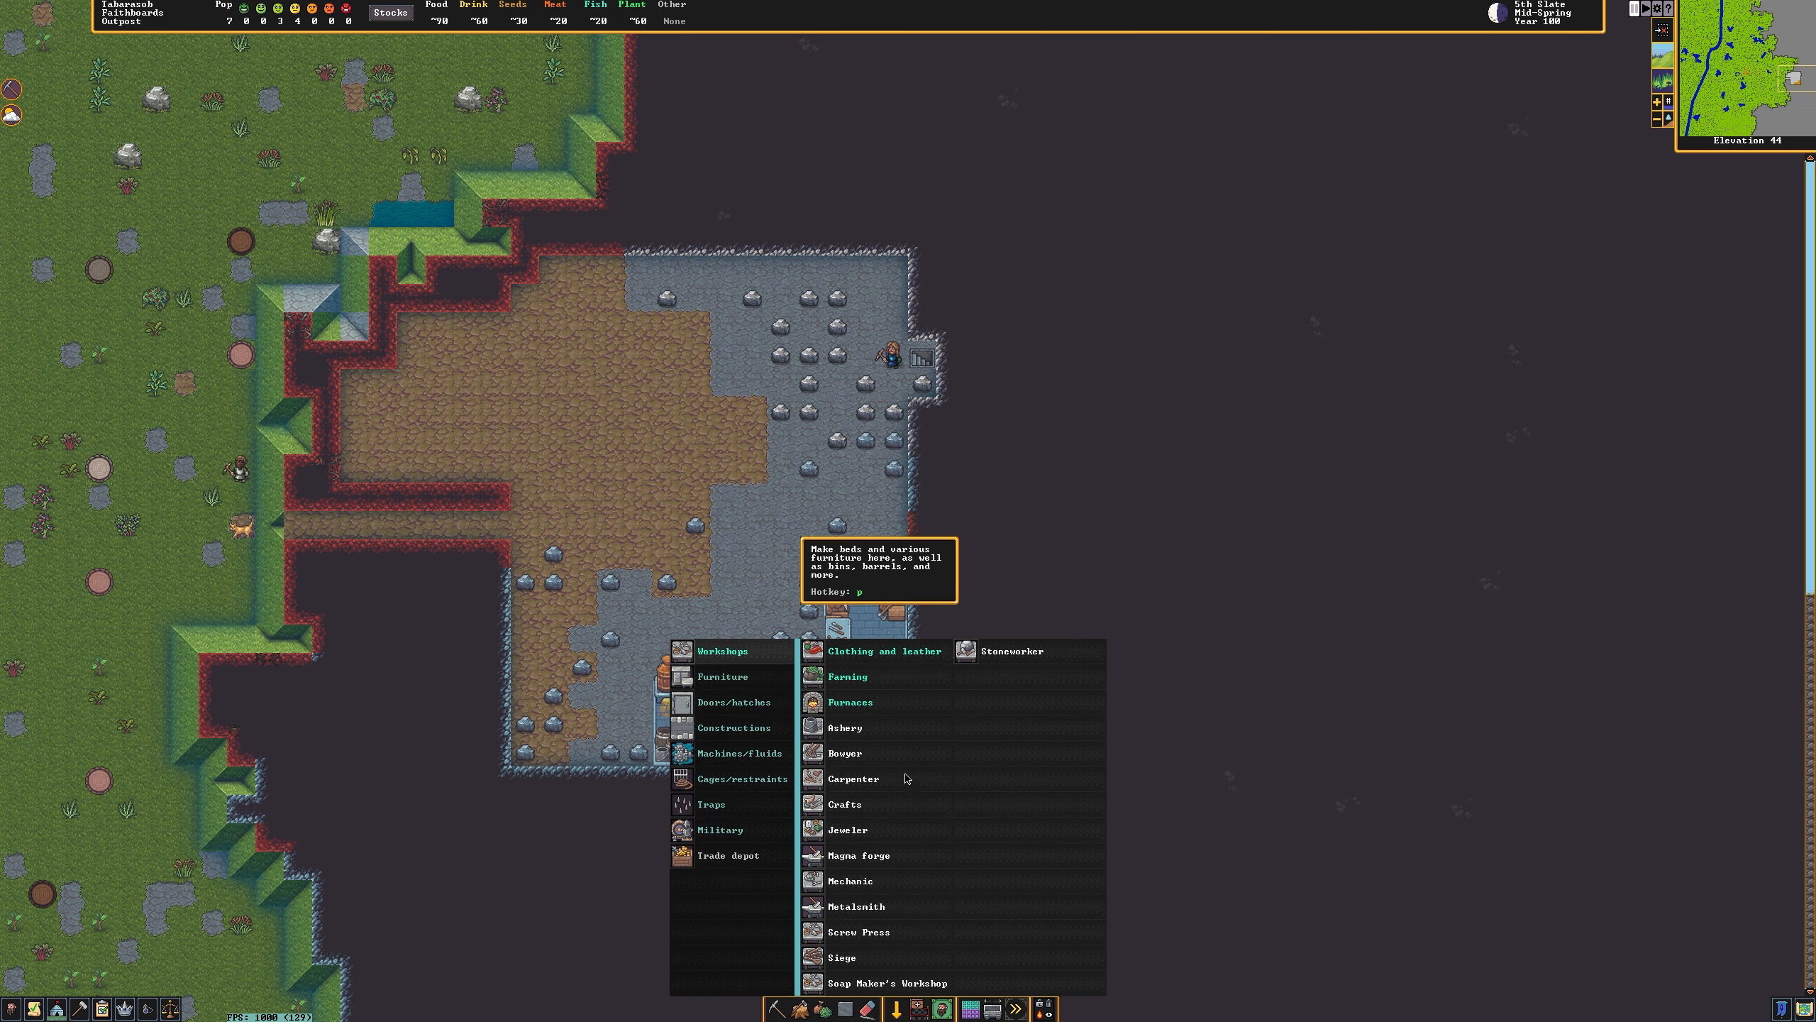
pyautogui.click(847, 676)
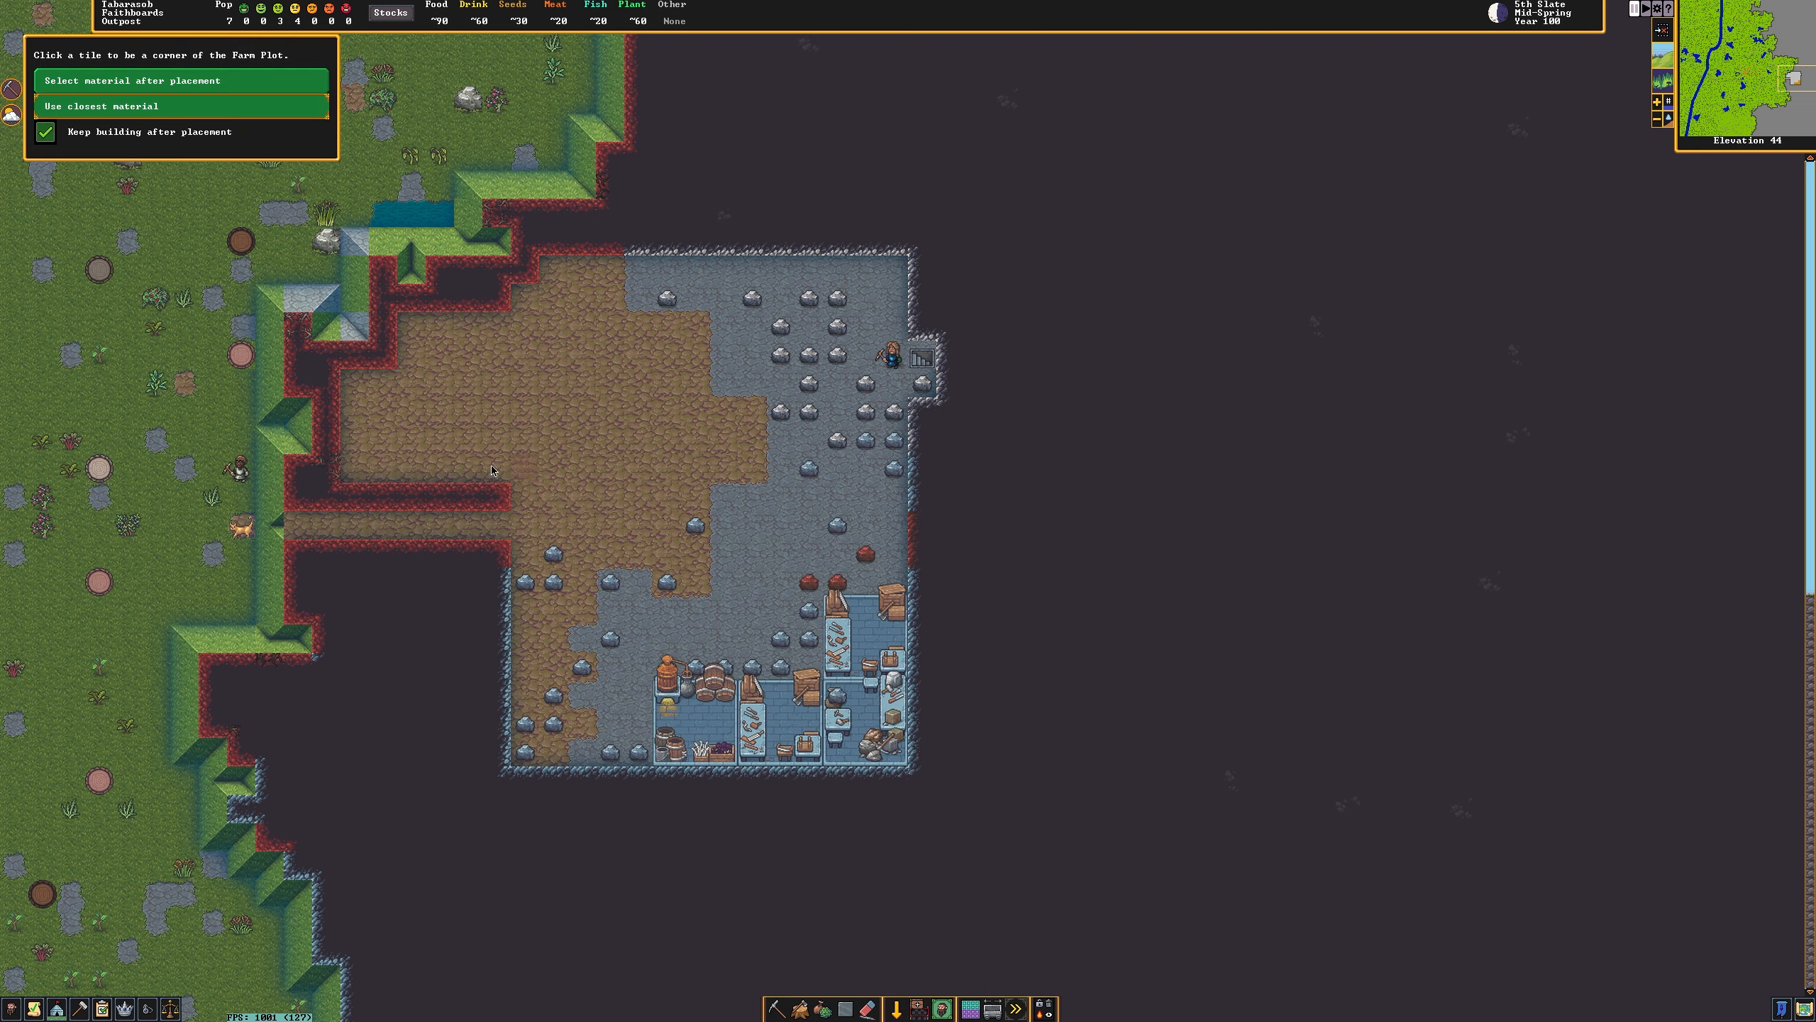
pyautogui.click(491, 470)
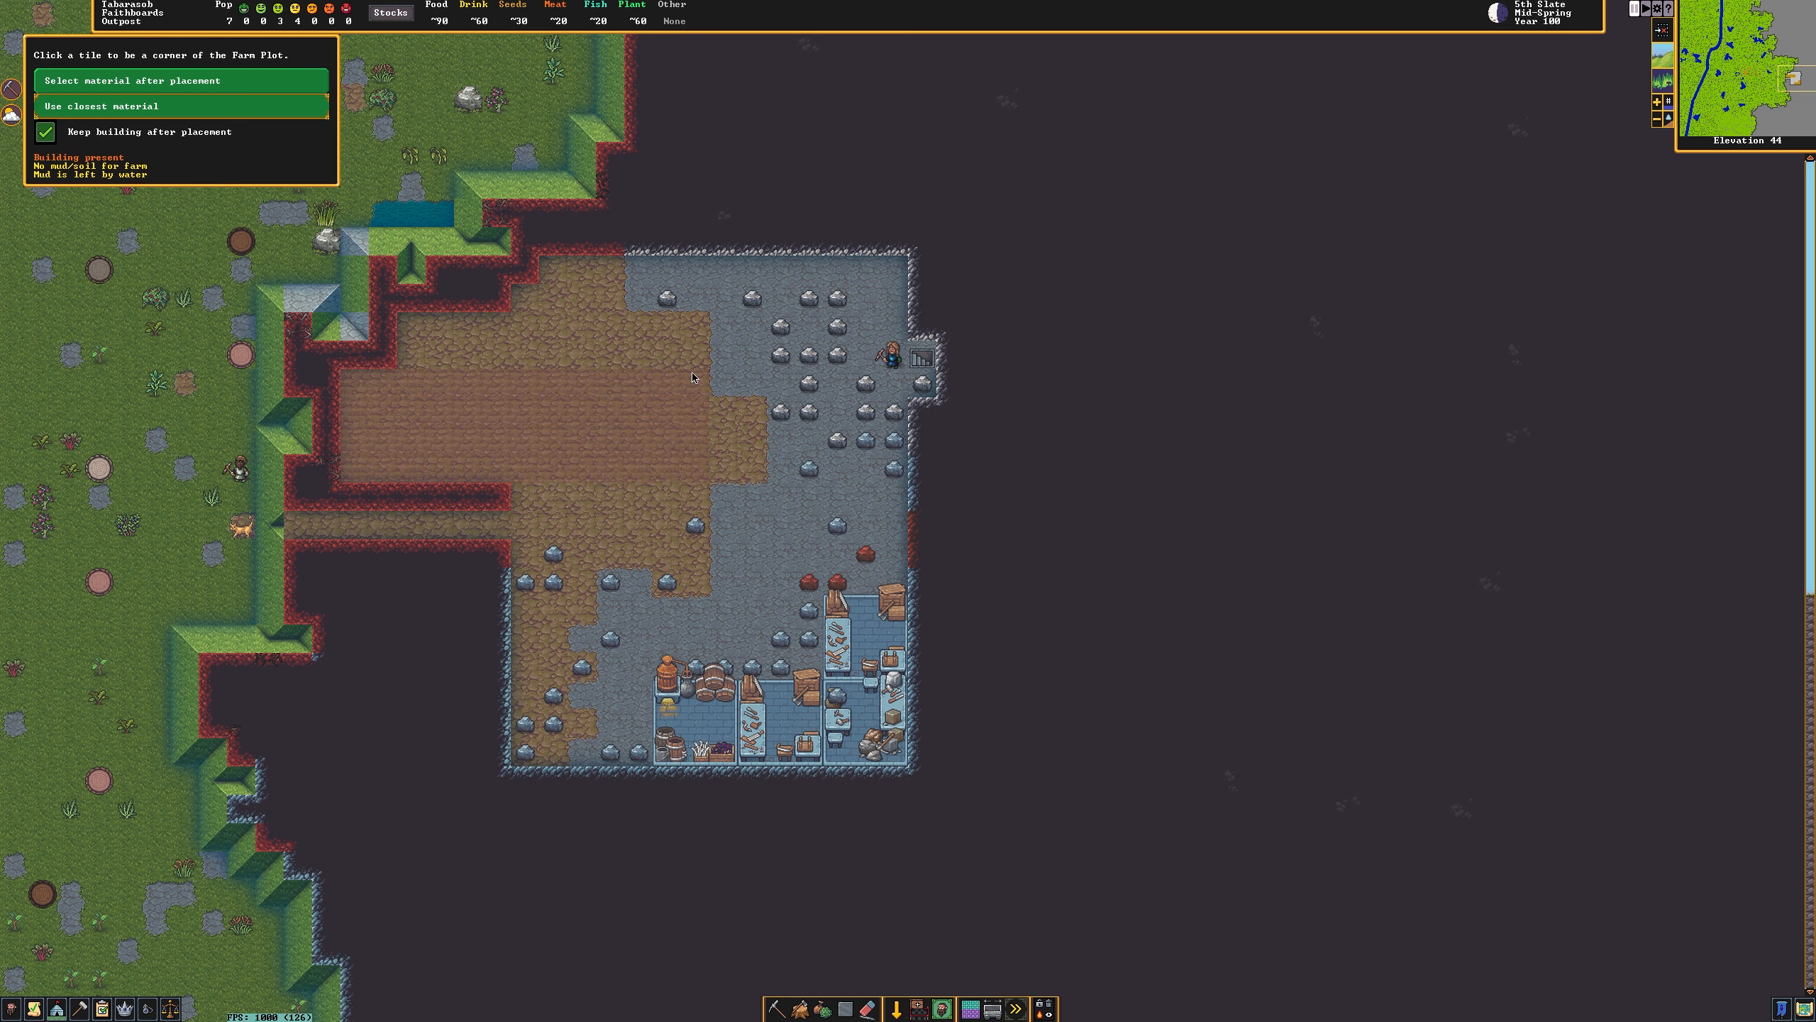
pyautogui.moveTo(1152, 482)
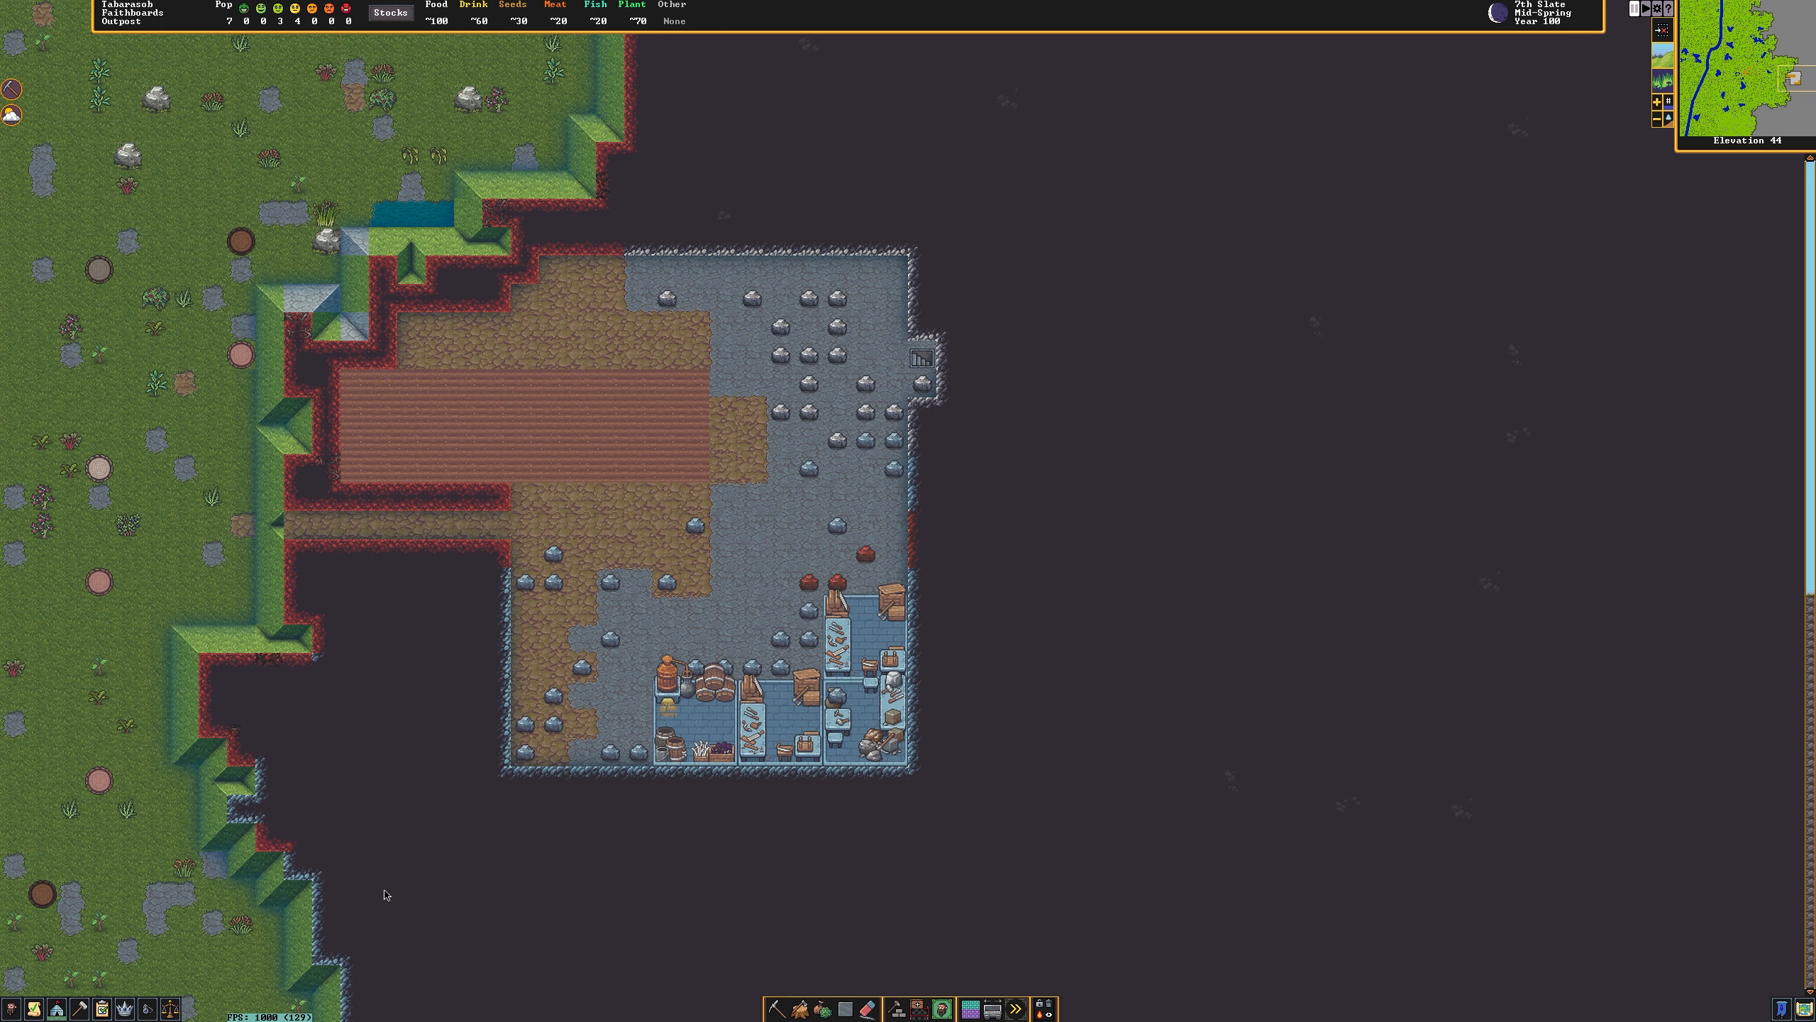
pyautogui.moveTo(125, 1008)
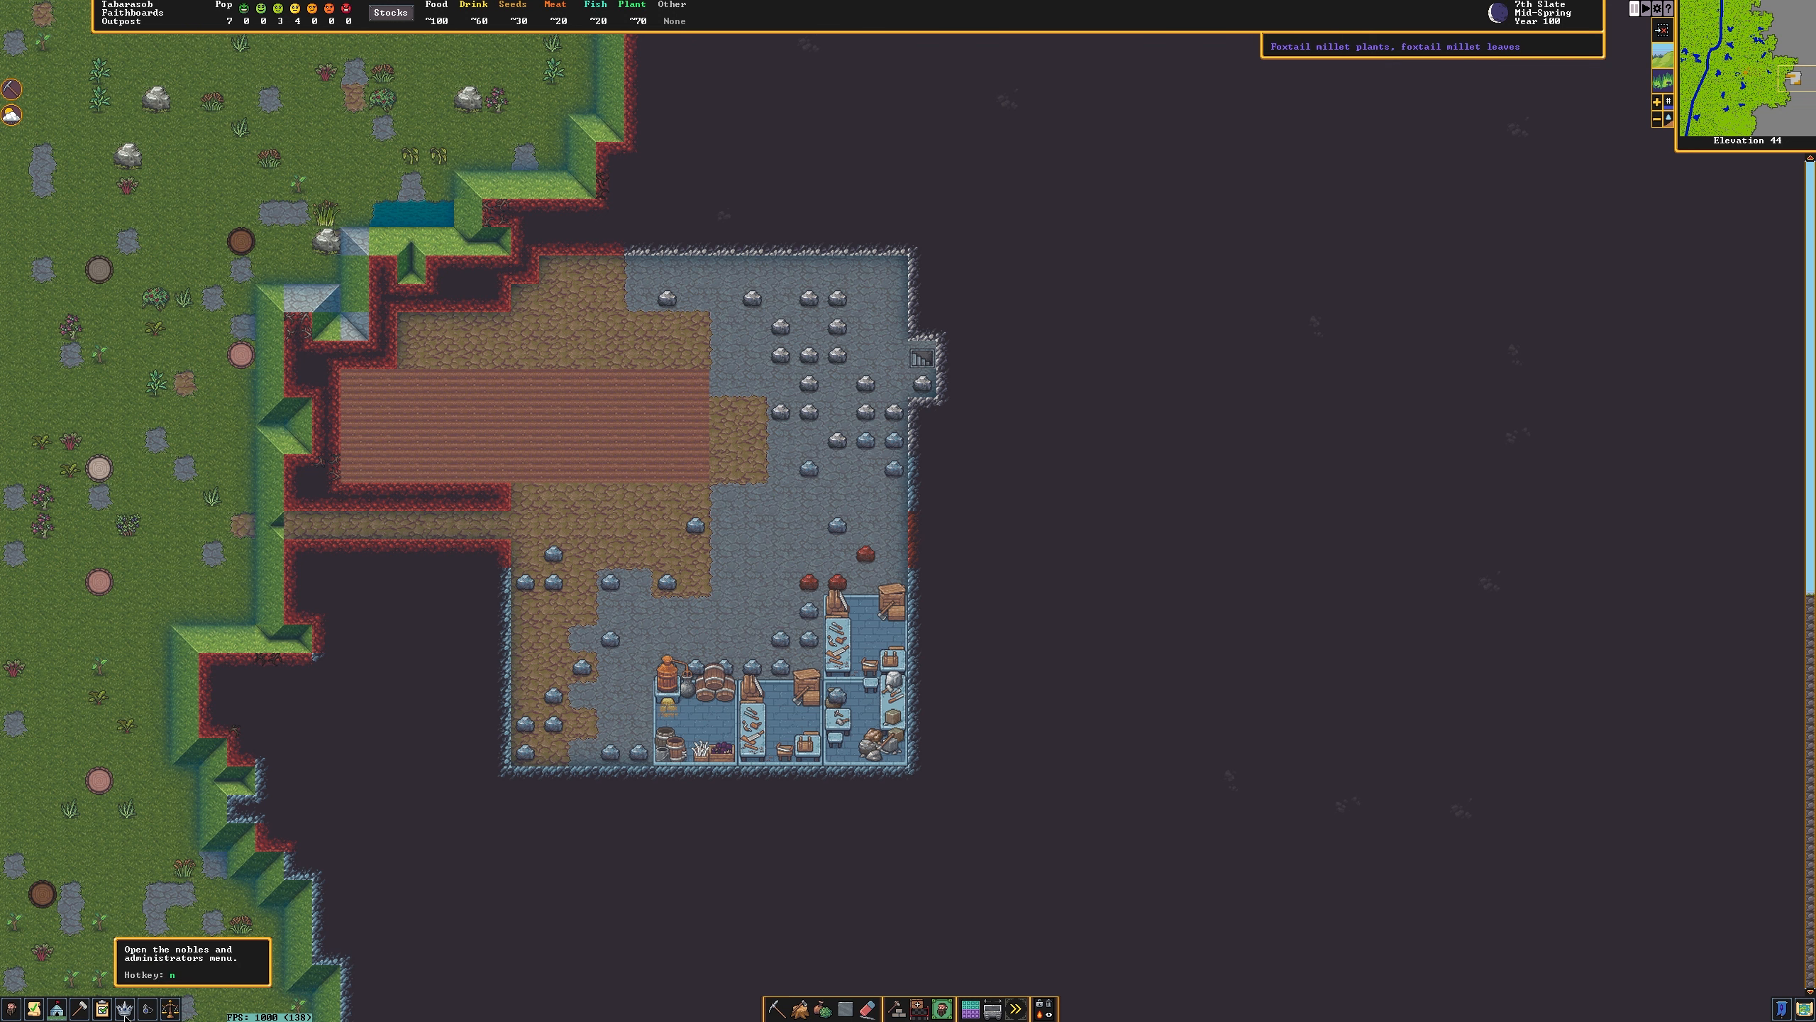
pyautogui.click(128, 1007)
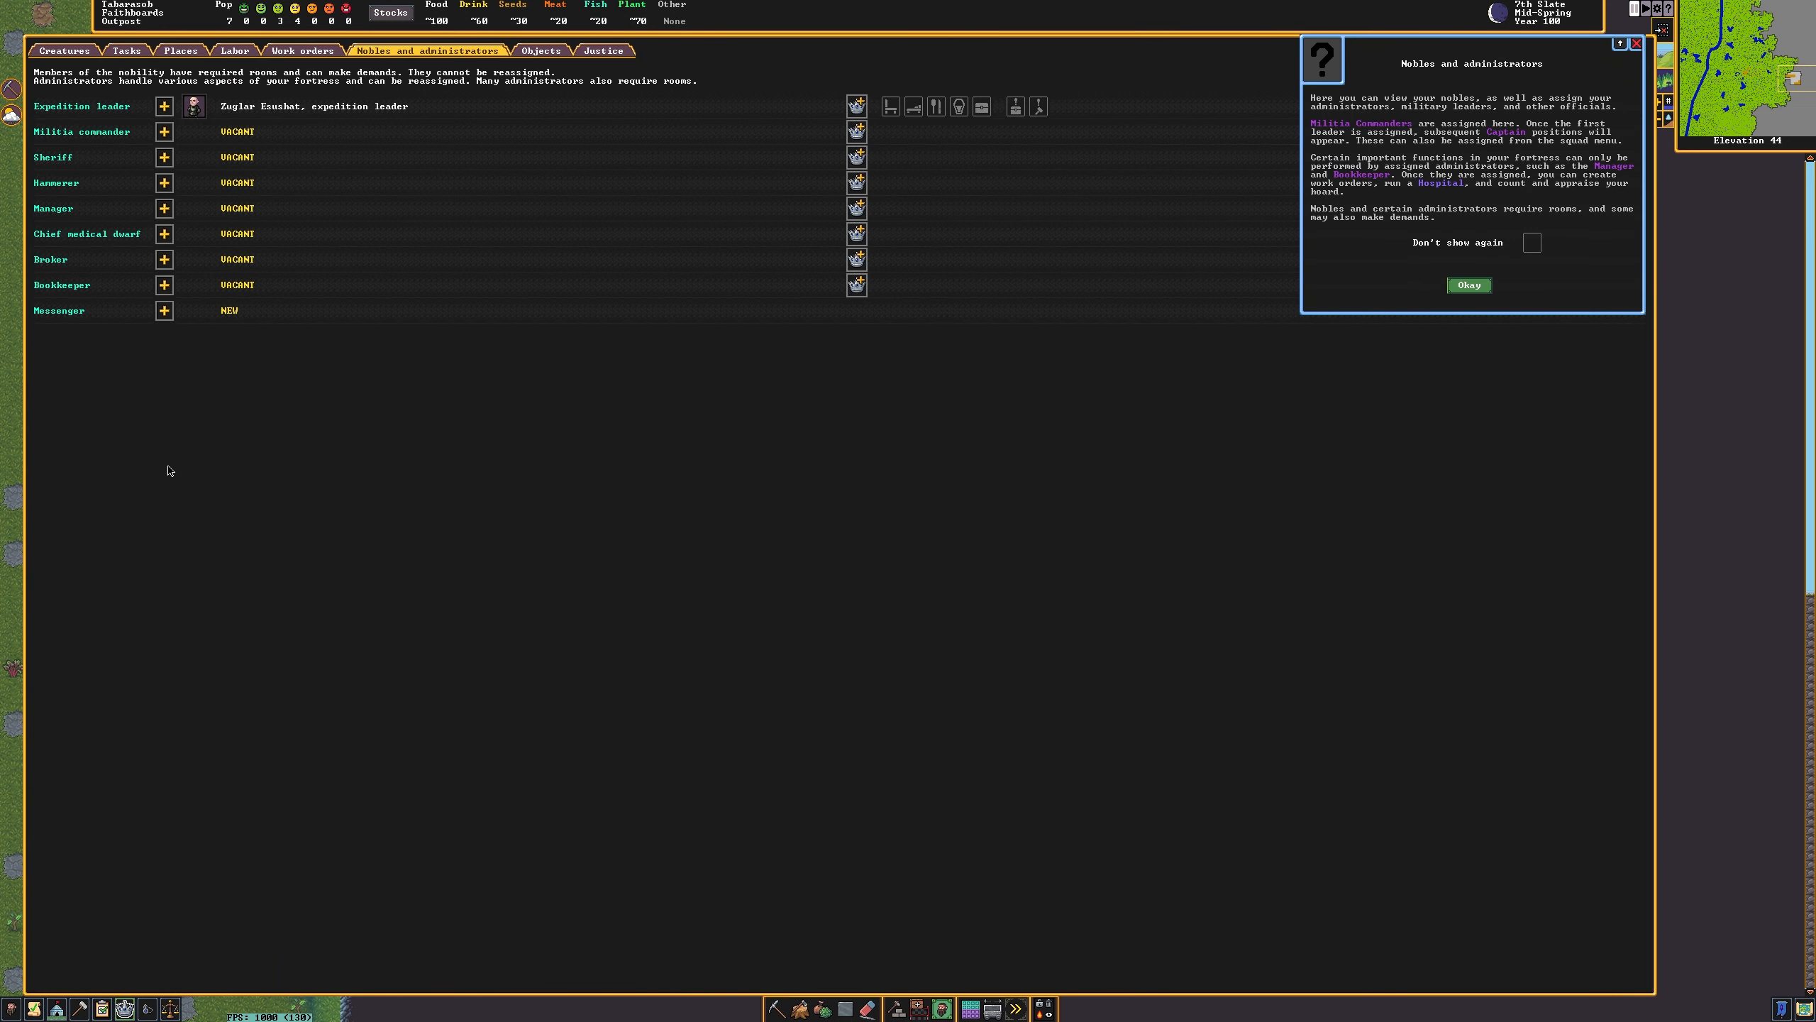
pyautogui.click(163, 106)
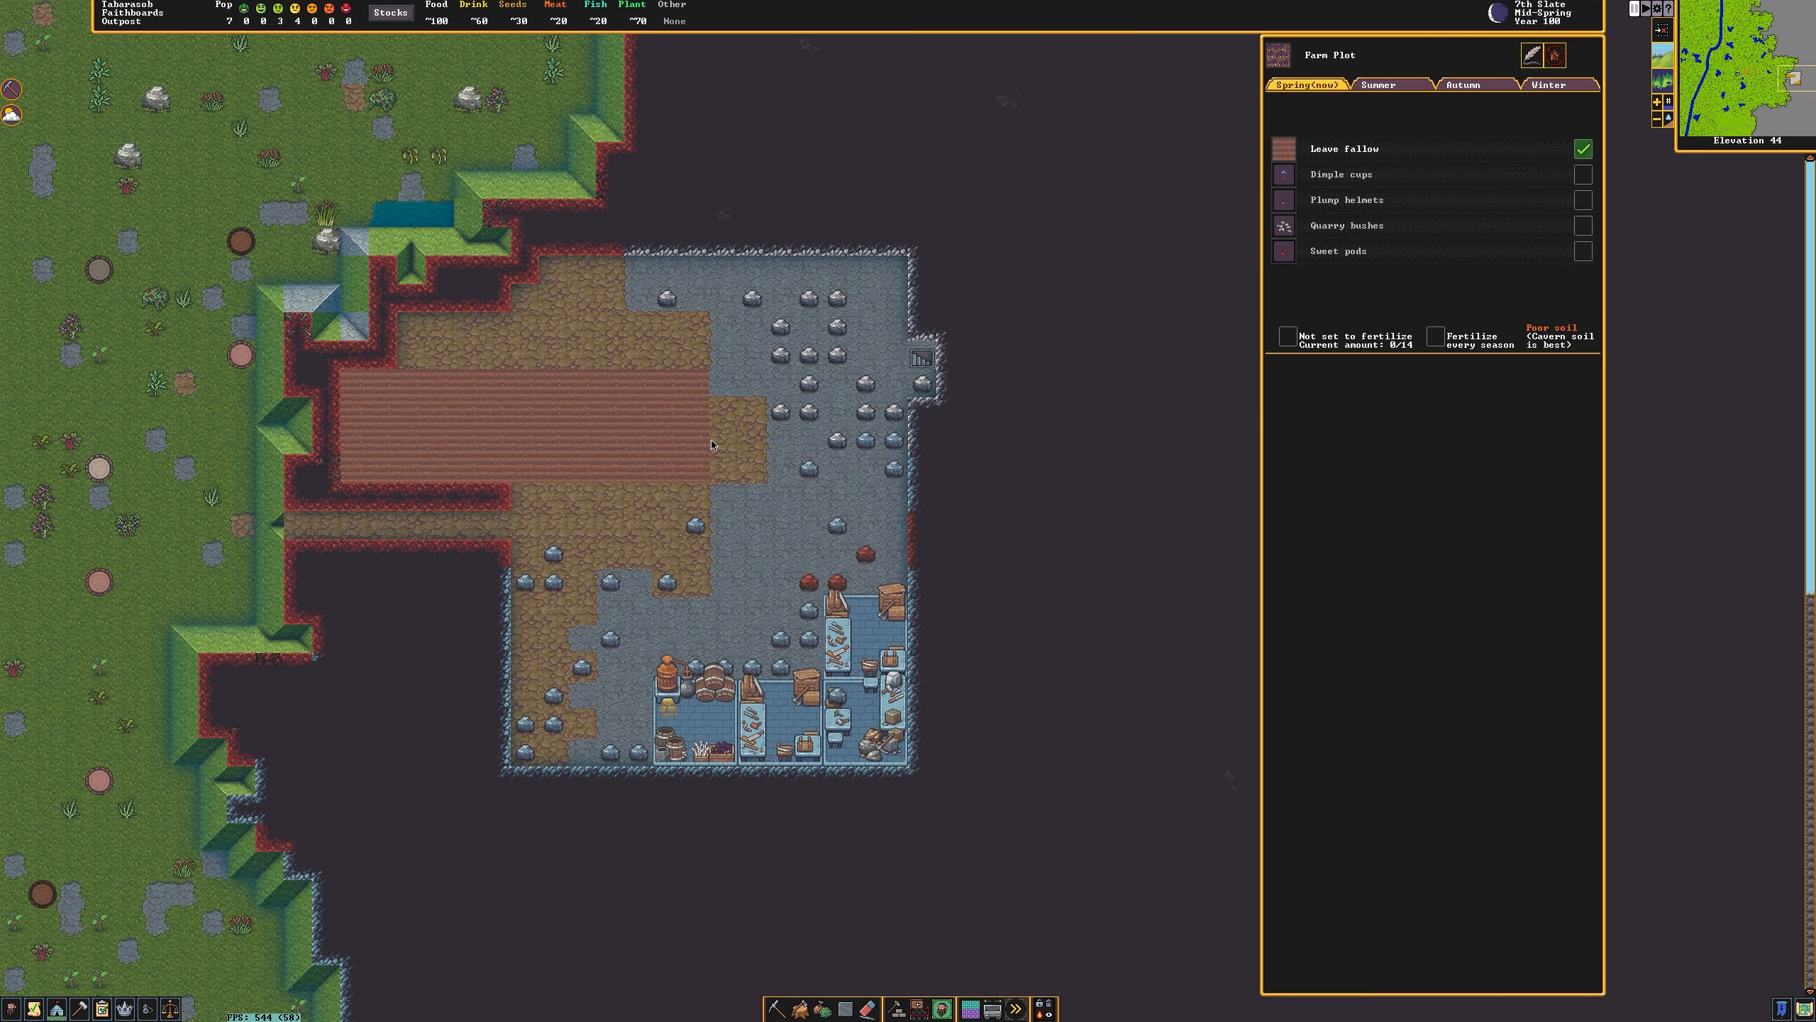
pyautogui.moveTo(1580, 203)
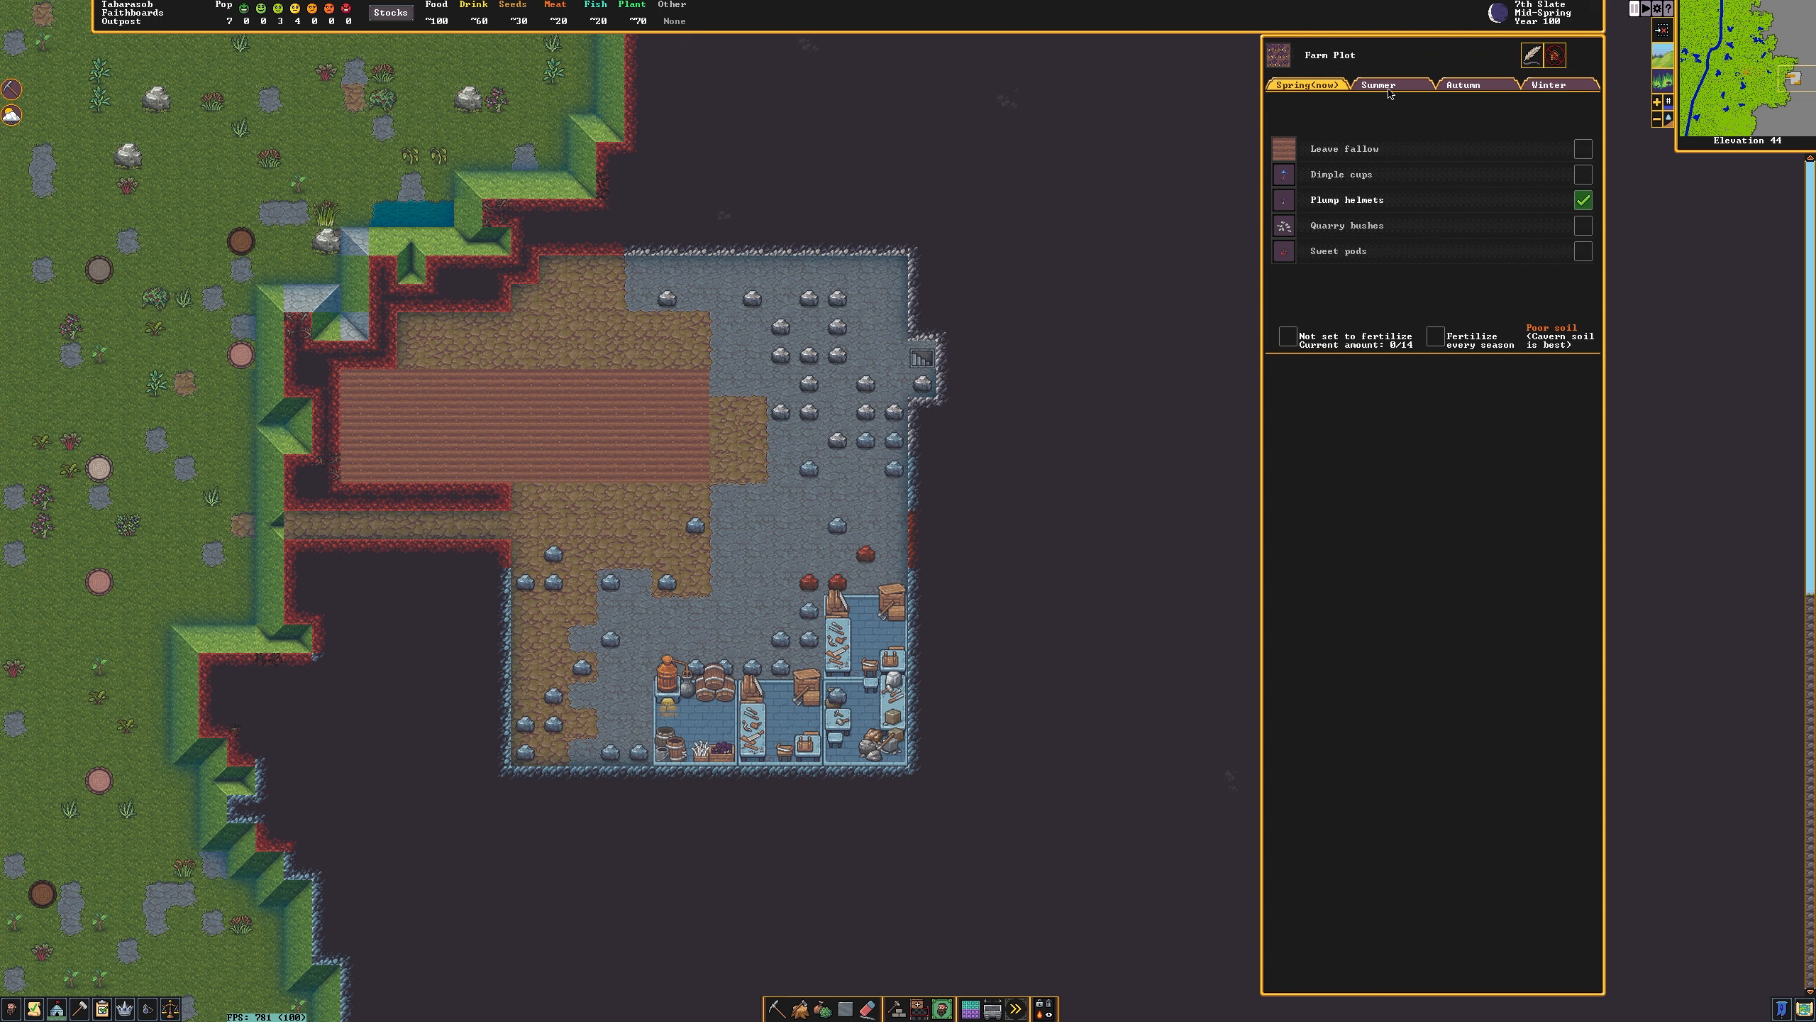
# Pick the farm plot's Summer and Autumn season crops.
pyautogui.click(1389, 84)
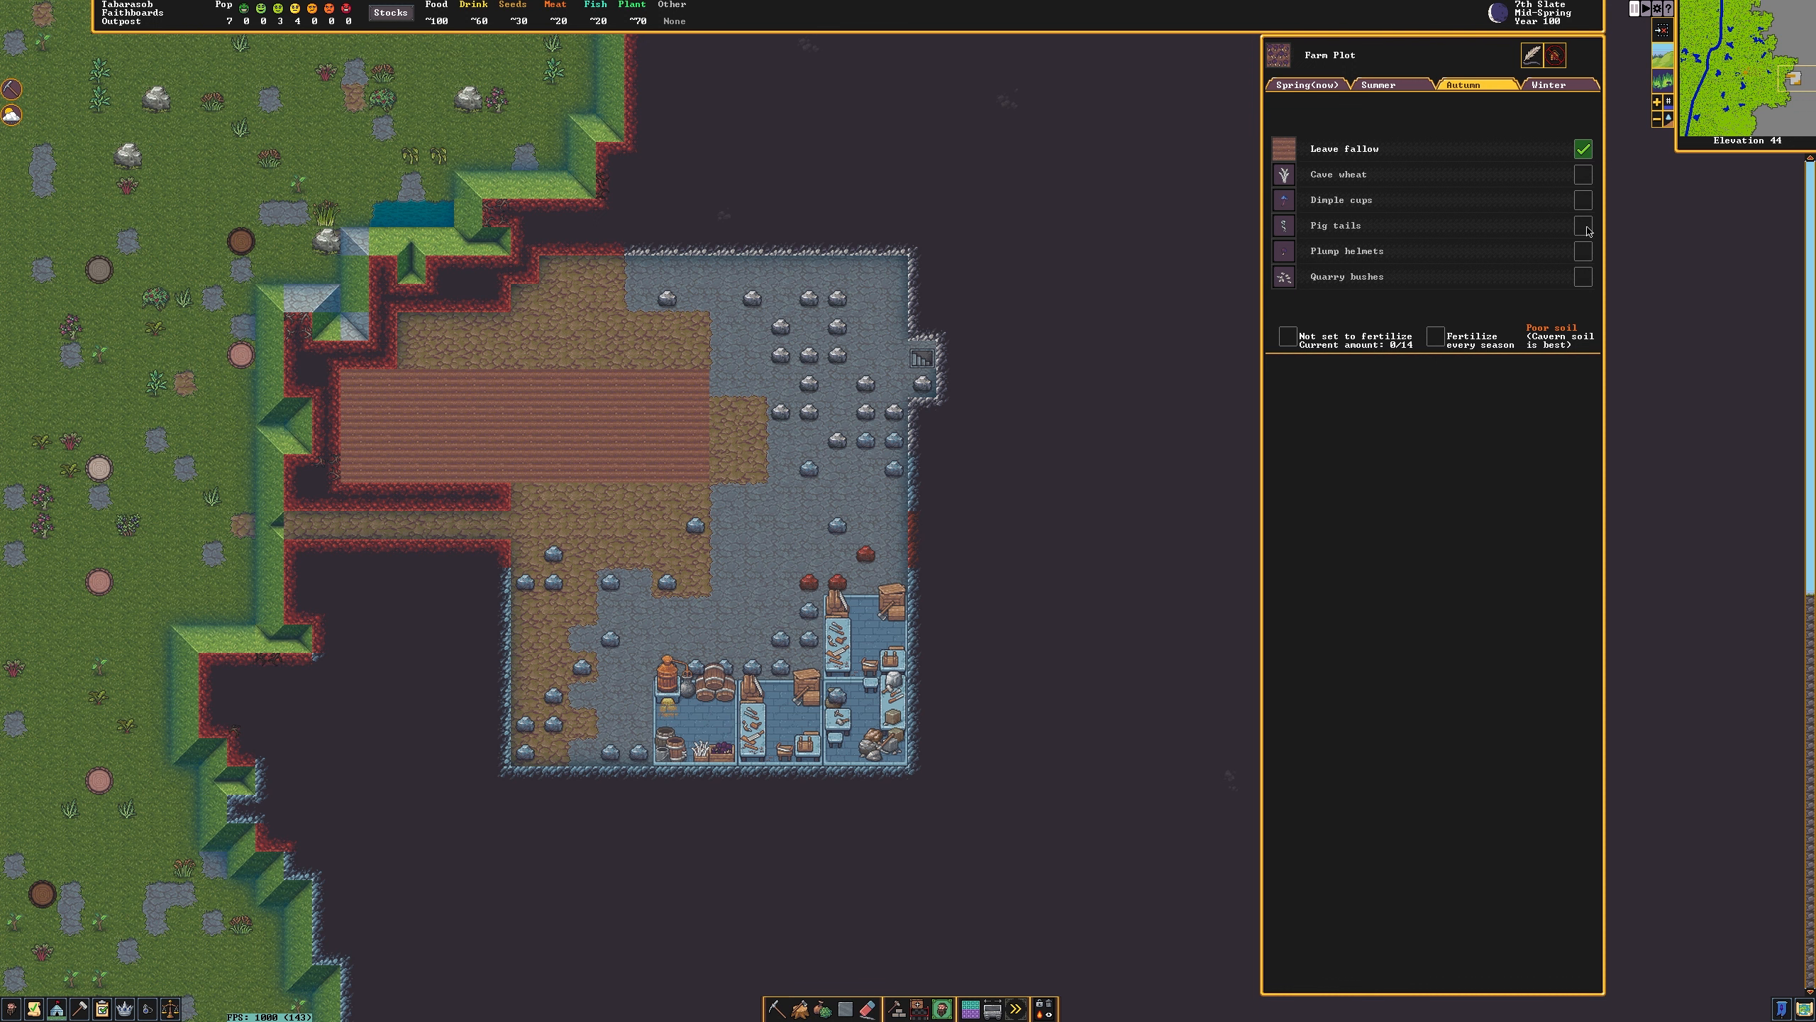
pyautogui.click(1559, 83)
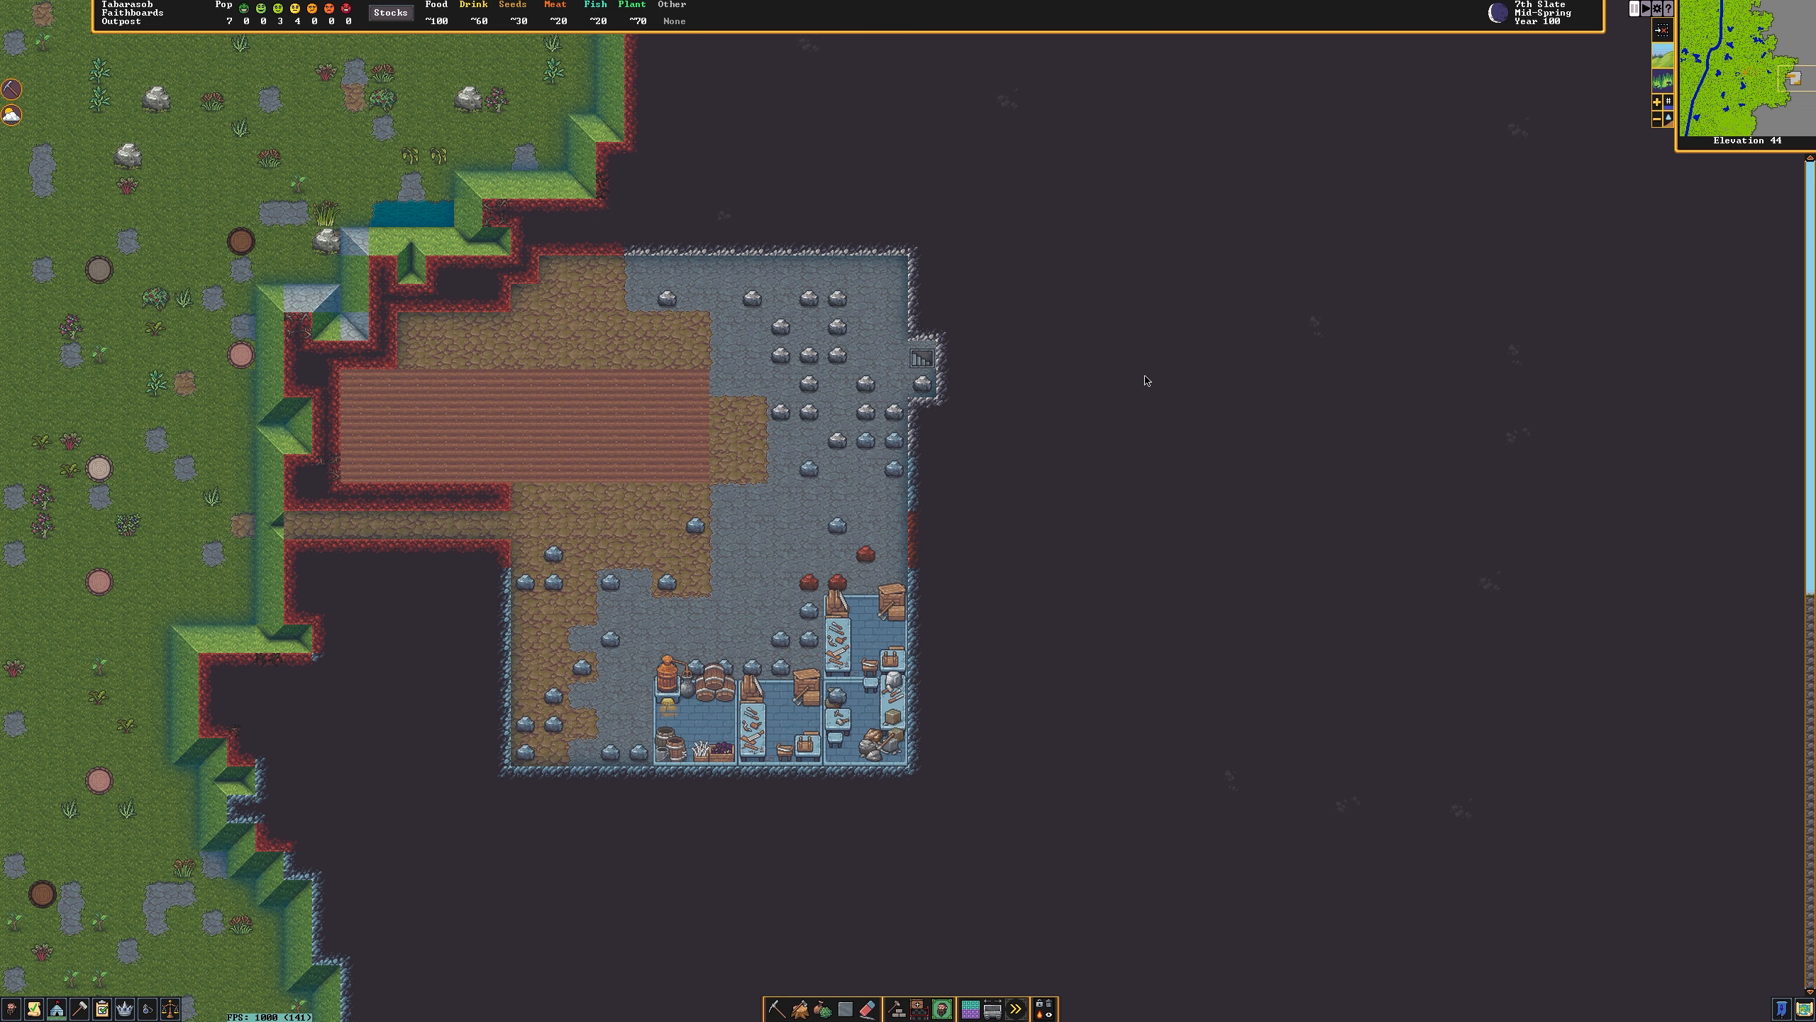
pyautogui.moveTo(919, 1009)
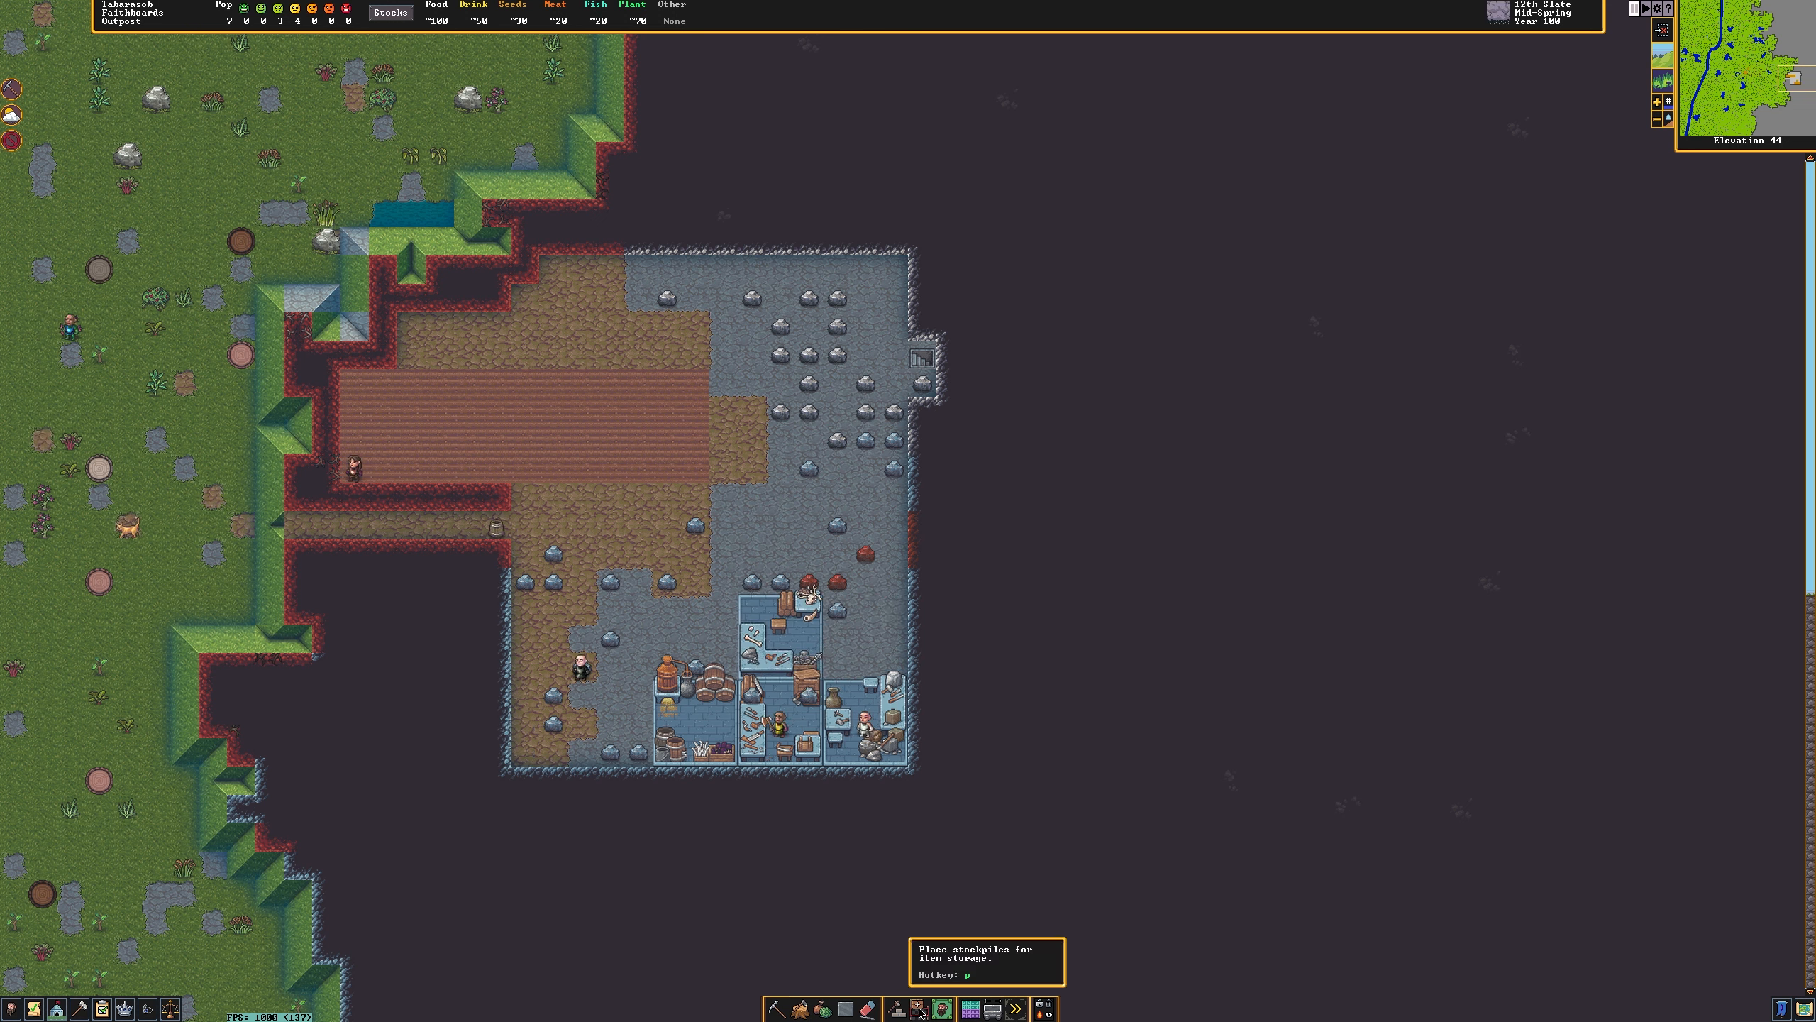
# Paint a Food stockpile indoors and a large Refuse stockpile over the surface grassland.
pyautogui.click(918, 1007)
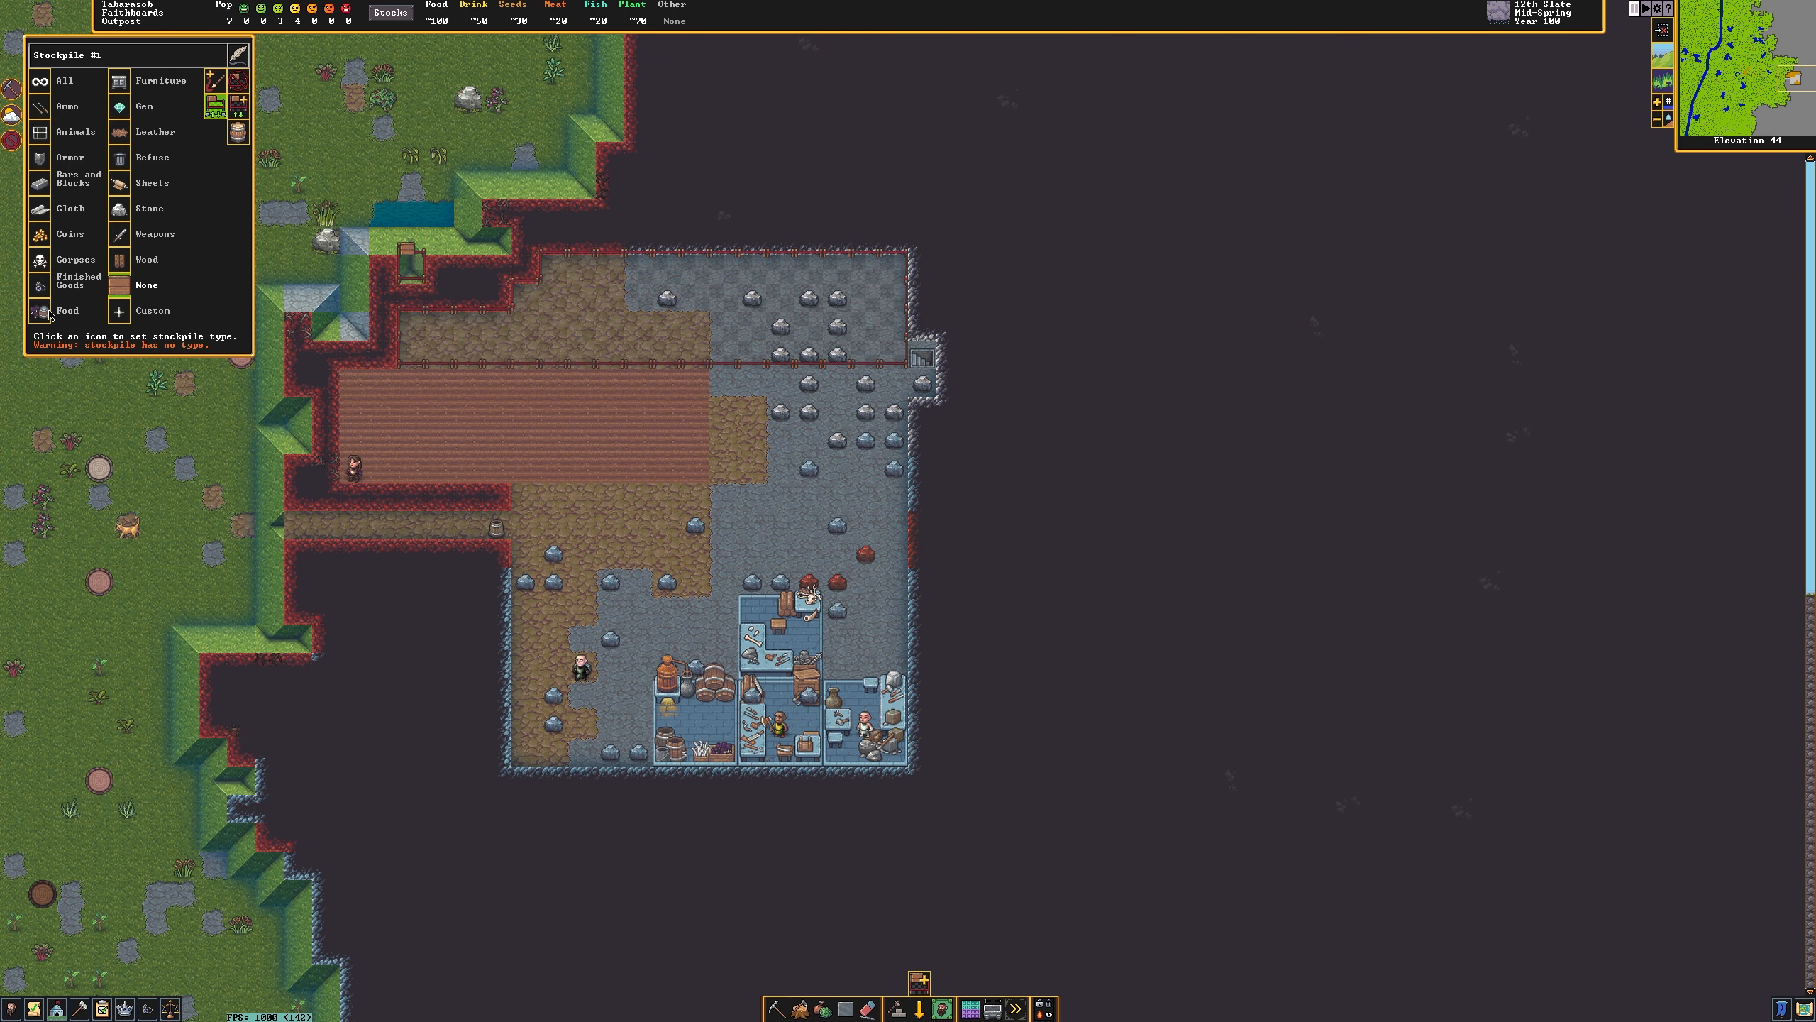
pyautogui.click(40, 311)
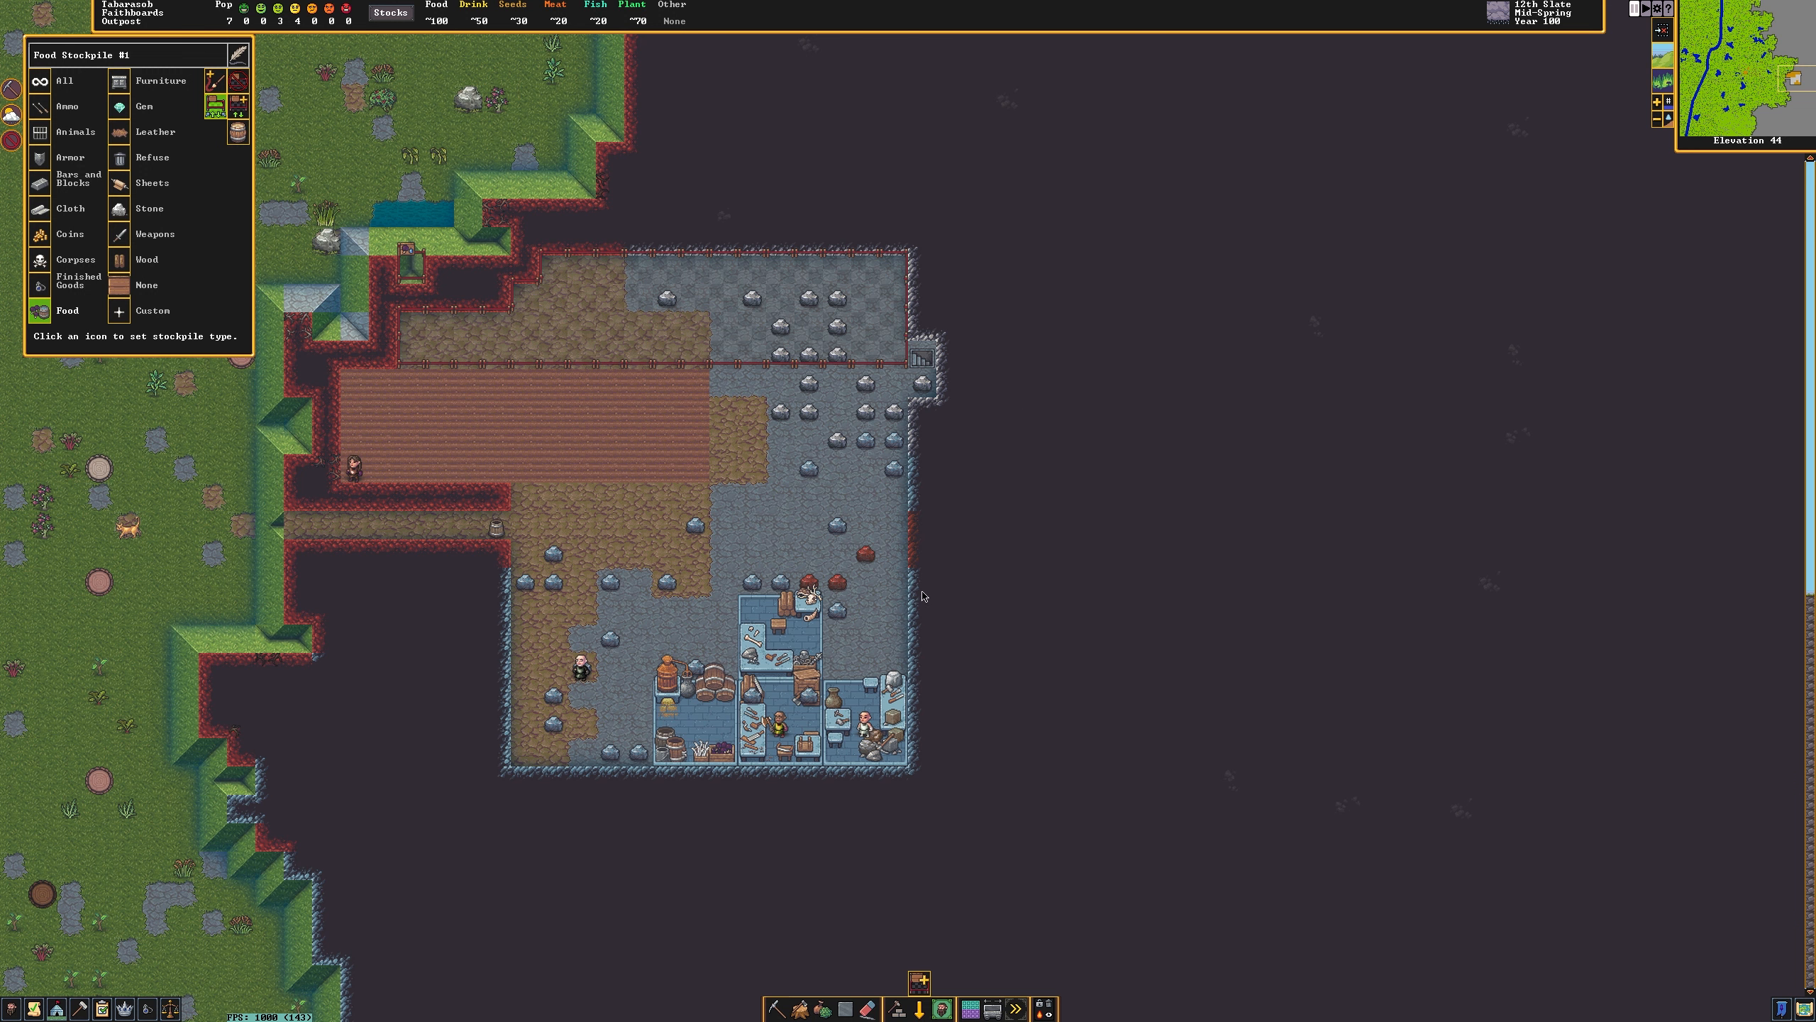
pyautogui.moveTo(244, 80)
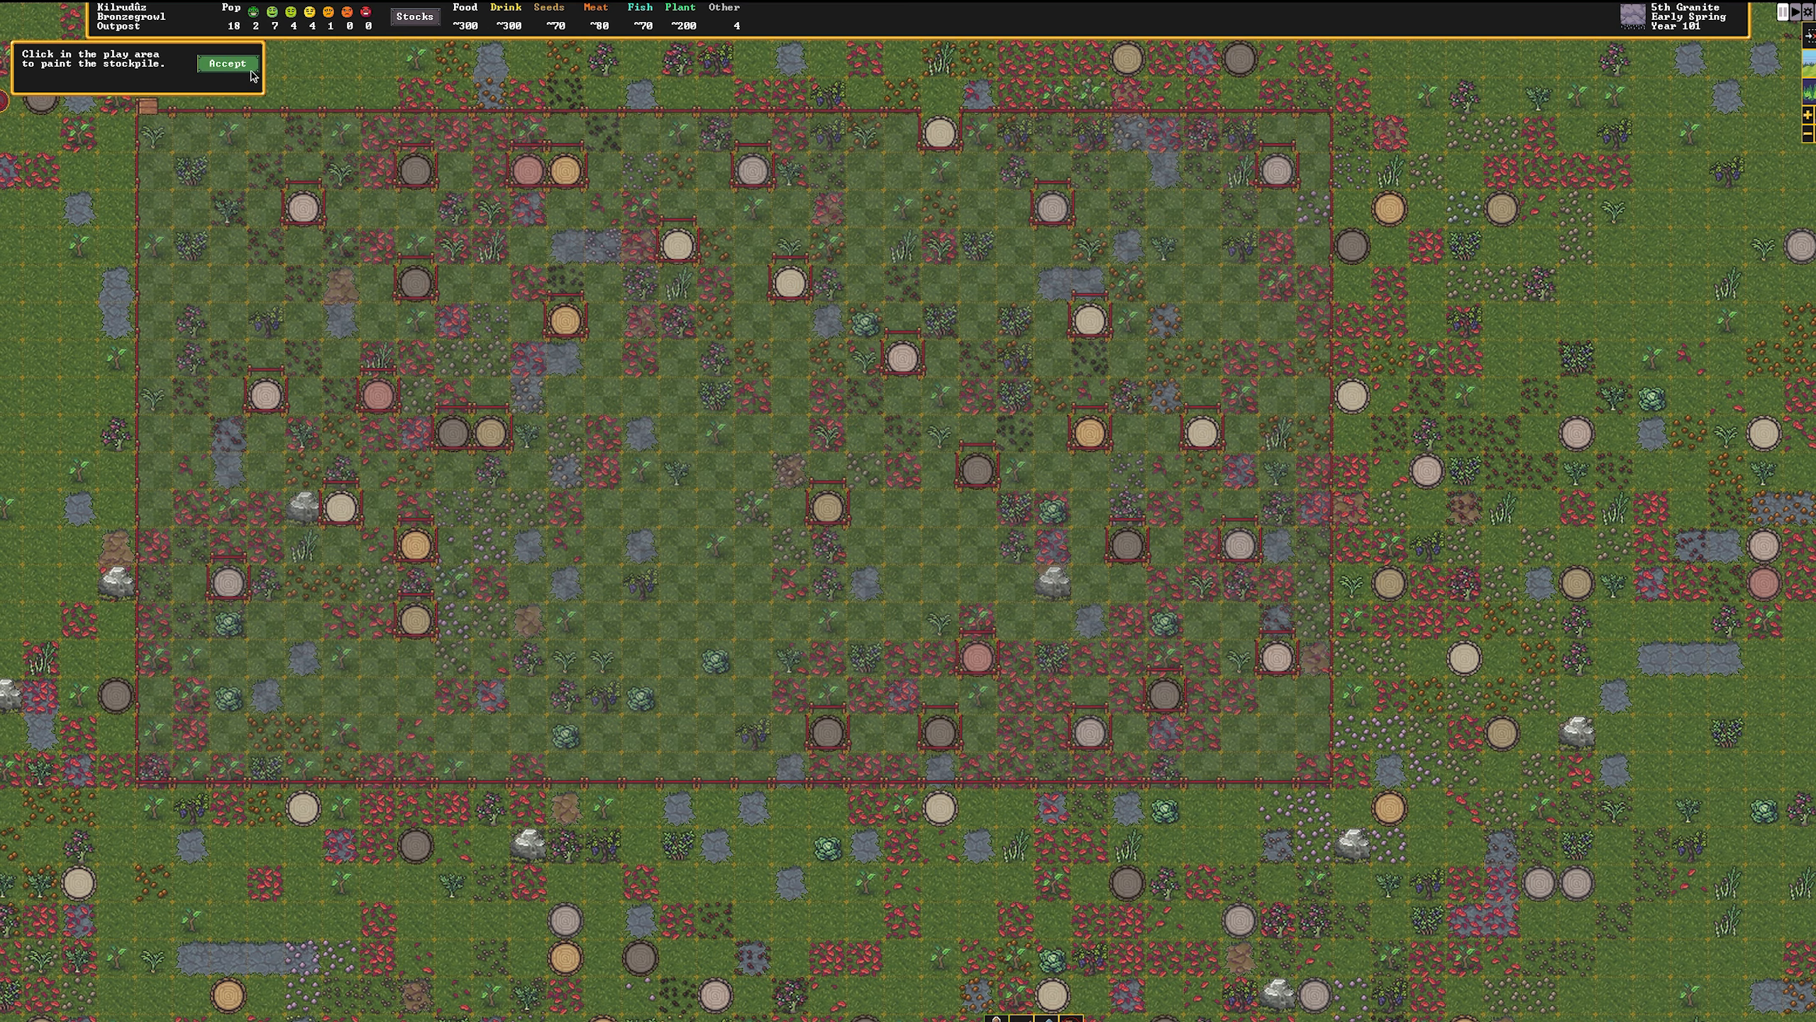
pyautogui.click(227, 63)
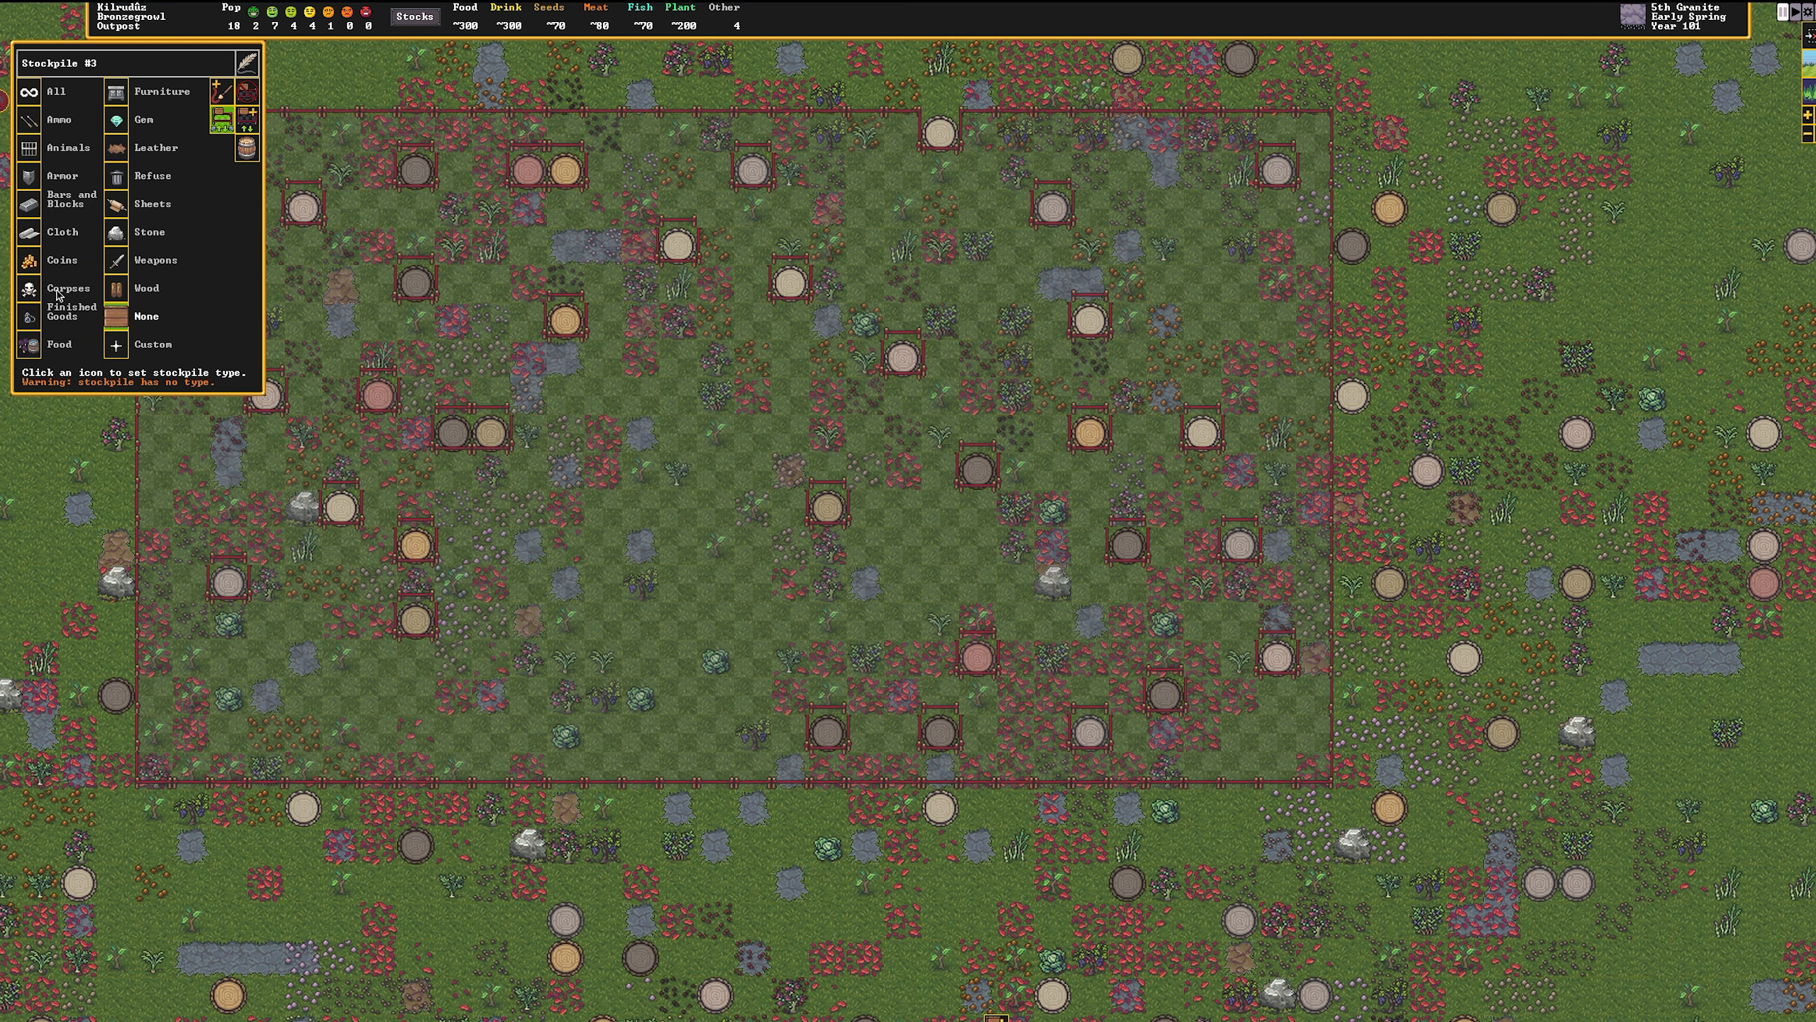
pyautogui.click(113, 176)
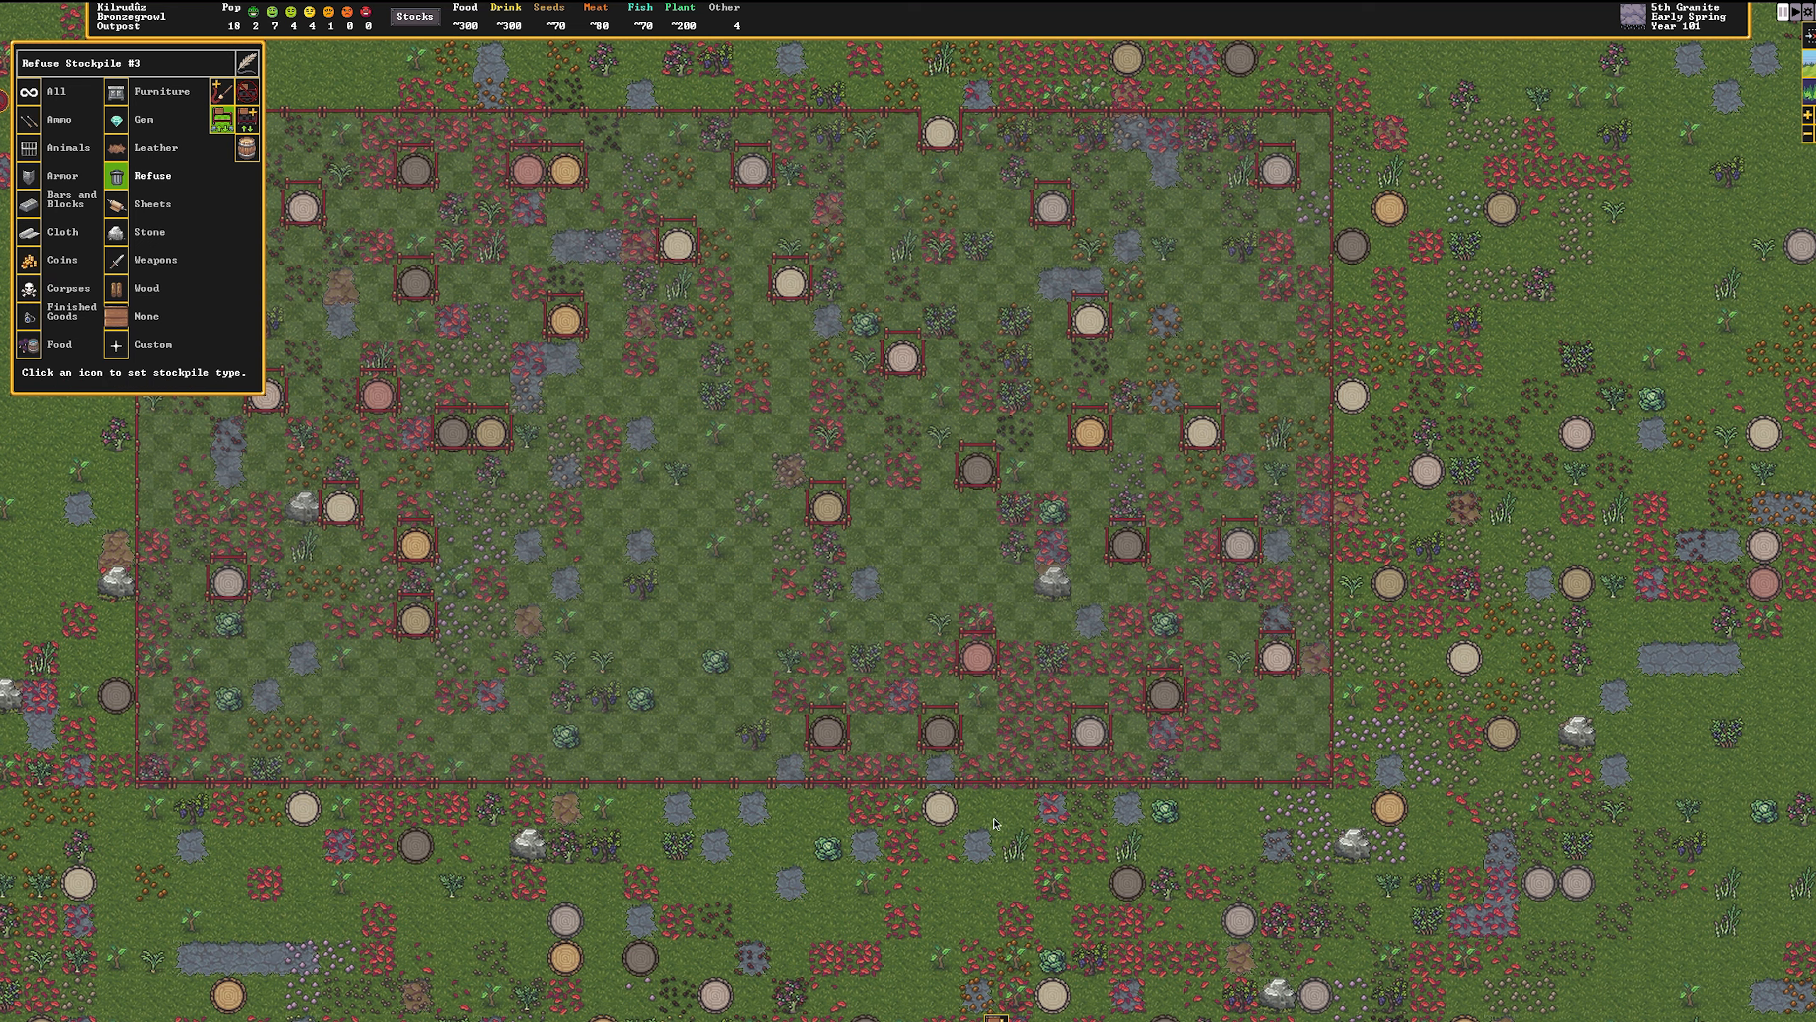
pyautogui.click(115, 175)
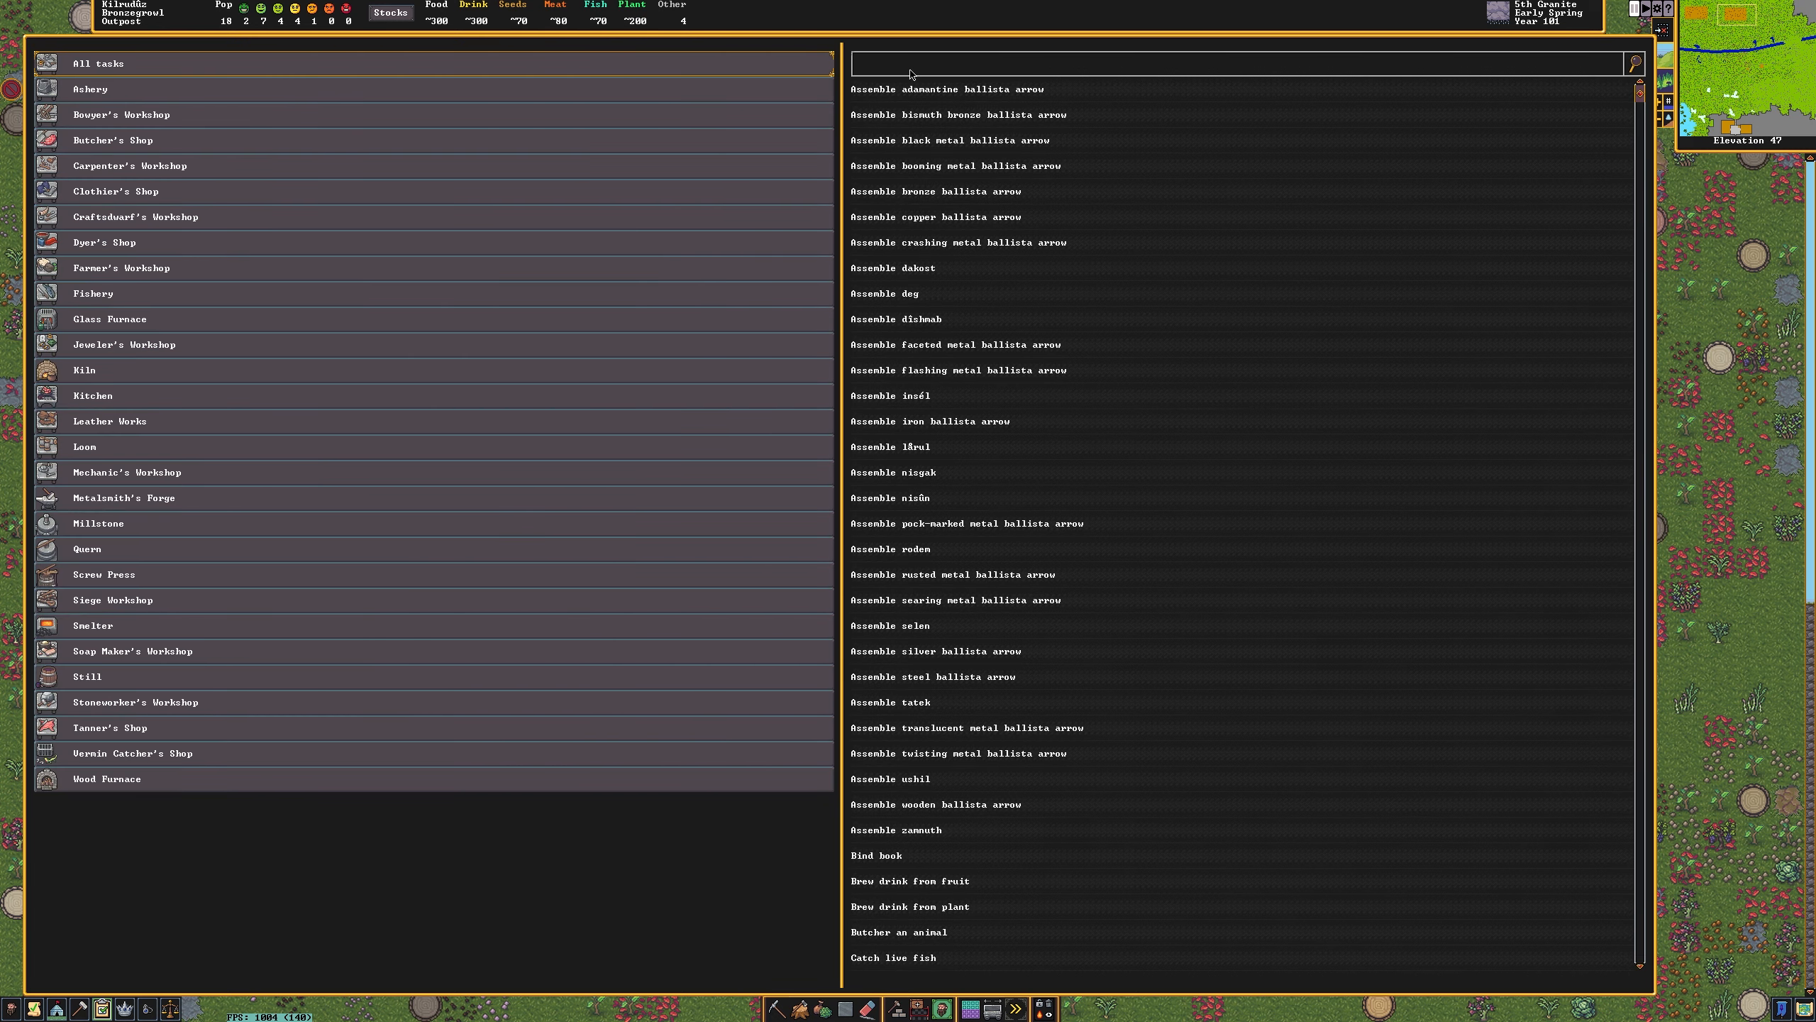
# Search 'ROCK DOO', remove the existing rock door order and start a new one.
pyautogui.write('ROCK DOO')
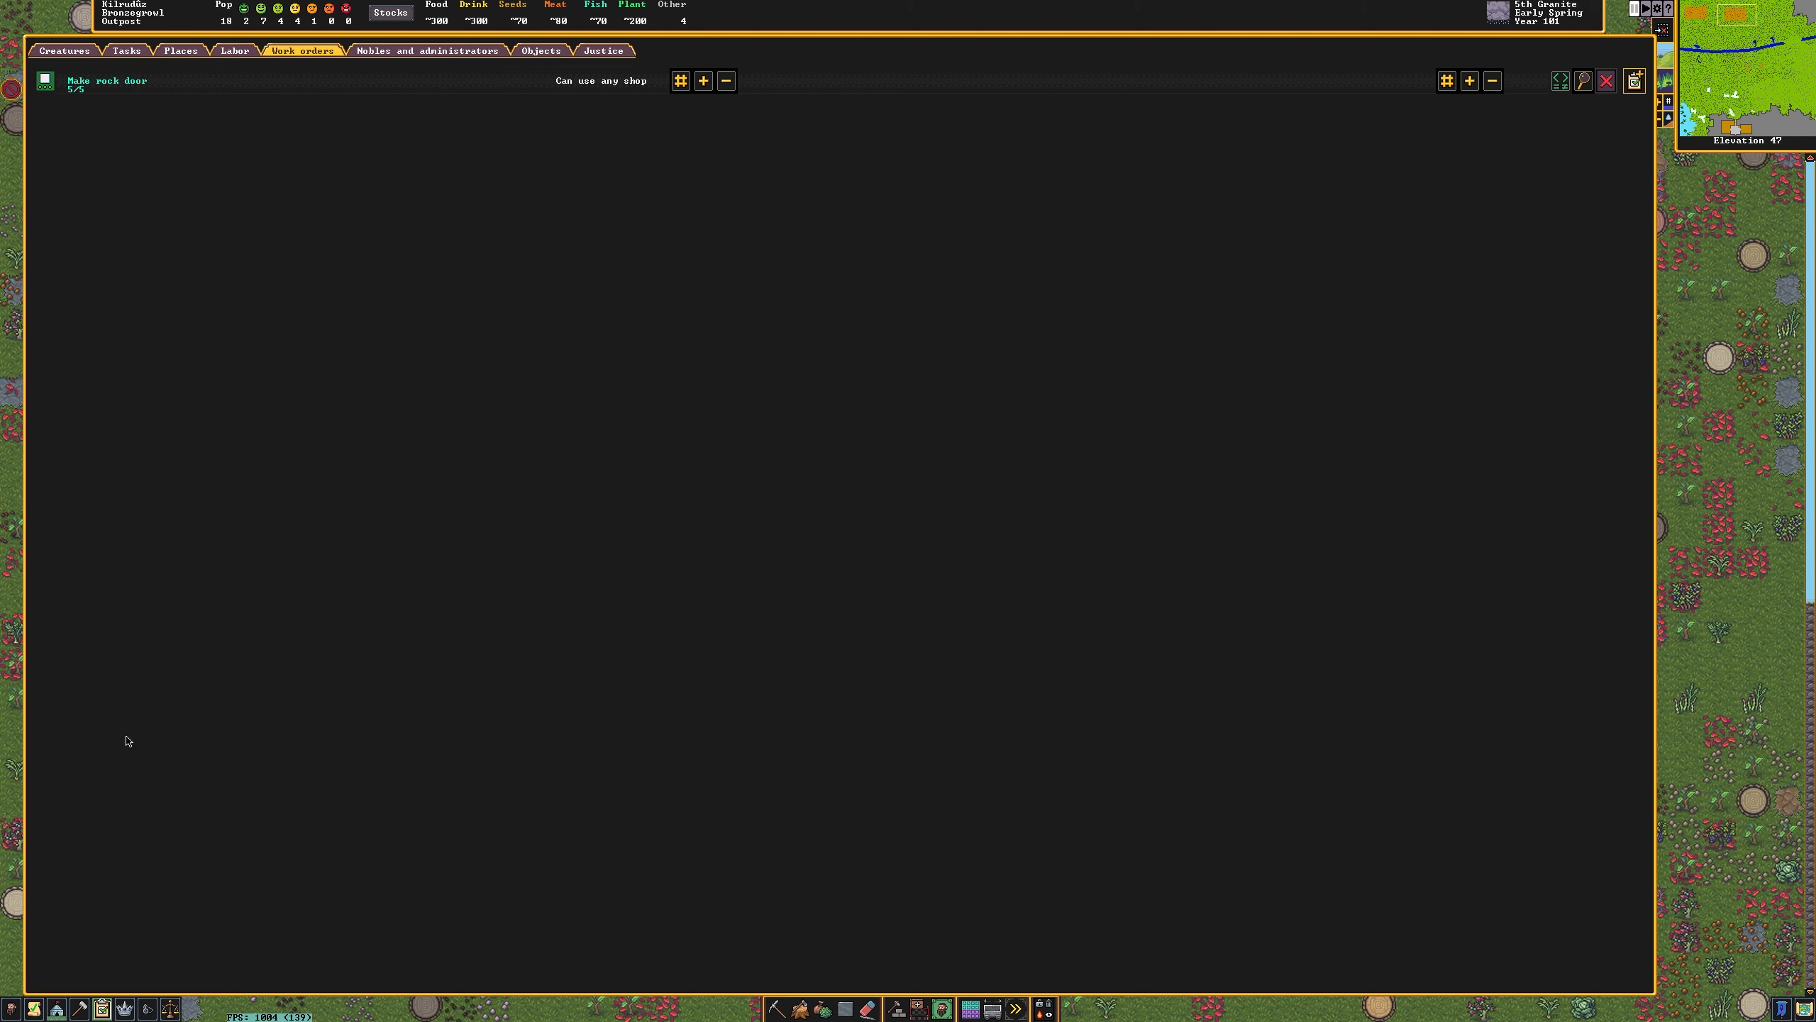
pyautogui.click(1606, 80)
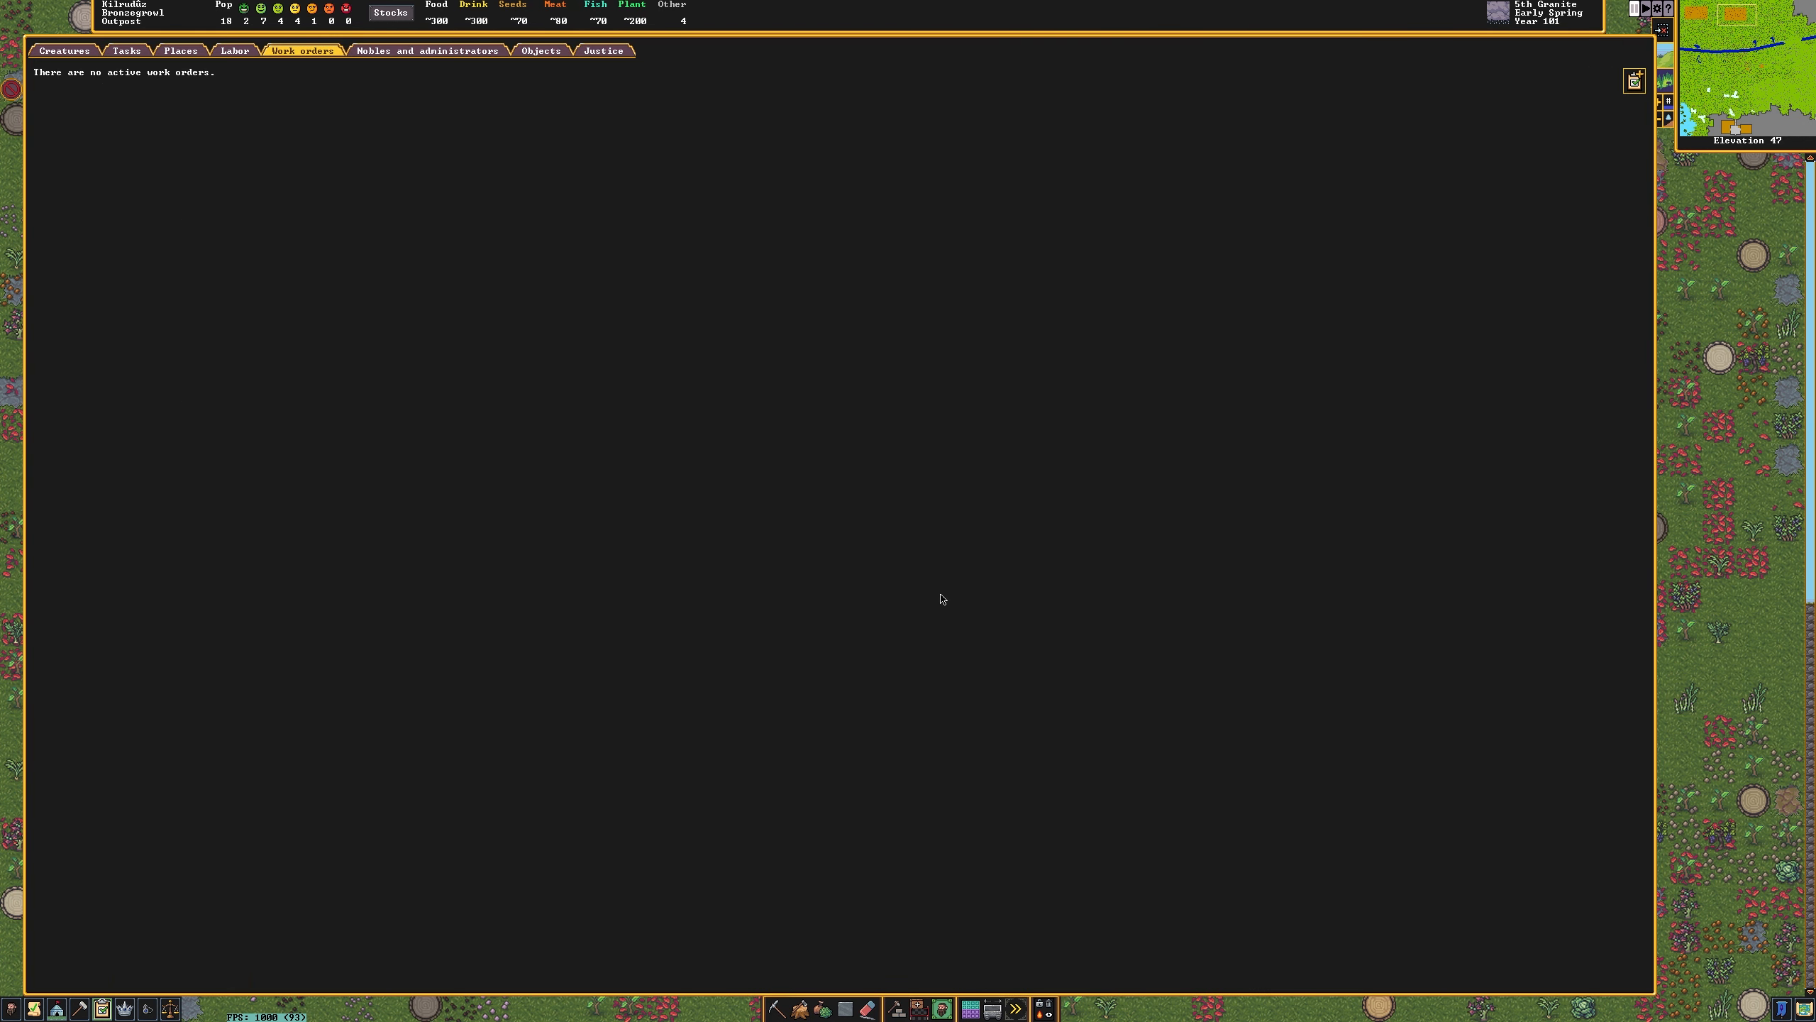
pyautogui.moveTo(1624, 99)
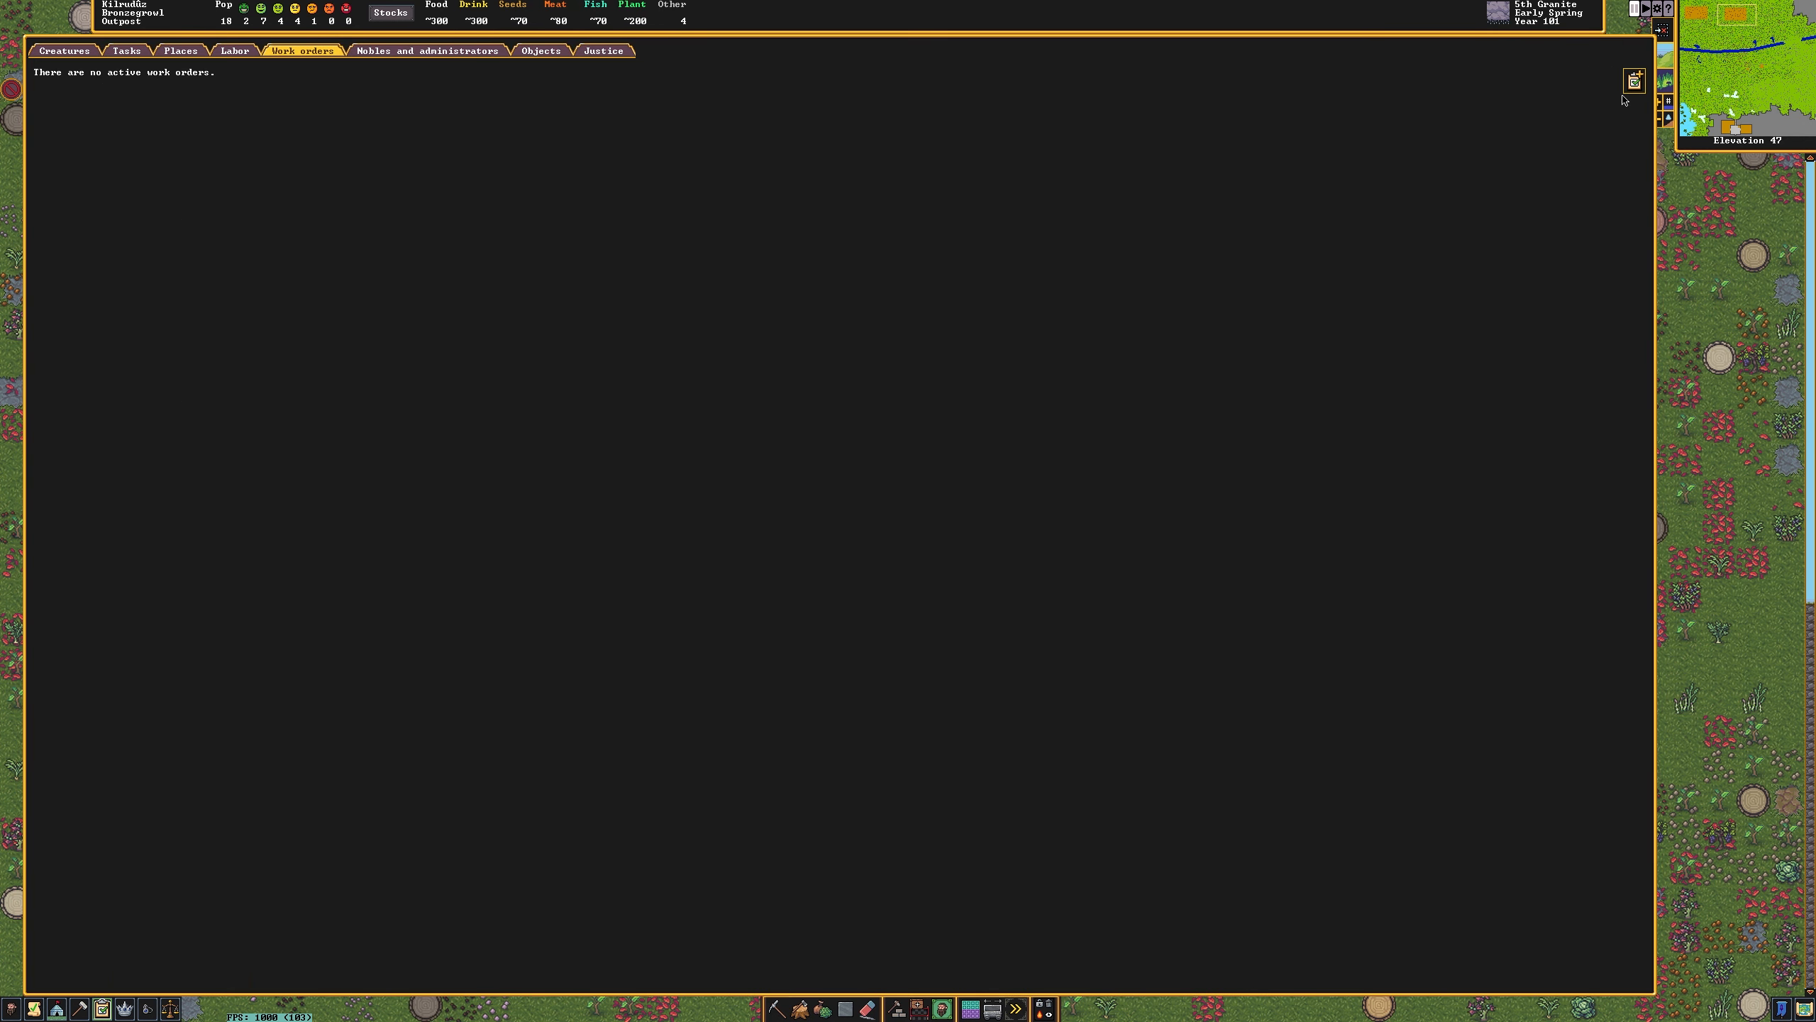
pyautogui.click(1633, 80)
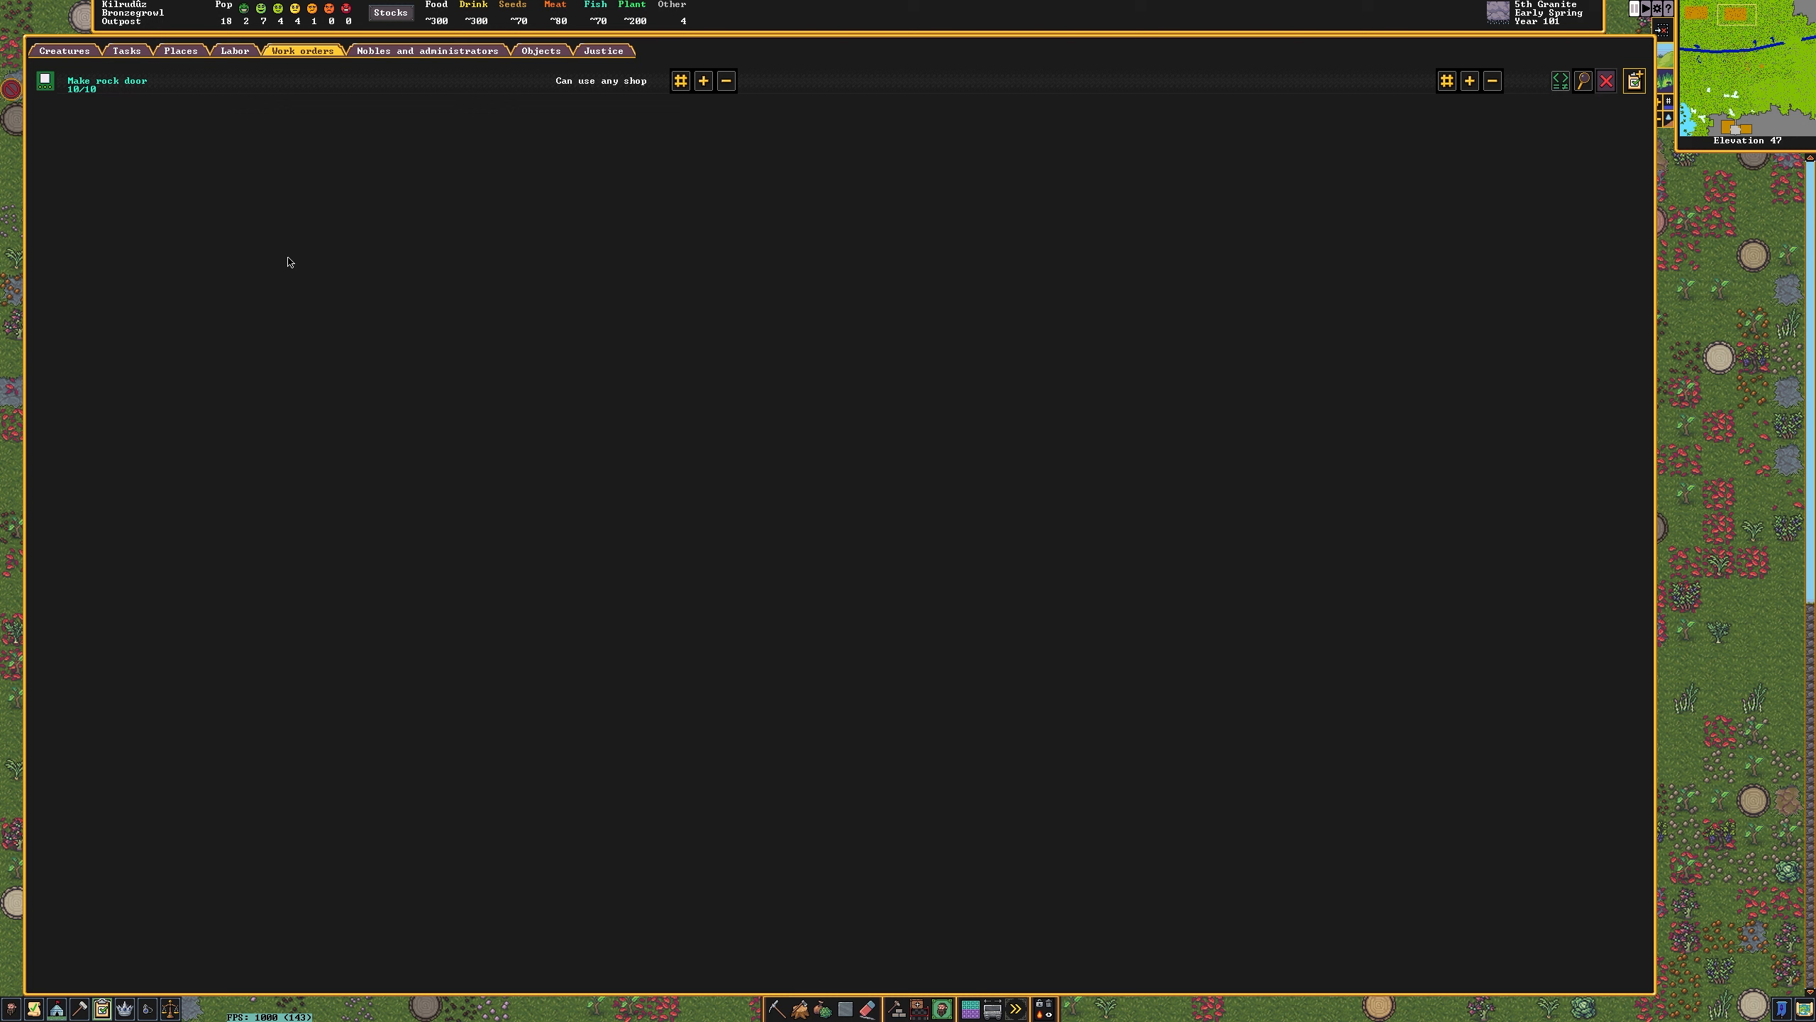
# Search 'ROCK P' and add a Make rock pot work order.
pyautogui.click(703, 81)
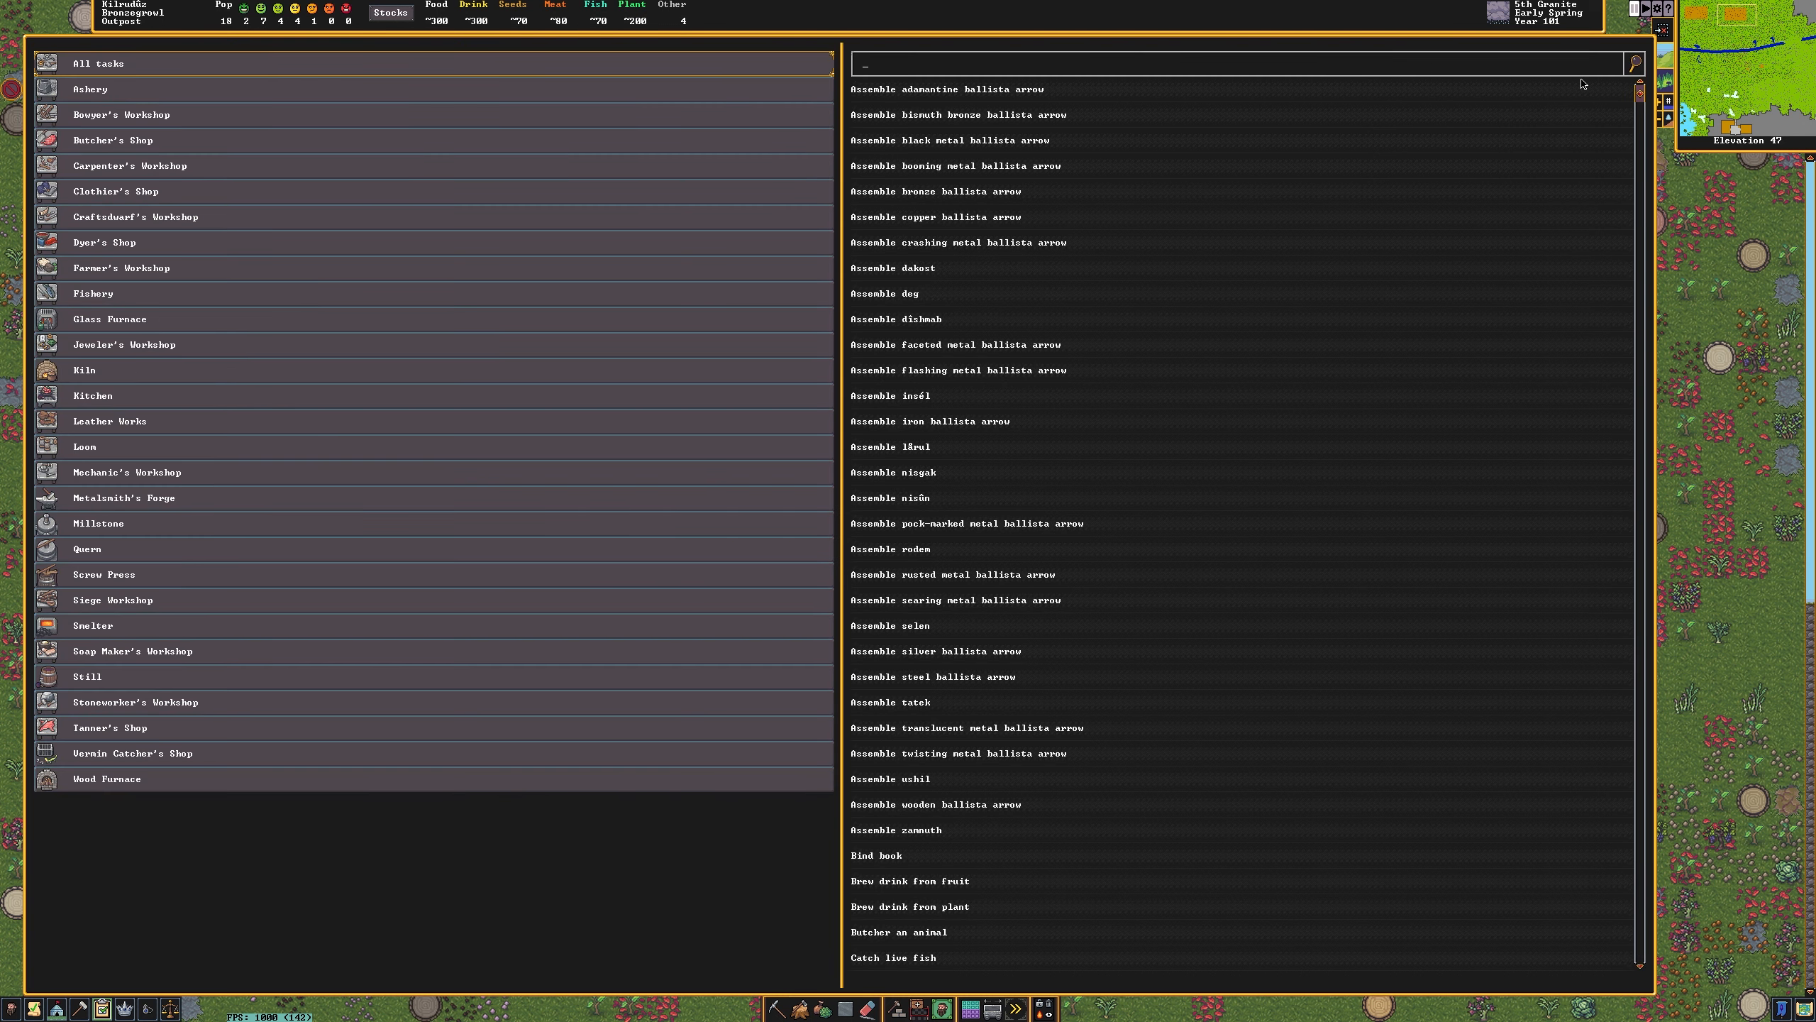
pyautogui.write('ROCK P')
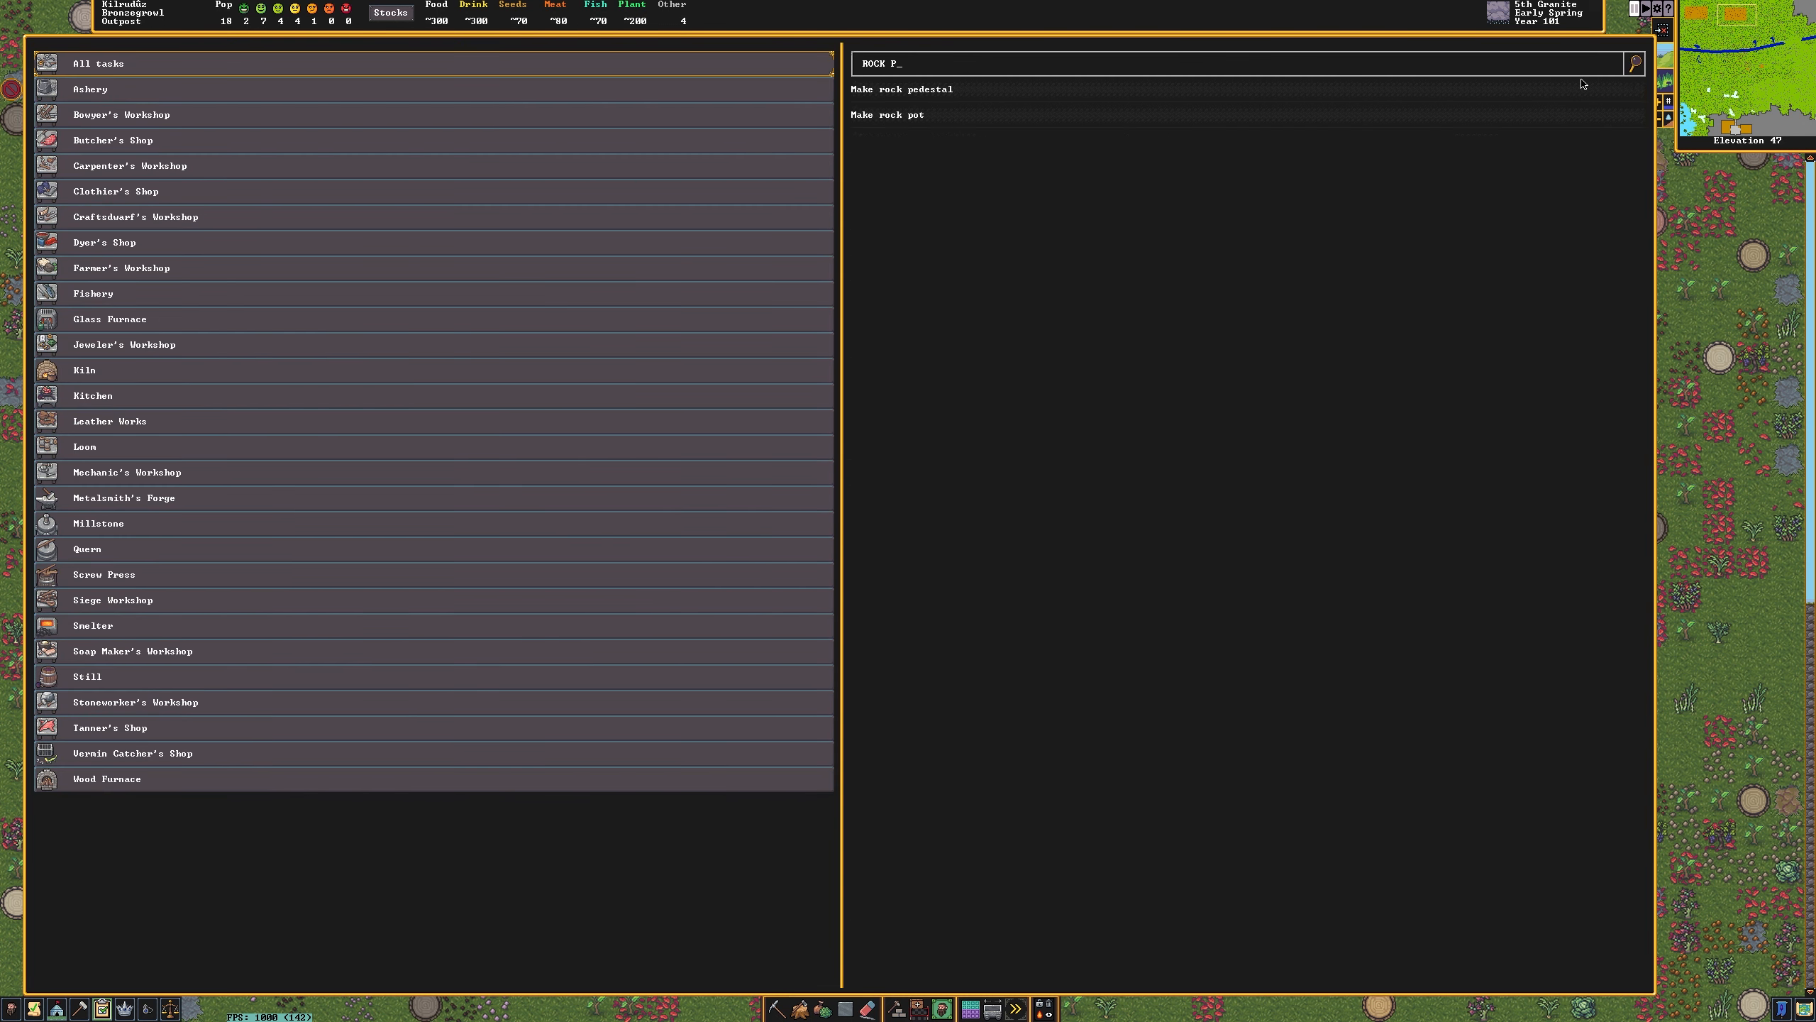
pyautogui.click(300, 50)
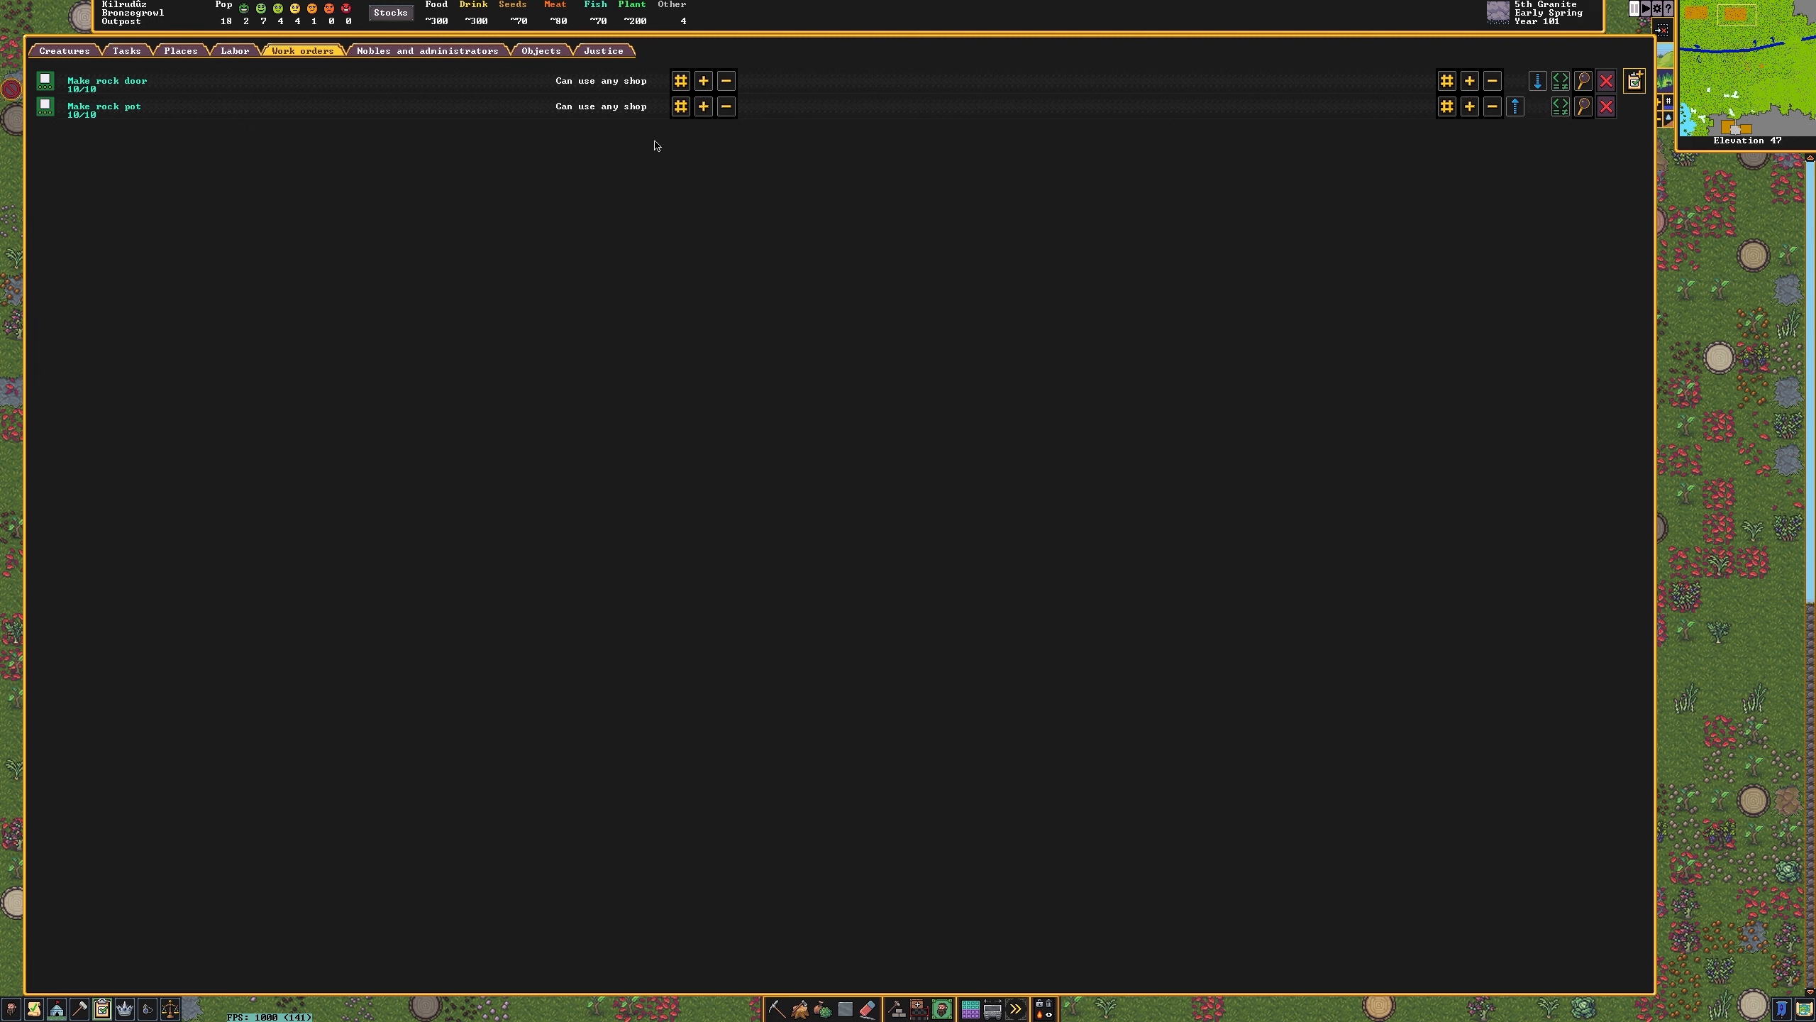
pyautogui.moveTo(1394, 293)
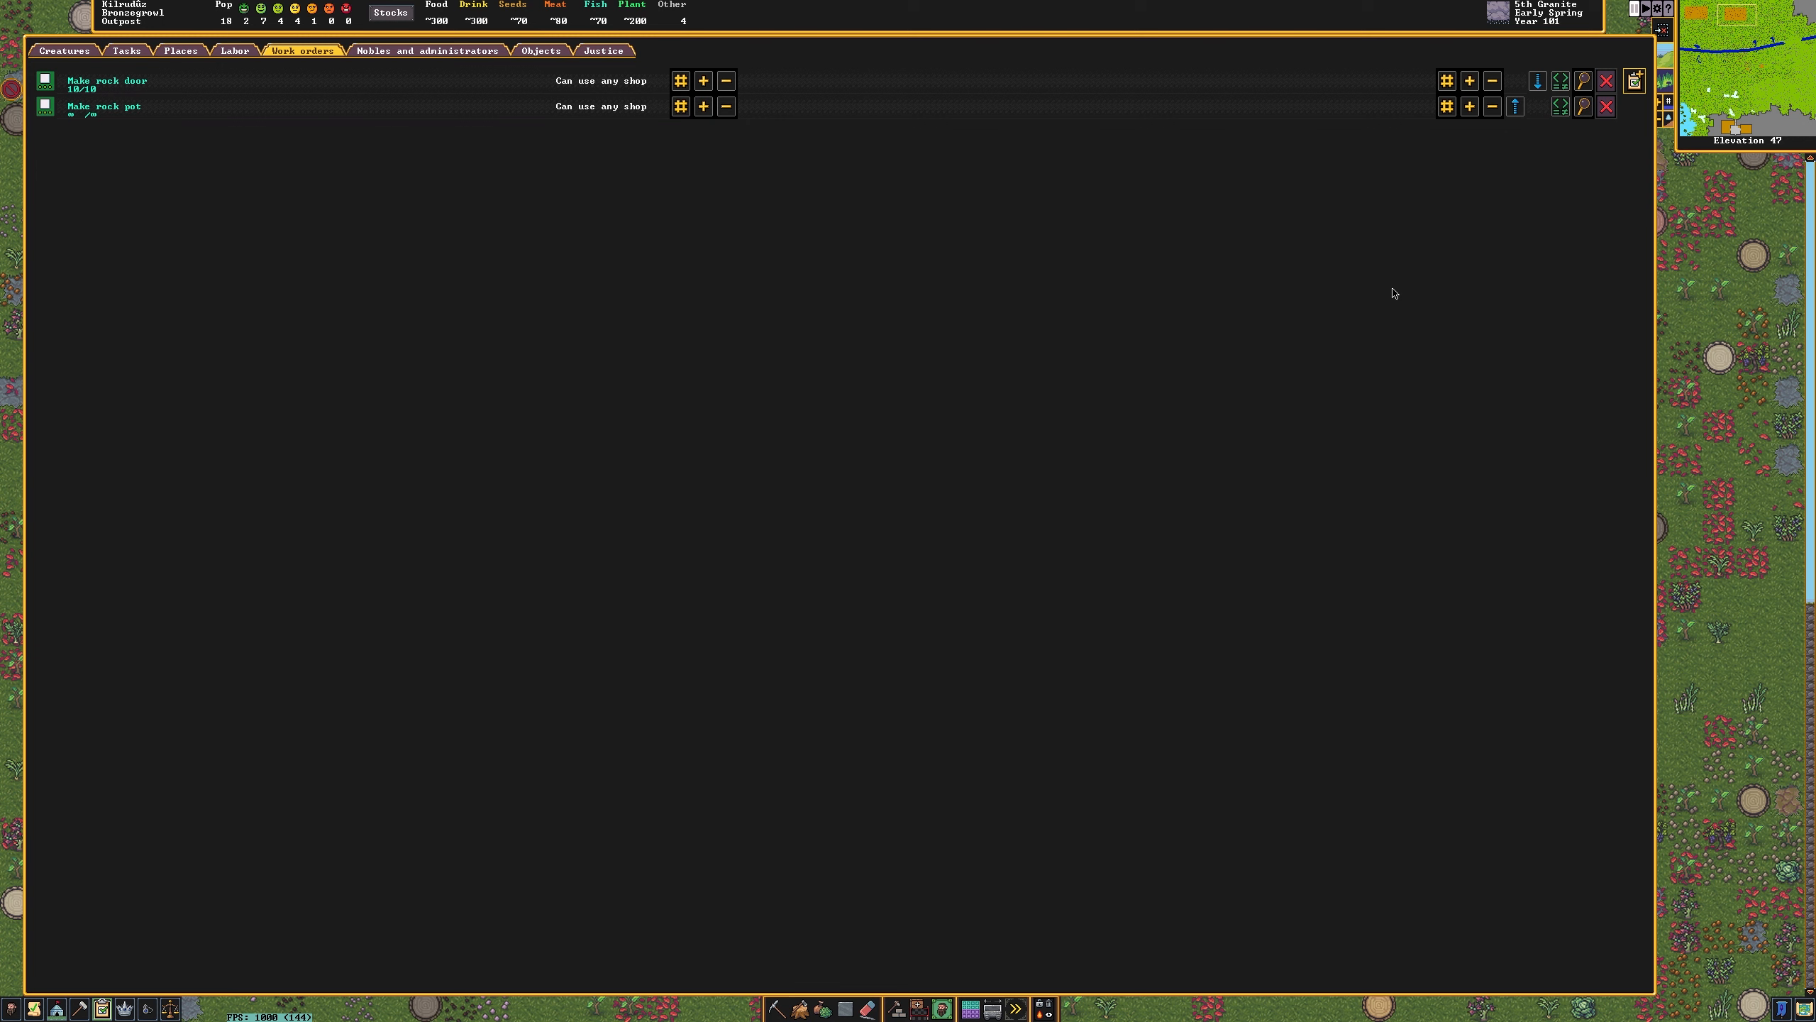
pyautogui.moveTo(1604, 66)
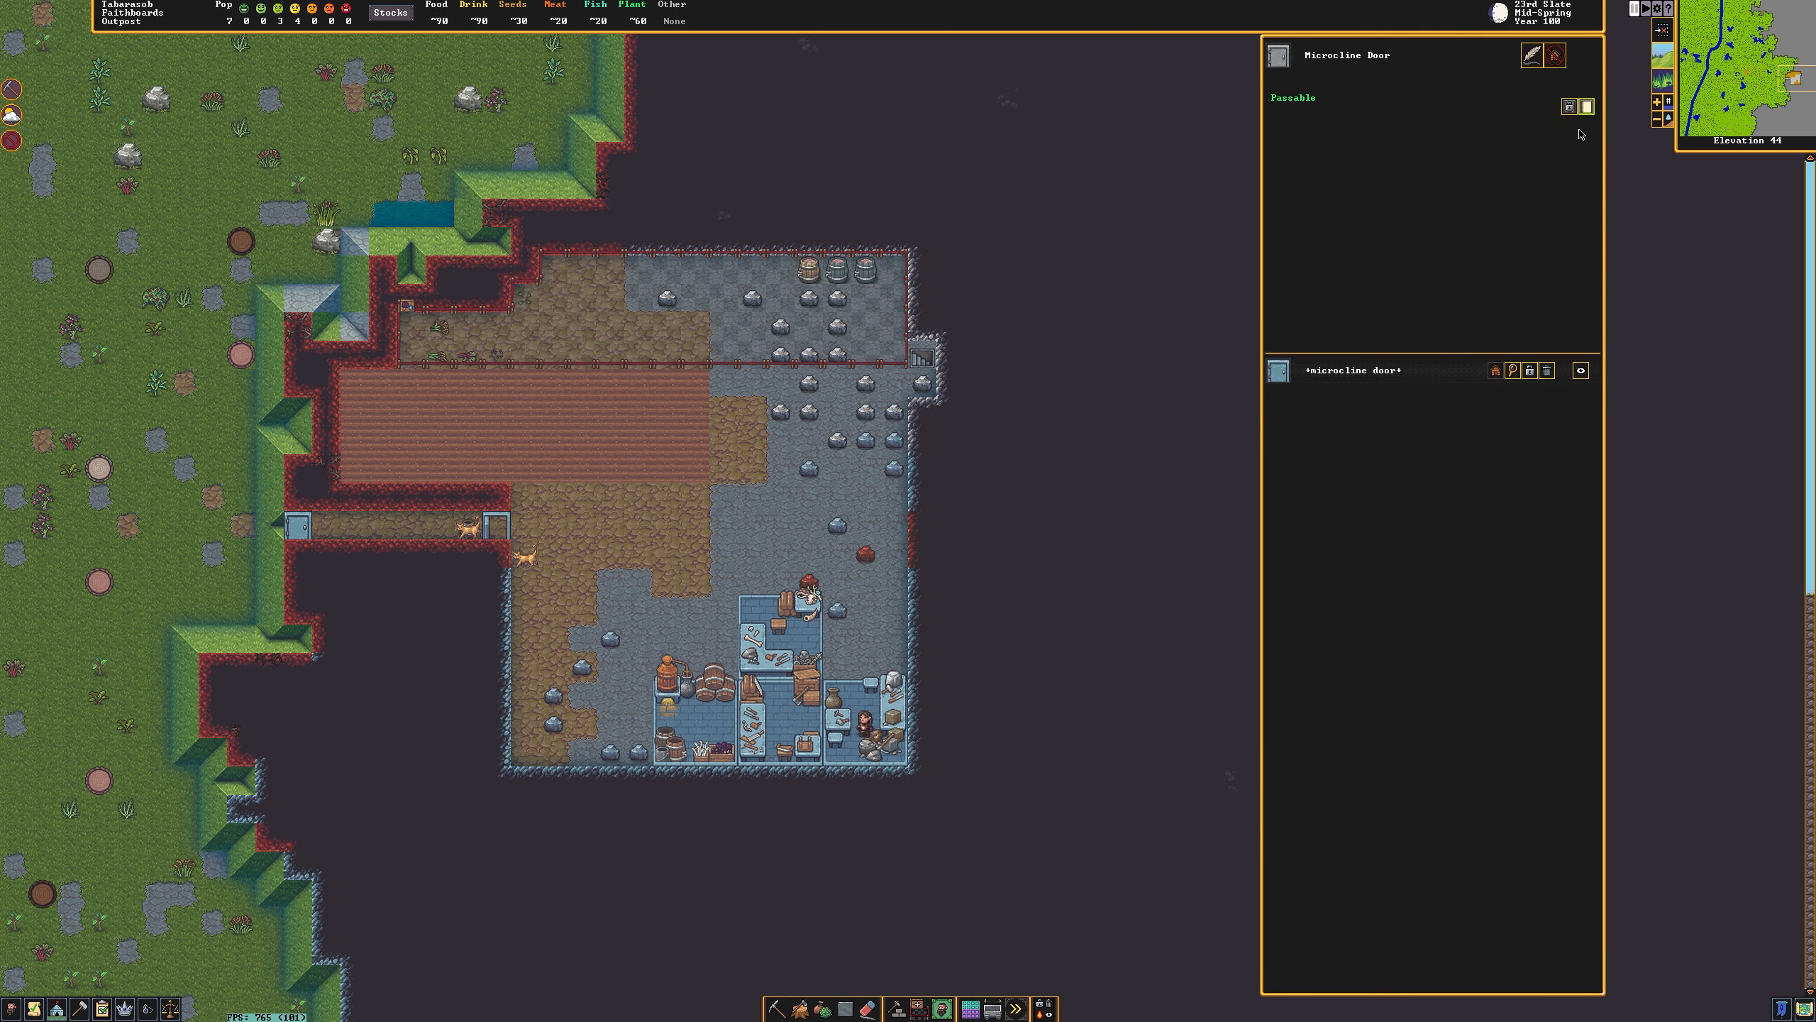
# Switch the microcline door to Forbidden and close its details panel.
pyautogui.click(1569, 106)
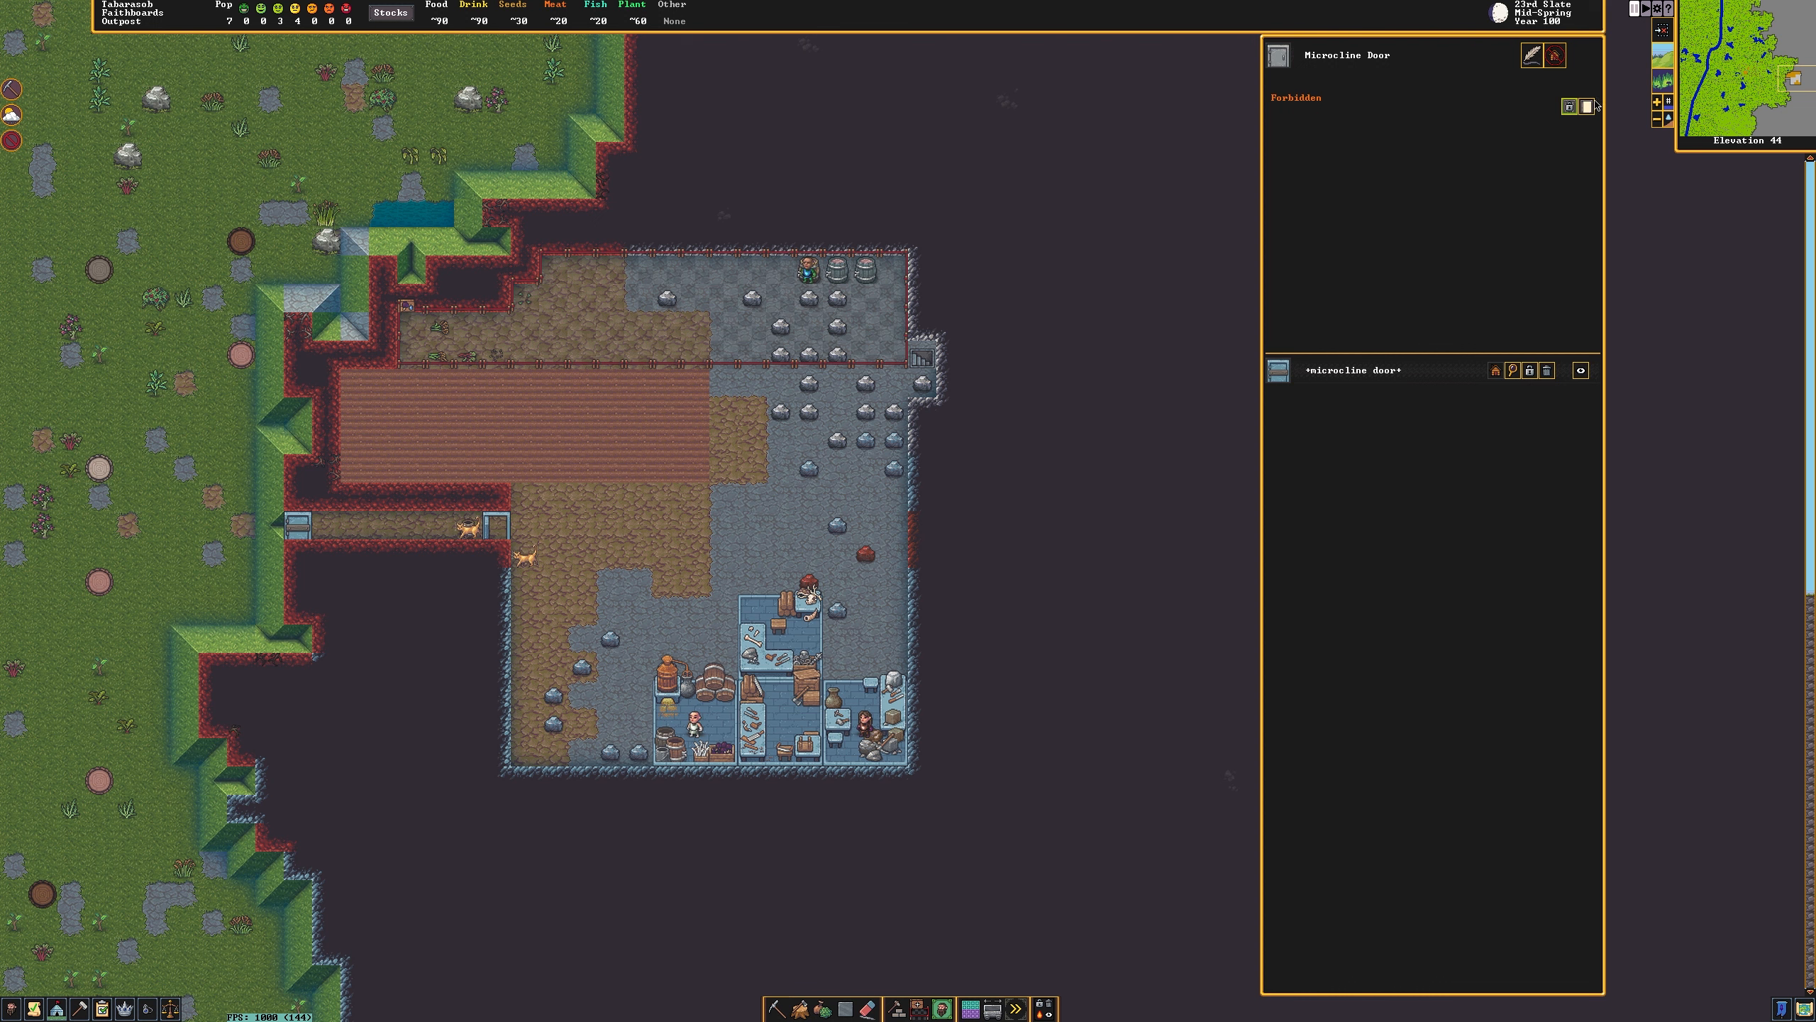
pyautogui.click(1572, 106)
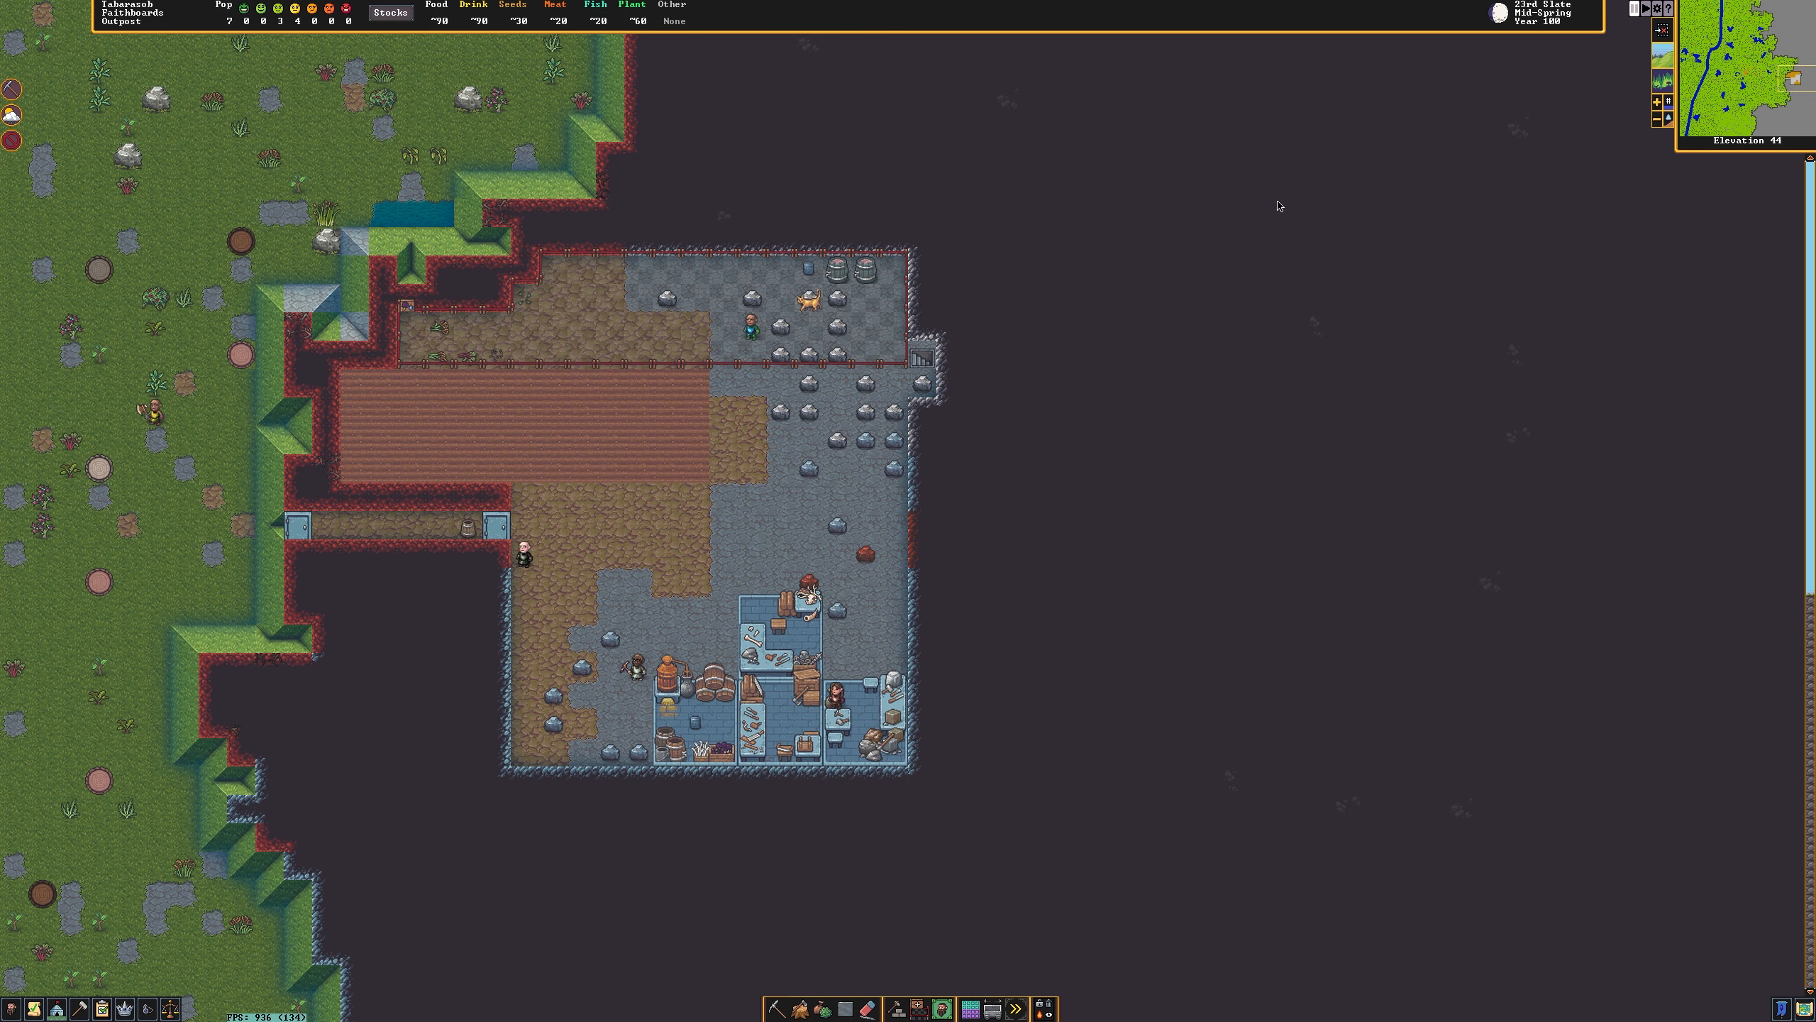
# Paint and accept a Dining Hall zone over the lower carved room, then close the menus.
pyautogui.scroll(-3)
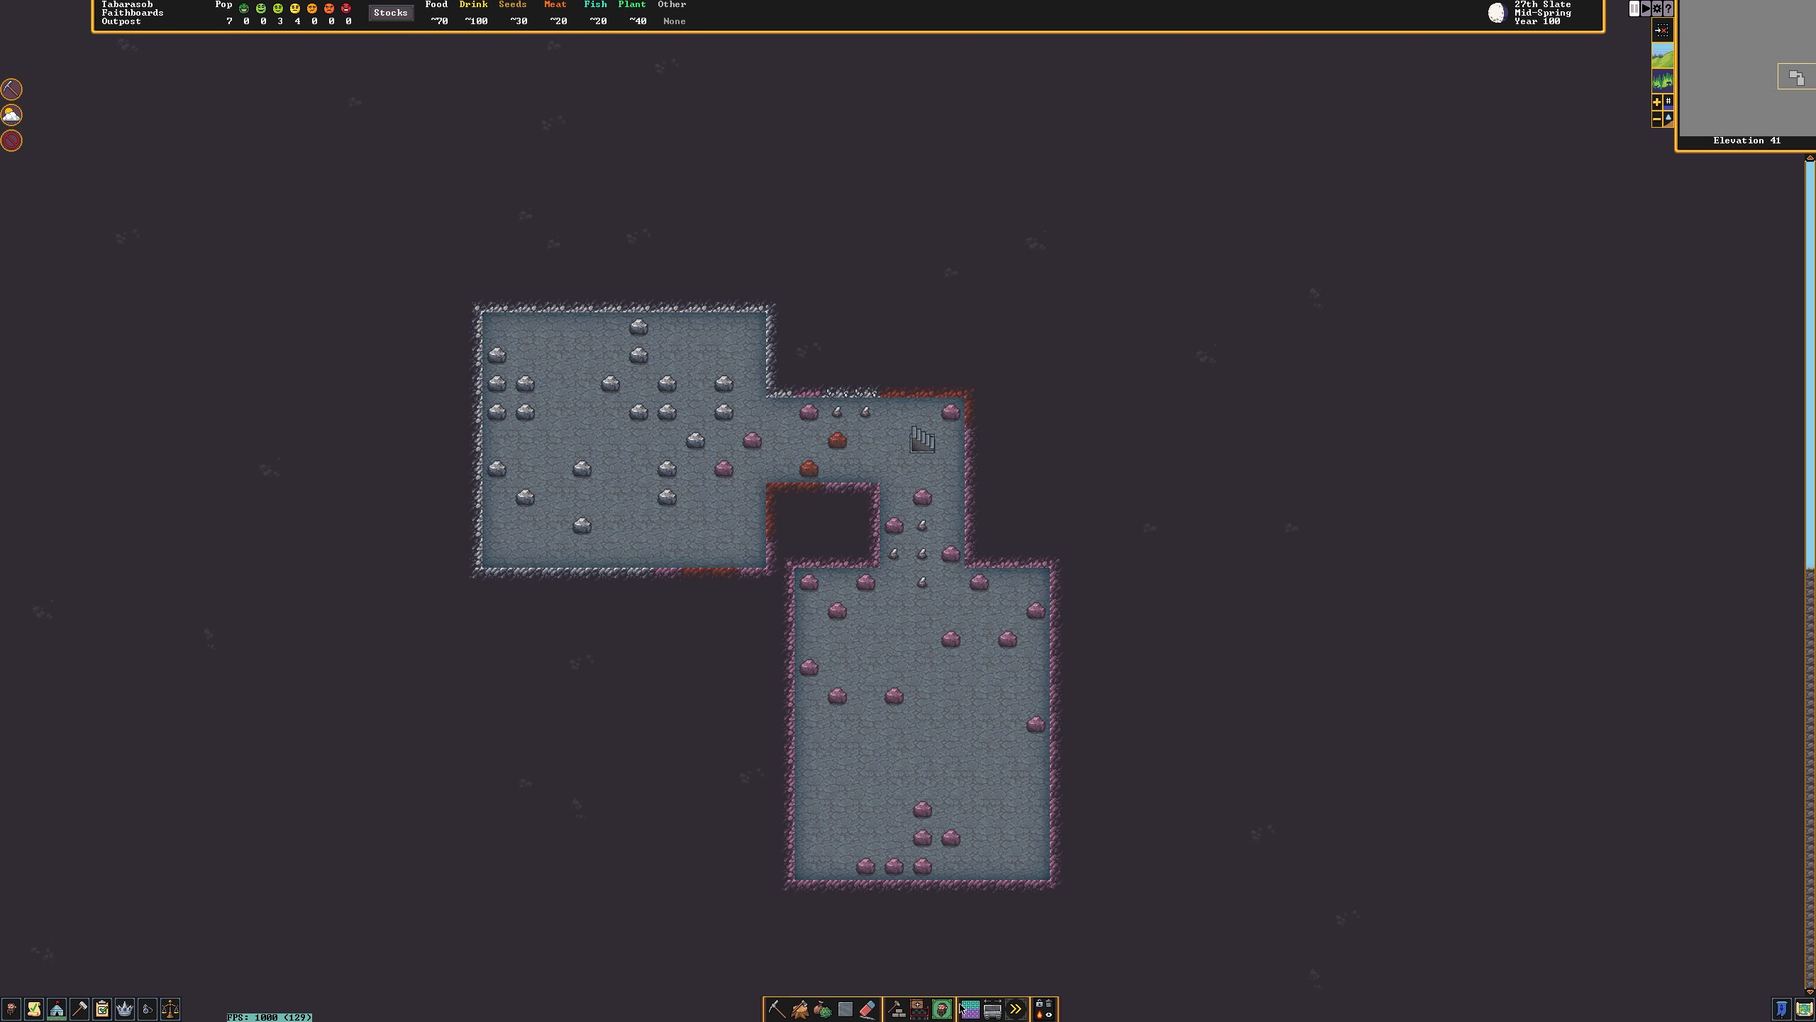
pyautogui.click(947, 1008)
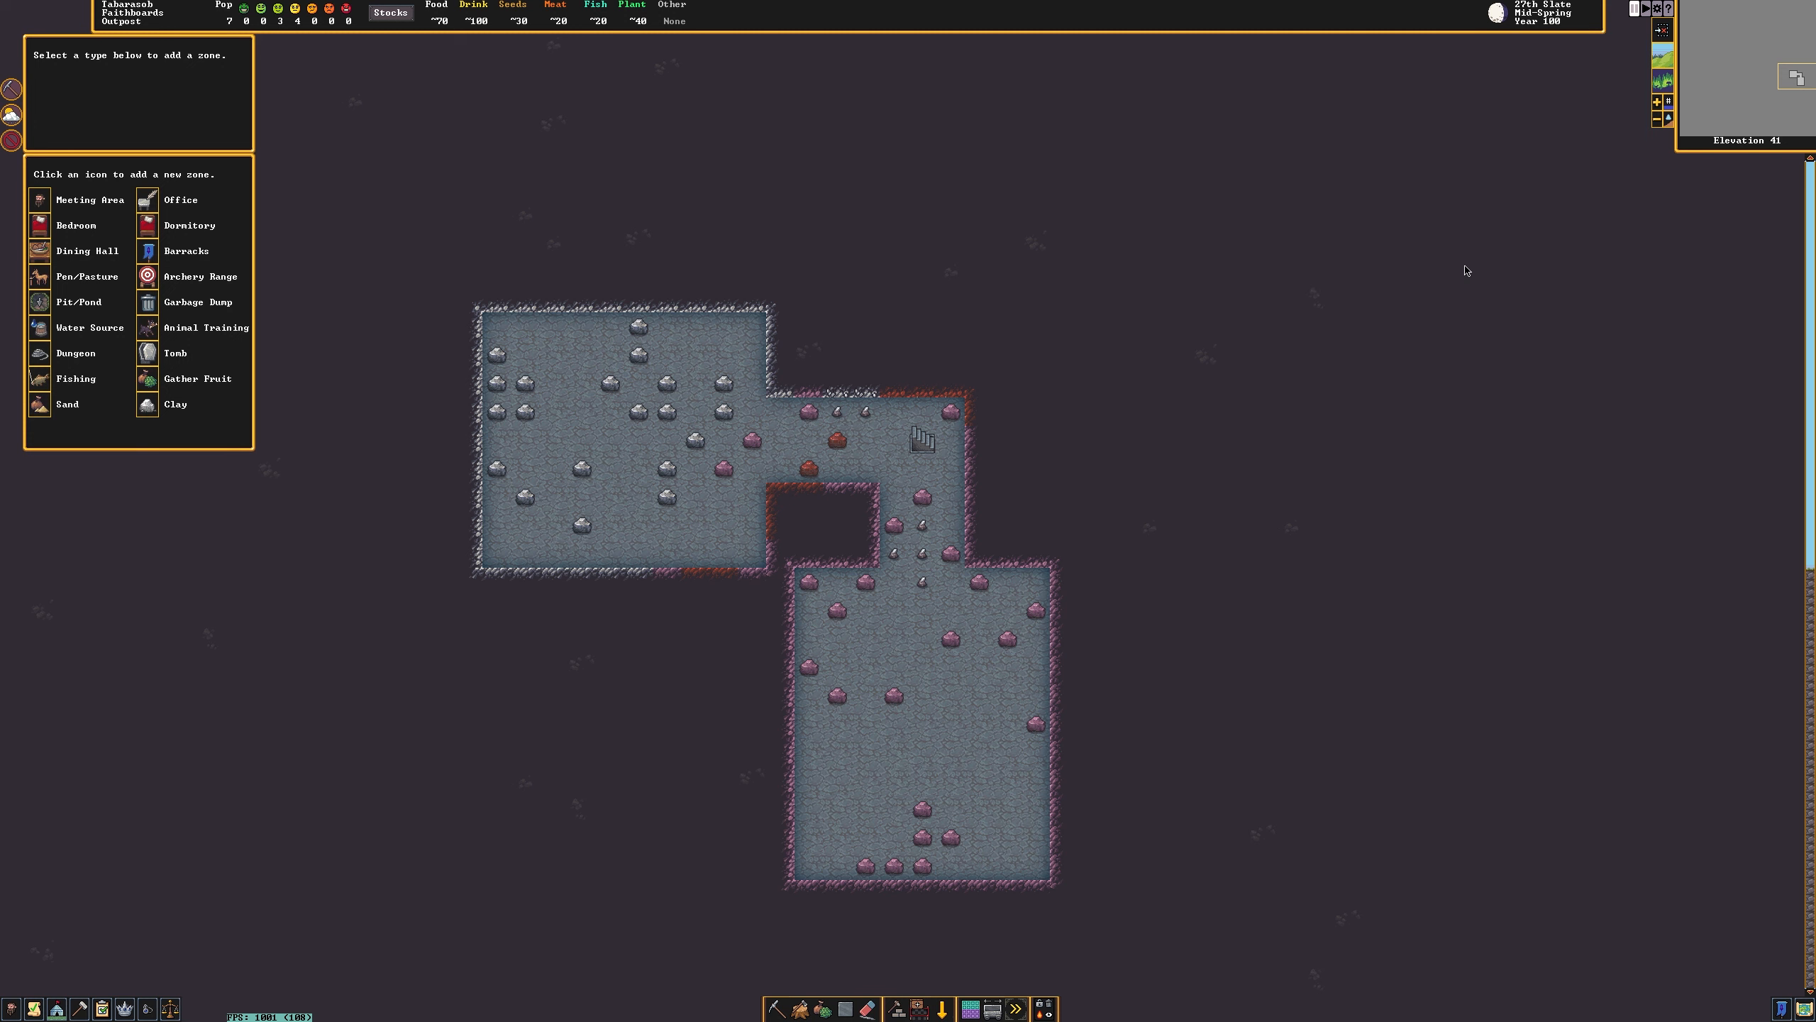
pyautogui.click(189, 225)
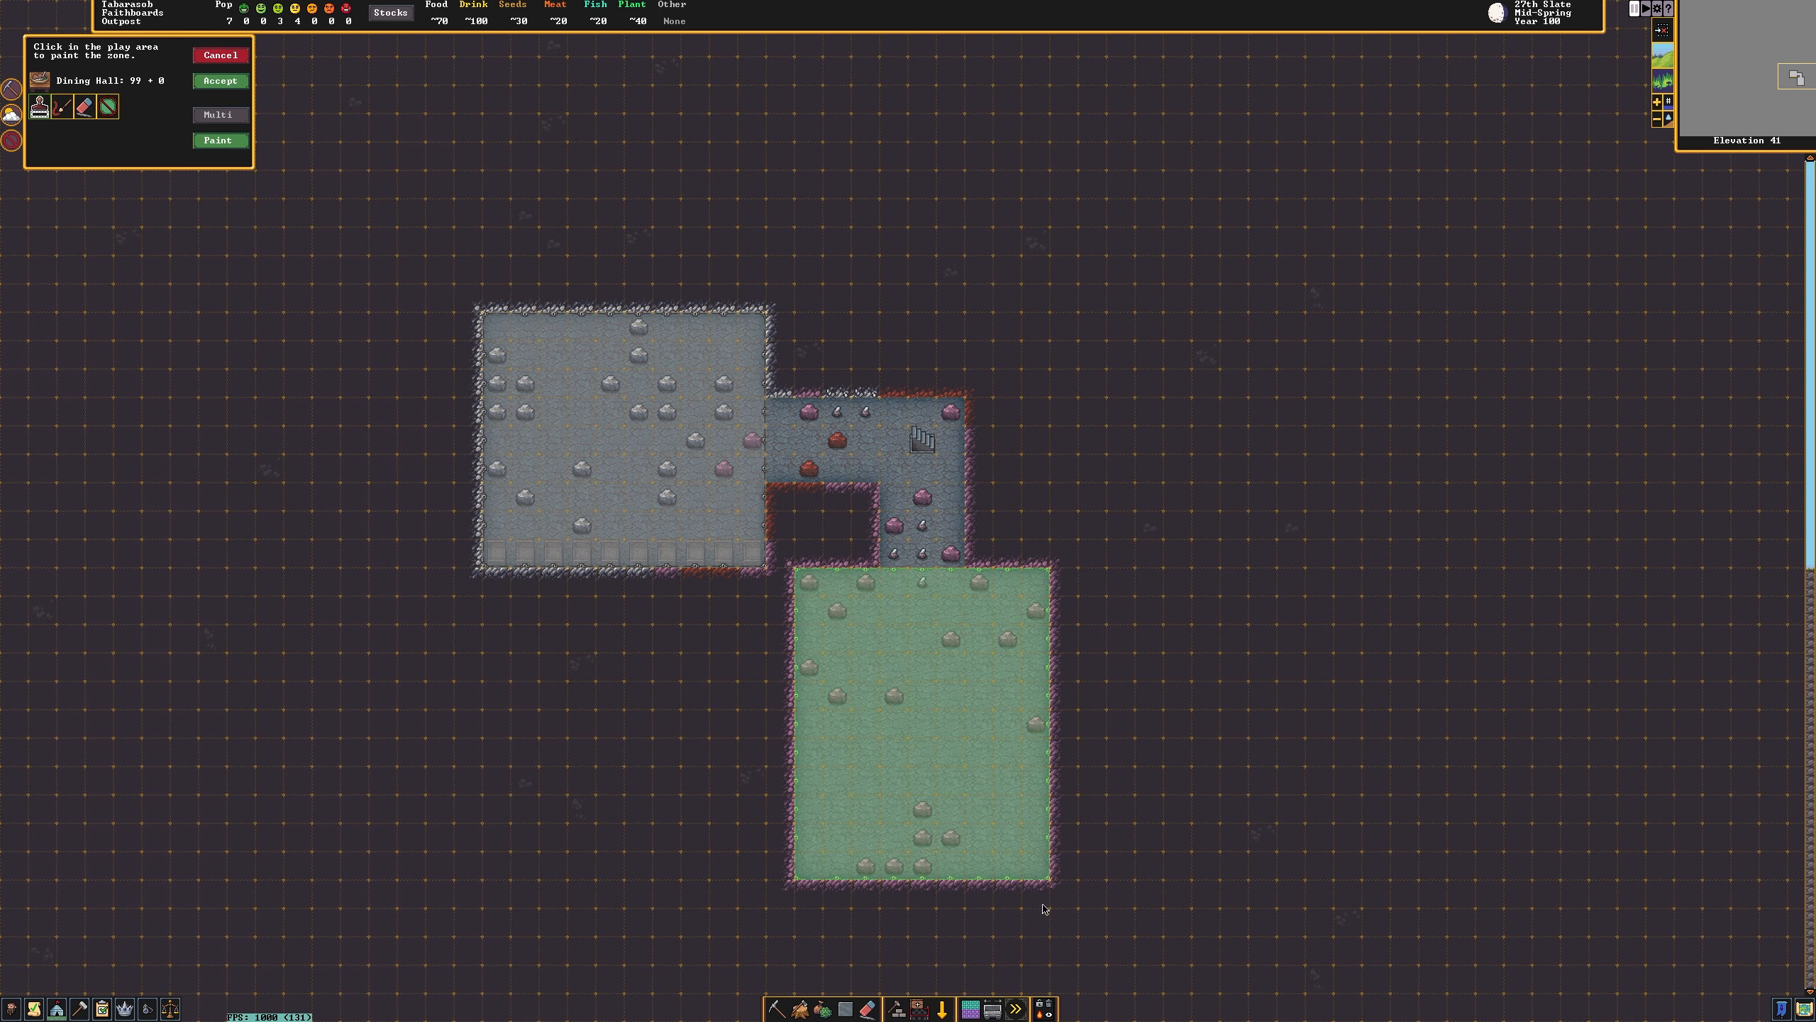
pyautogui.click(217, 80)
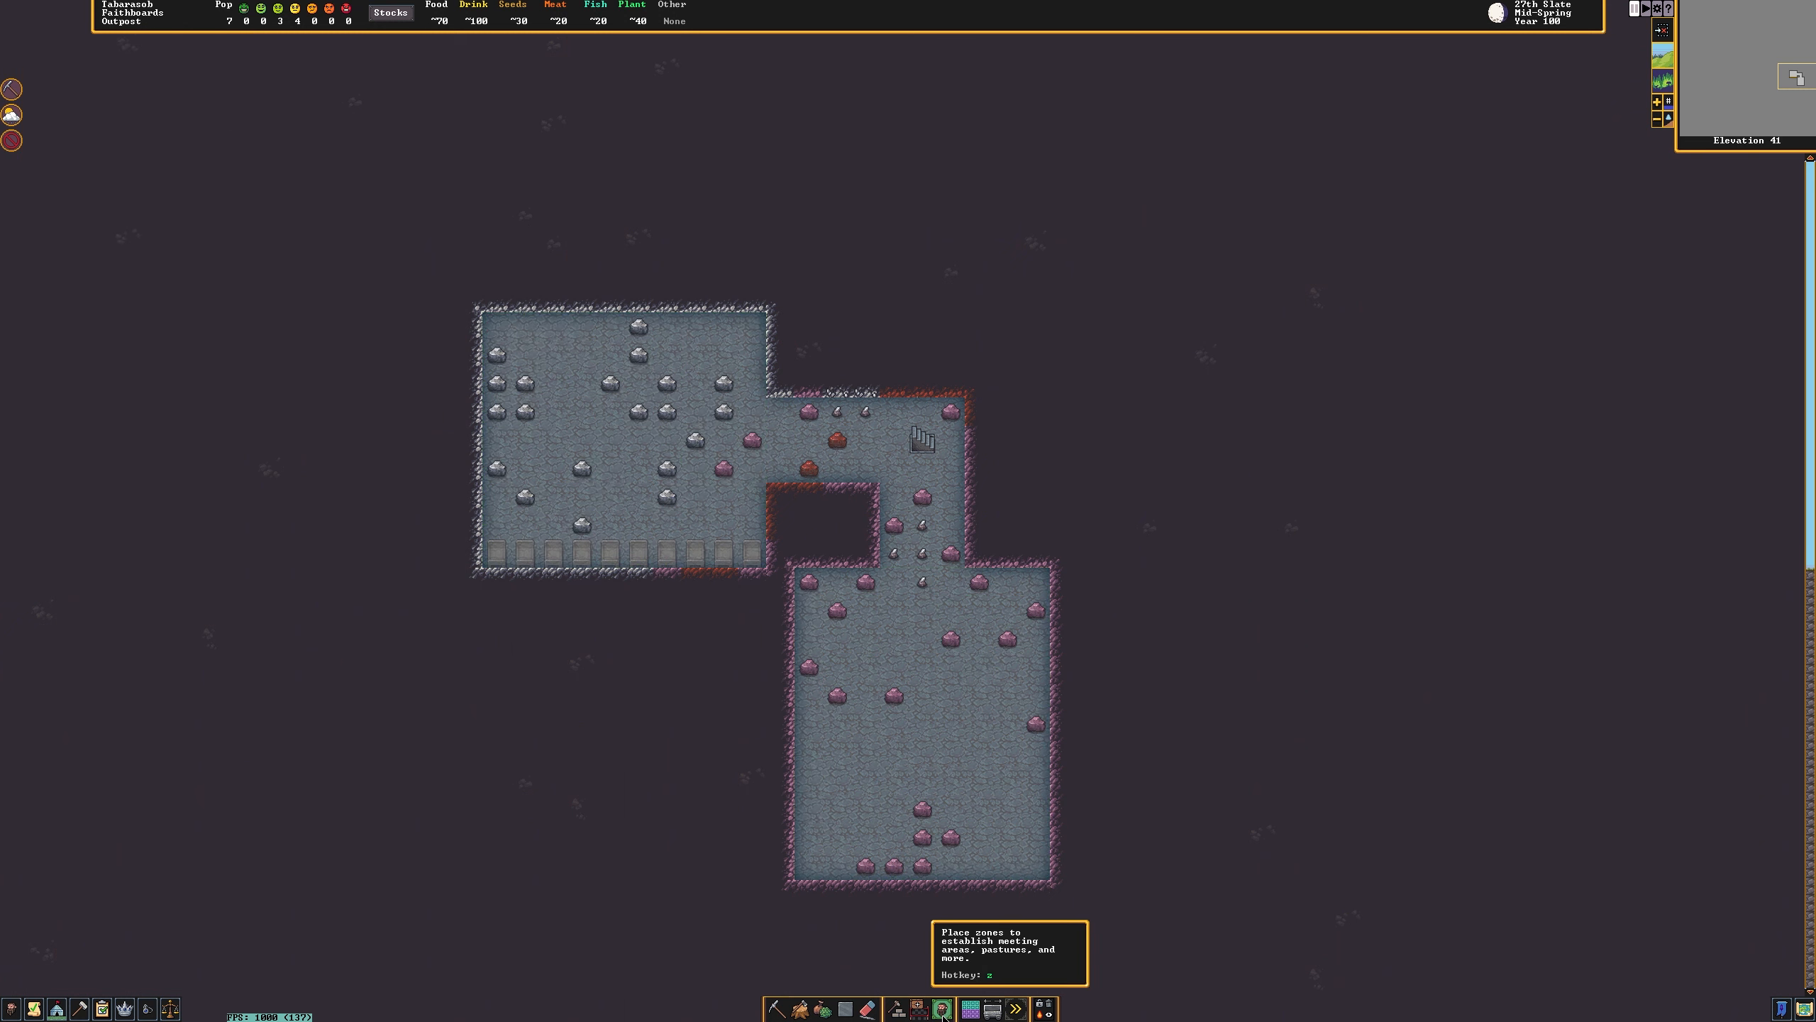
pyautogui.click(916, 1006)
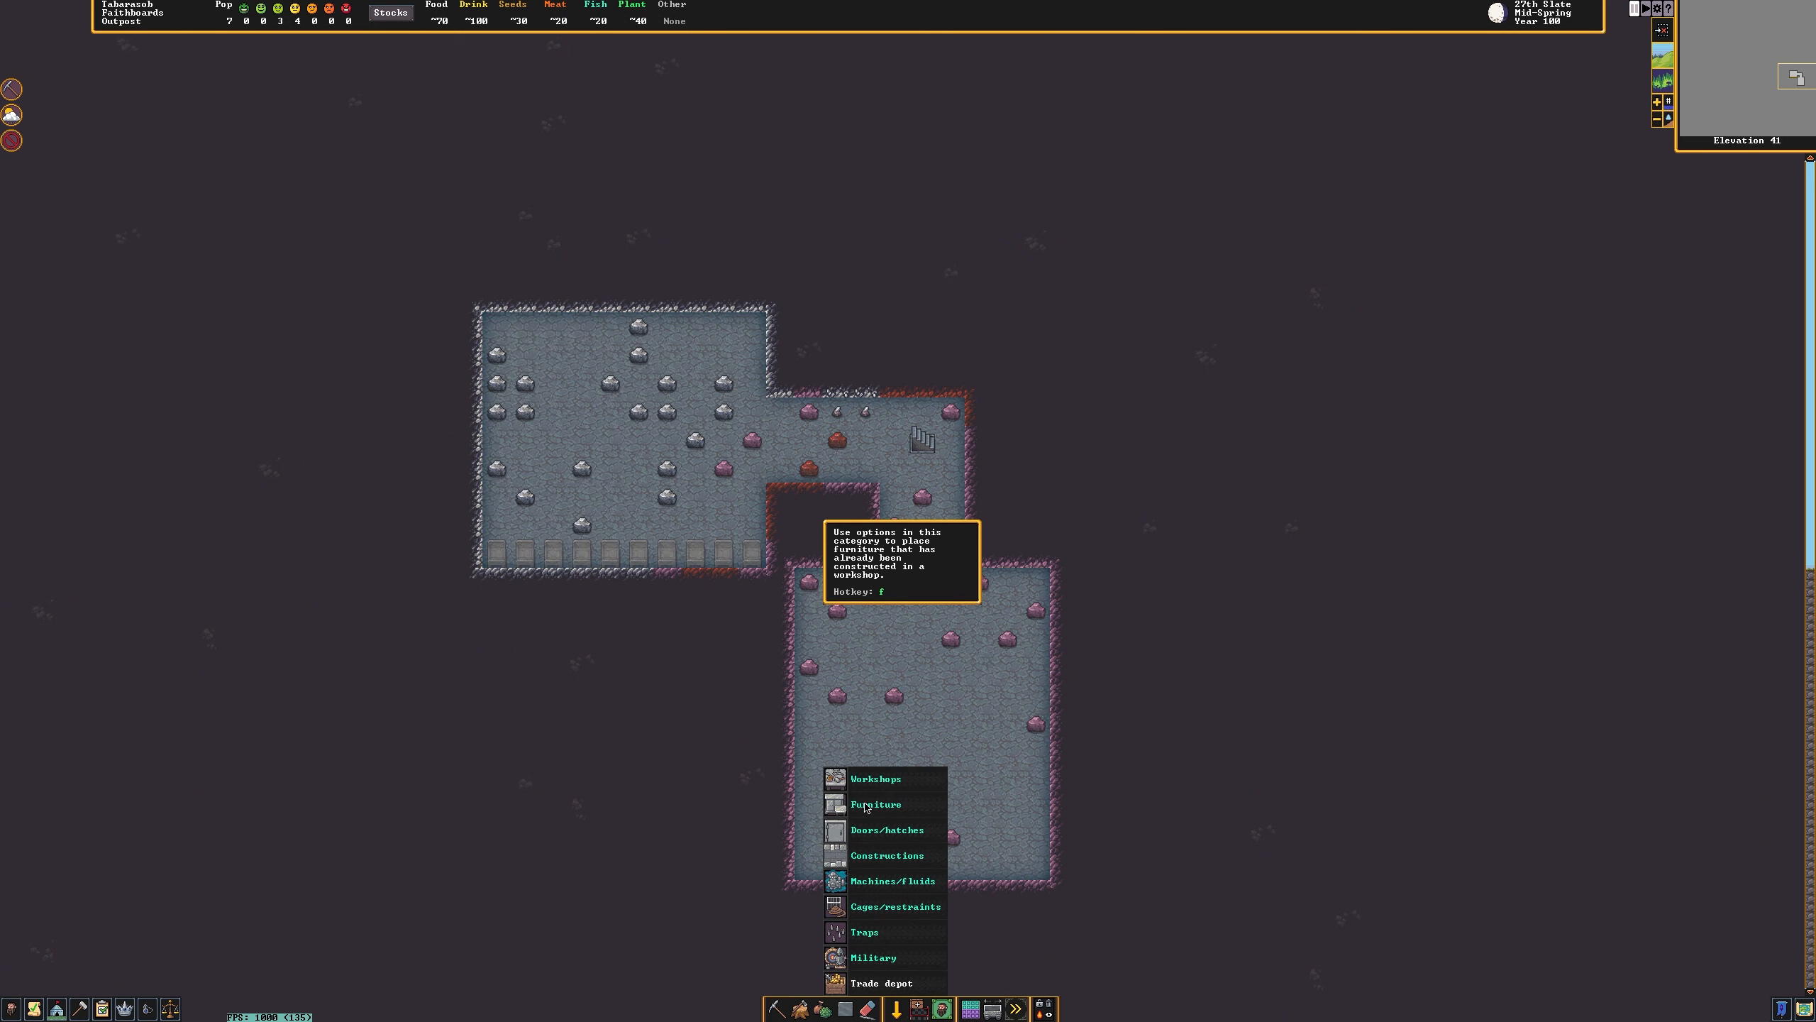
pyautogui.click(875, 804)
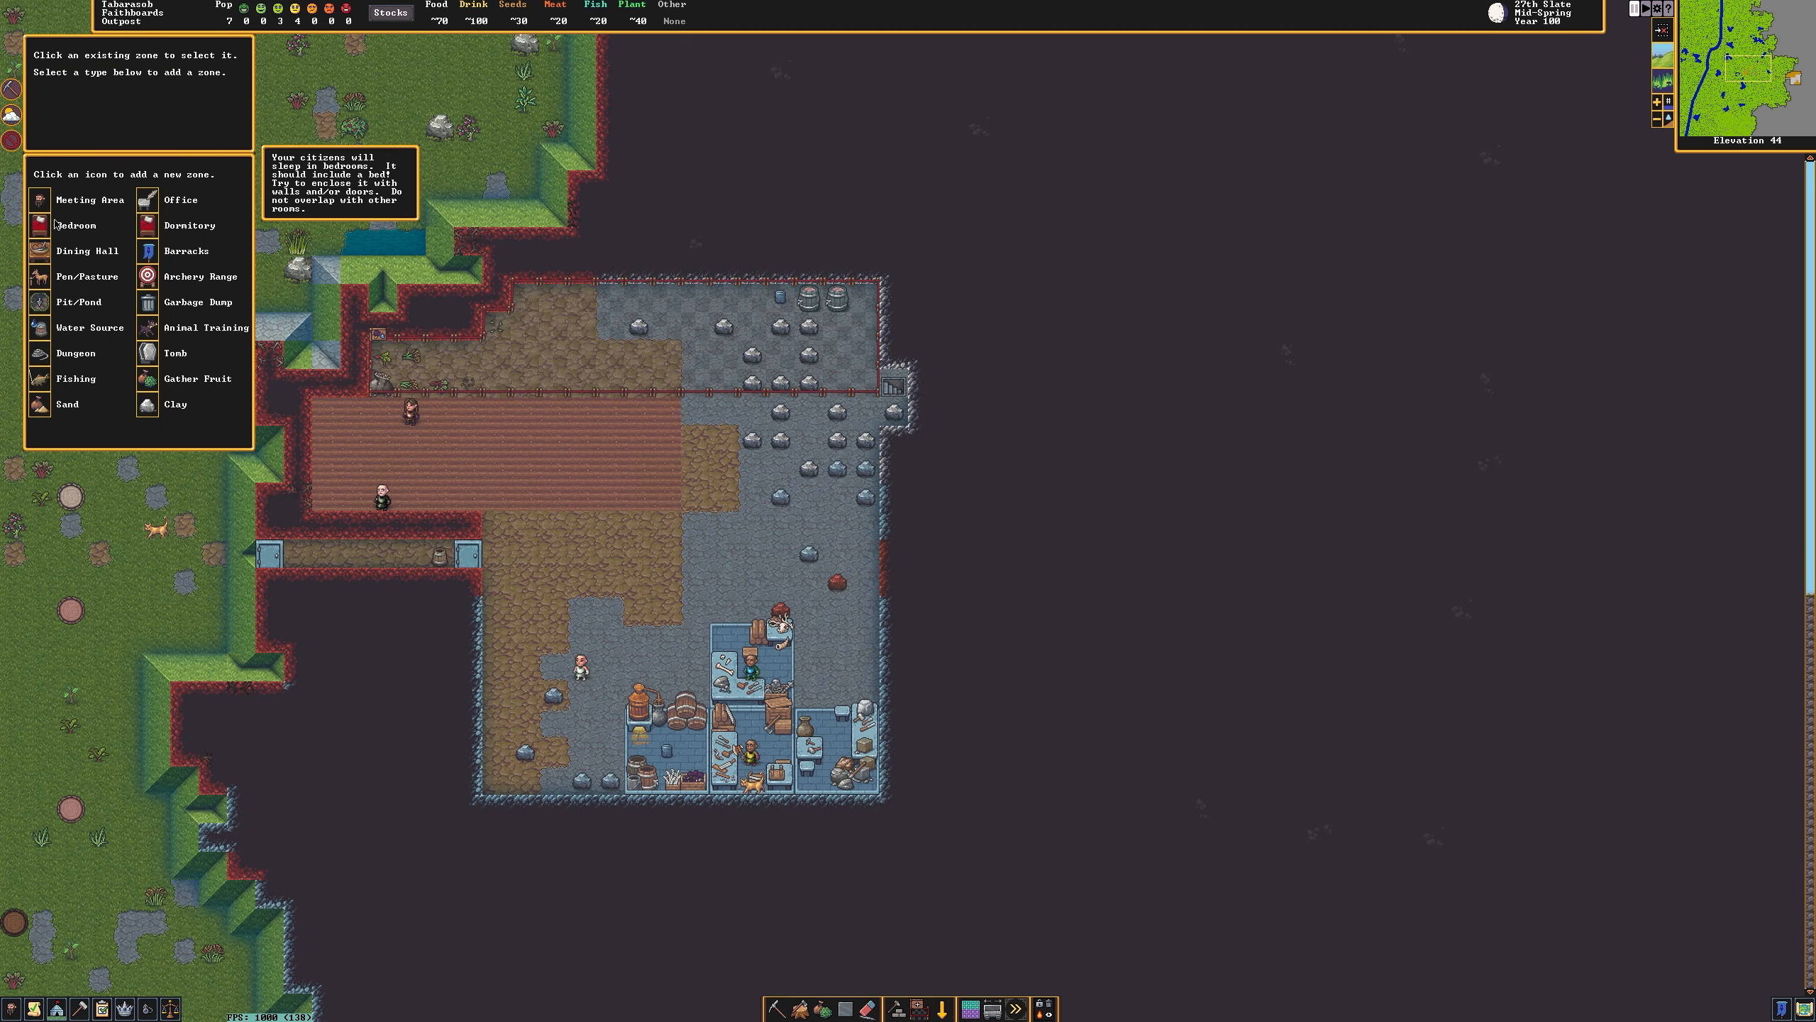
pyautogui.click(88, 200)
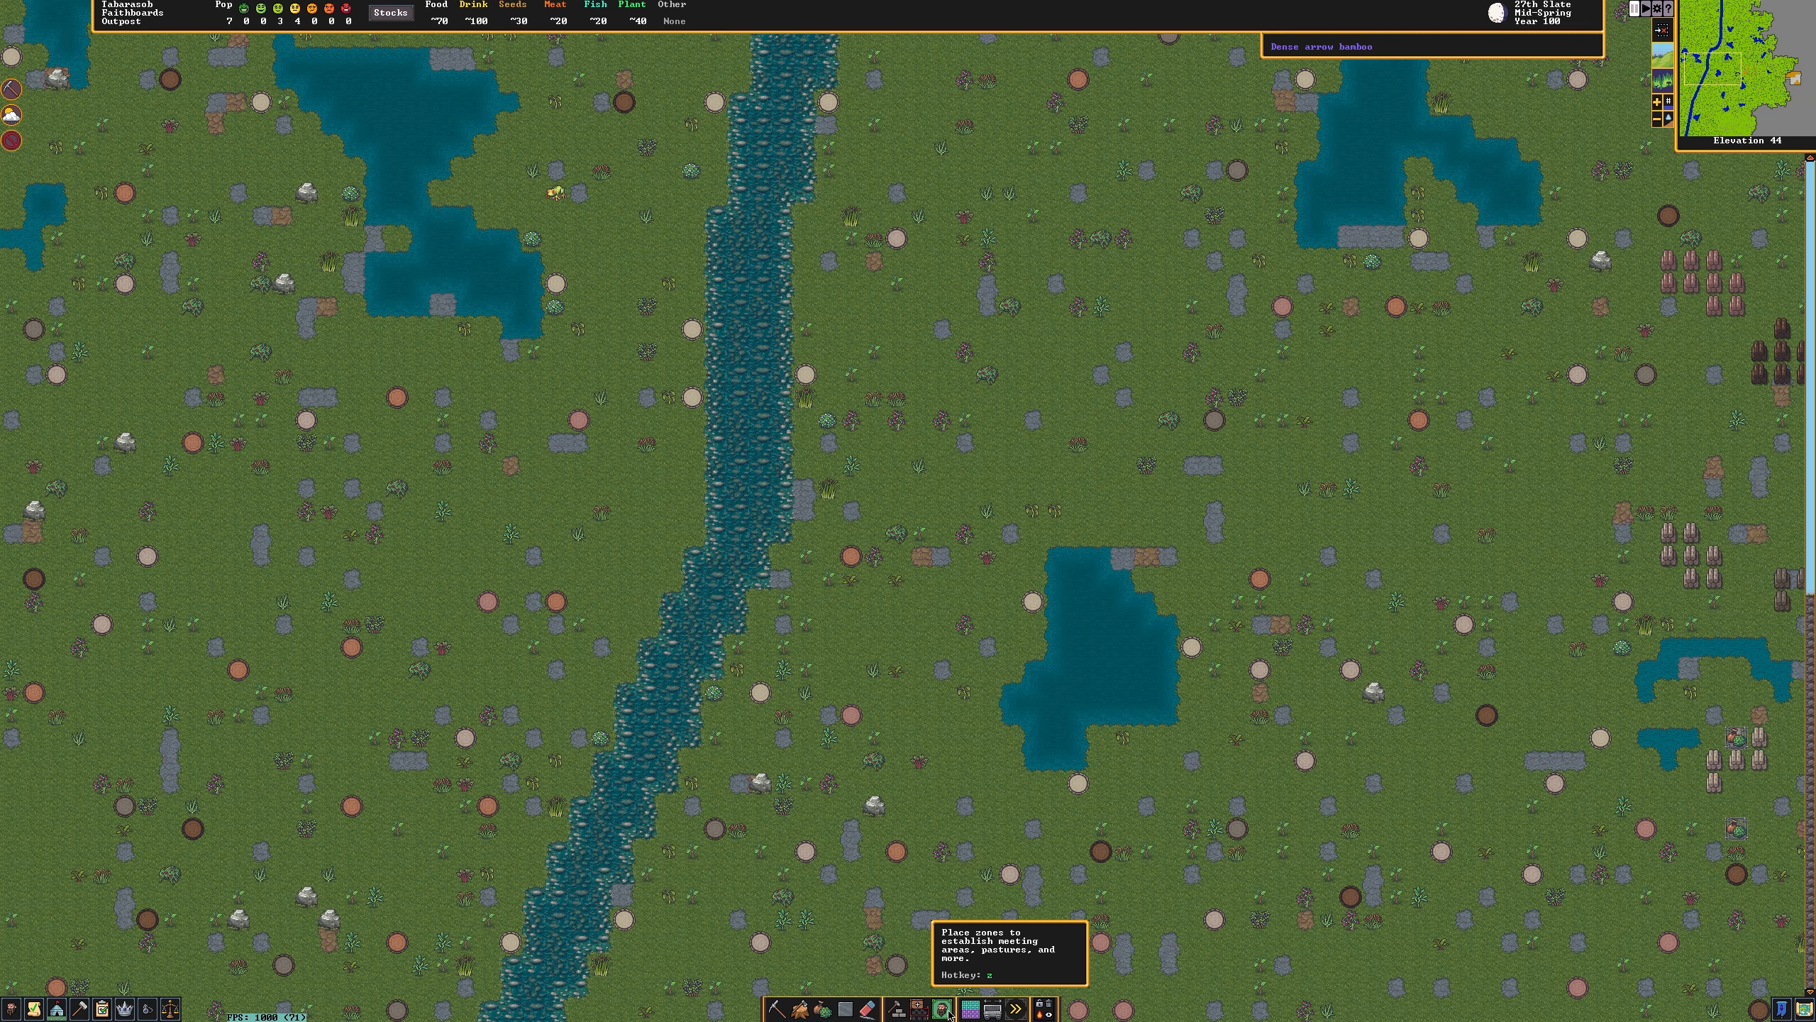
# Paint and accept a large Pen/Pasture zone over the surface meadow and river.
pyautogui.click(948, 1009)
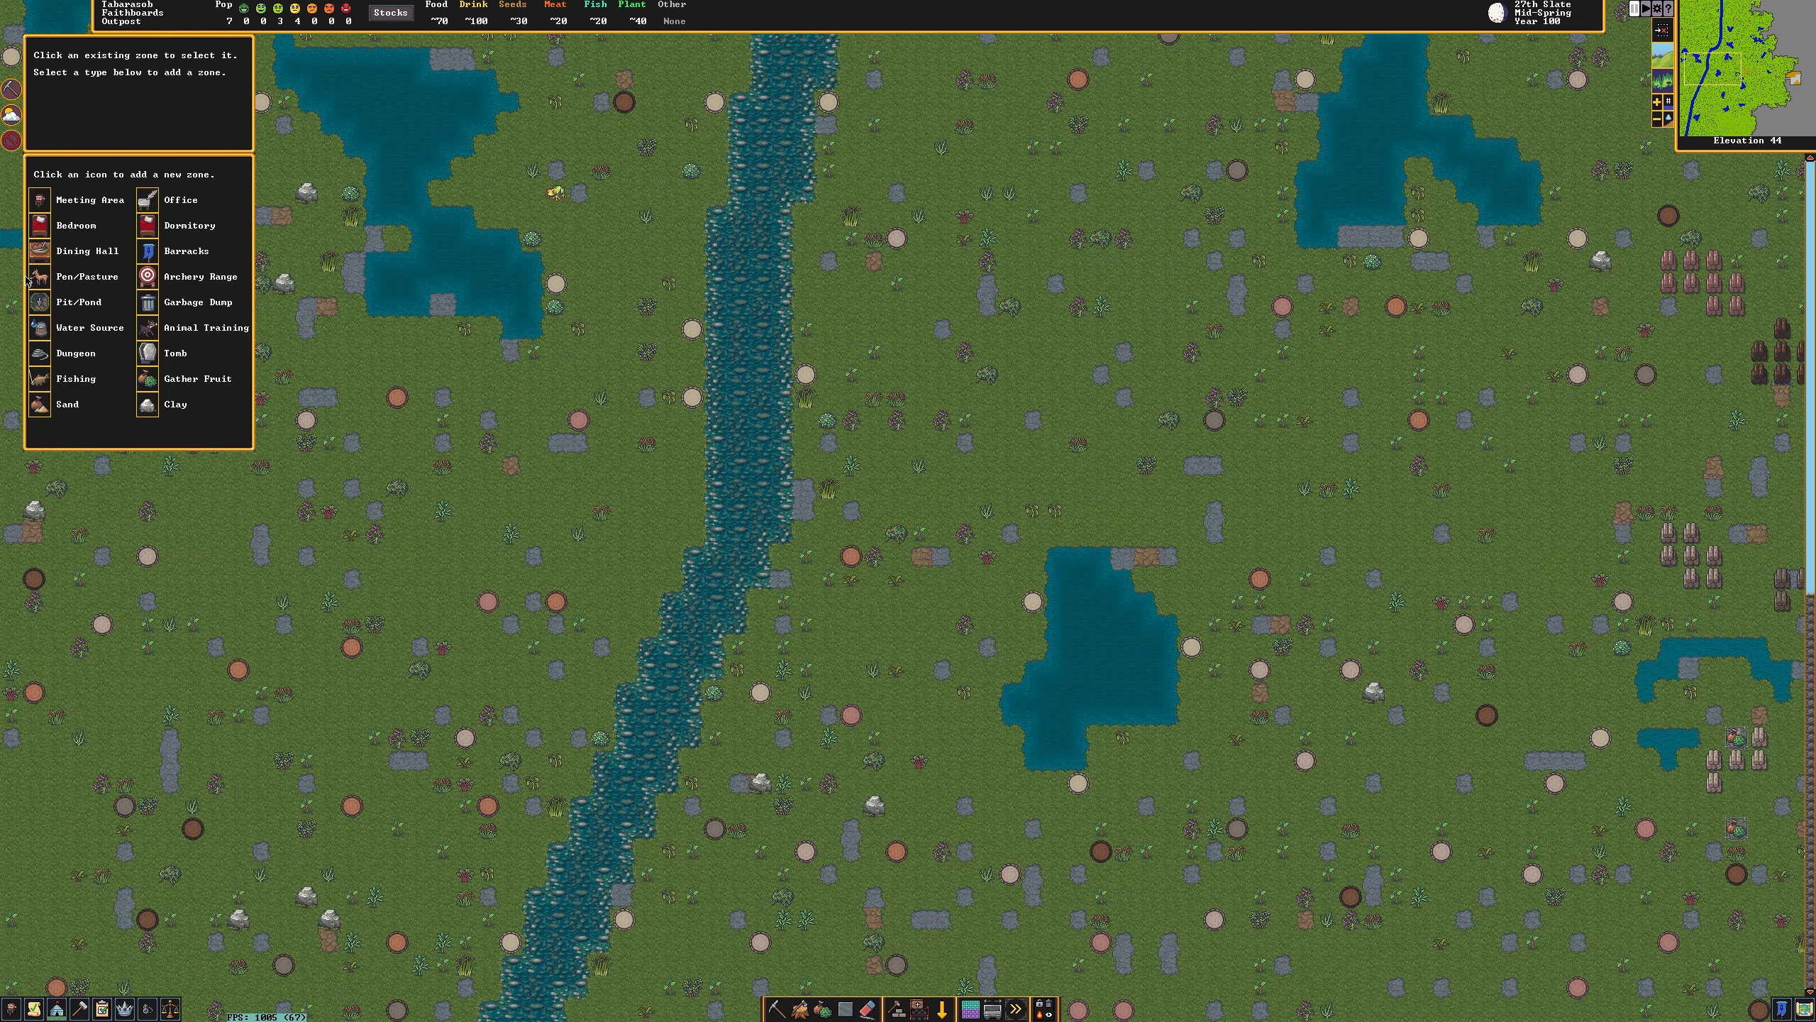
pyautogui.click(86, 276)
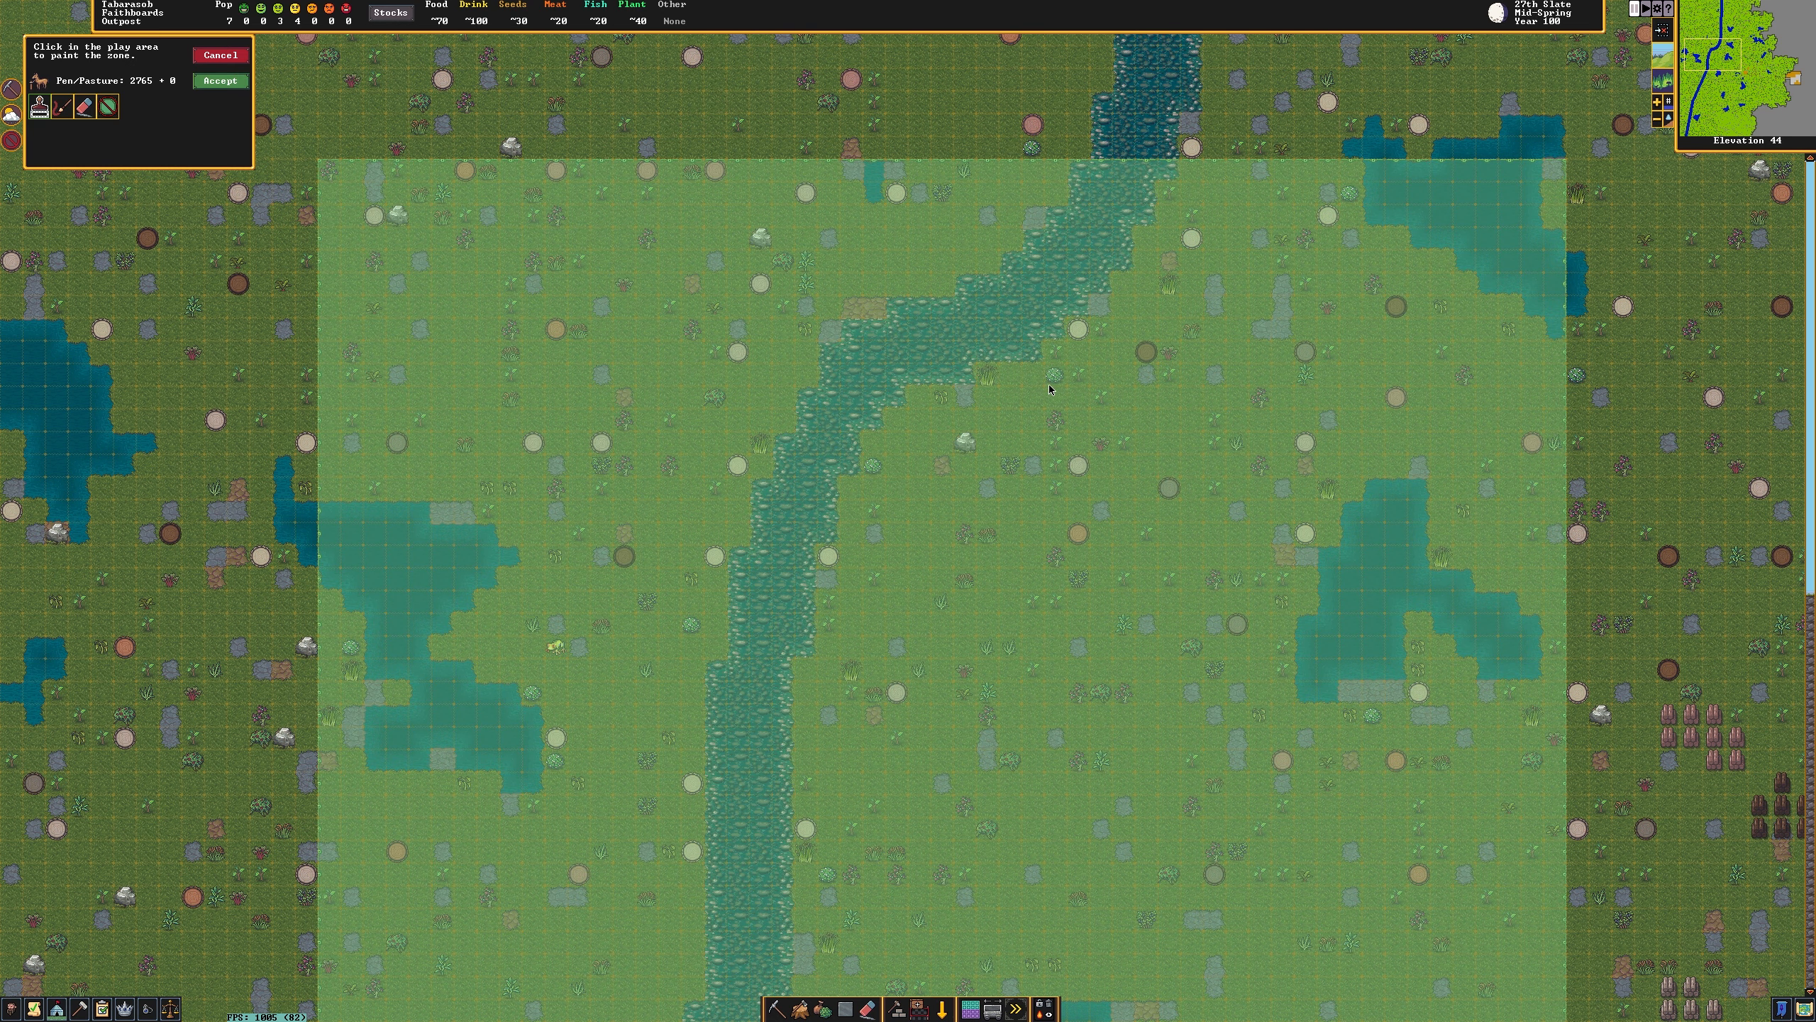
pyautogui.click(220, 80)
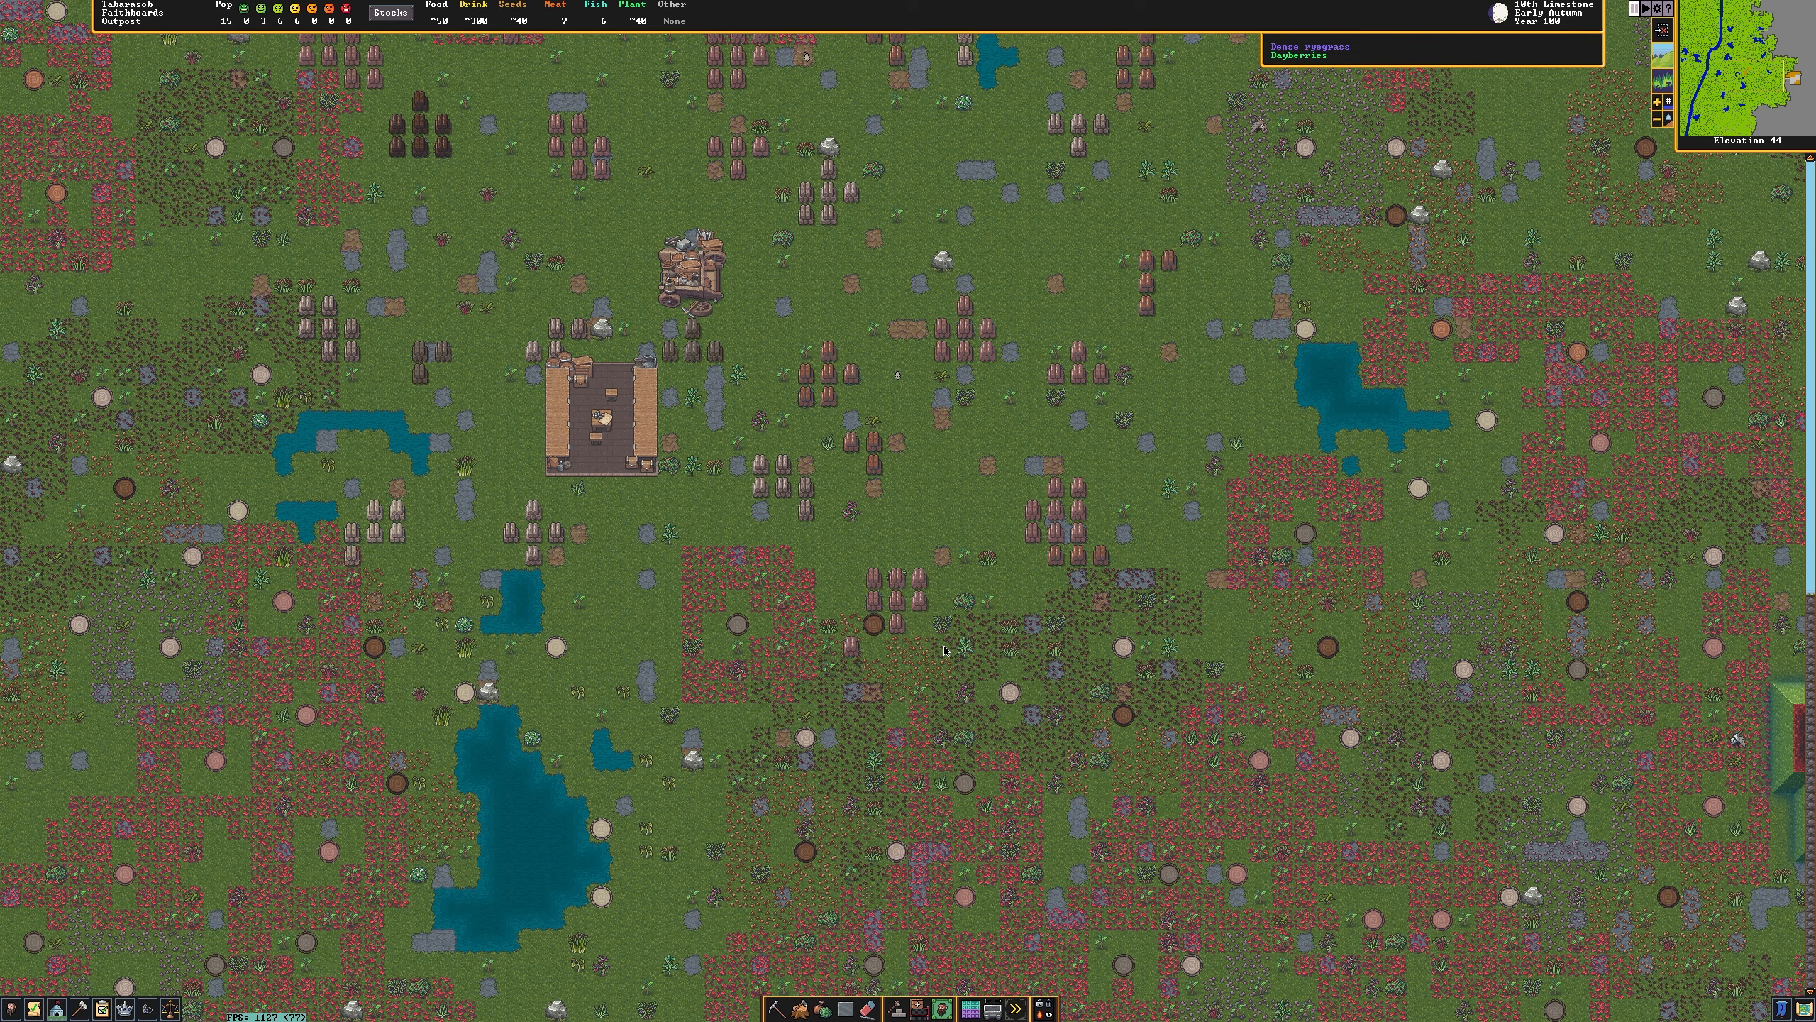
pyautogui.moveTo(877, 602)
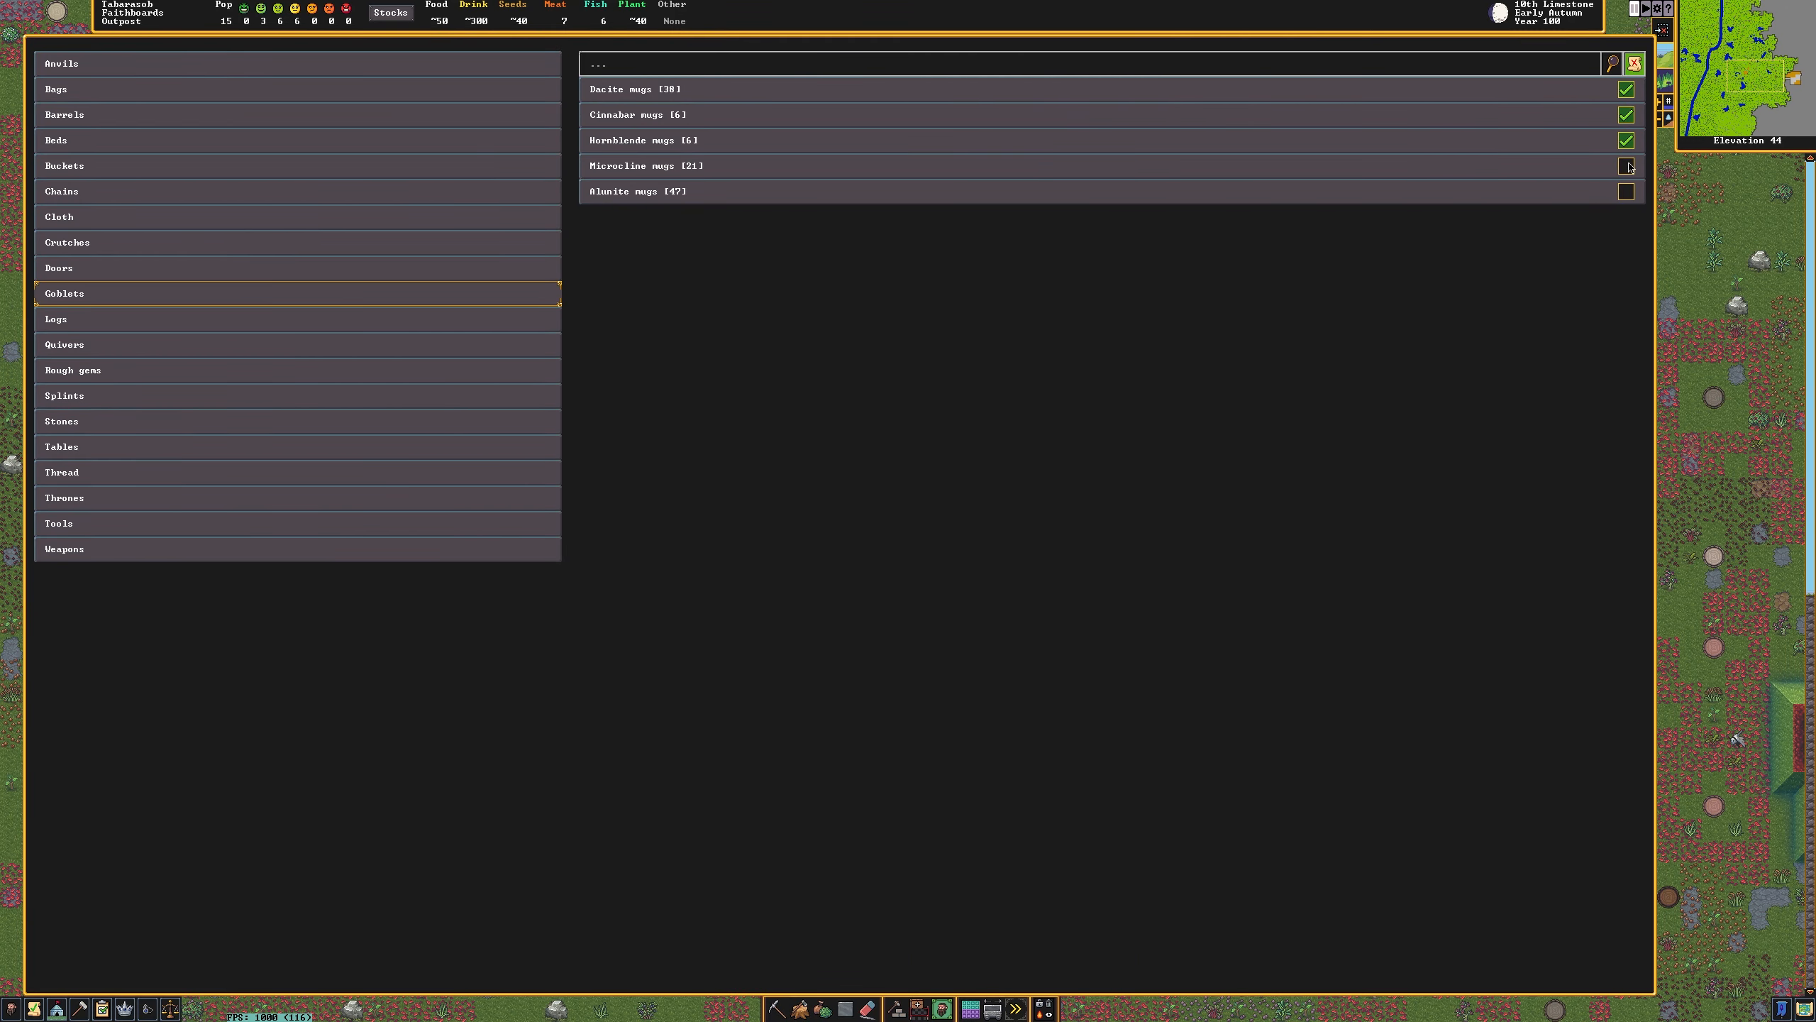
# Mark more mugs for hauling to the trade depot and open the depot's details.
pyautogui.click(1626, 166)
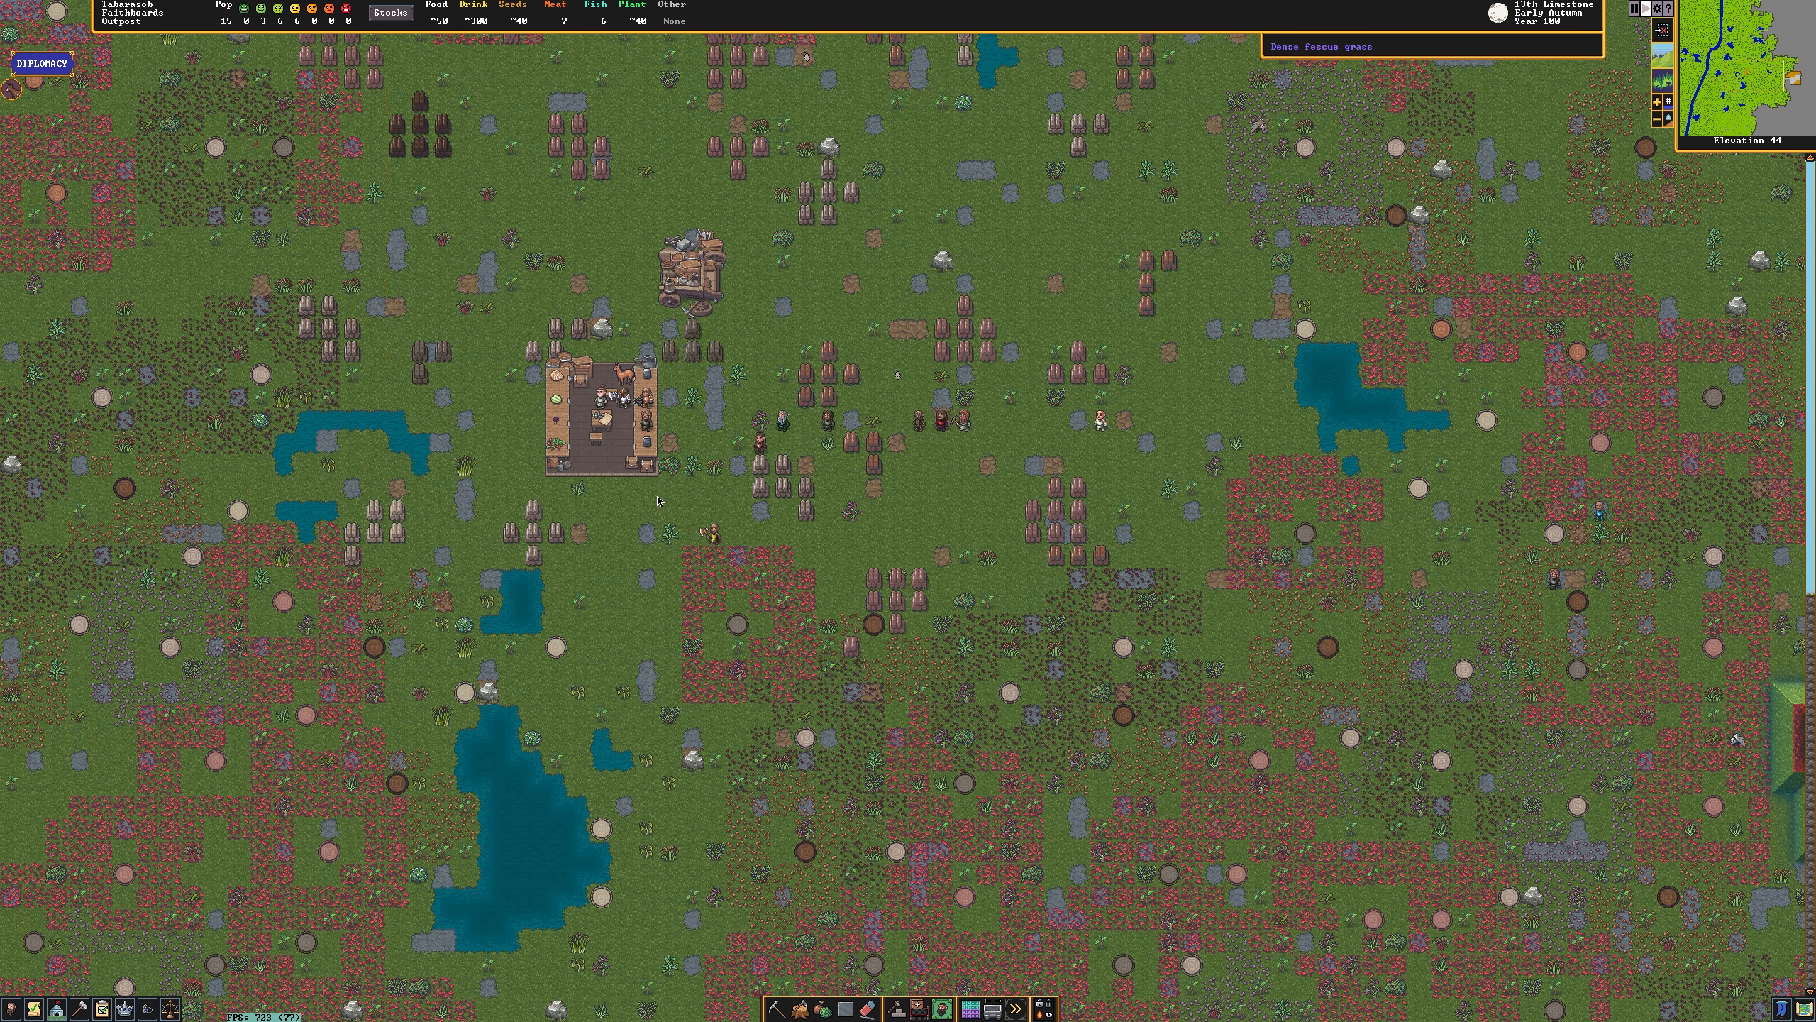
pyautogui.click(676, 269)
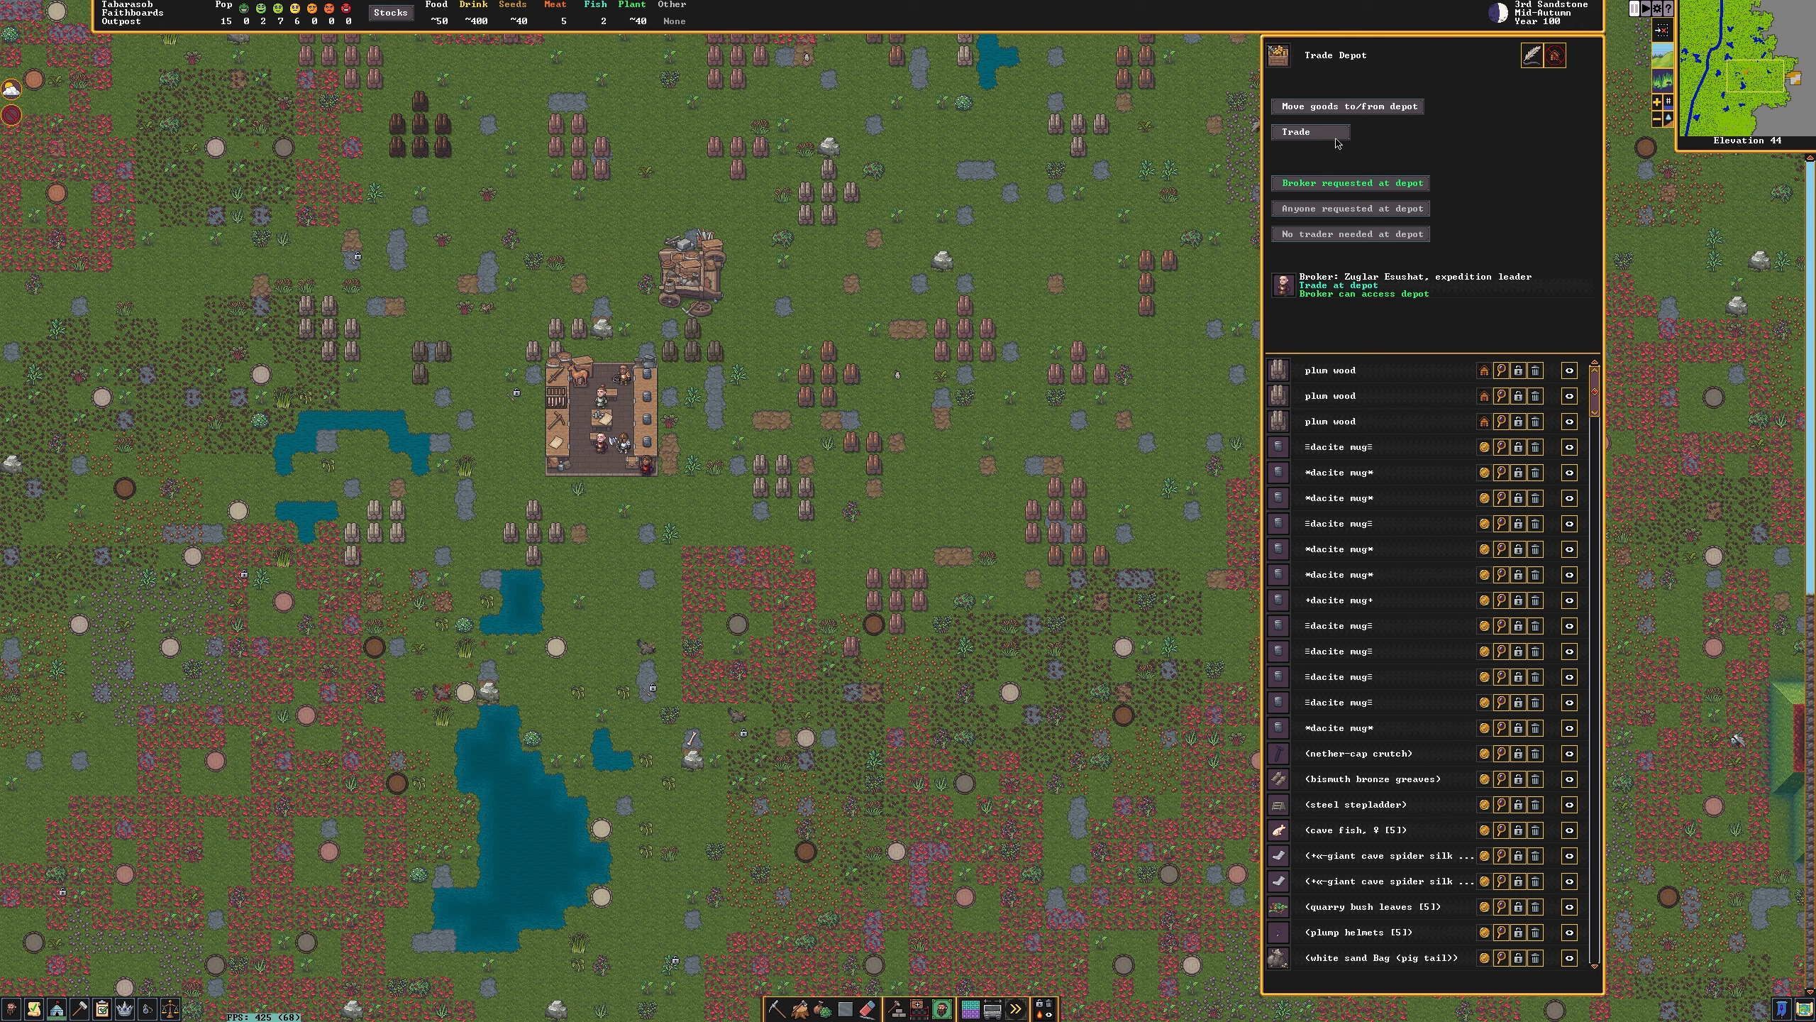
# Open trading with the caravan merchant and trade away the marked goblets.
pyautogui.click(1298, 130)
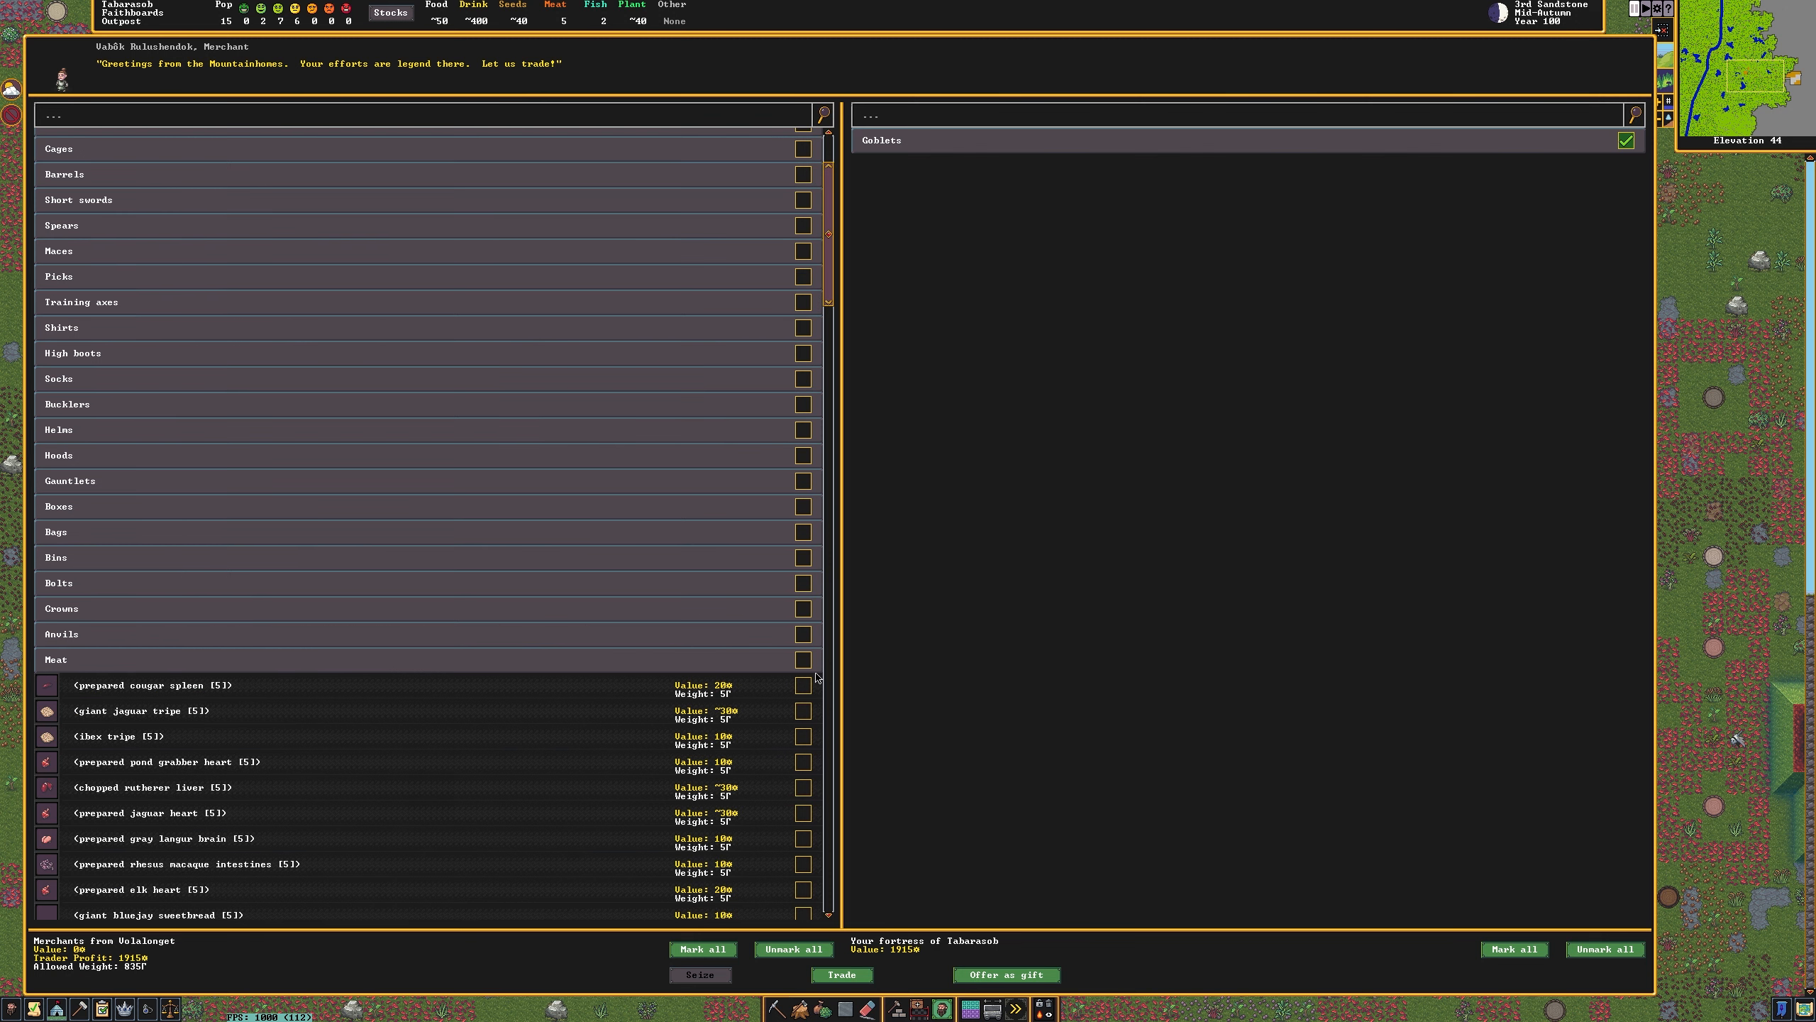
pyautogui.click(803, 659)
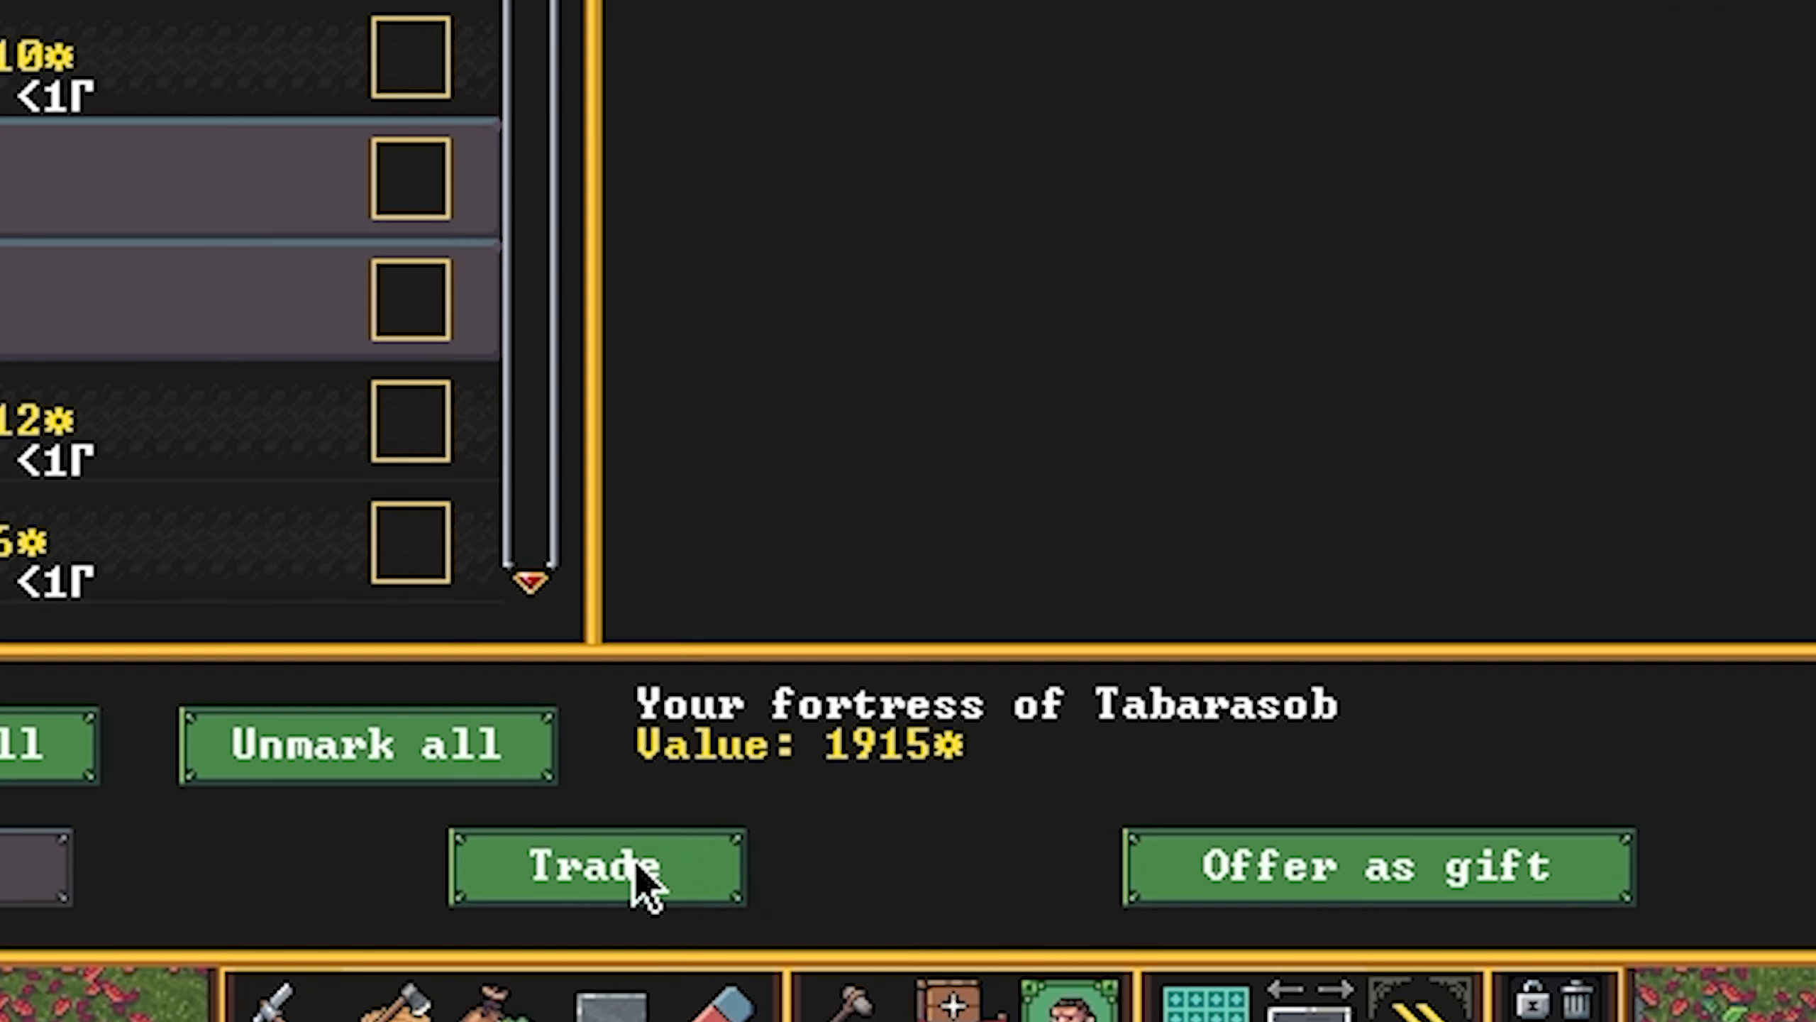
pyautogui.click(597, 868)
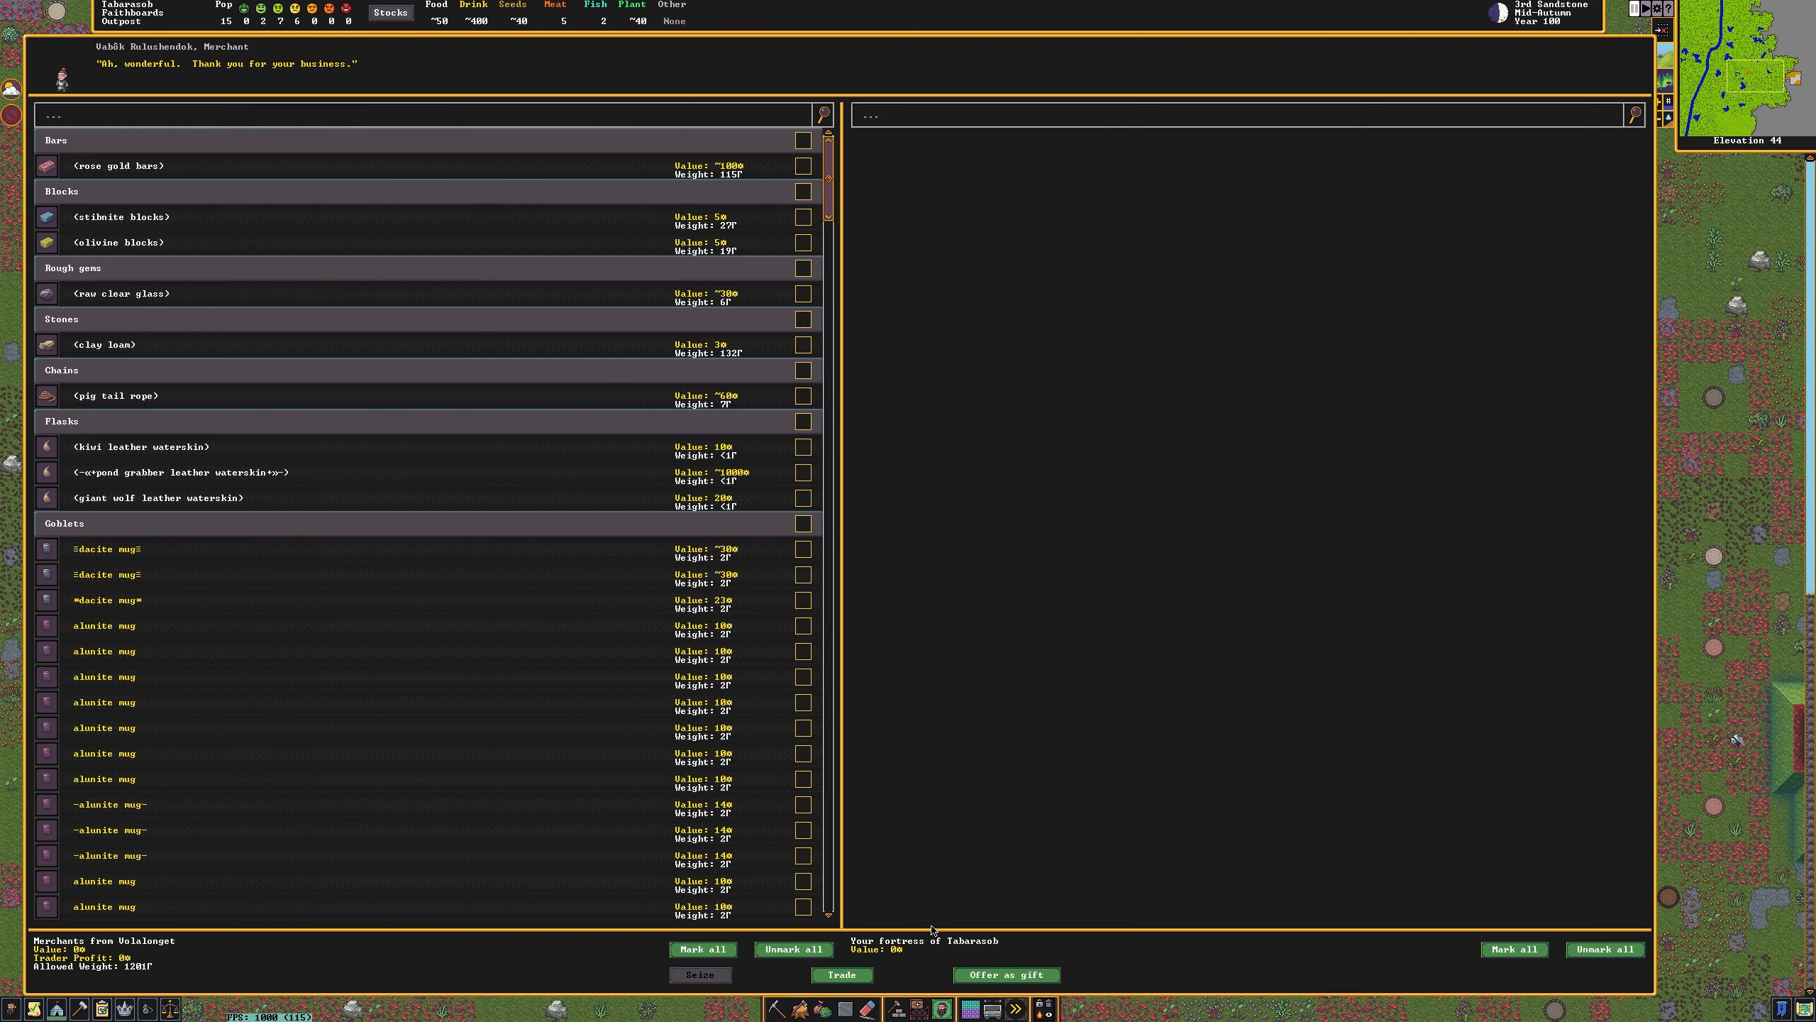